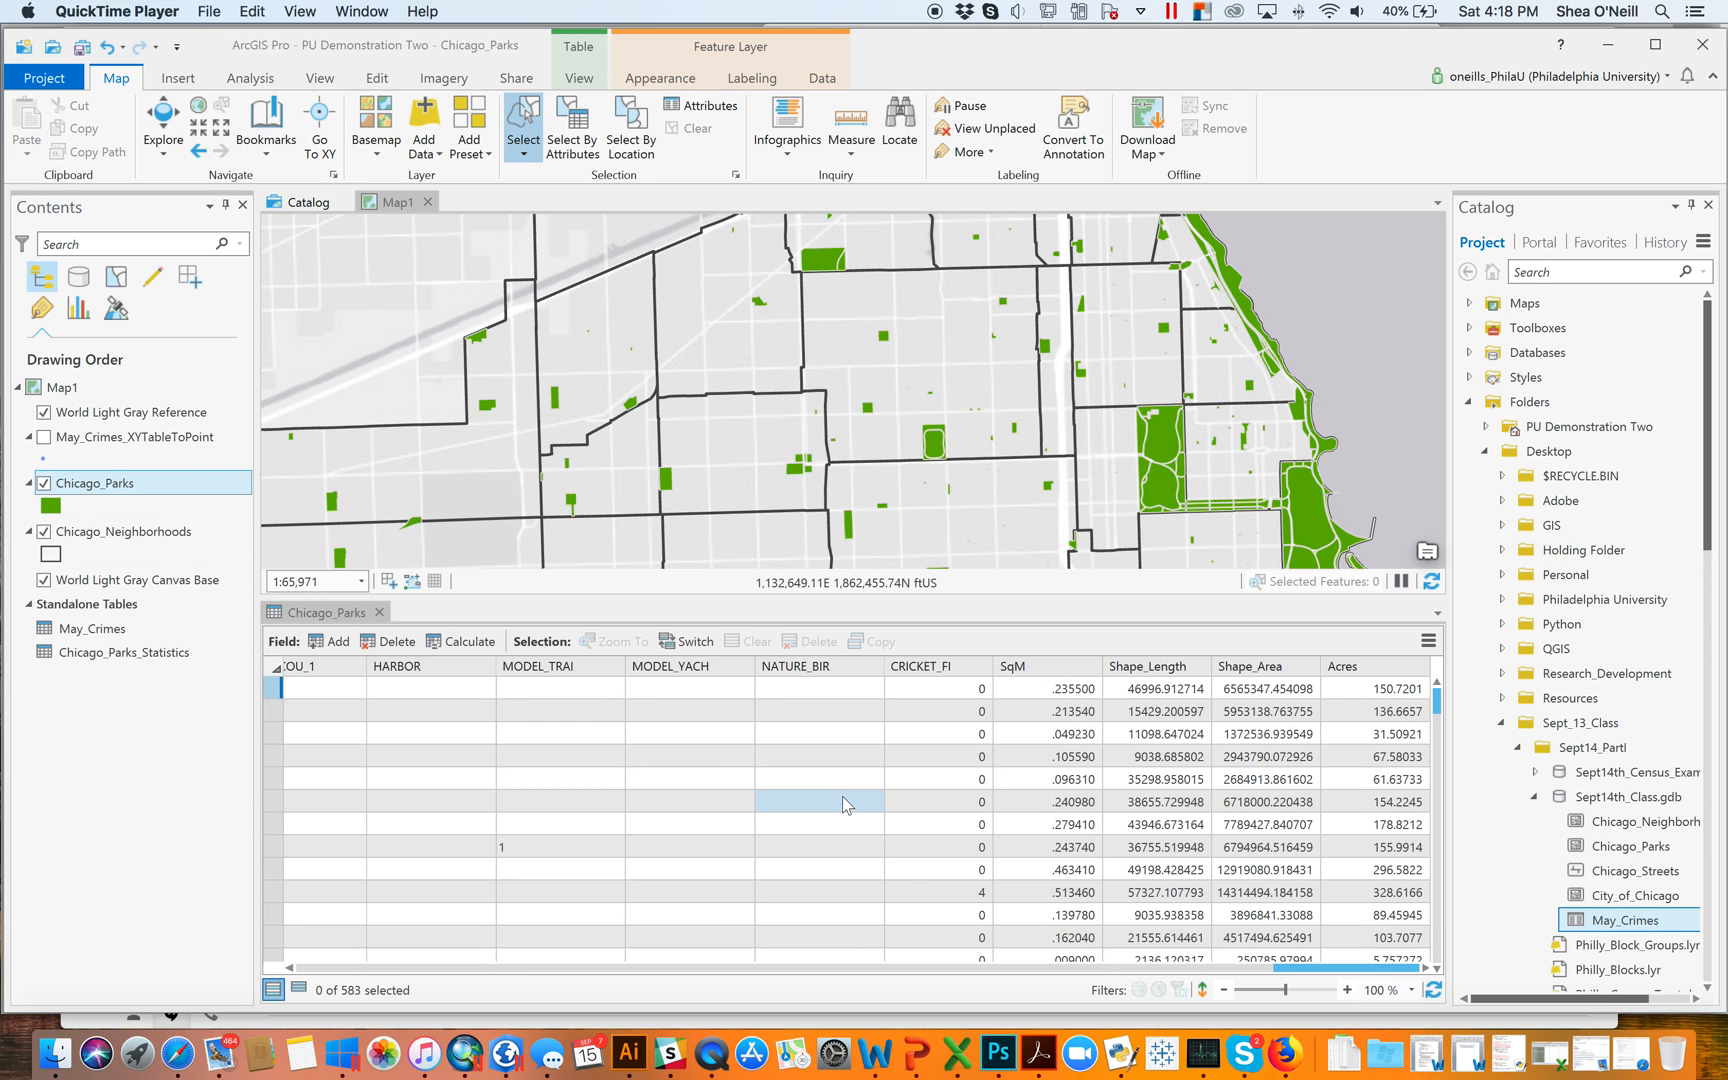
pyautogui.moveTo(464, 1062)
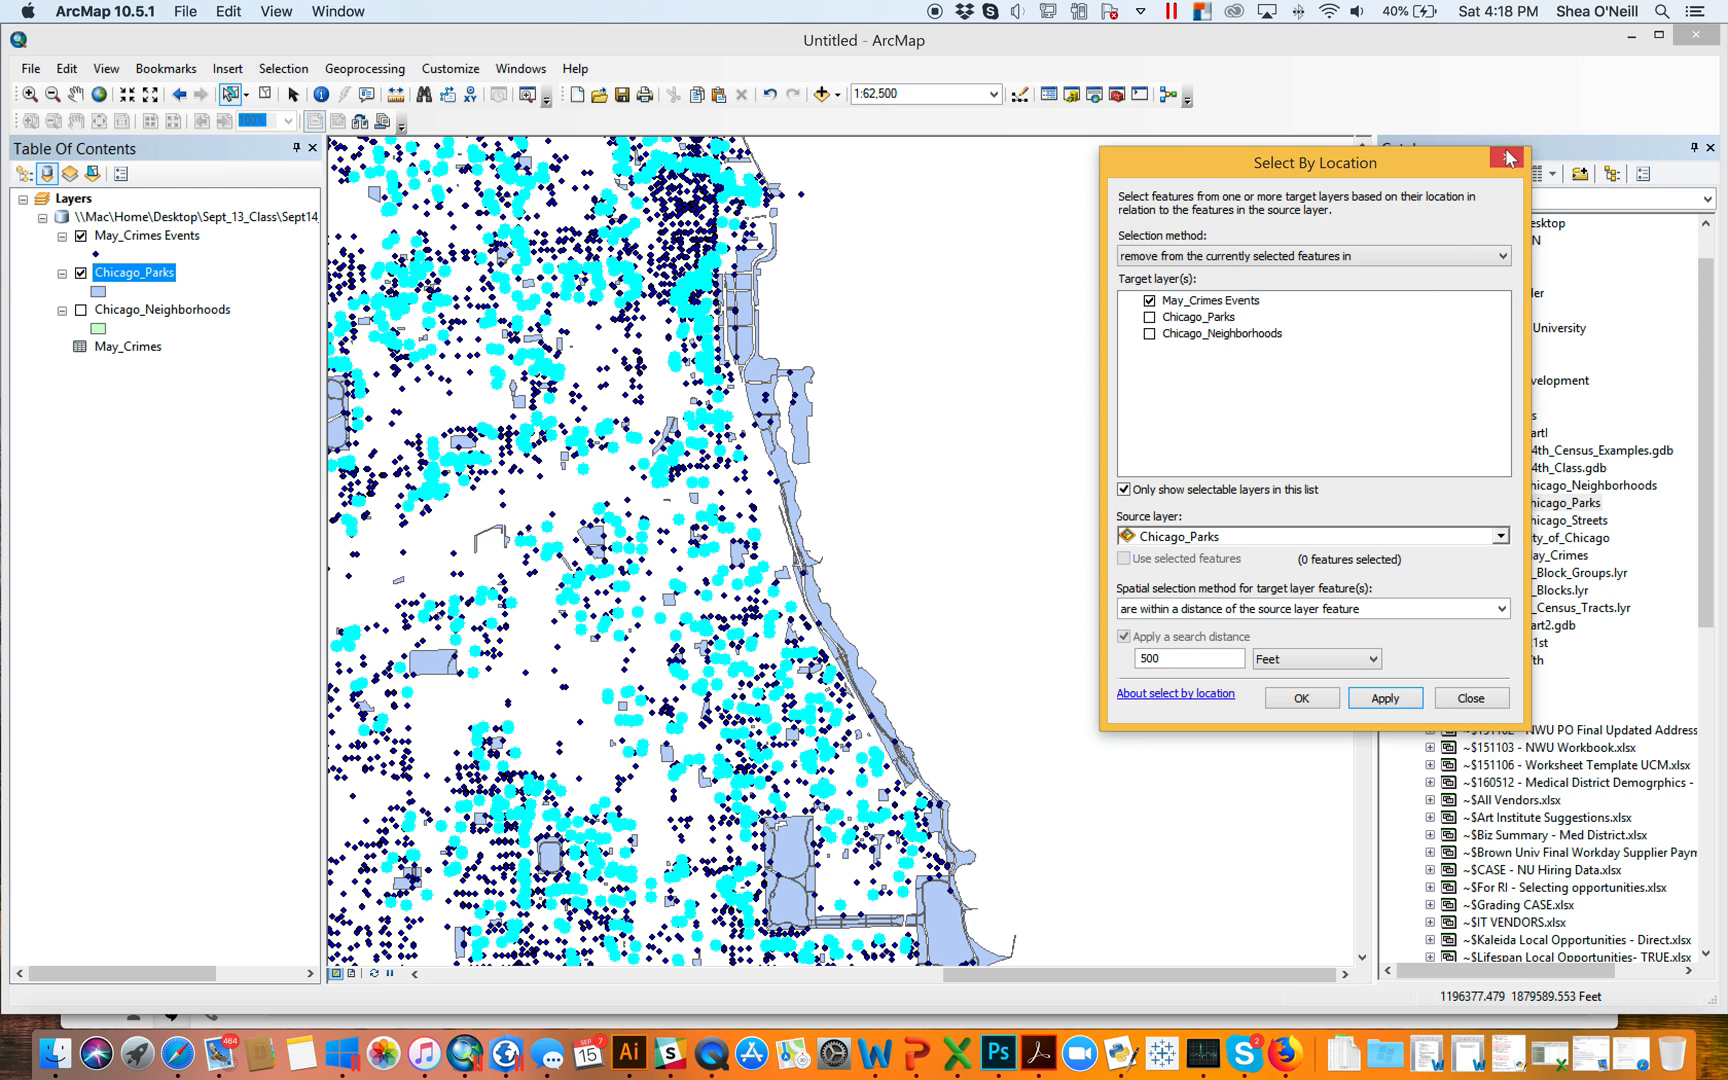
# Close Select By Location and scroll the Chicago_Parks table right to the Acres column
pyautogui.click(1470, 698)
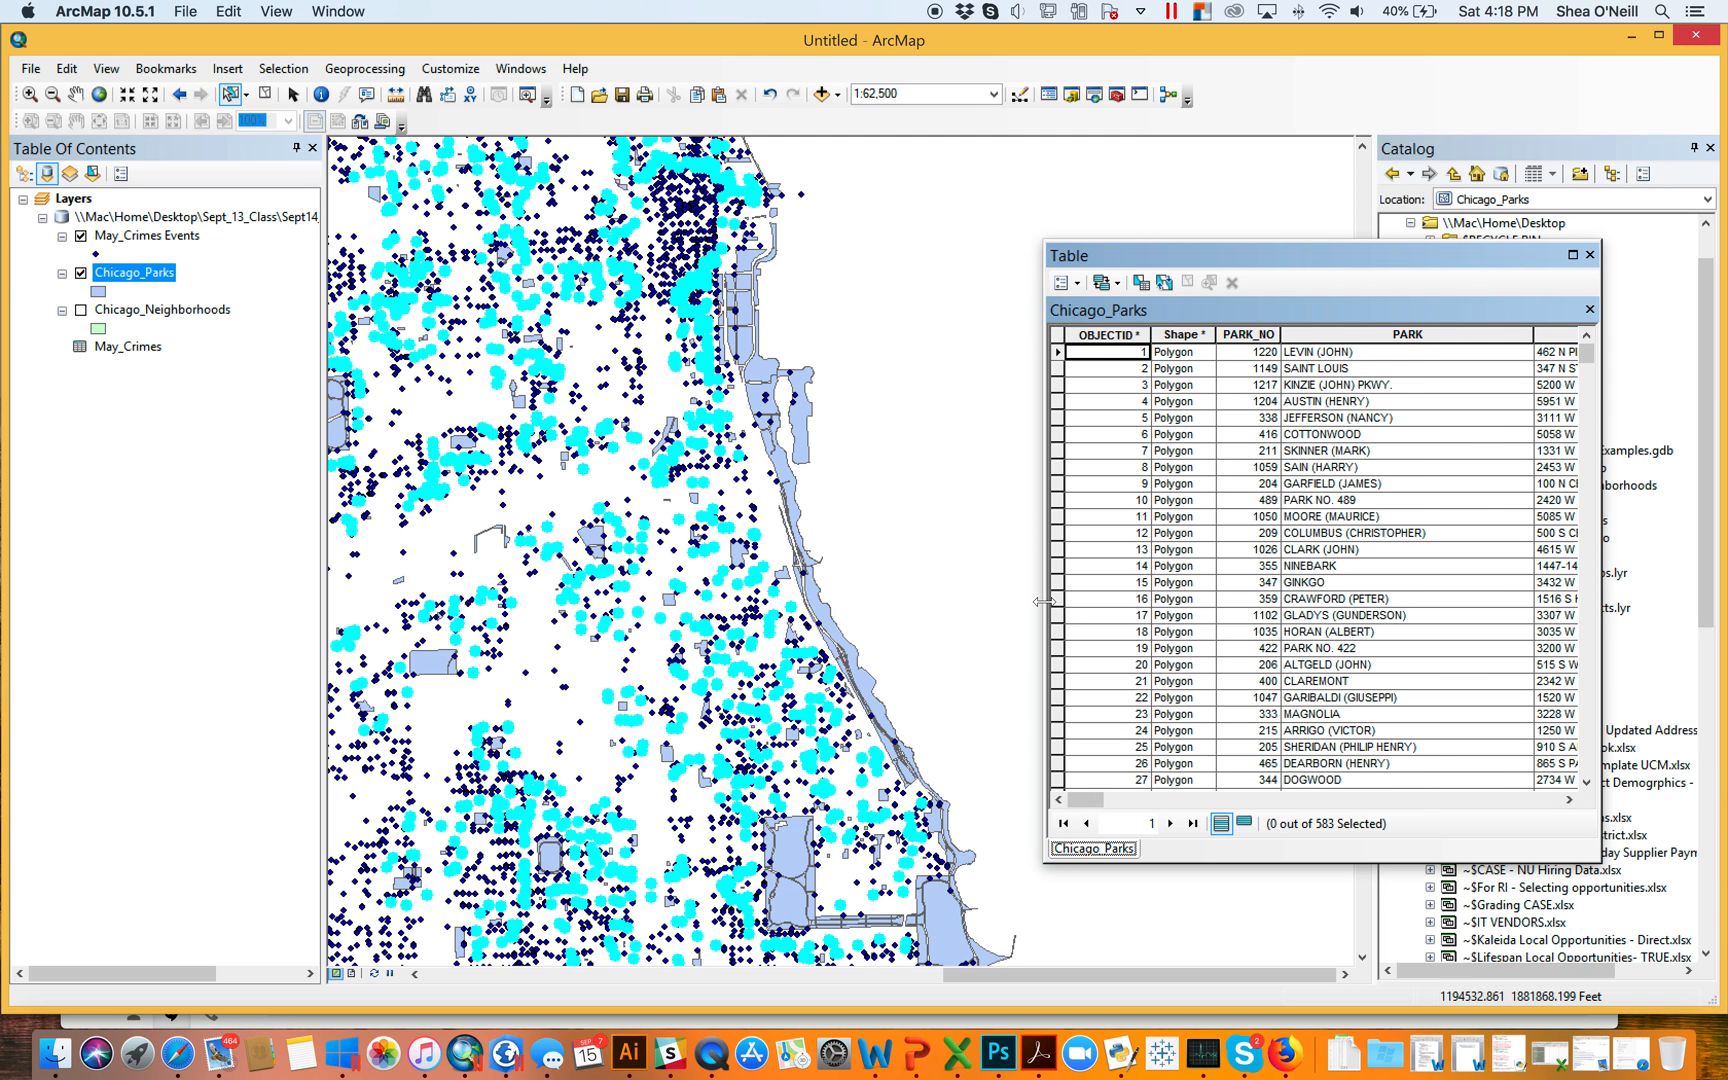
pyautogui.hscroll(3)
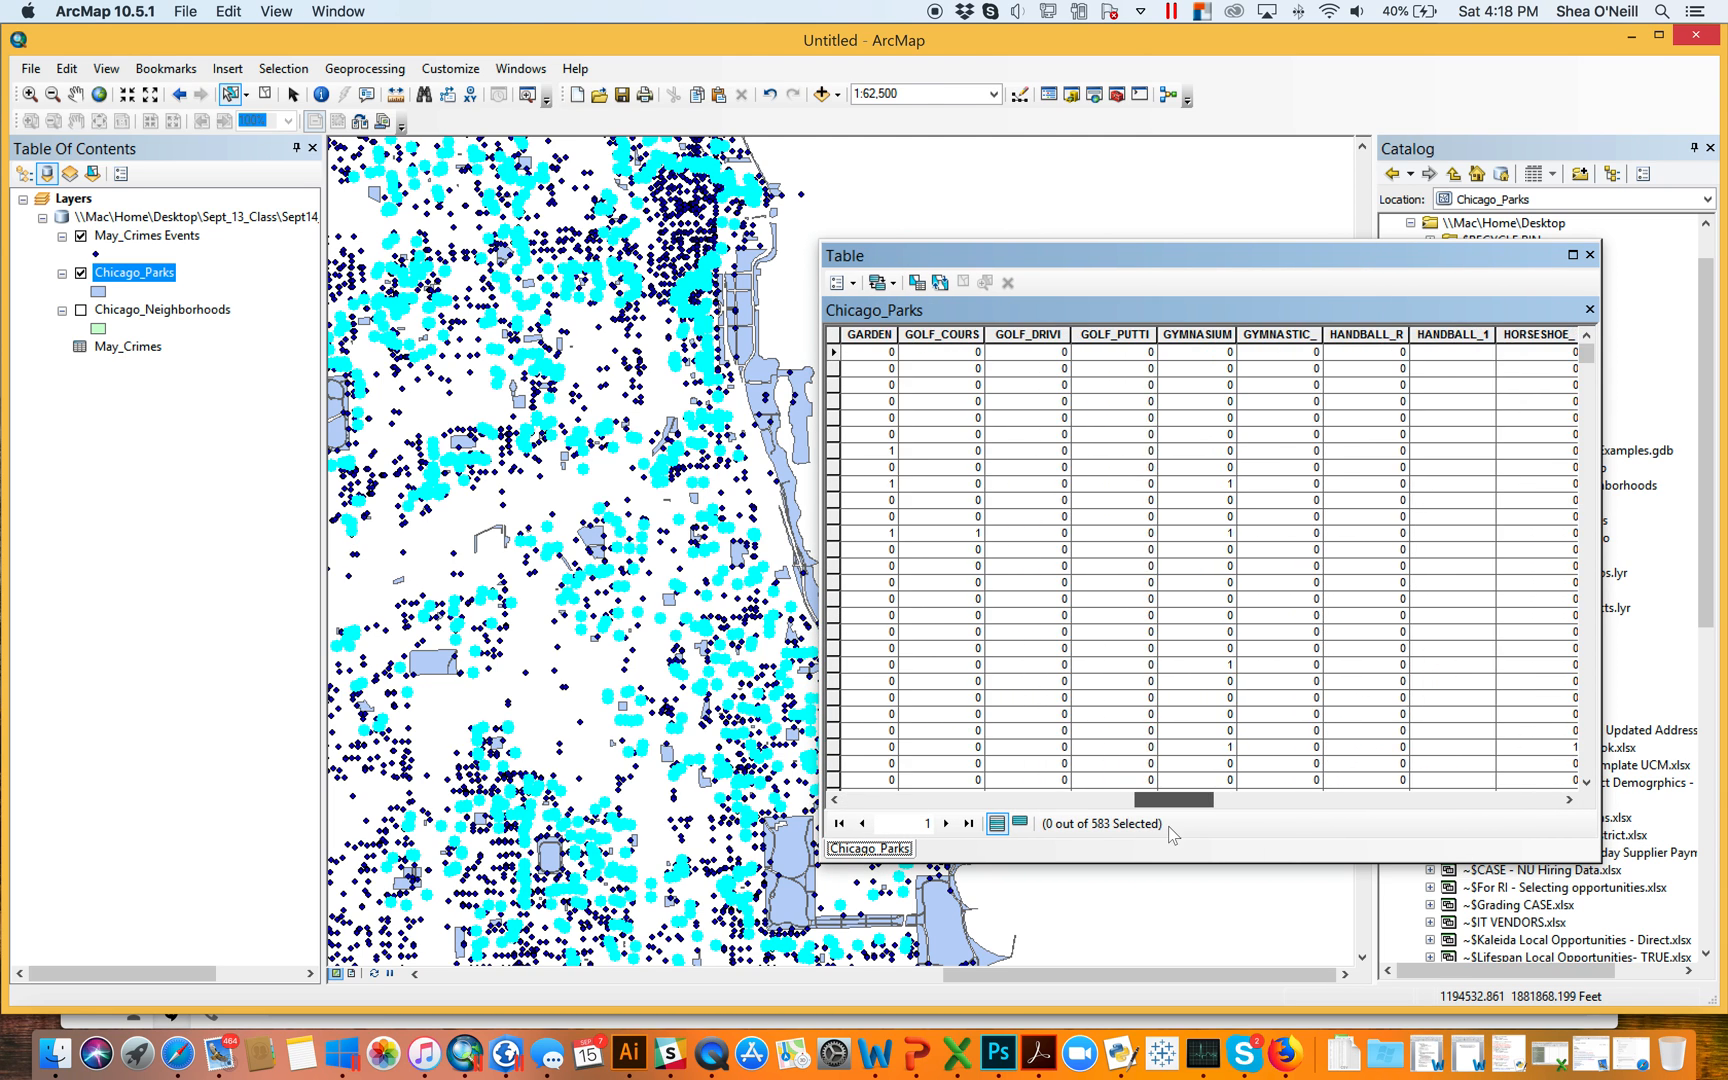
pyautogui.hscroll(3)
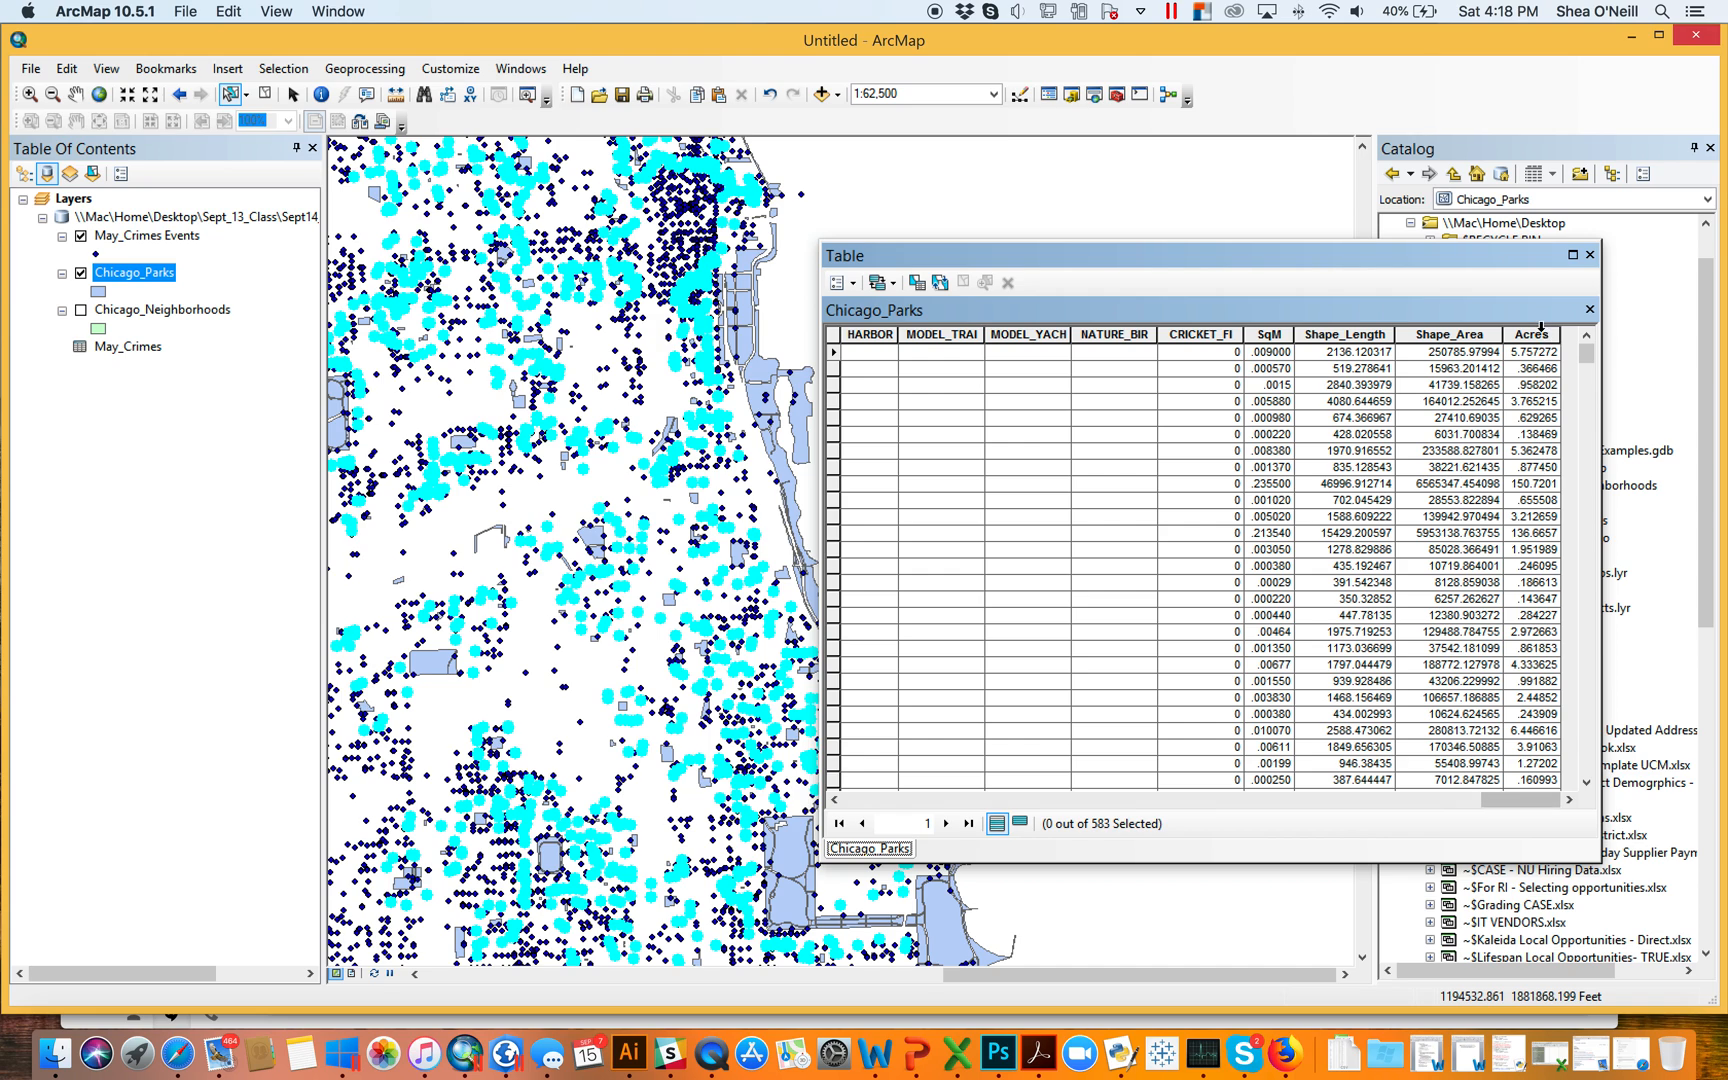
# Open Field Calculator on Acres, insert [LOCATION], then clear the expression
pyautogui.rightClick(1530, 334)
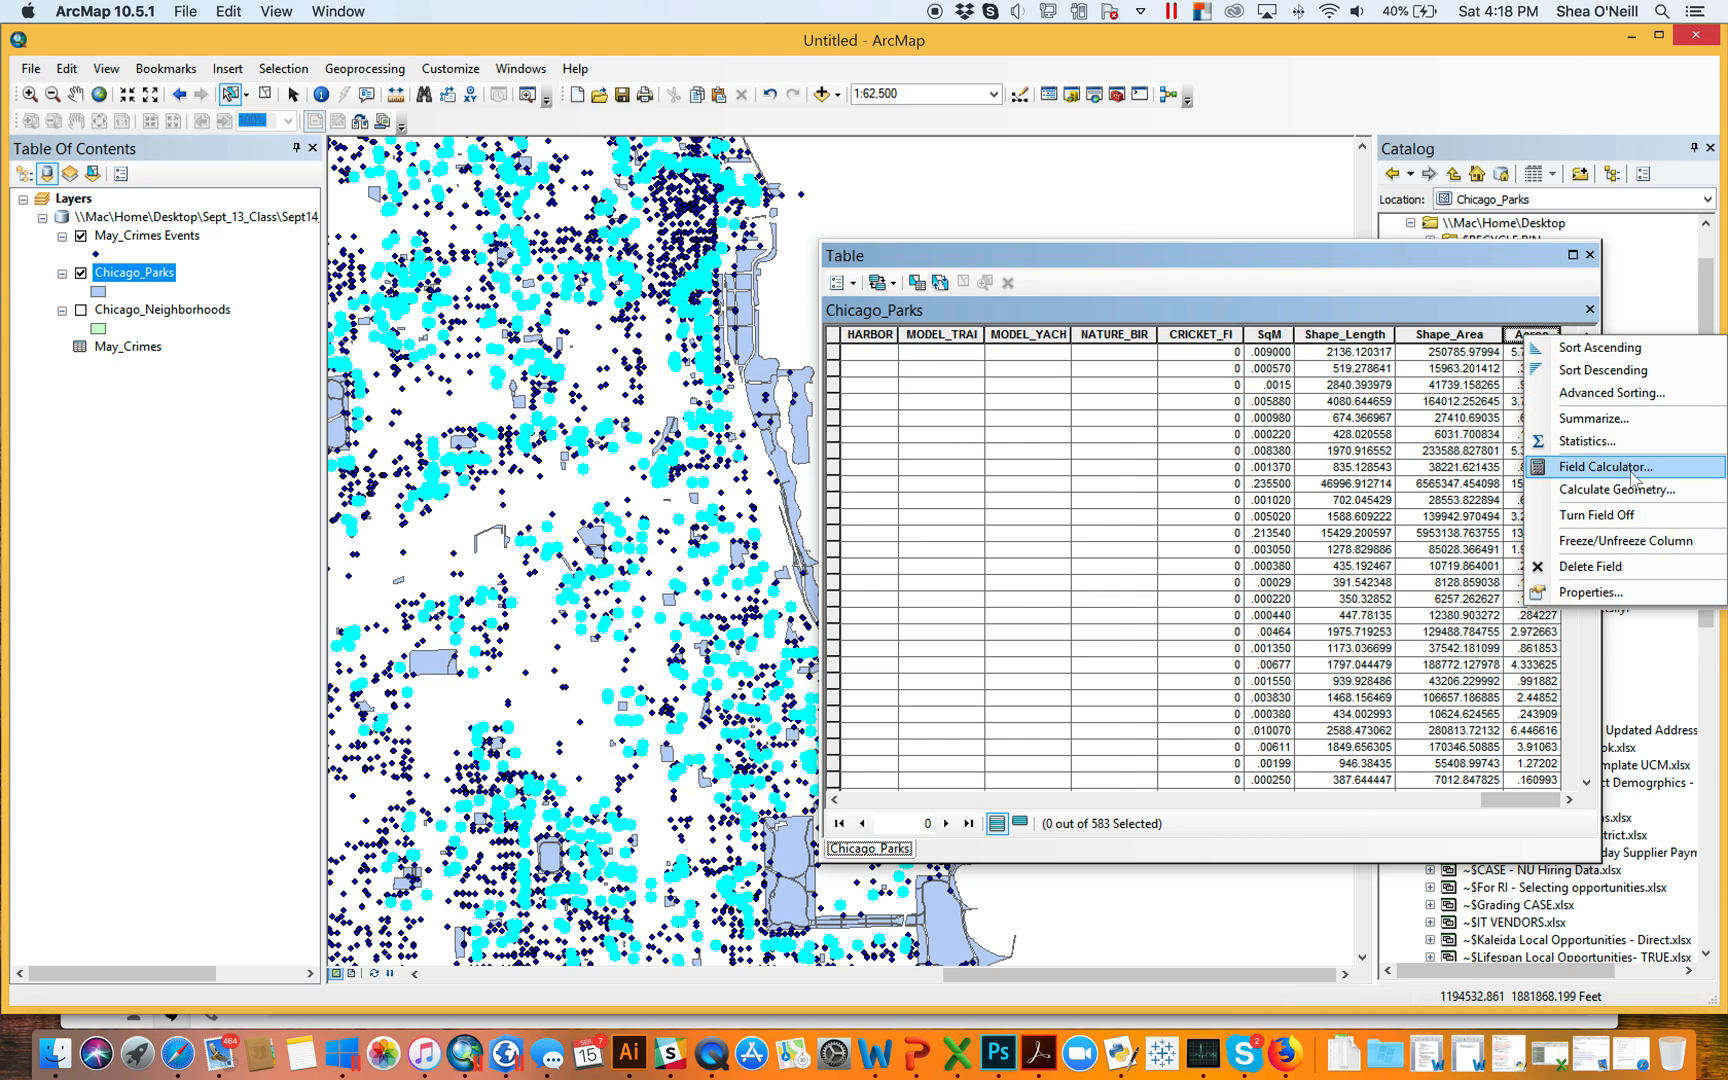
pyautogui.click(1610, 466)
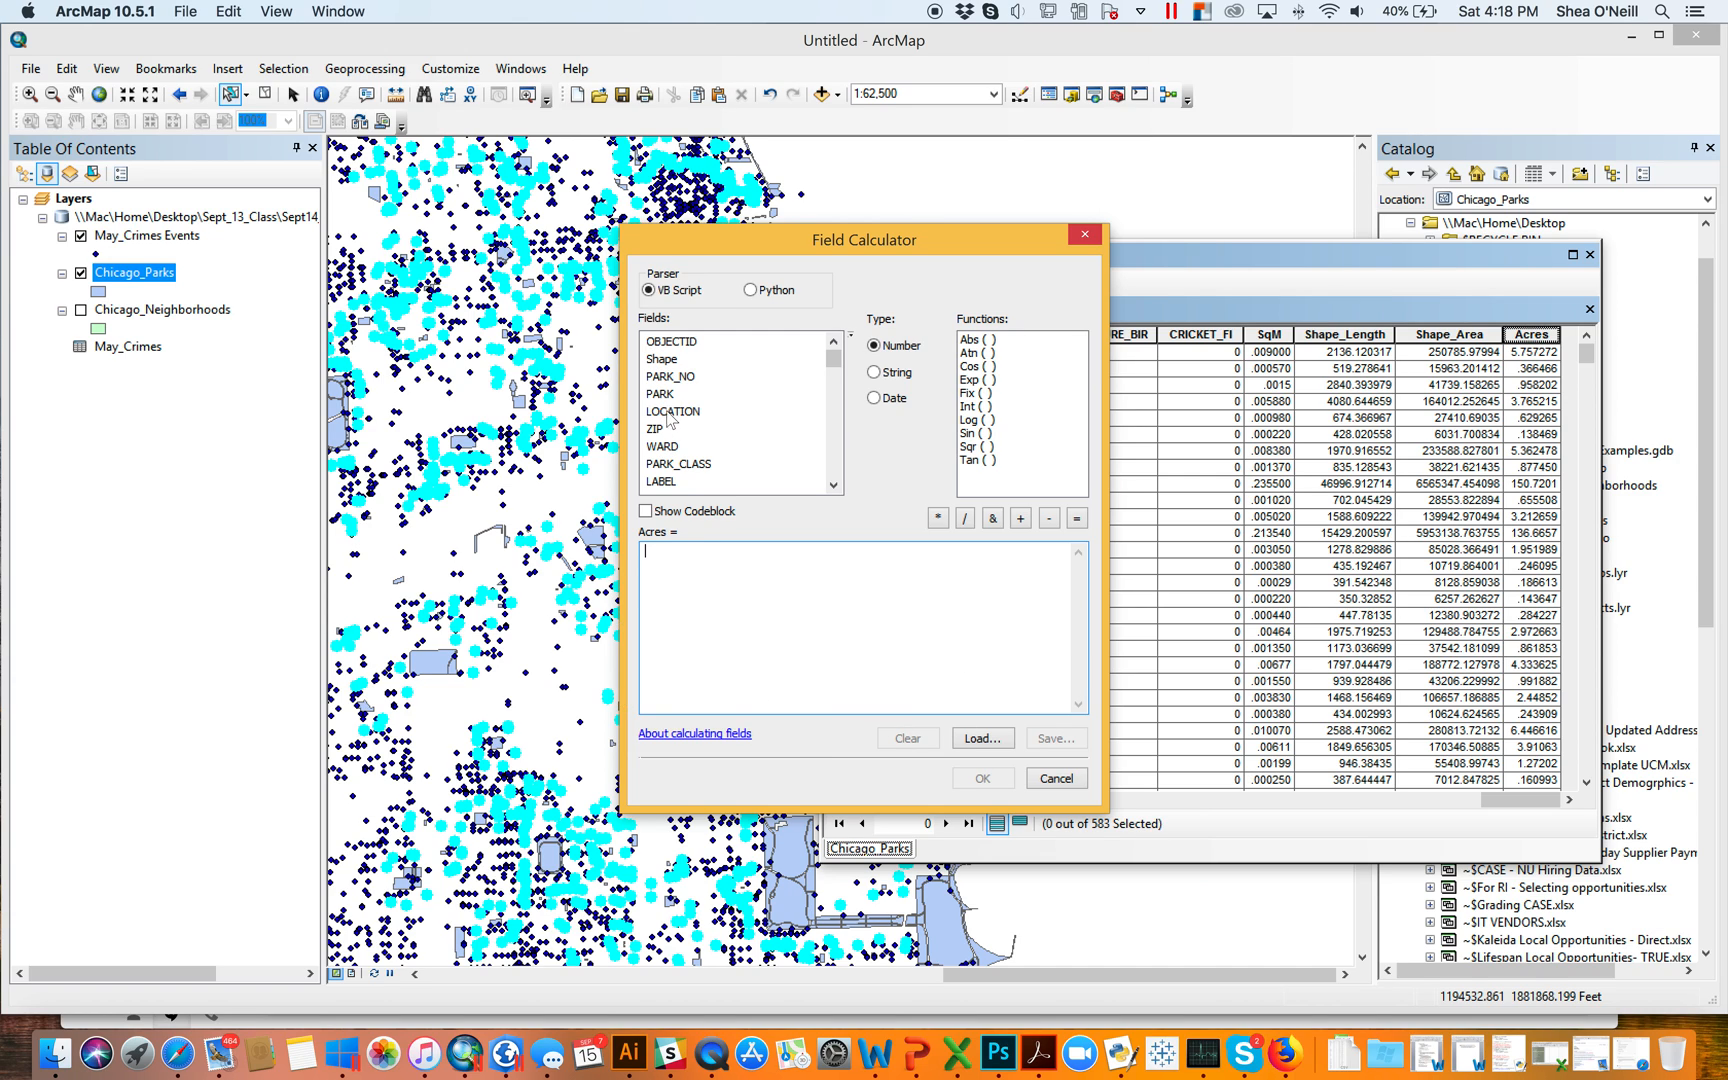
pyautogui.doubleClick(672, 411)
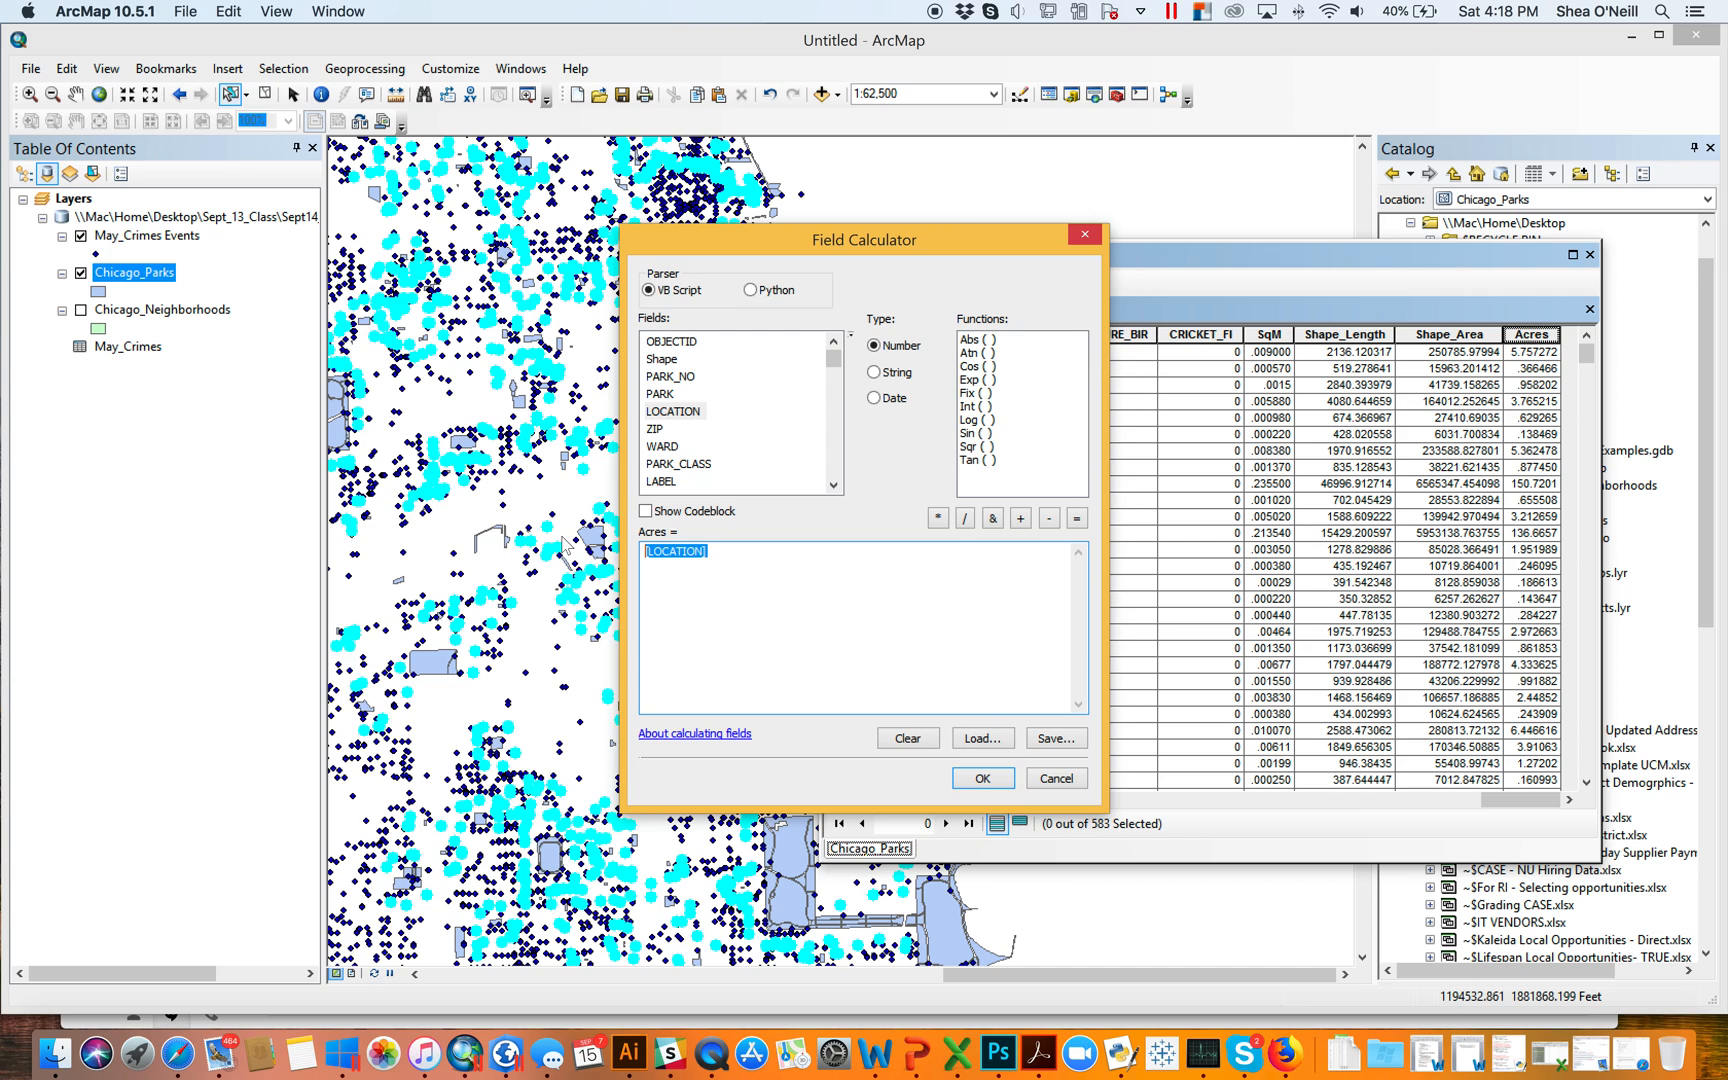
pyautogui.click(907, 737)
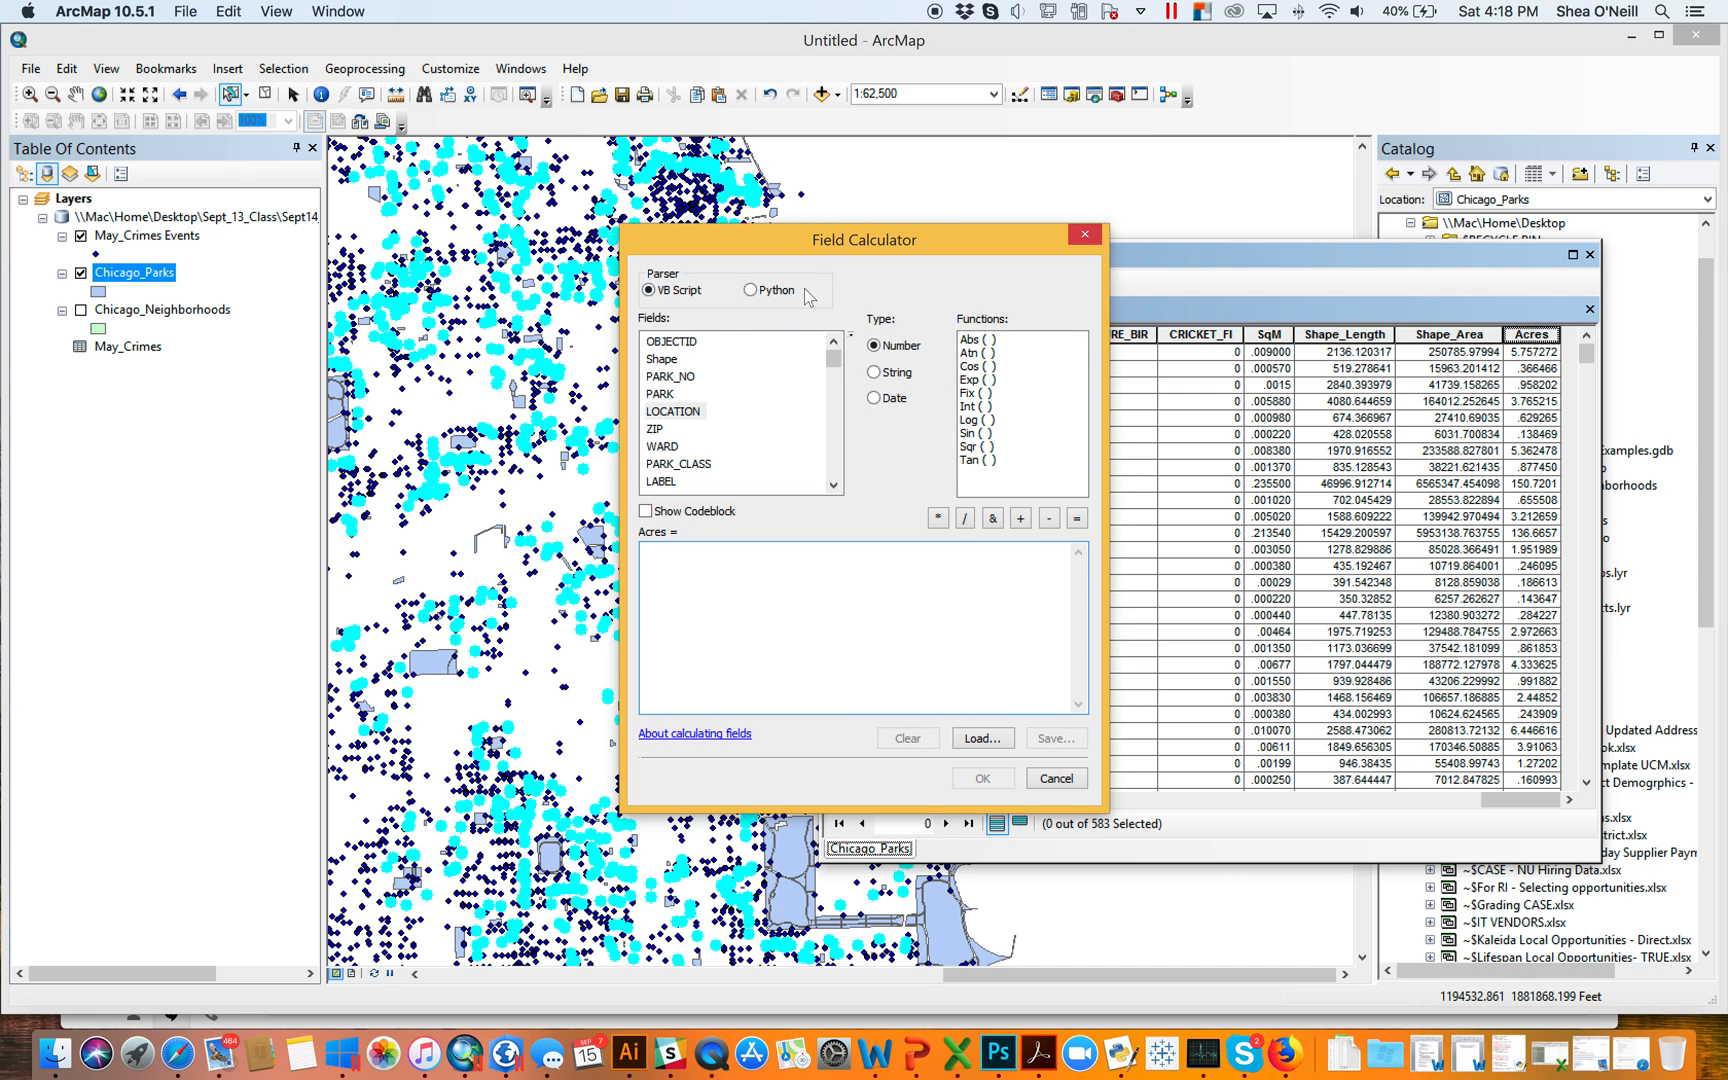
# Toggle the parser between Python and VB Script, ending on VB Script
pyautogui.click(750, 290)
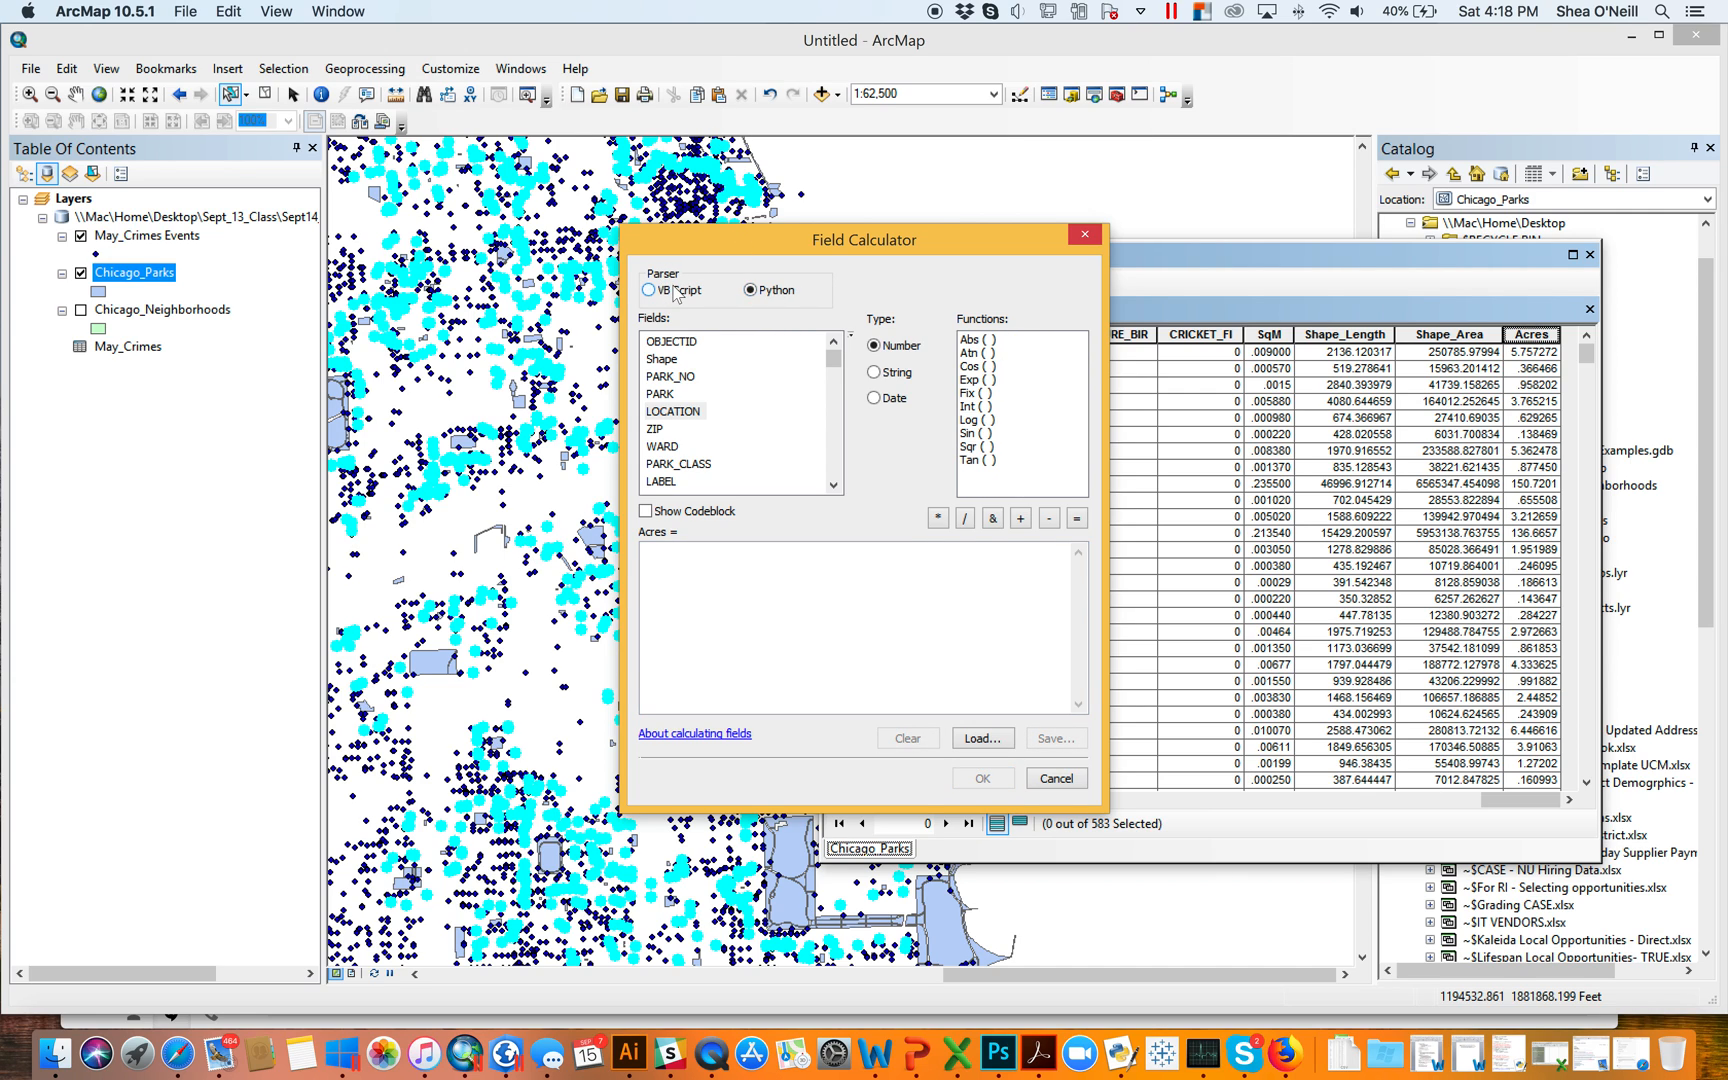
pyautogui.click(649, 290)
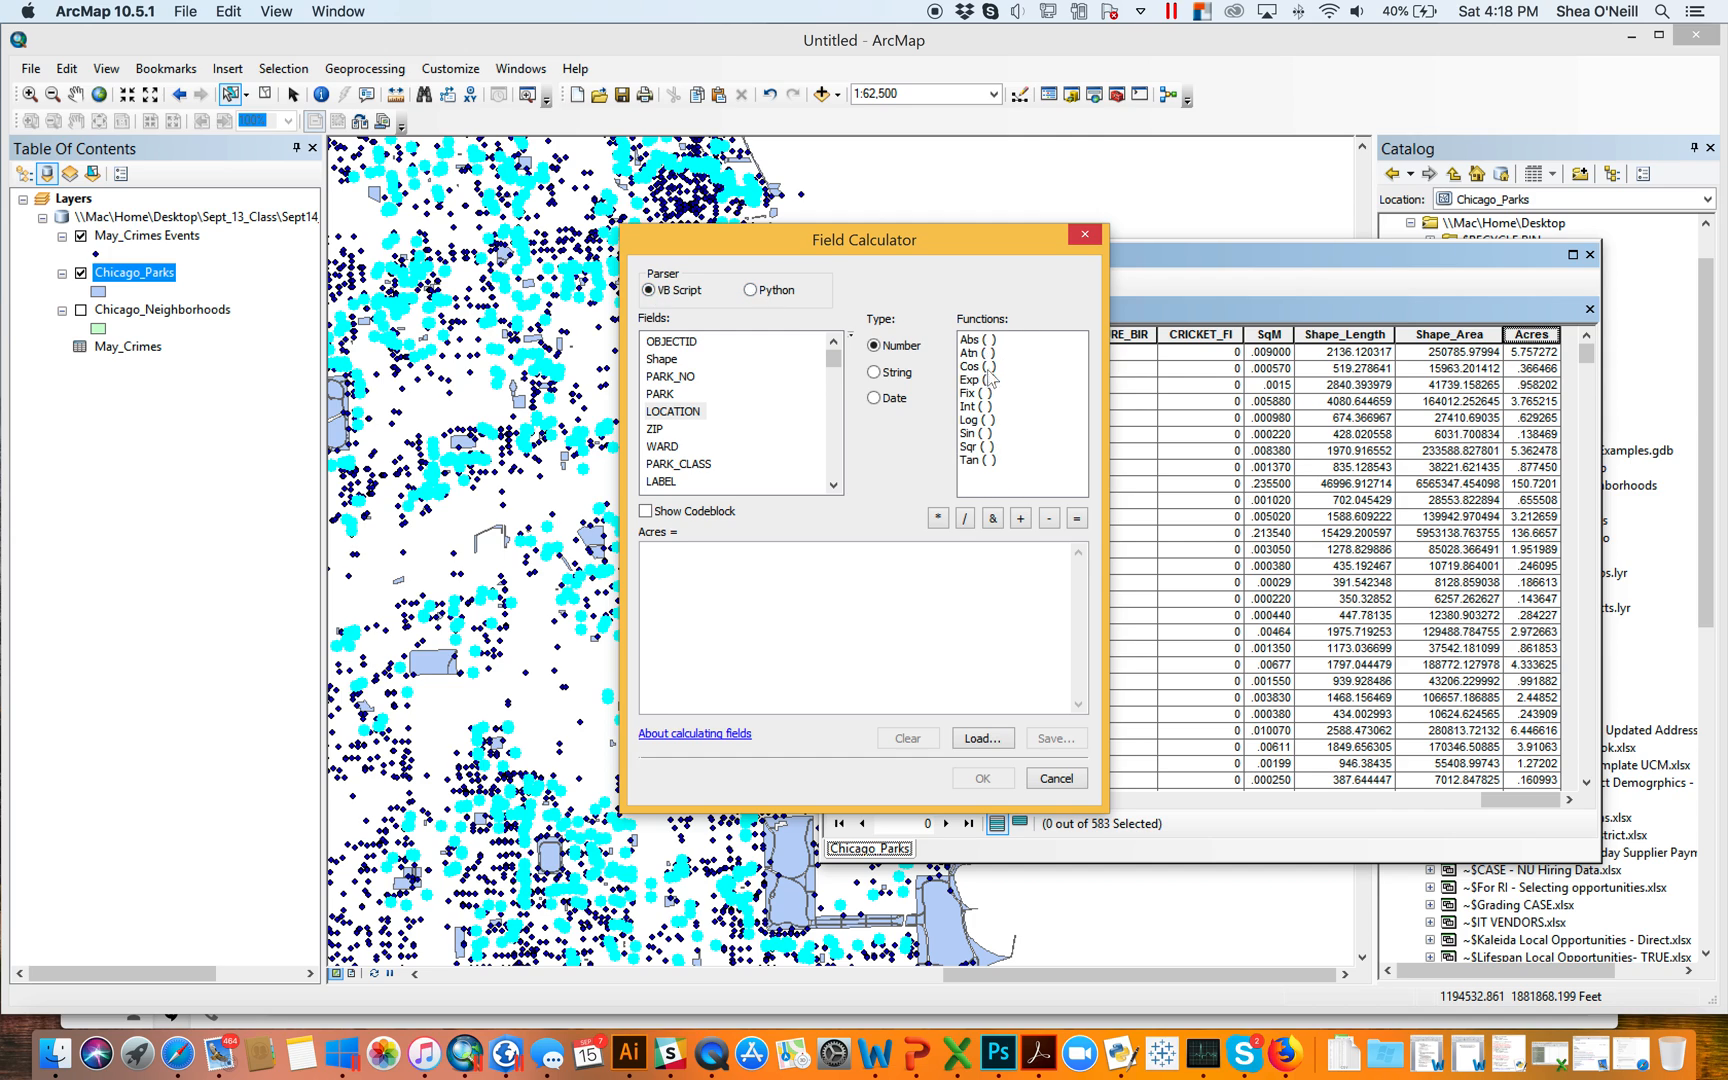
pyautogui.click(750, 290)
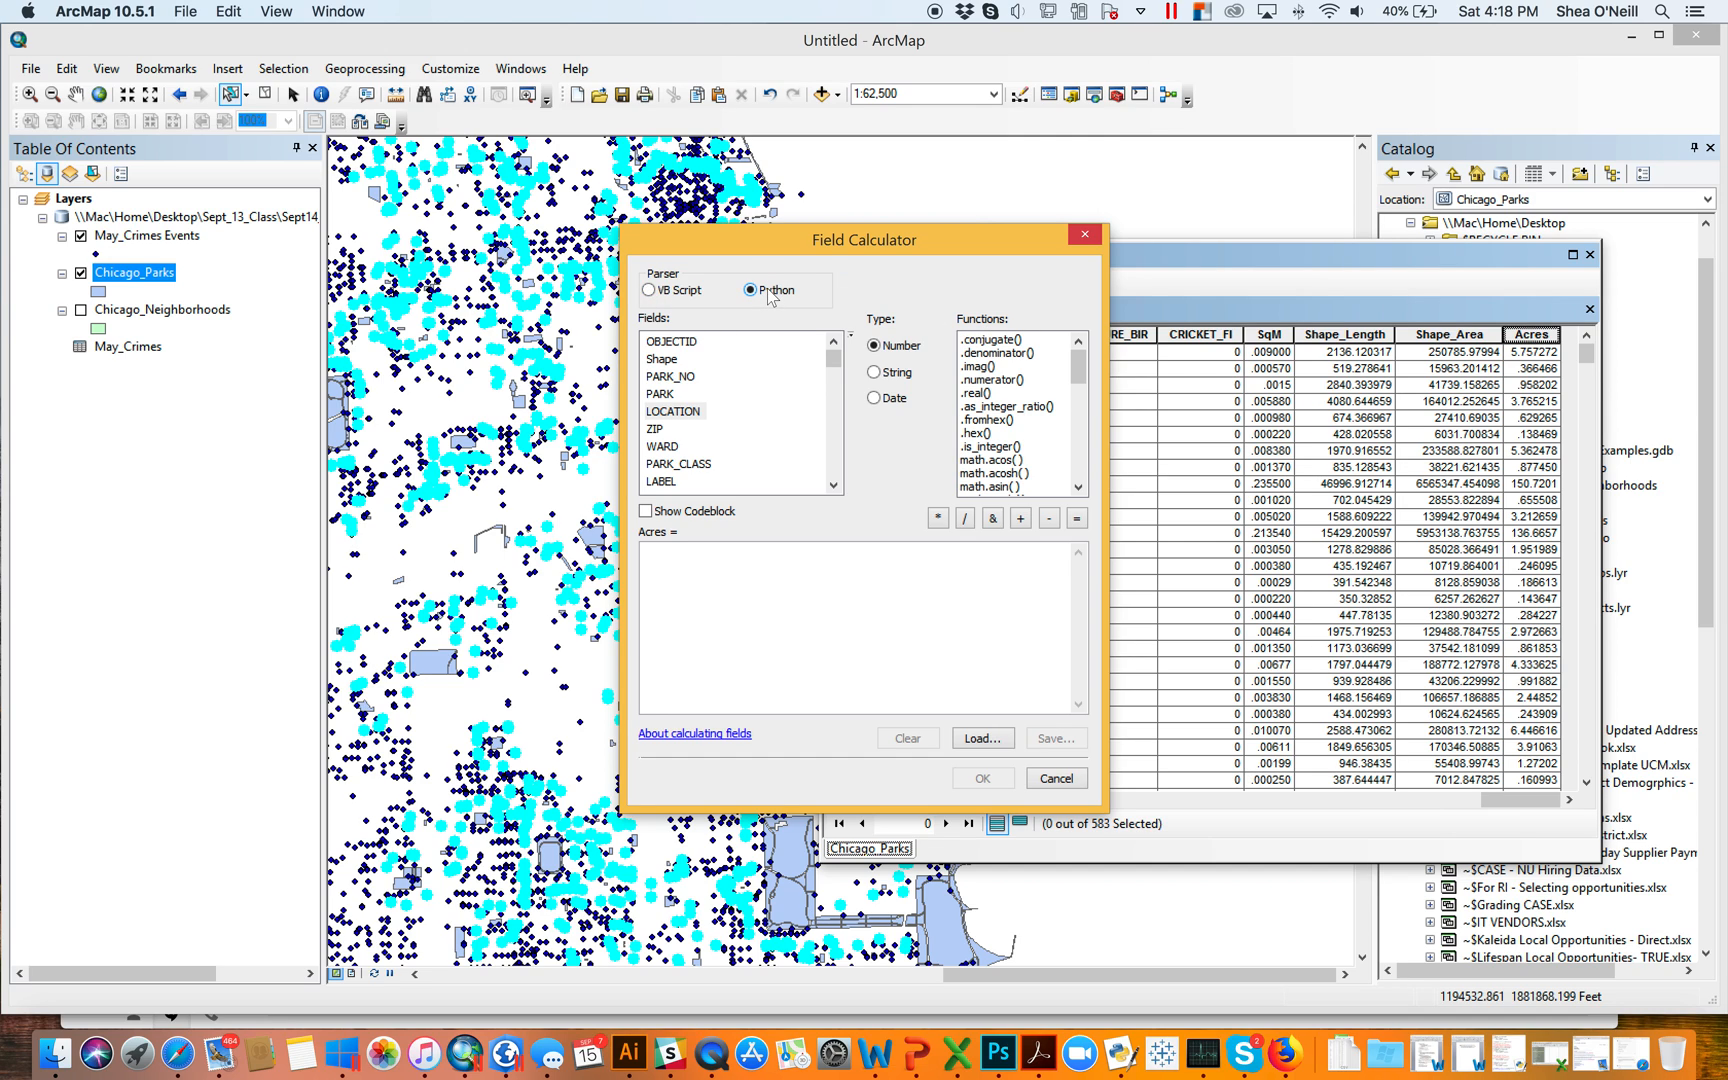
pyautogui.click(649, 290)
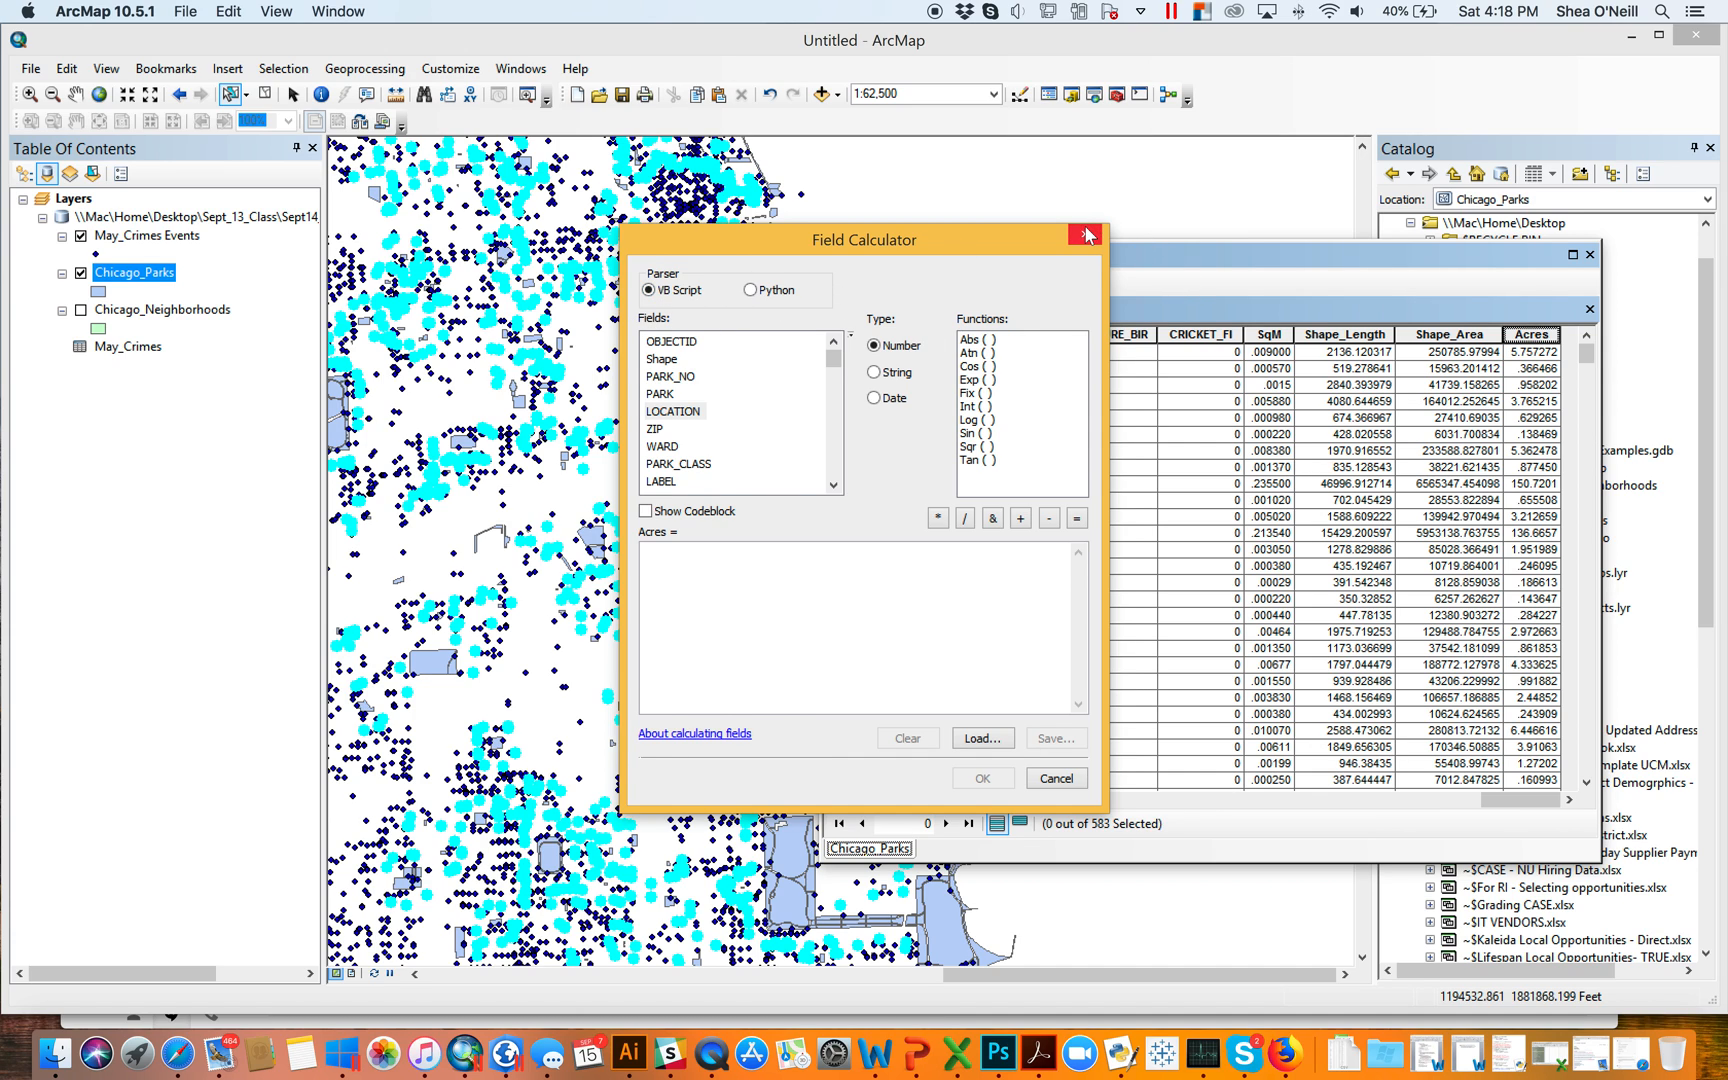
# Close the Field Calculator without calculating and switch to ArcGIS Pro
pyautogui.click(1086, 233)
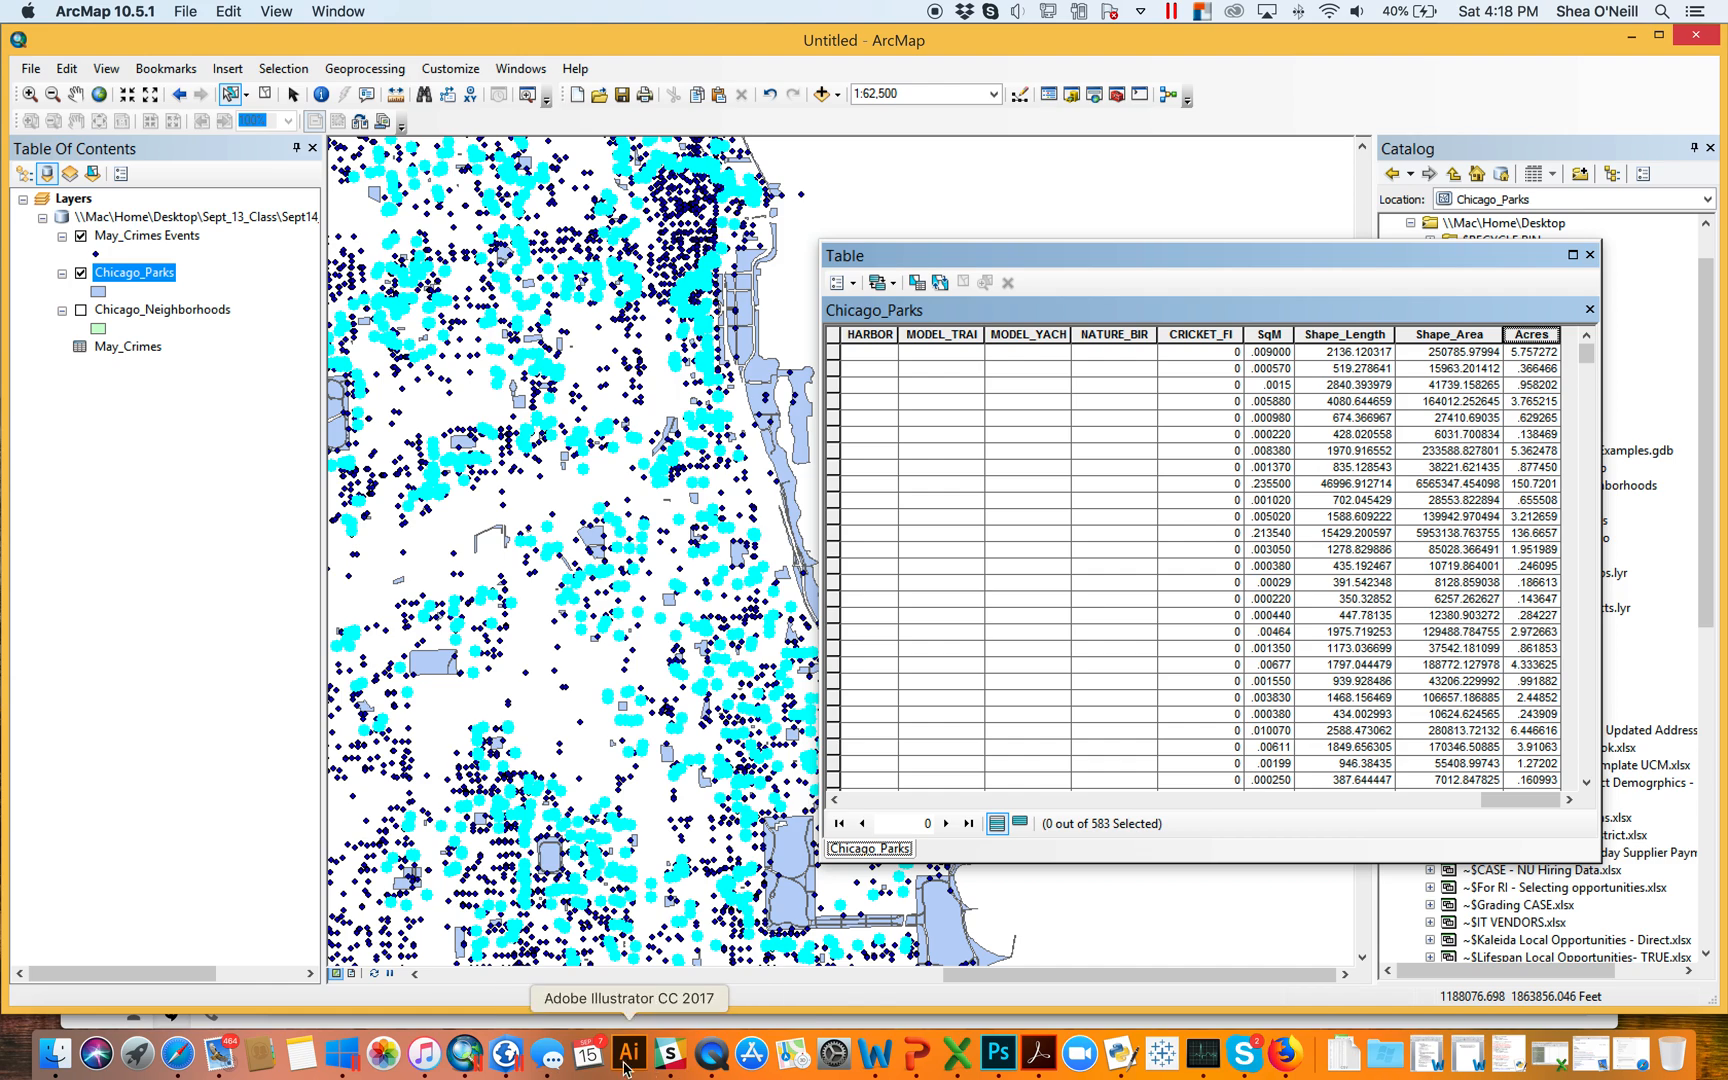
pyautogui.moveTo(505, 1055)
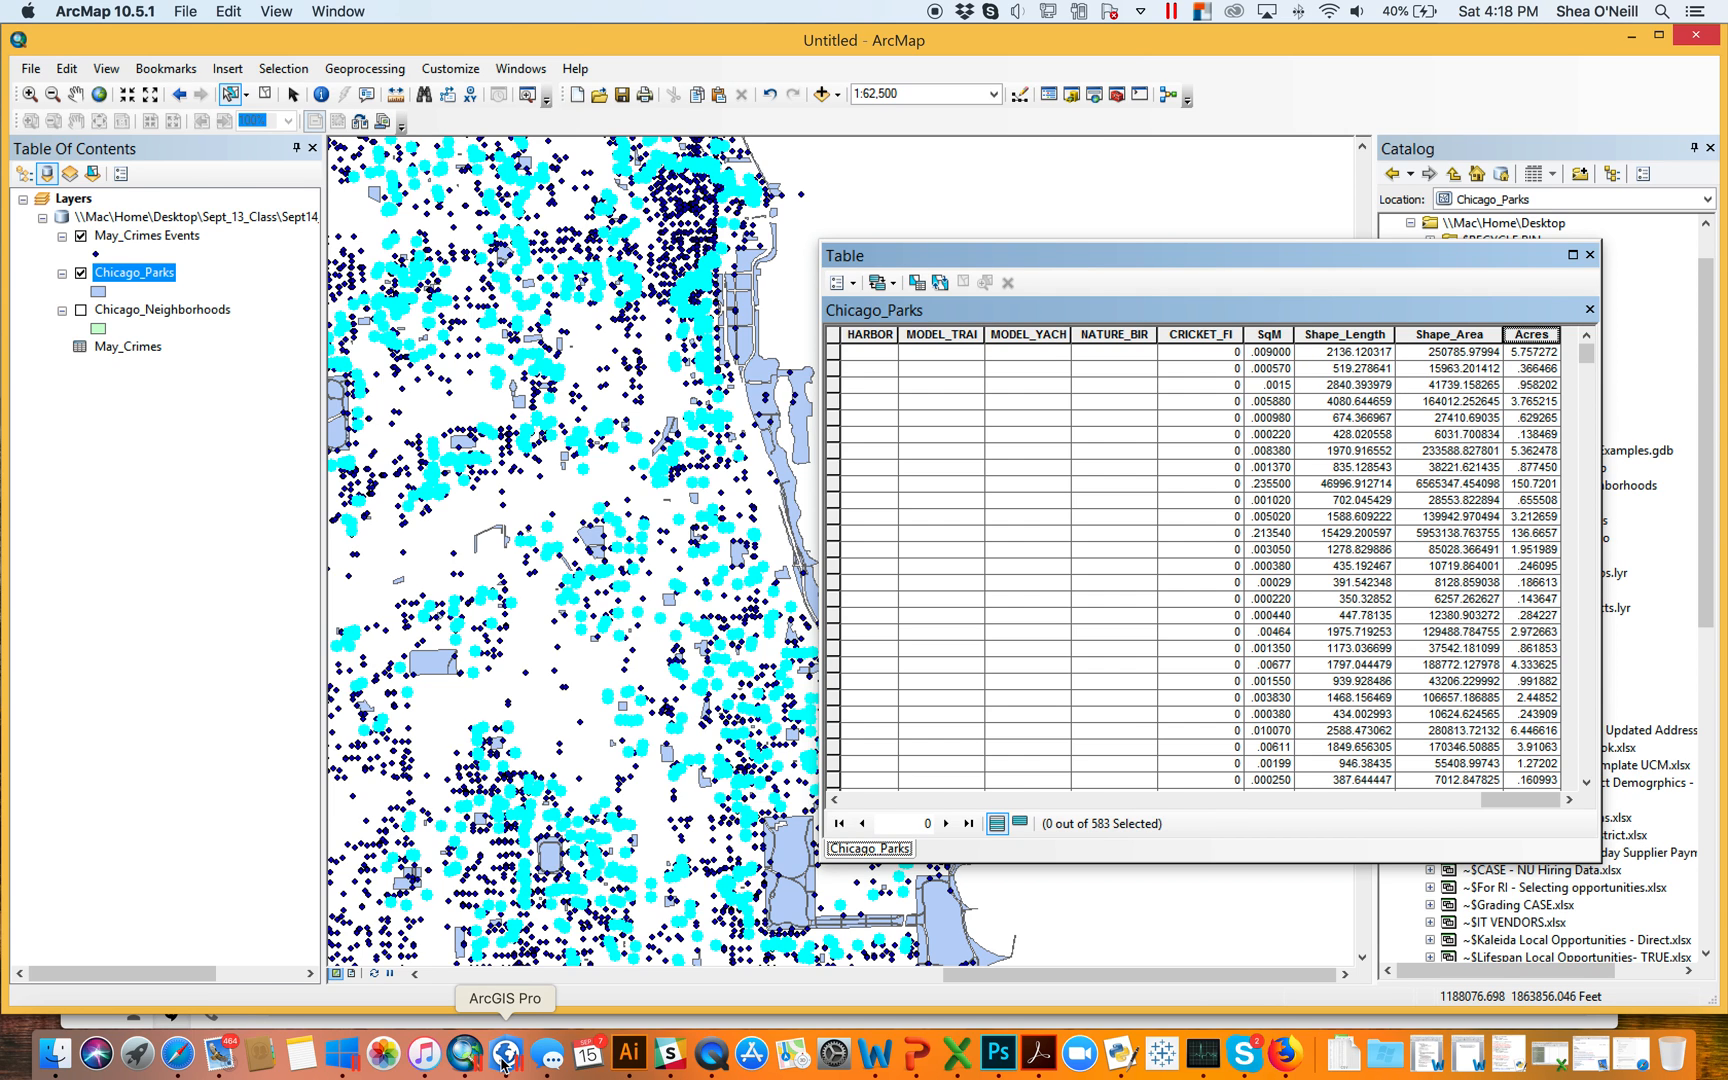
pyautogui.click(504, 1055)
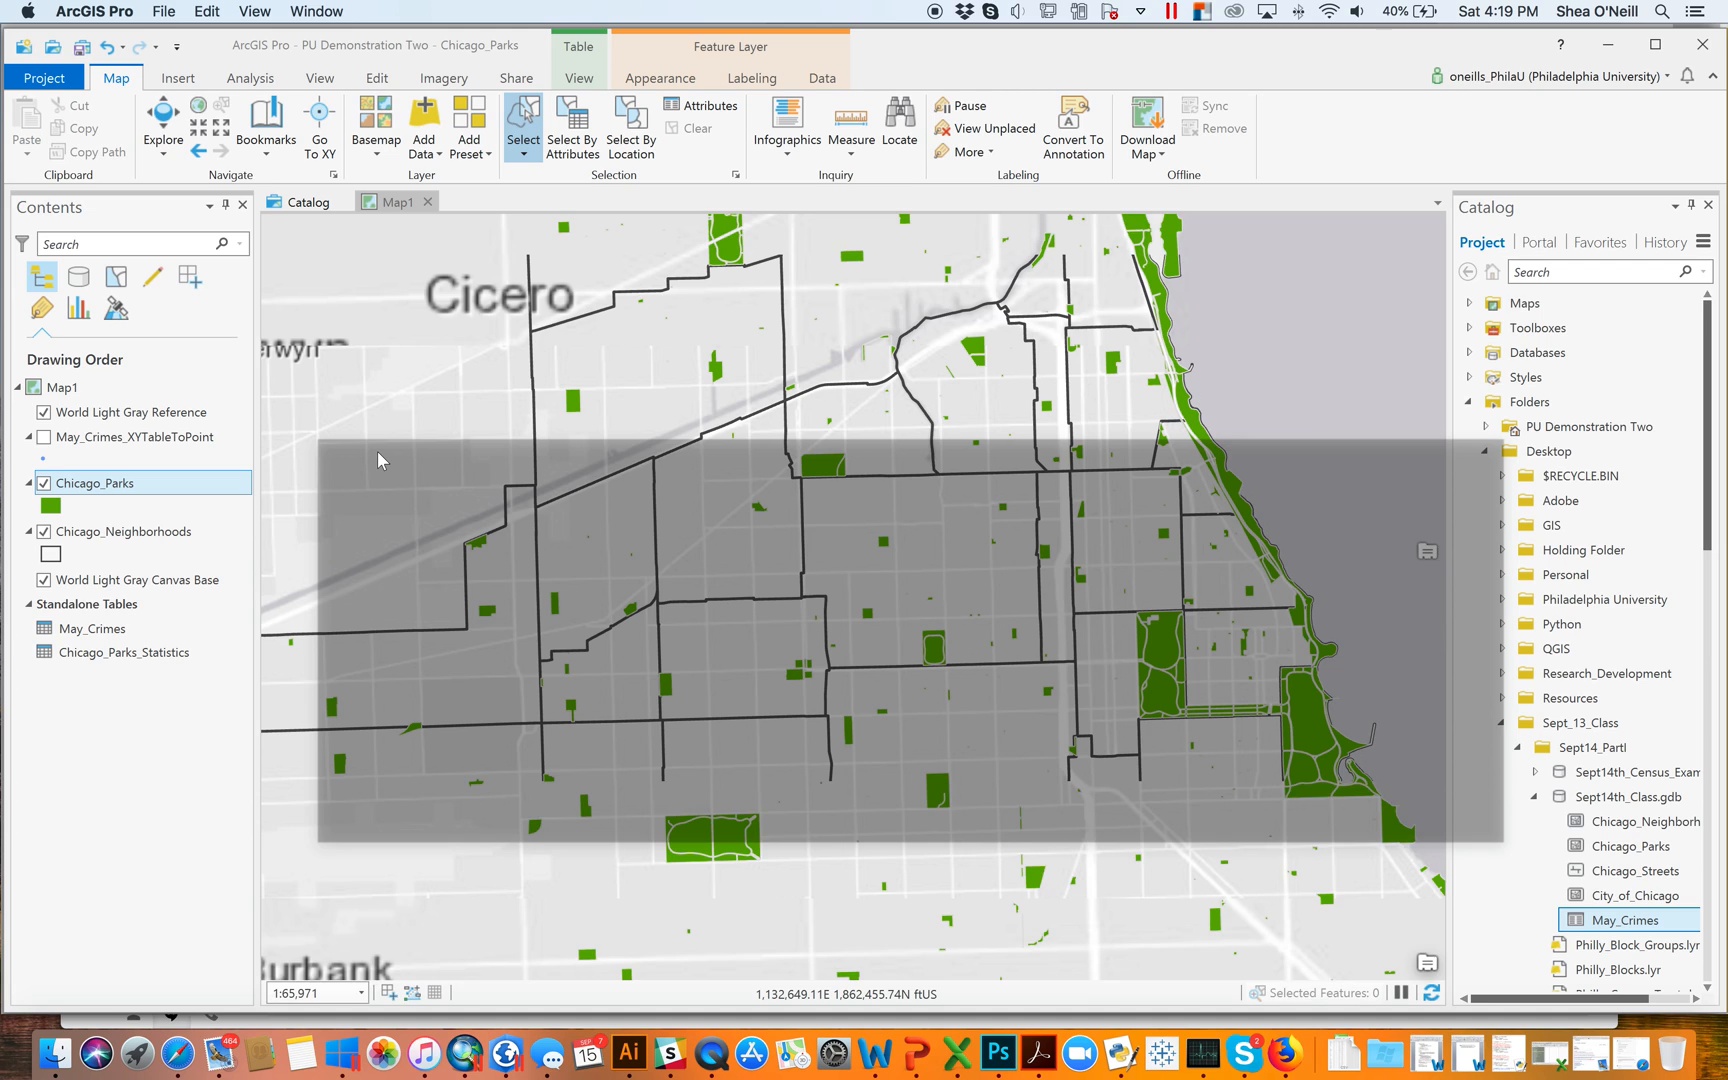
# Select the Chicago_Parks attribute table and show the Data ribbon tab
pyautogui.click(710, 123)
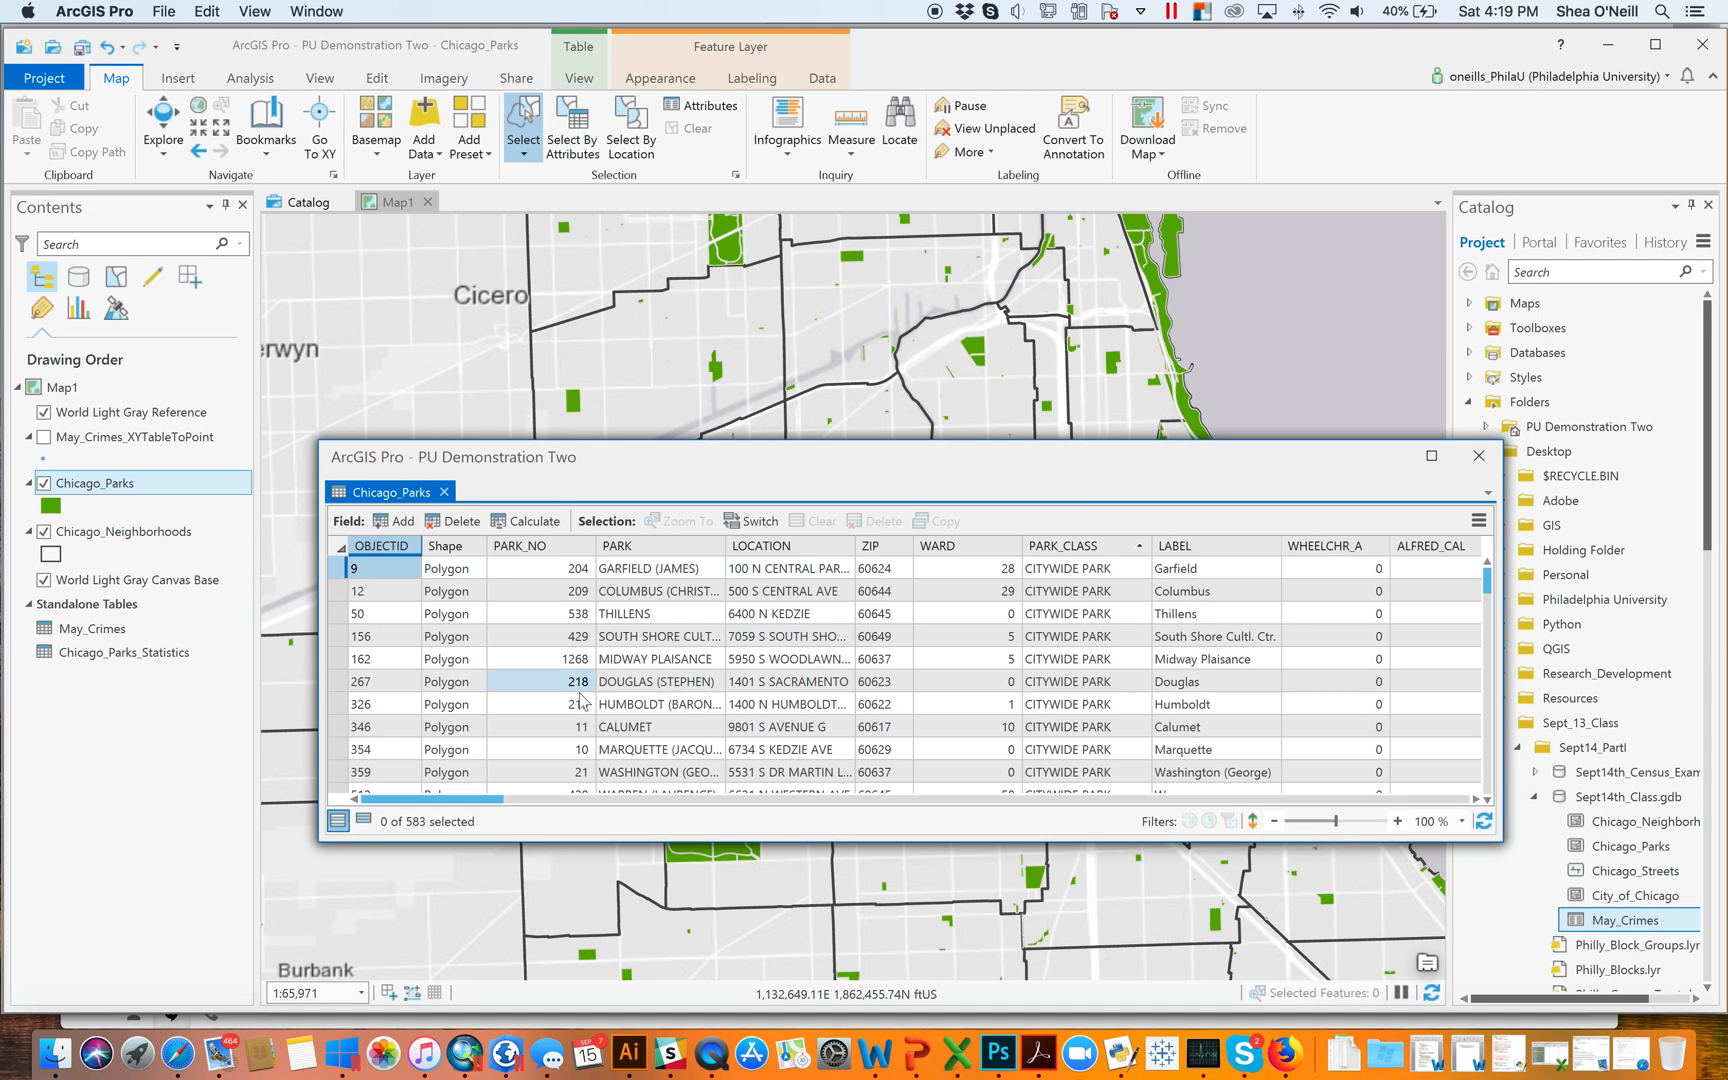
pyautogui.moveTo(395, 520)
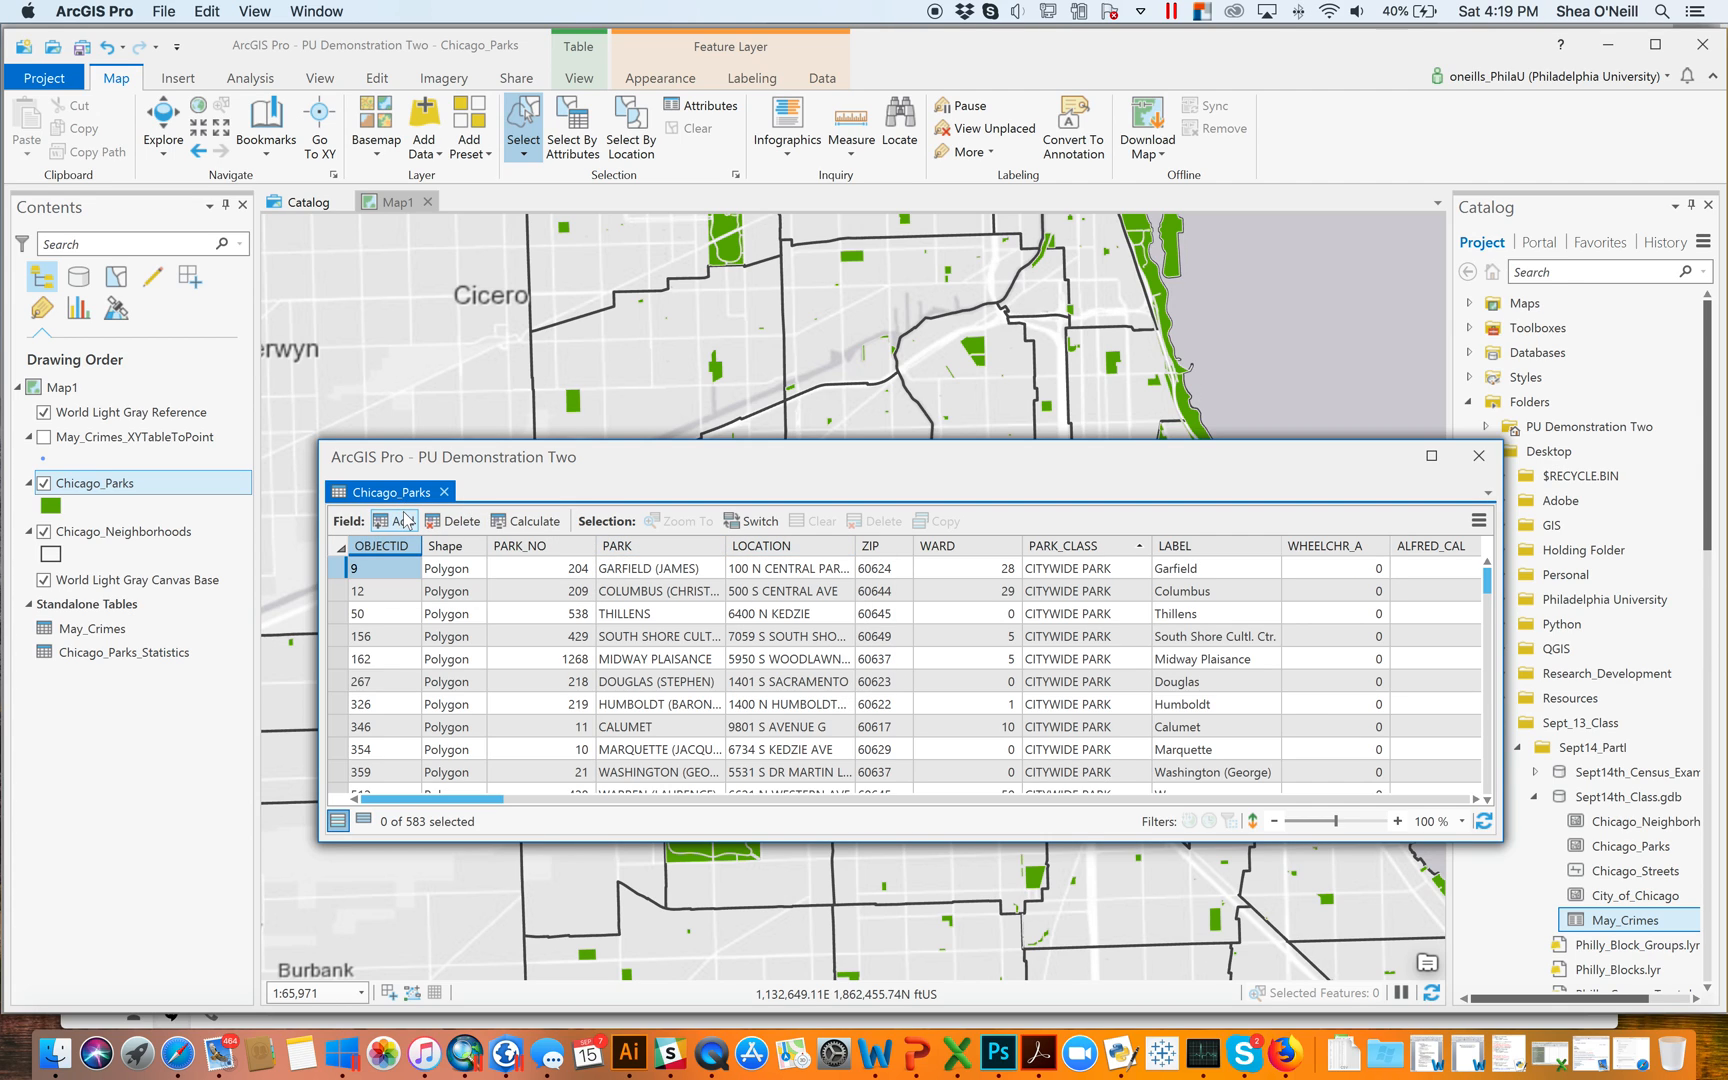
pyautogui.moveTo(388, 520)
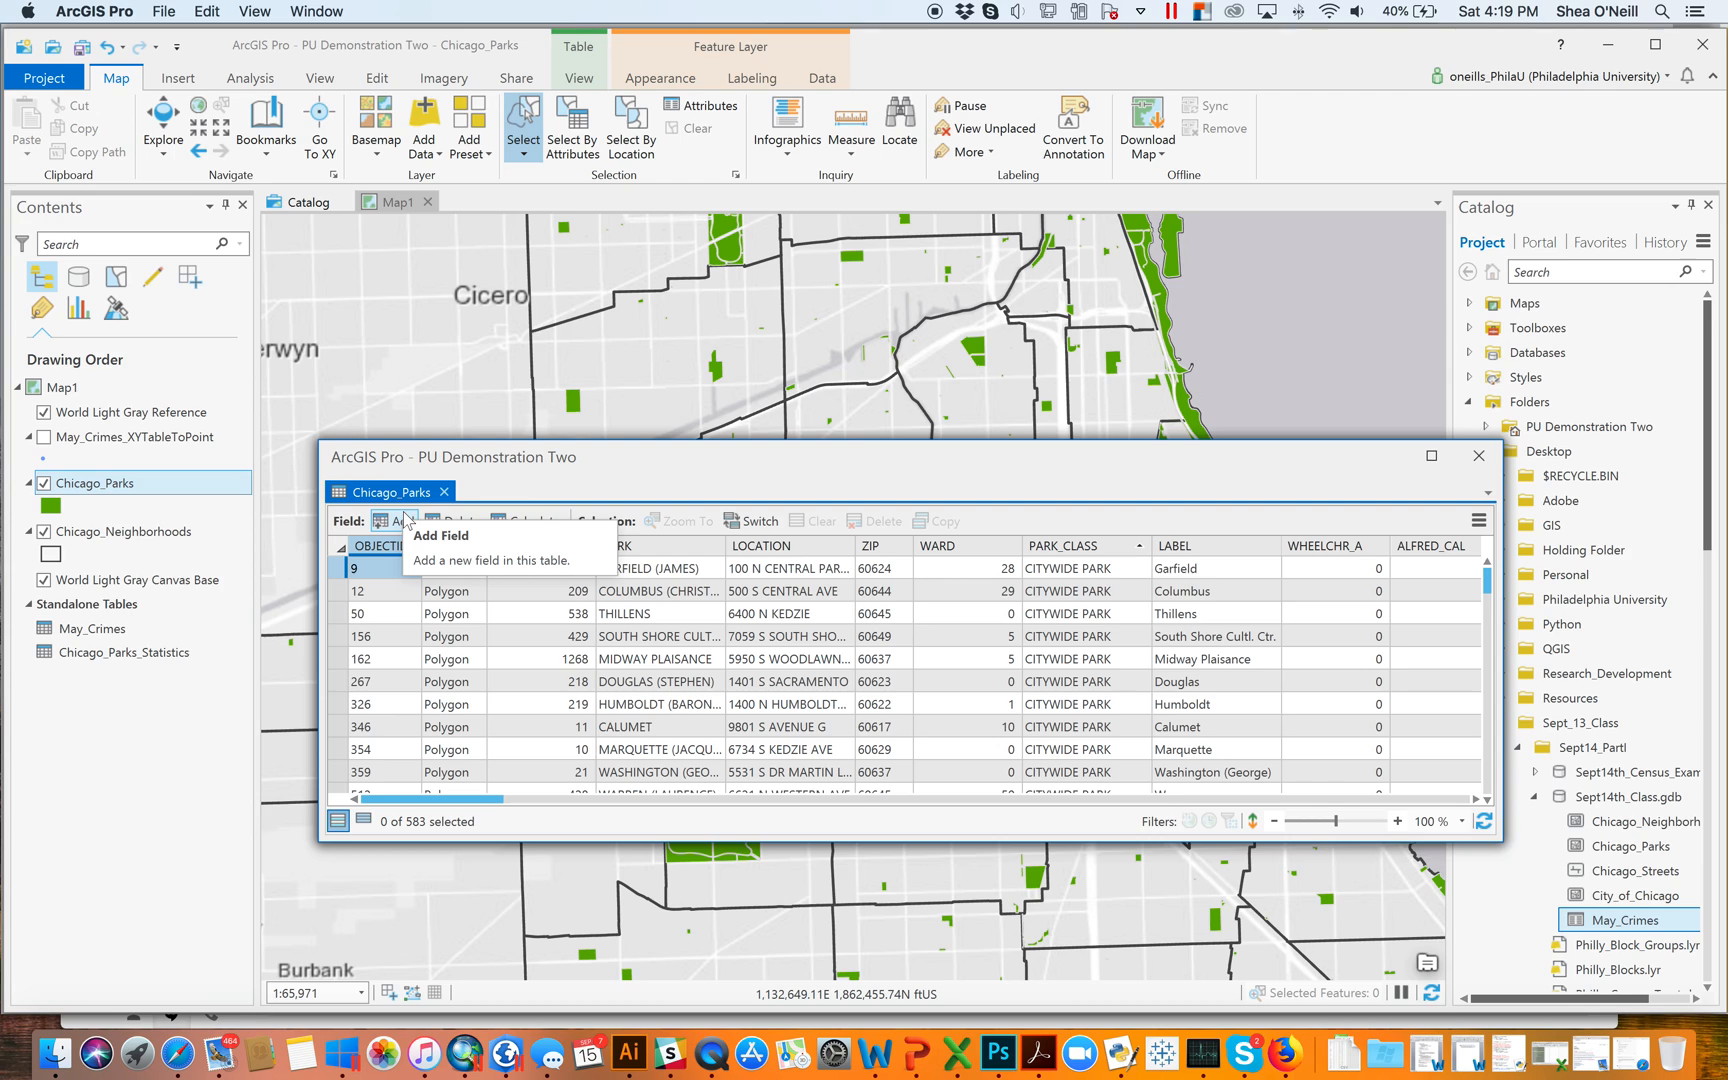
pyautogui.moveTo(397, 521)
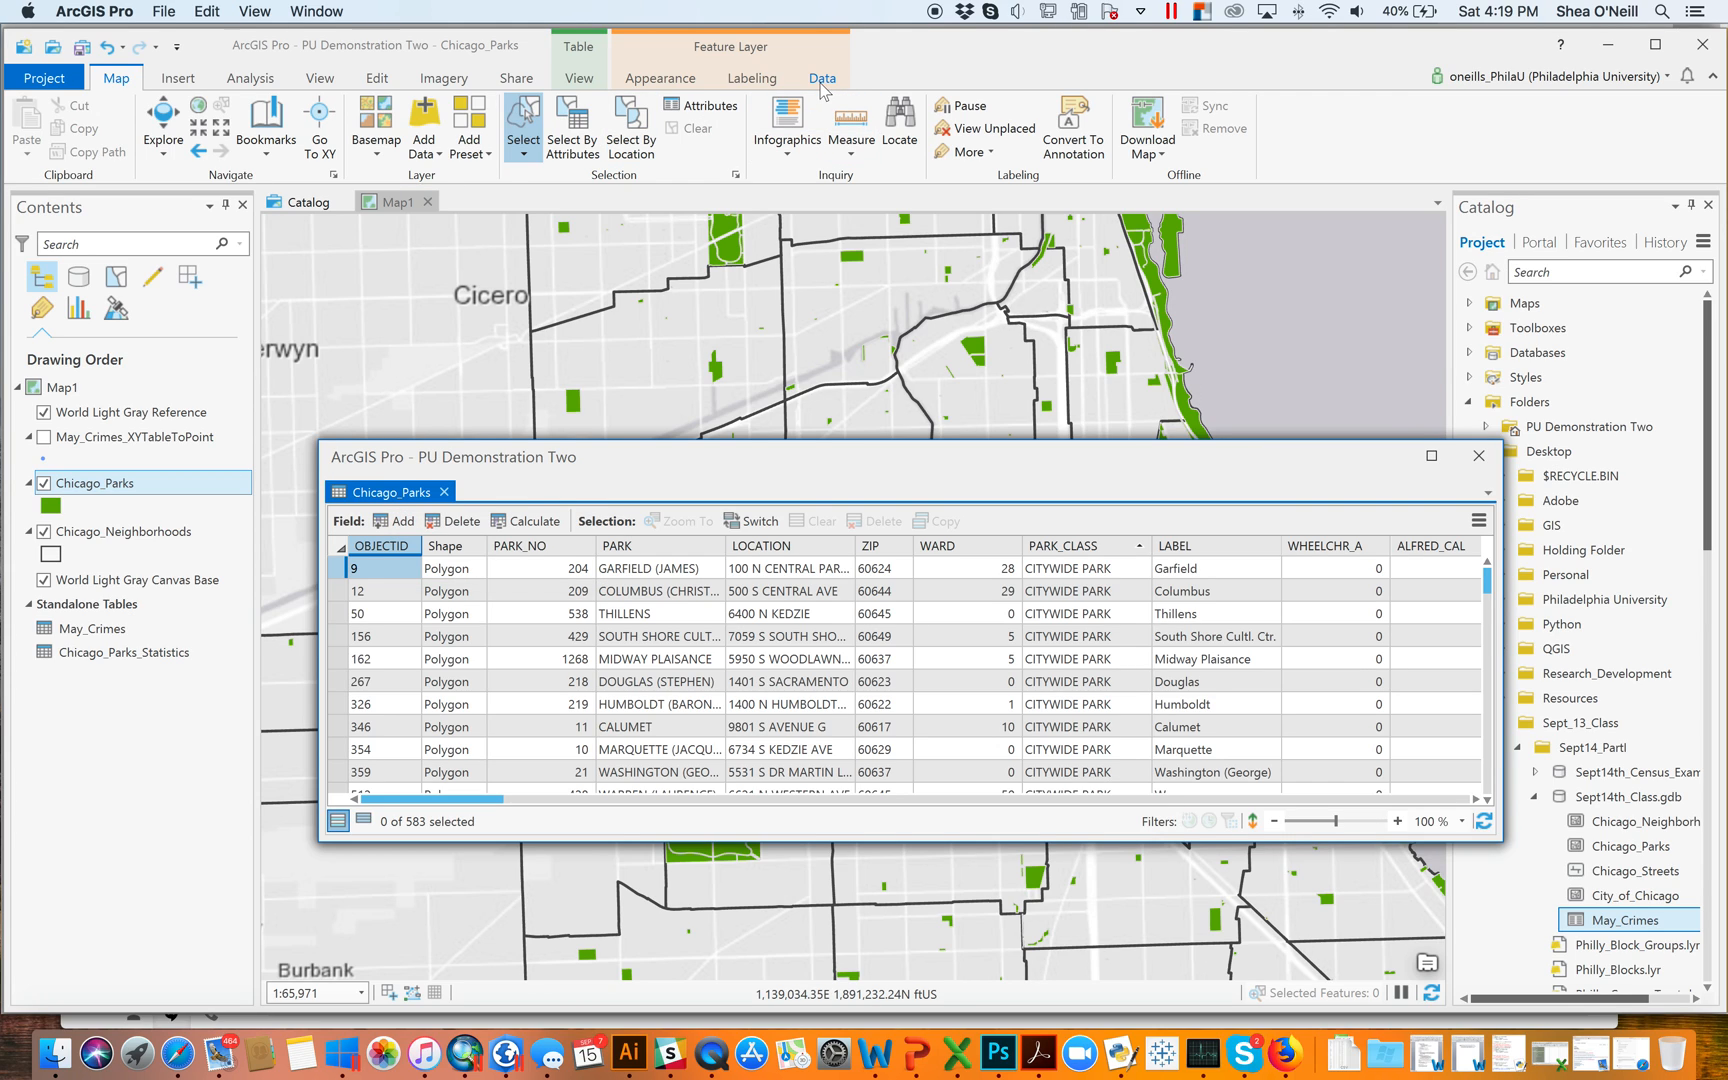
pyautogui.click(822, 77)
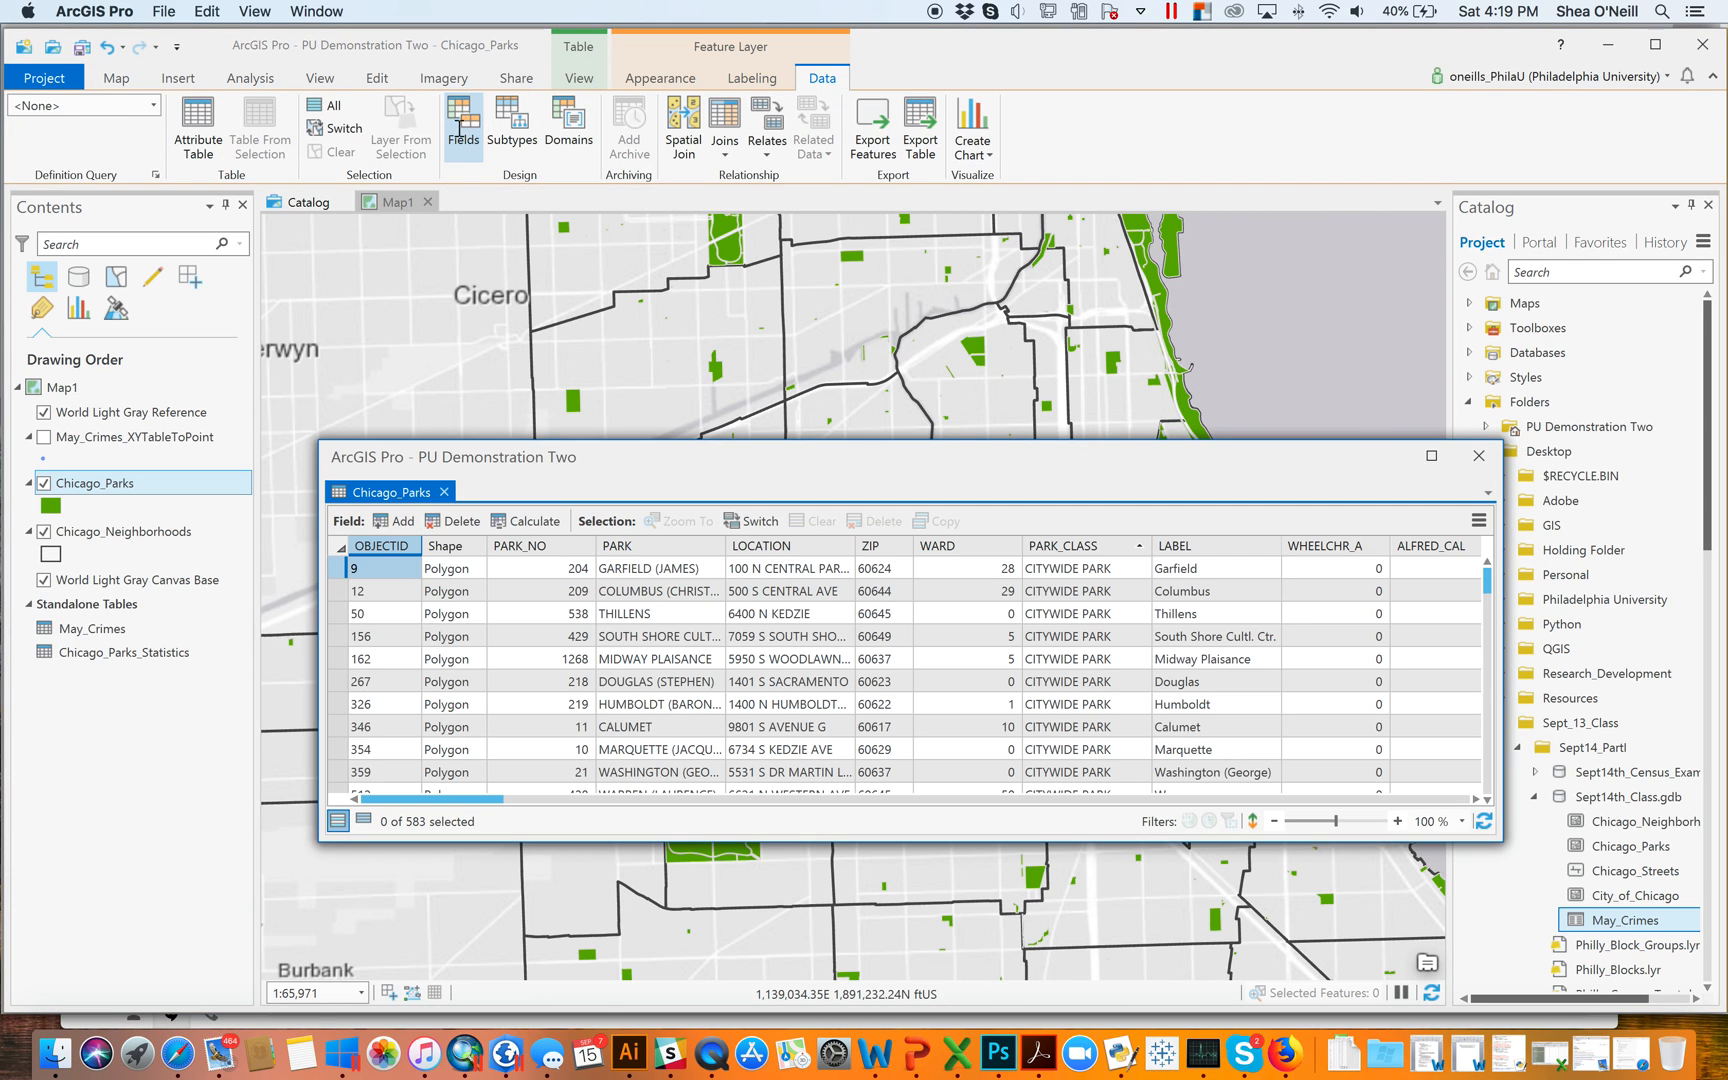
# In the Fields view, add a field named TextField with data type Text
pyautogui.click(462, 121)
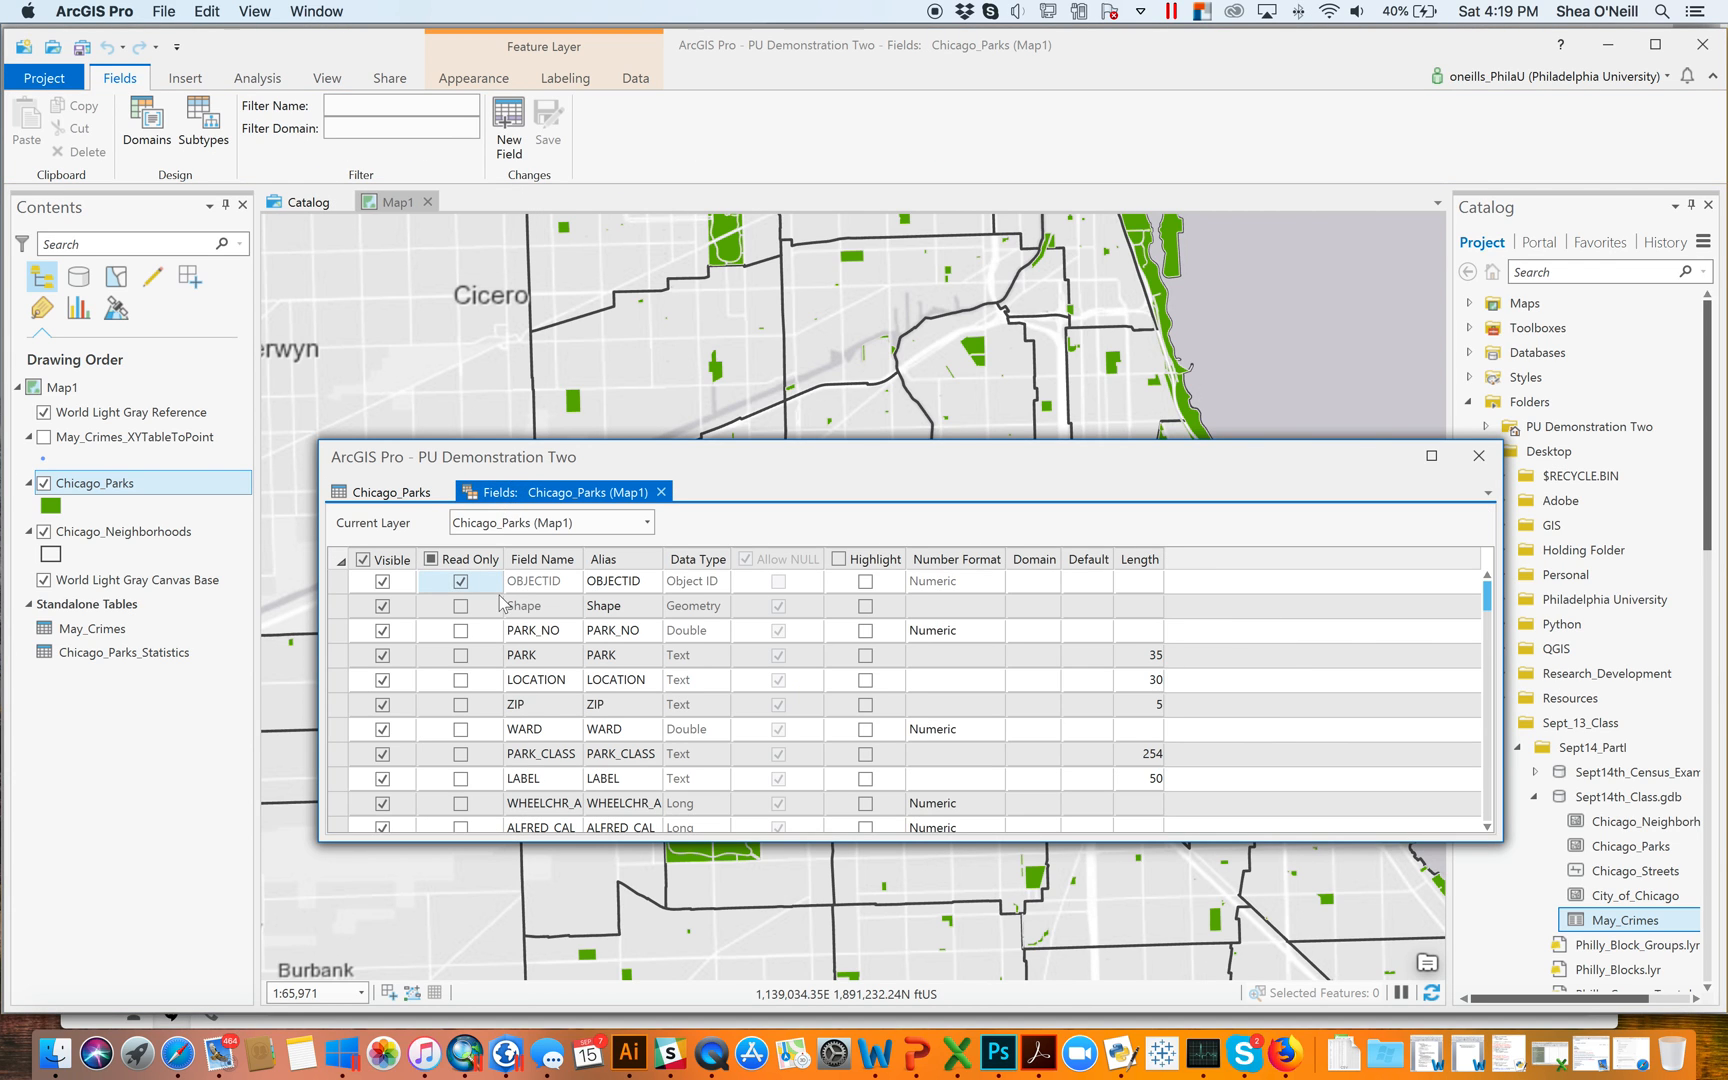
pyautogui.scroll(-3)
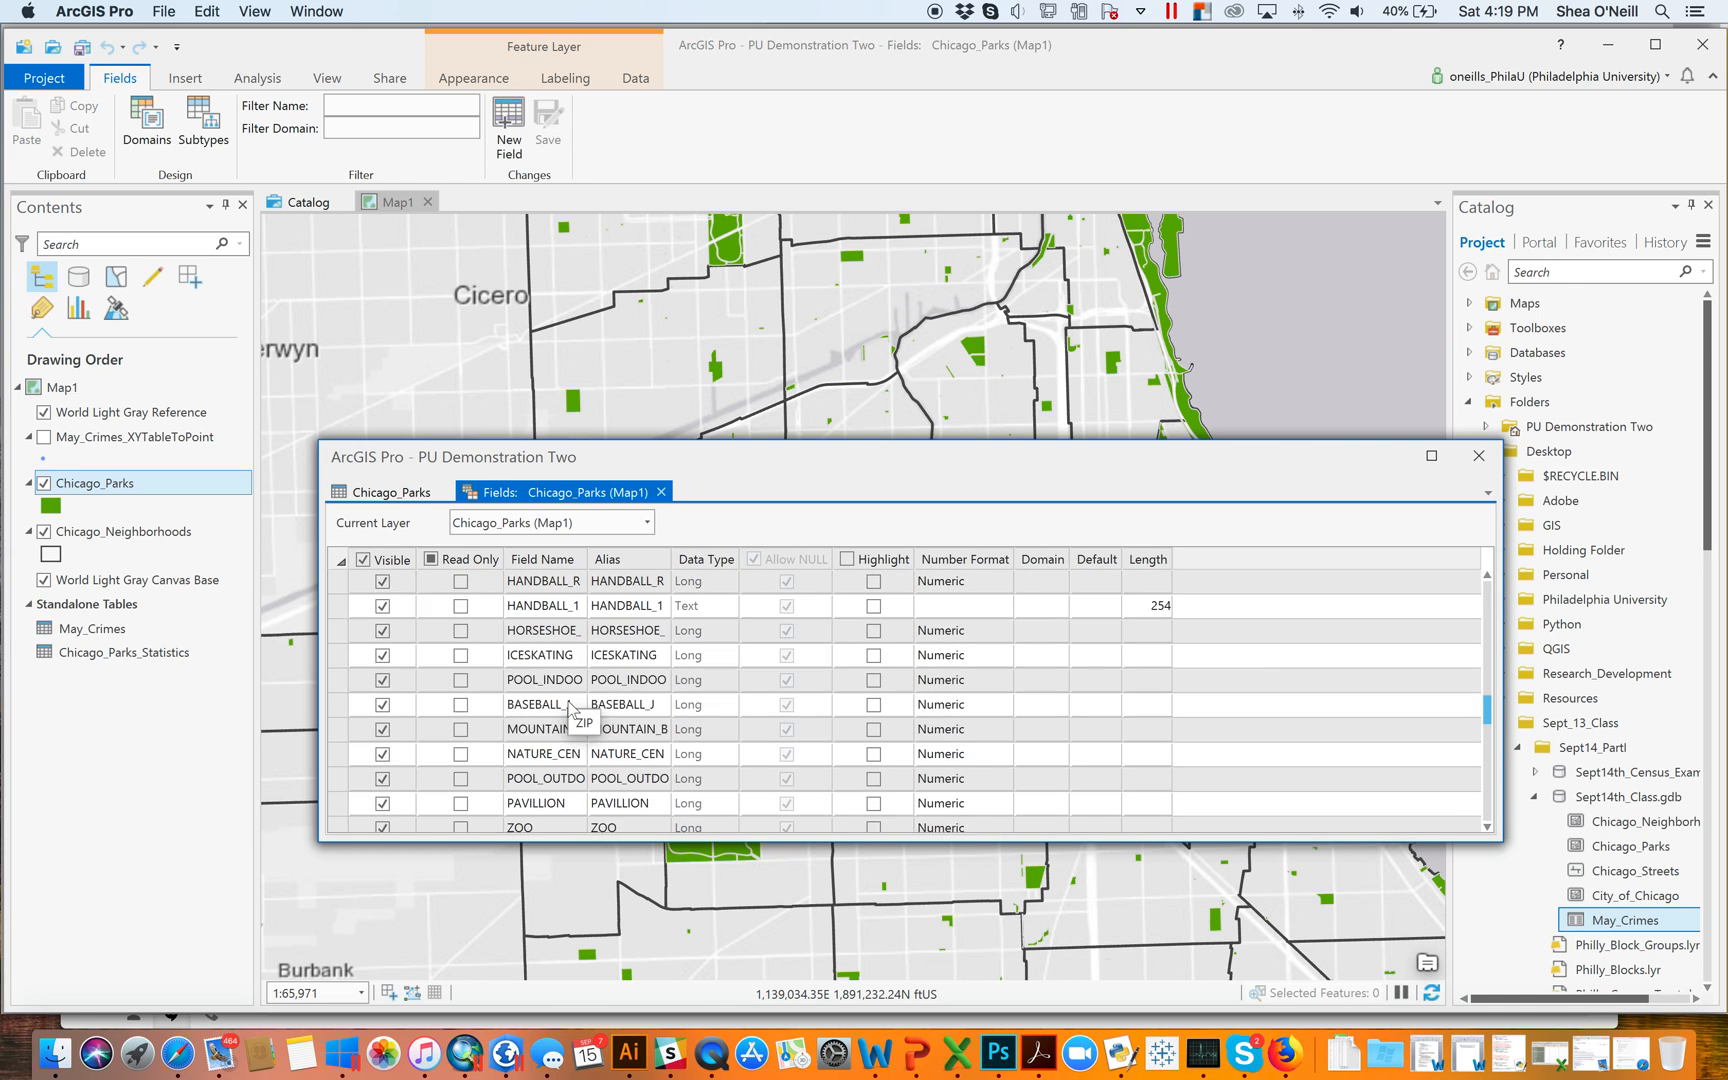
pyautogui.scroll(-3)
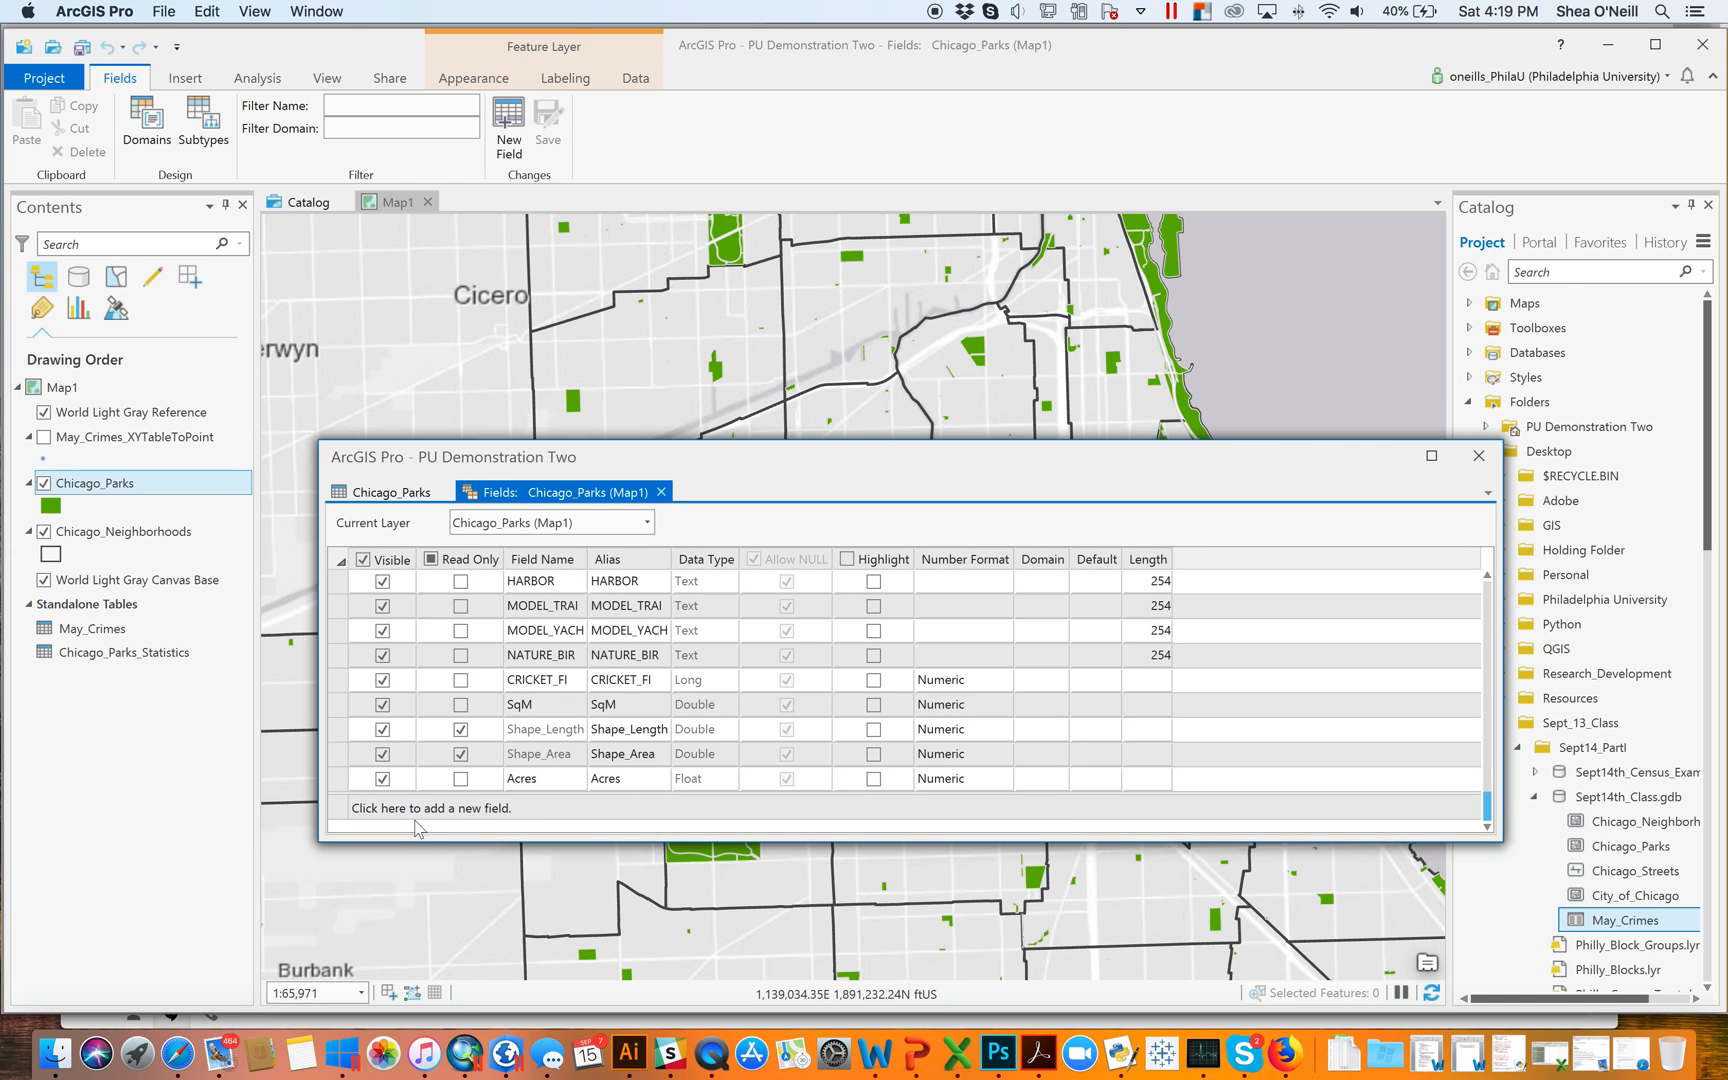
pyautogui.click(430, 808)
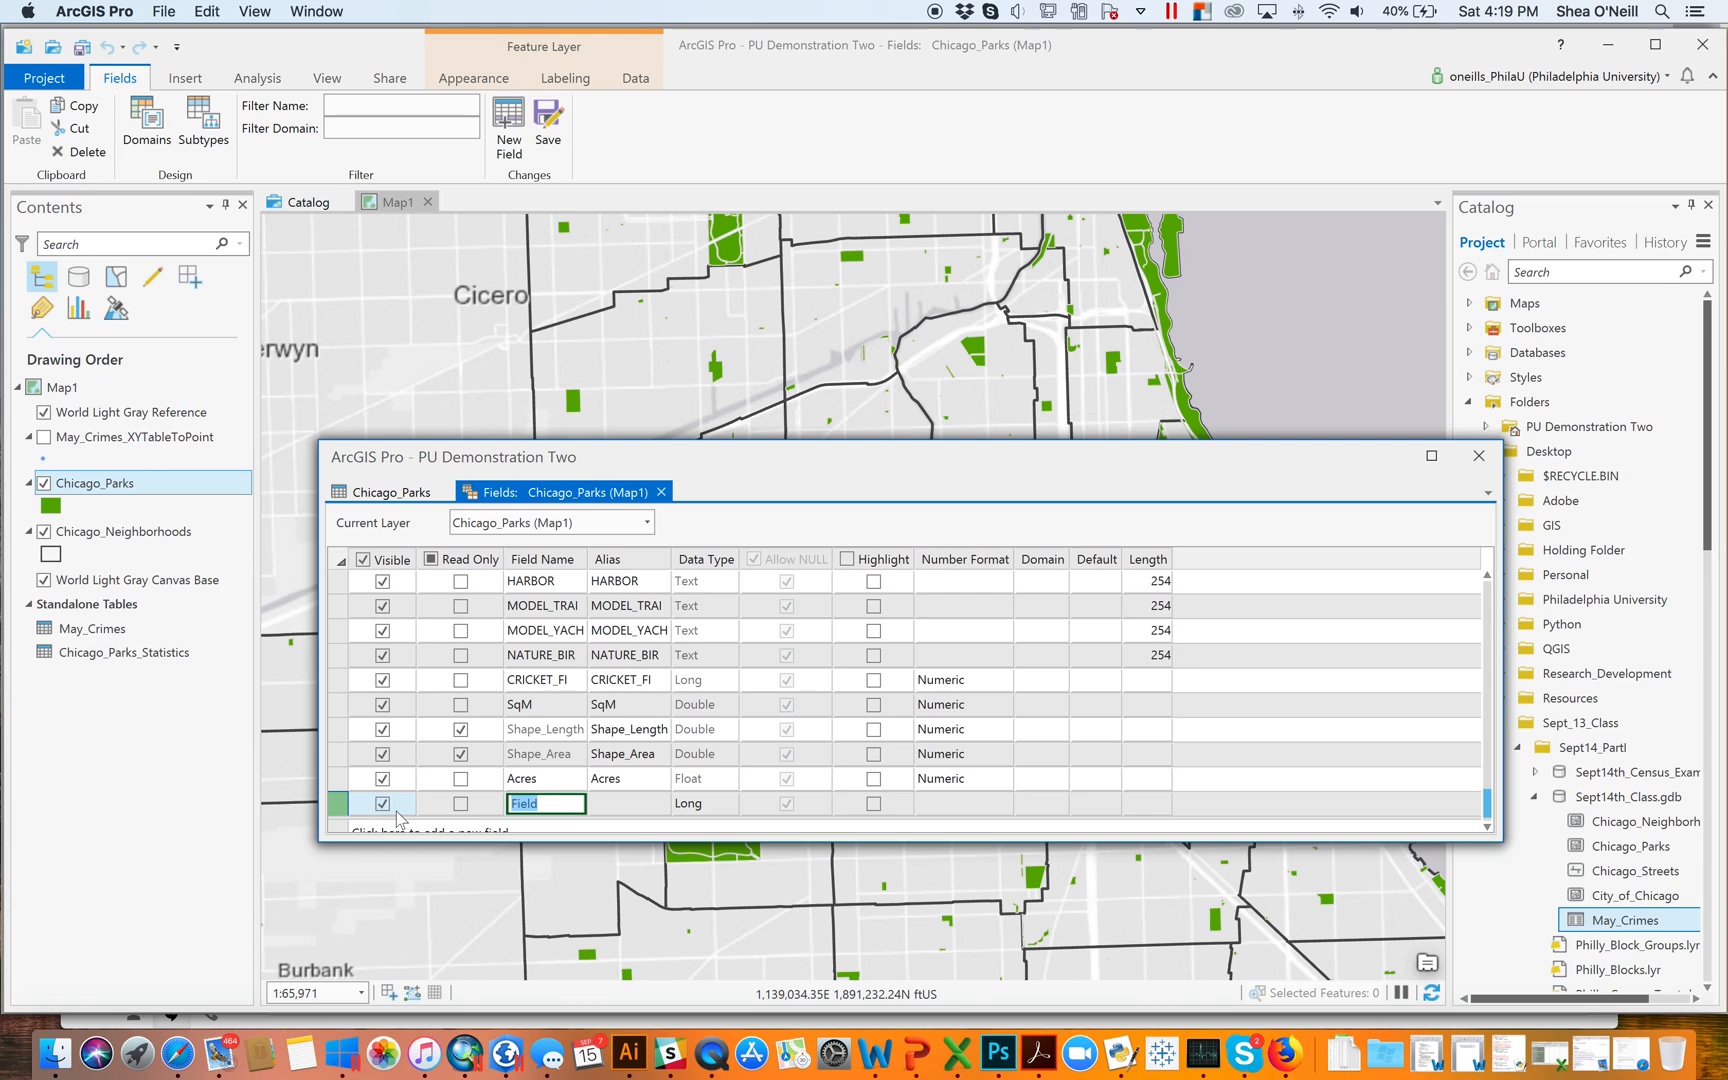
pyautogui.write('TextFie')
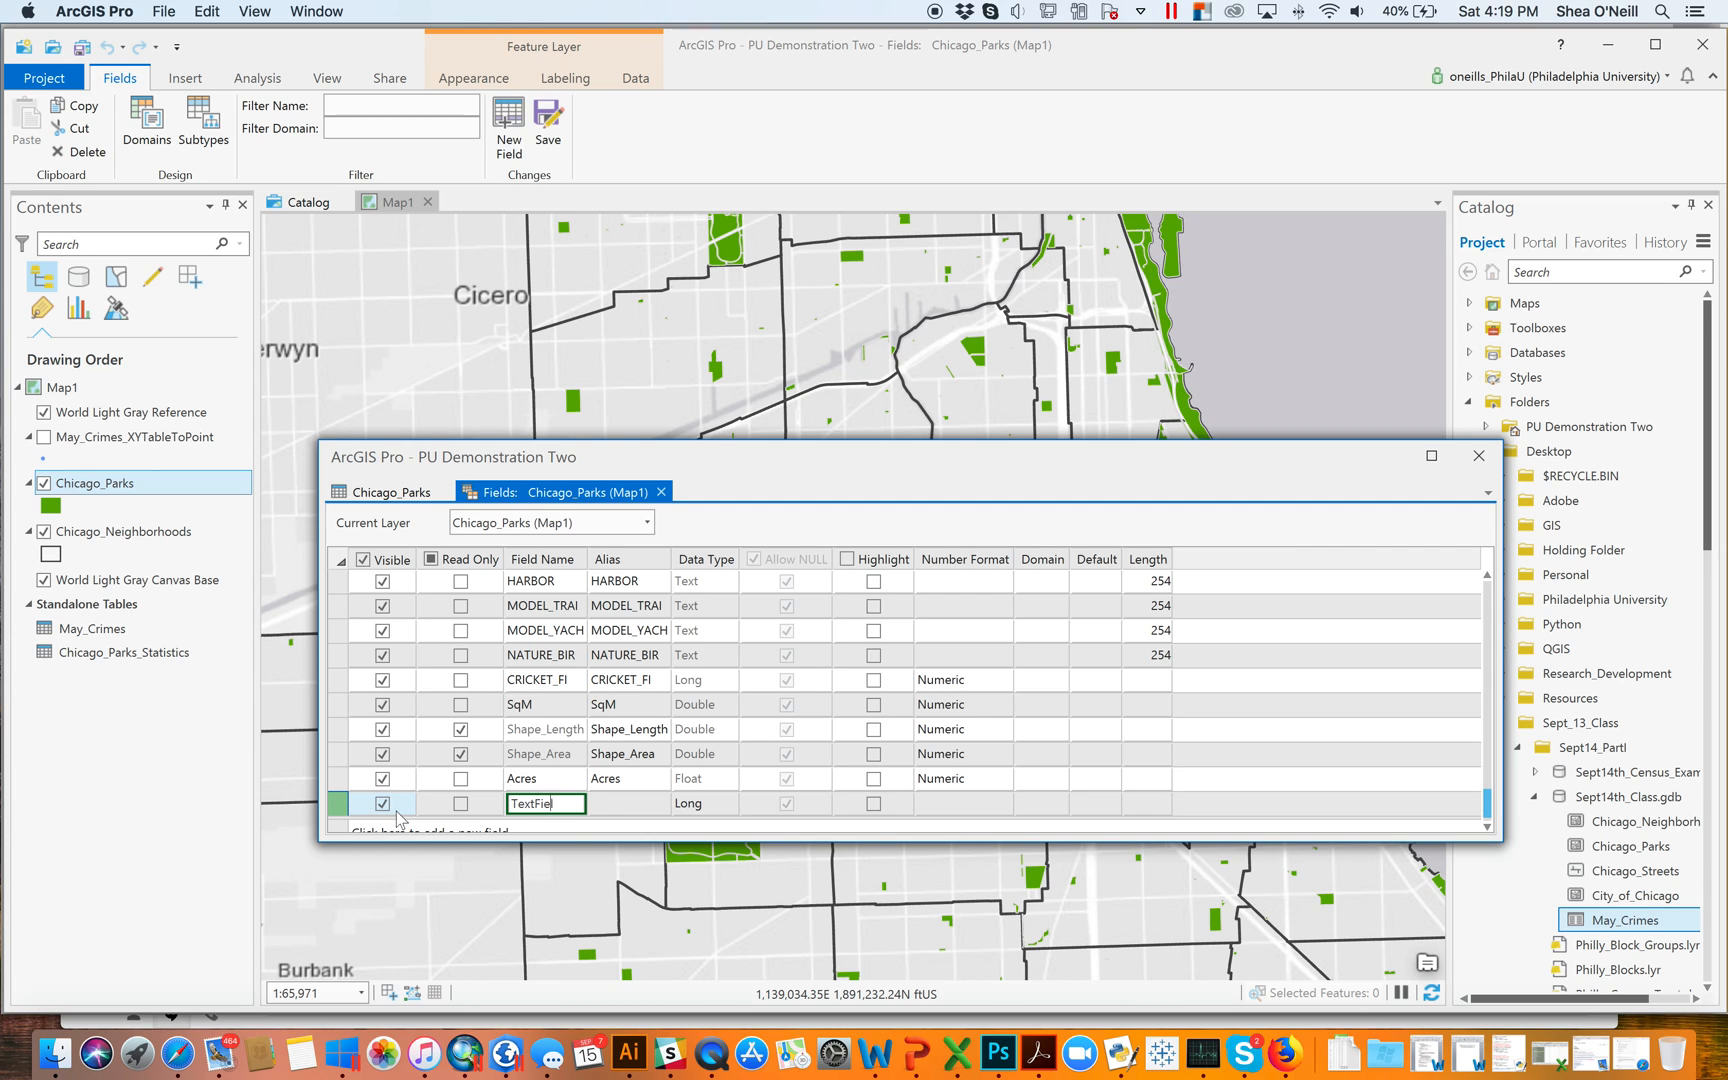
pyautogui.click(701, 802)
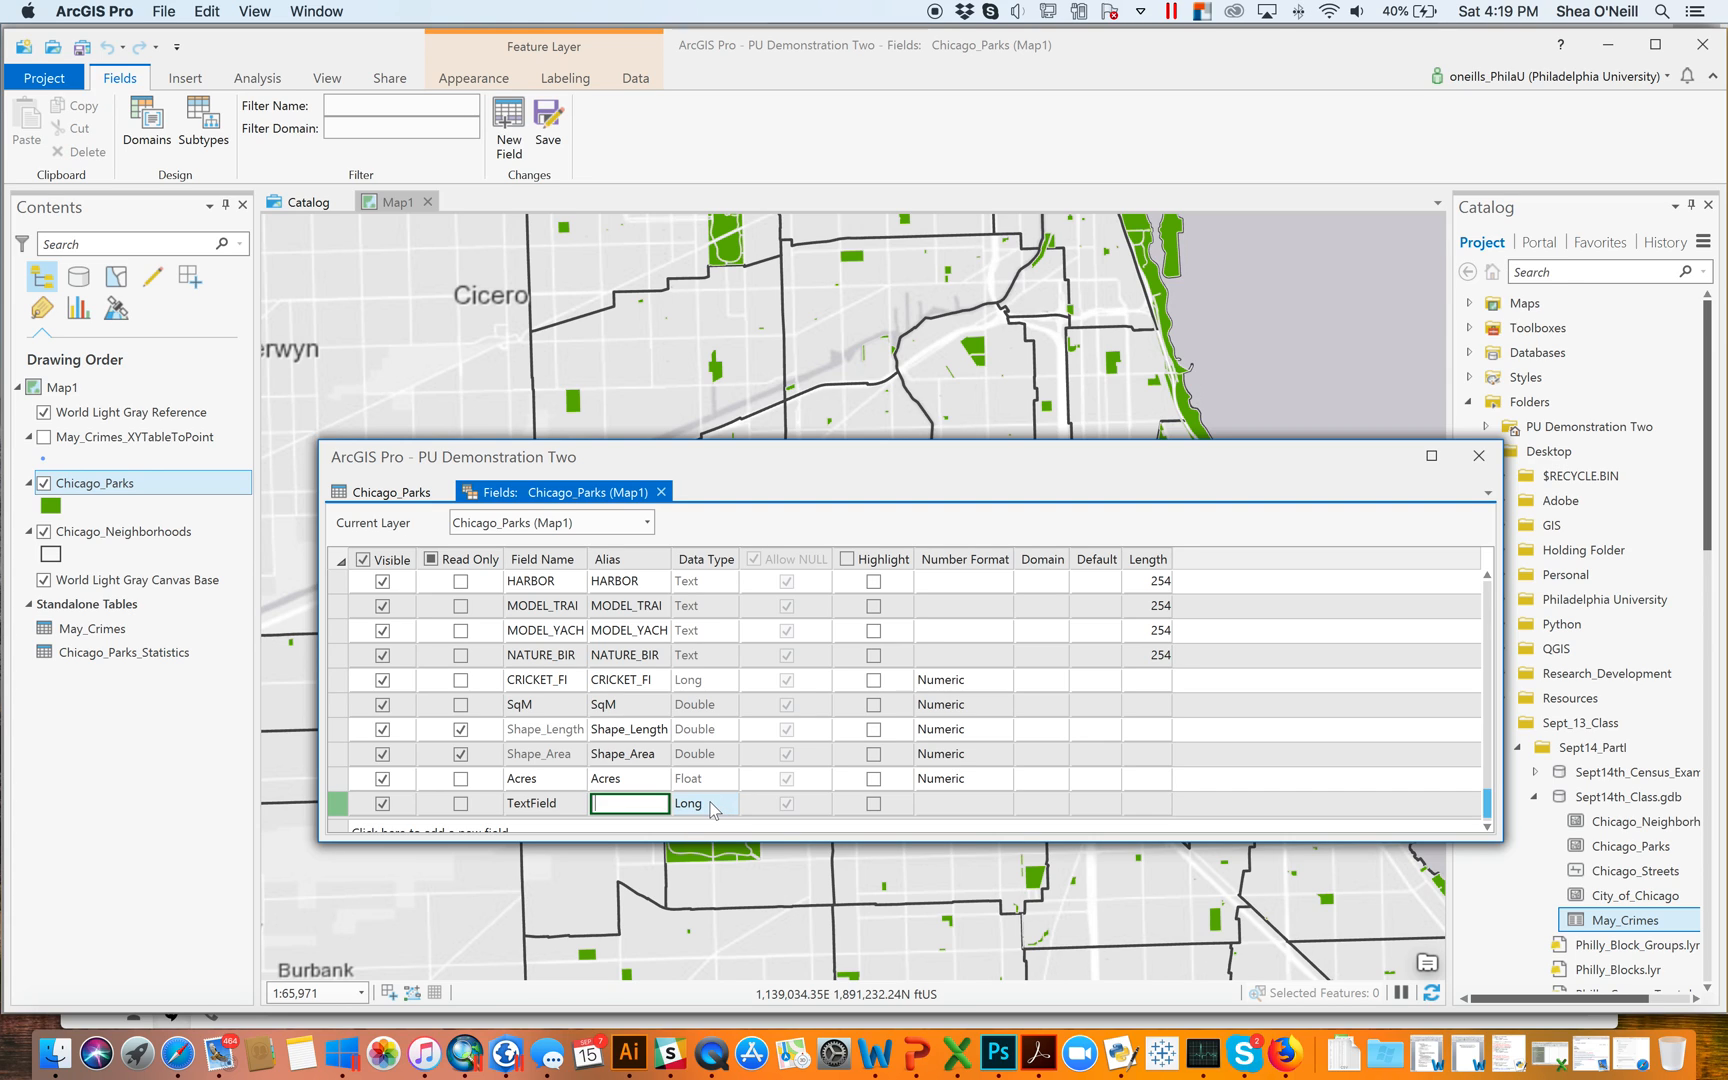
pyautogui.click(725, 803)
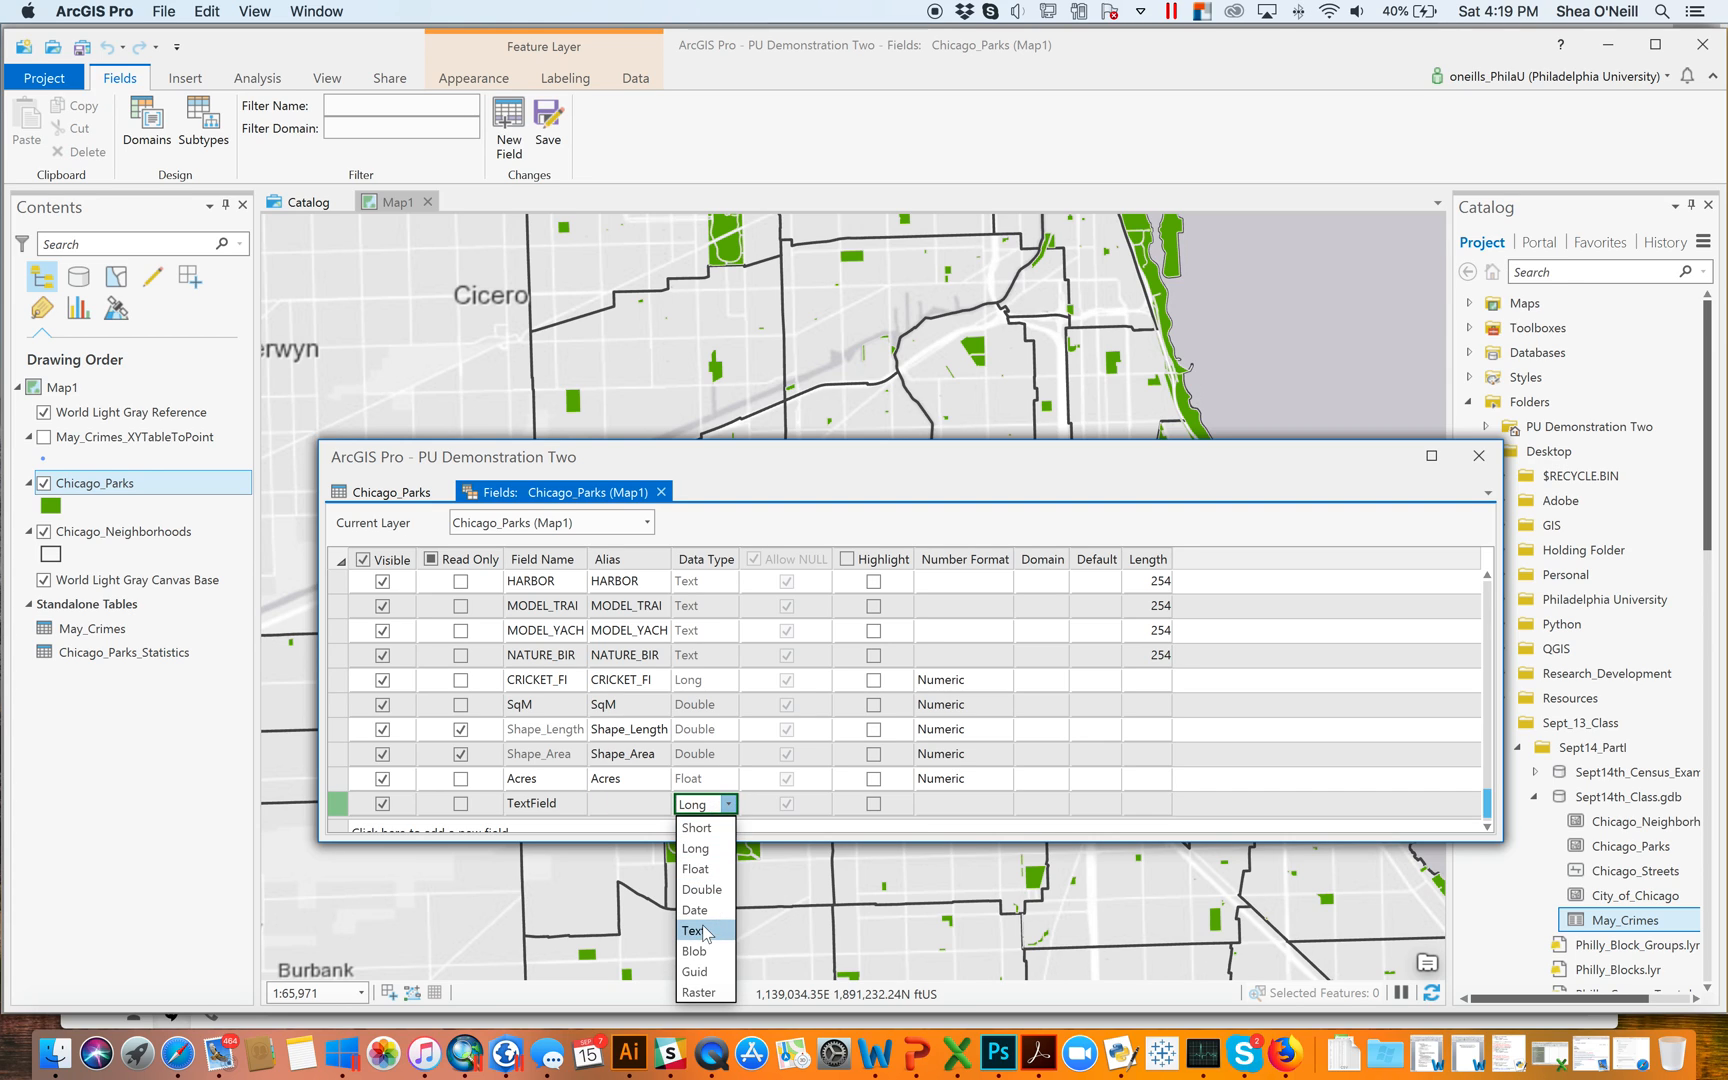
pyautogui.click(691, 930)
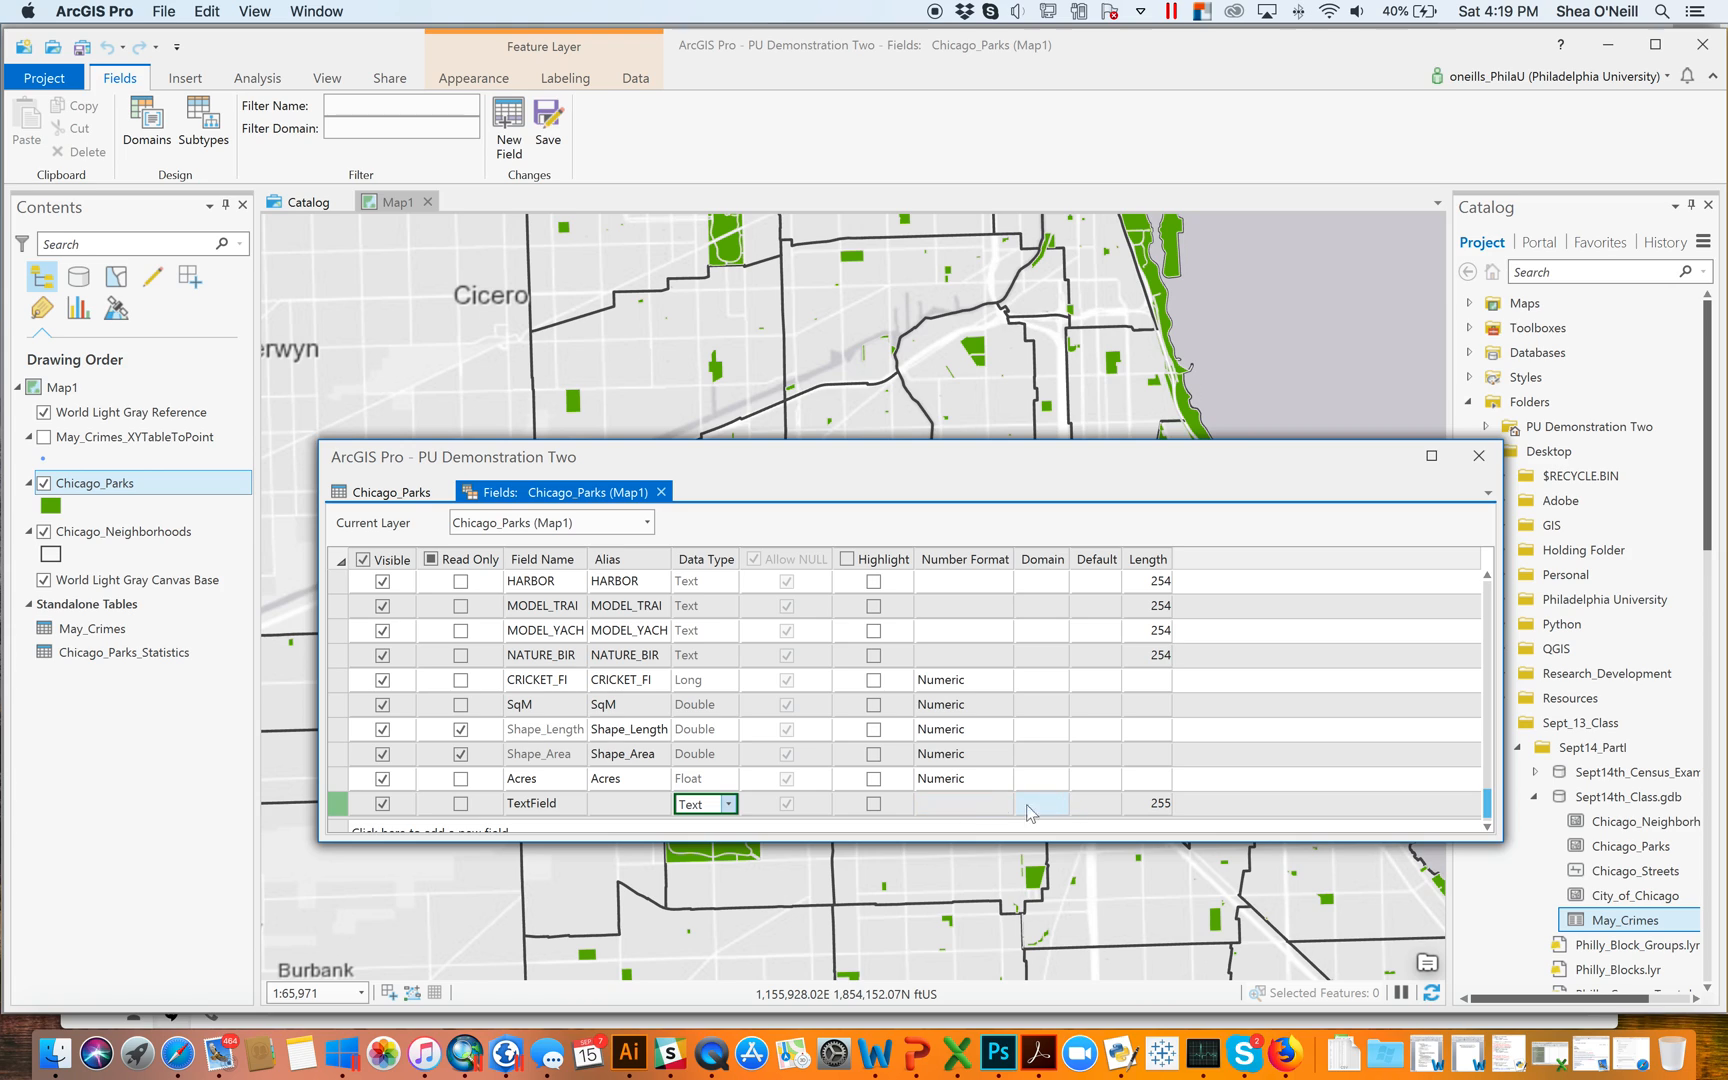
pyautogui.moveTo(1087, 829)
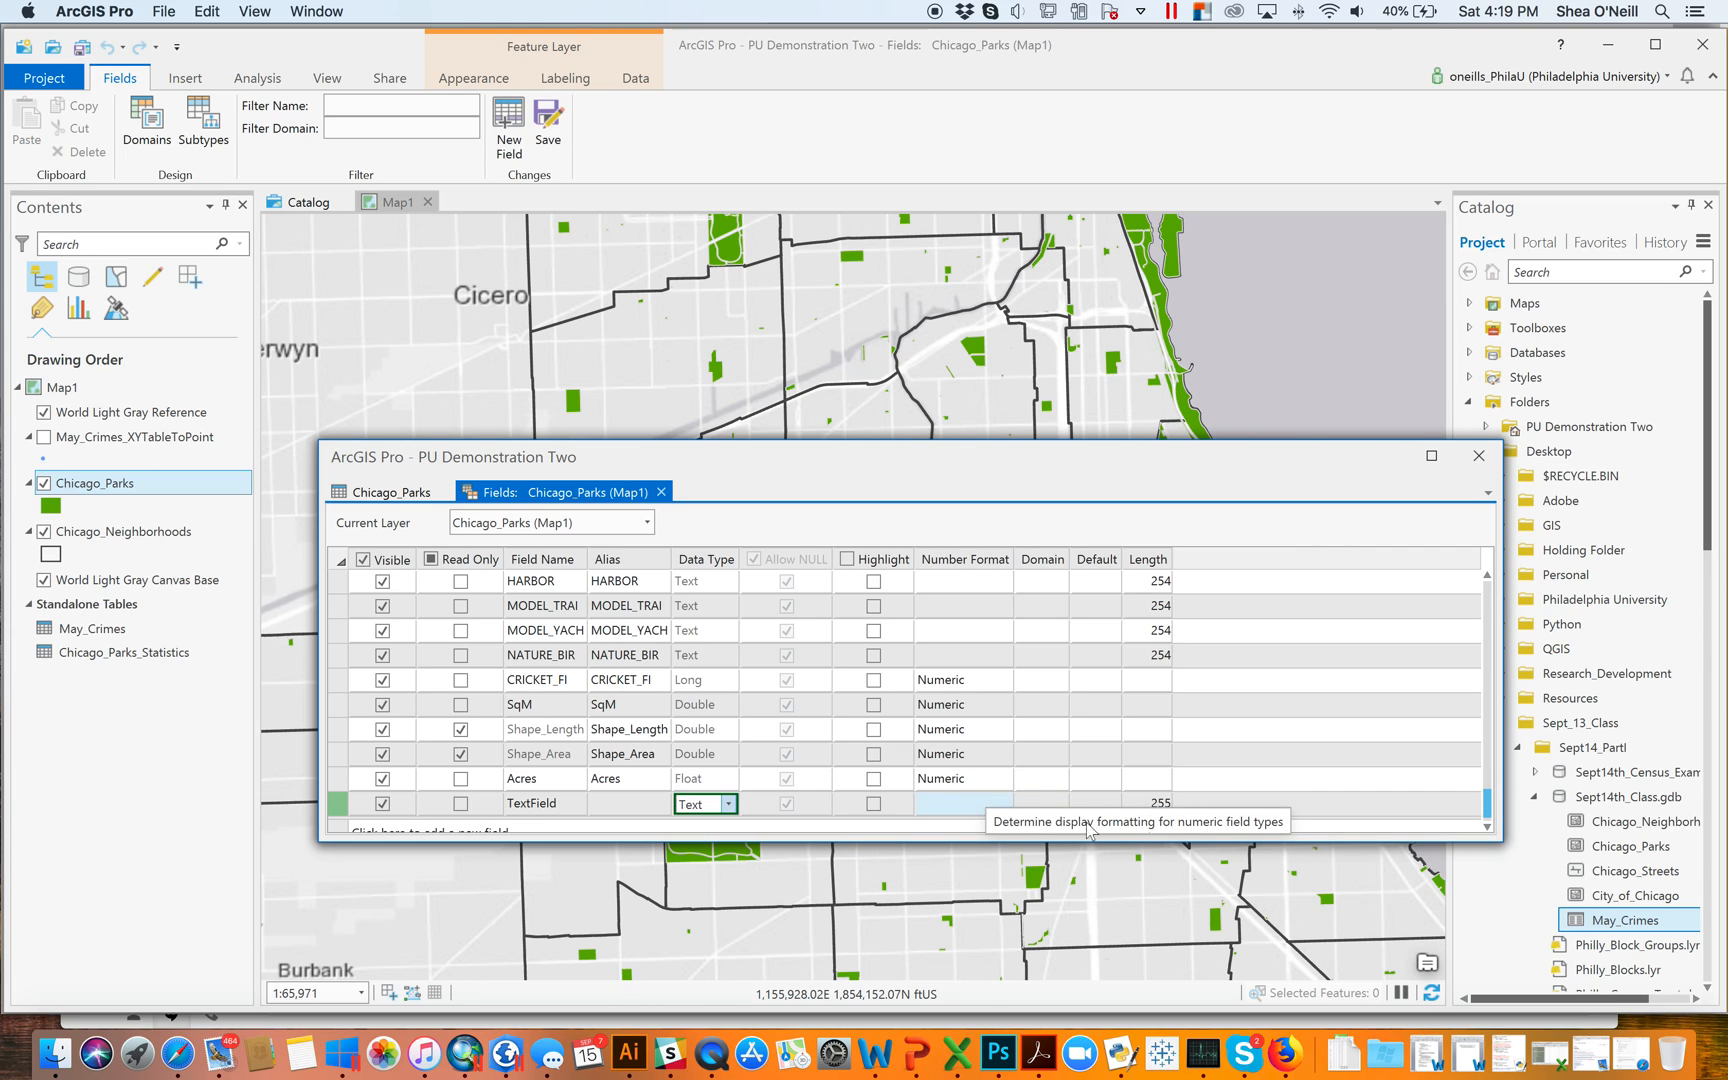
pyautogui.moveTo(984, 827)
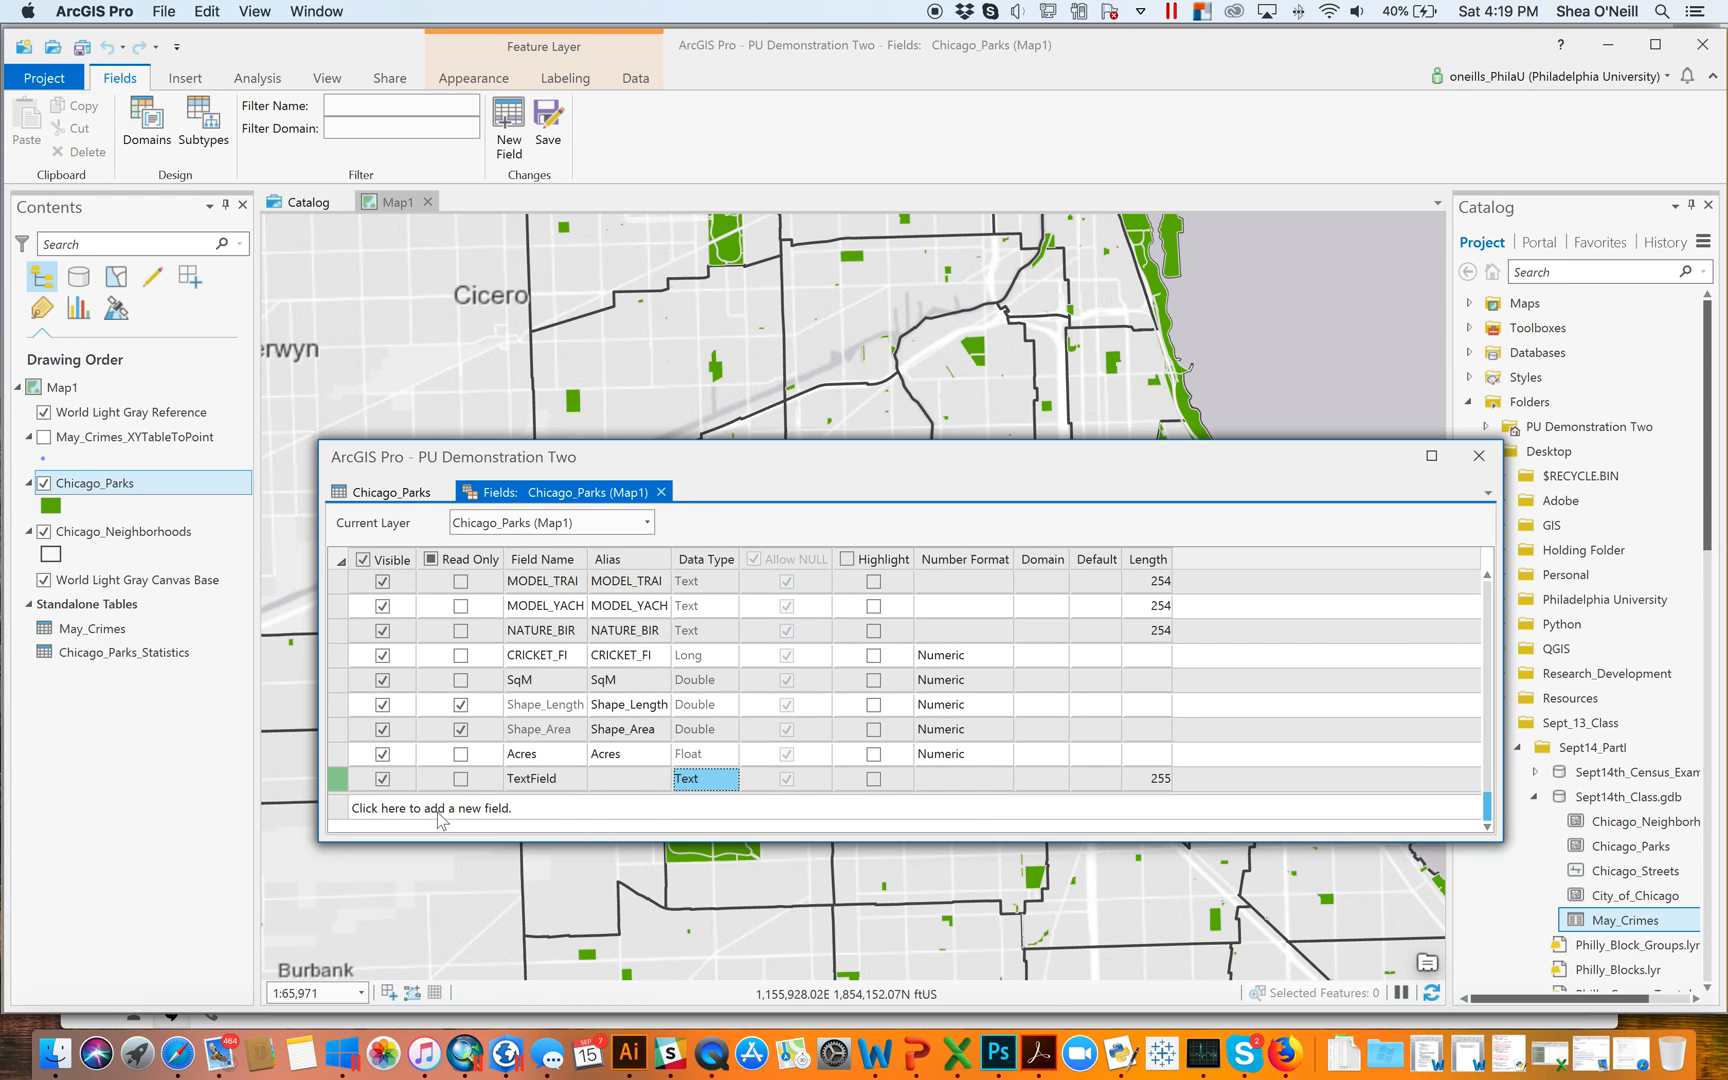
# Add another new field named NumberField, leaving its type as Long
pyautogui.click(430, 808)
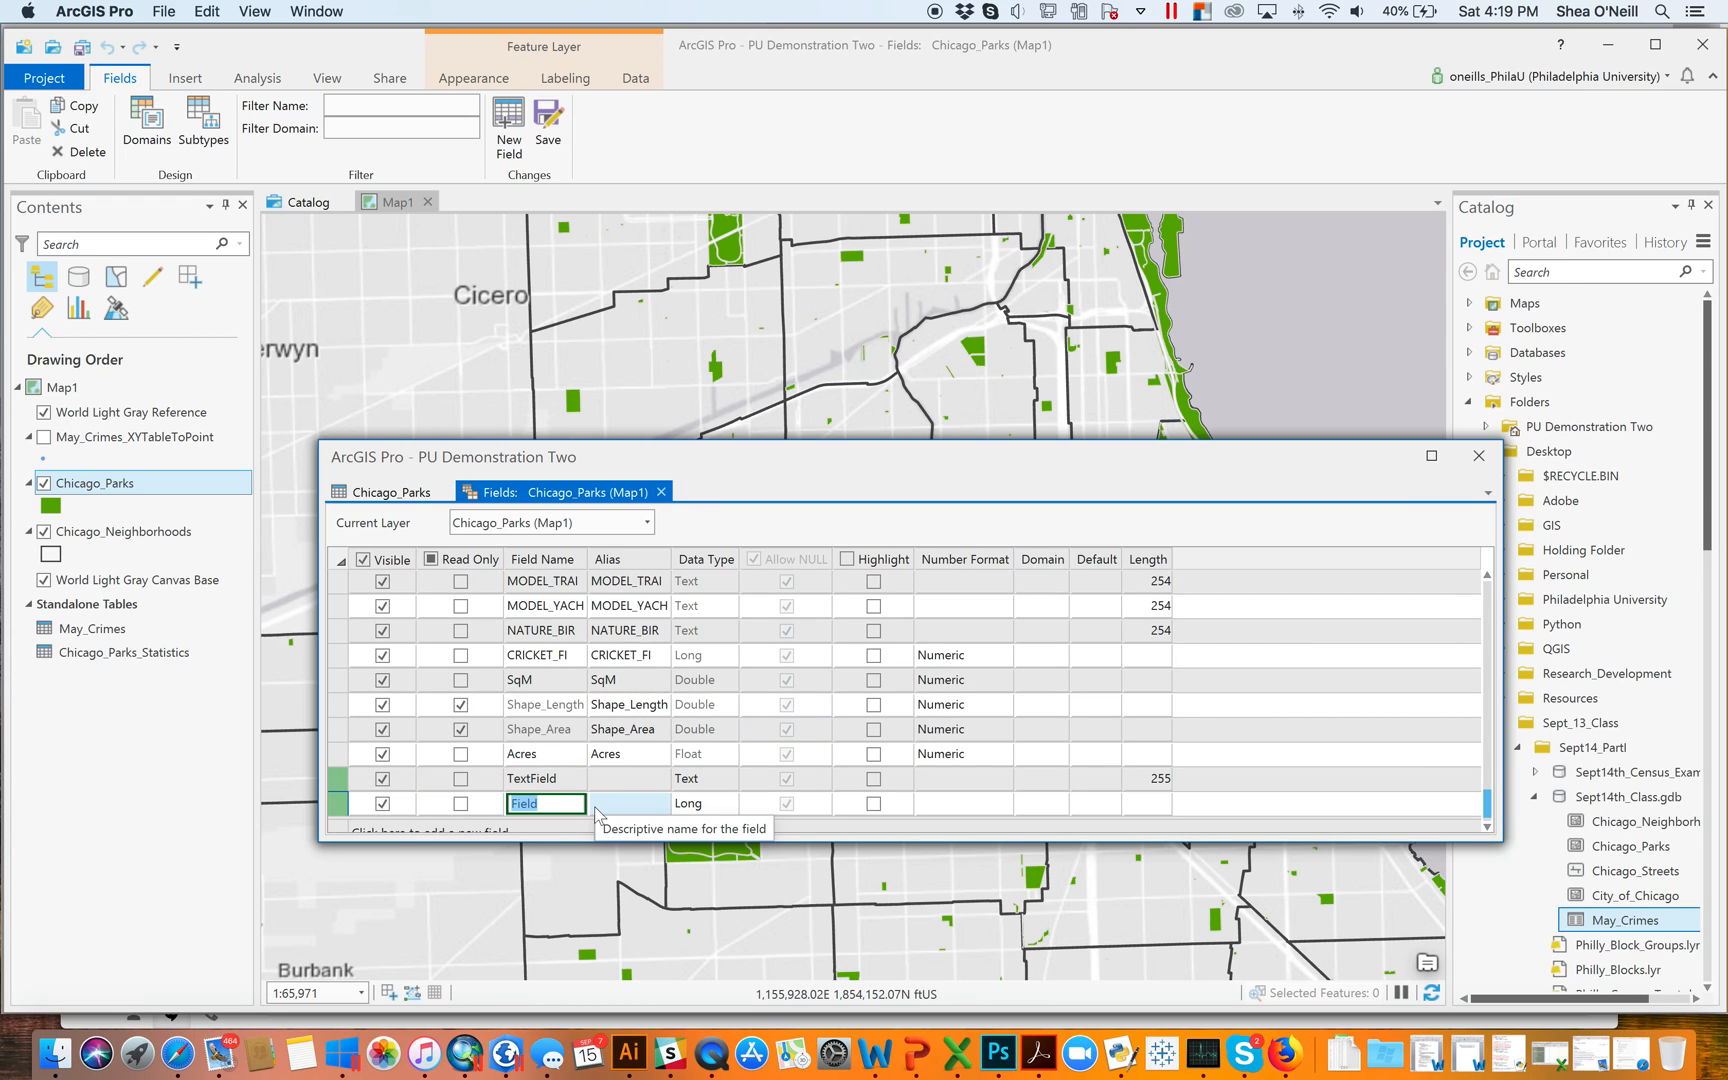
pyautogui.write('NumberField')
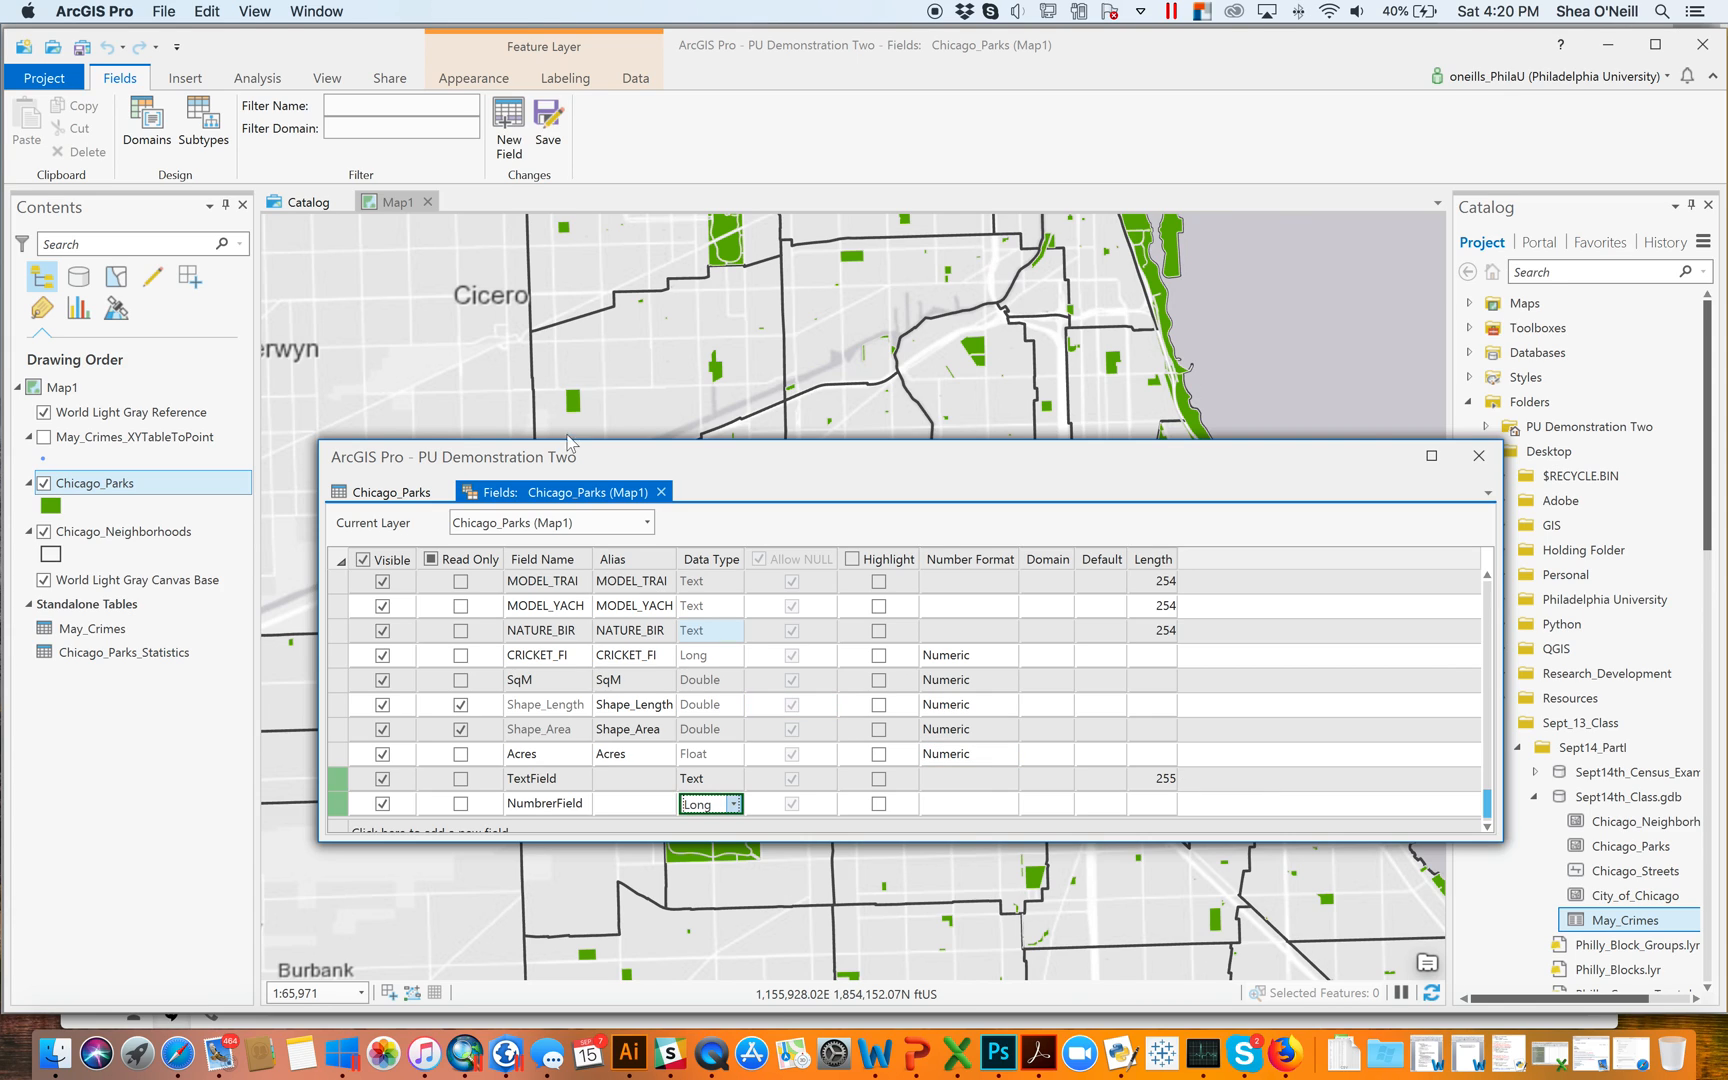
pyautogui.moveTo(548, 121)
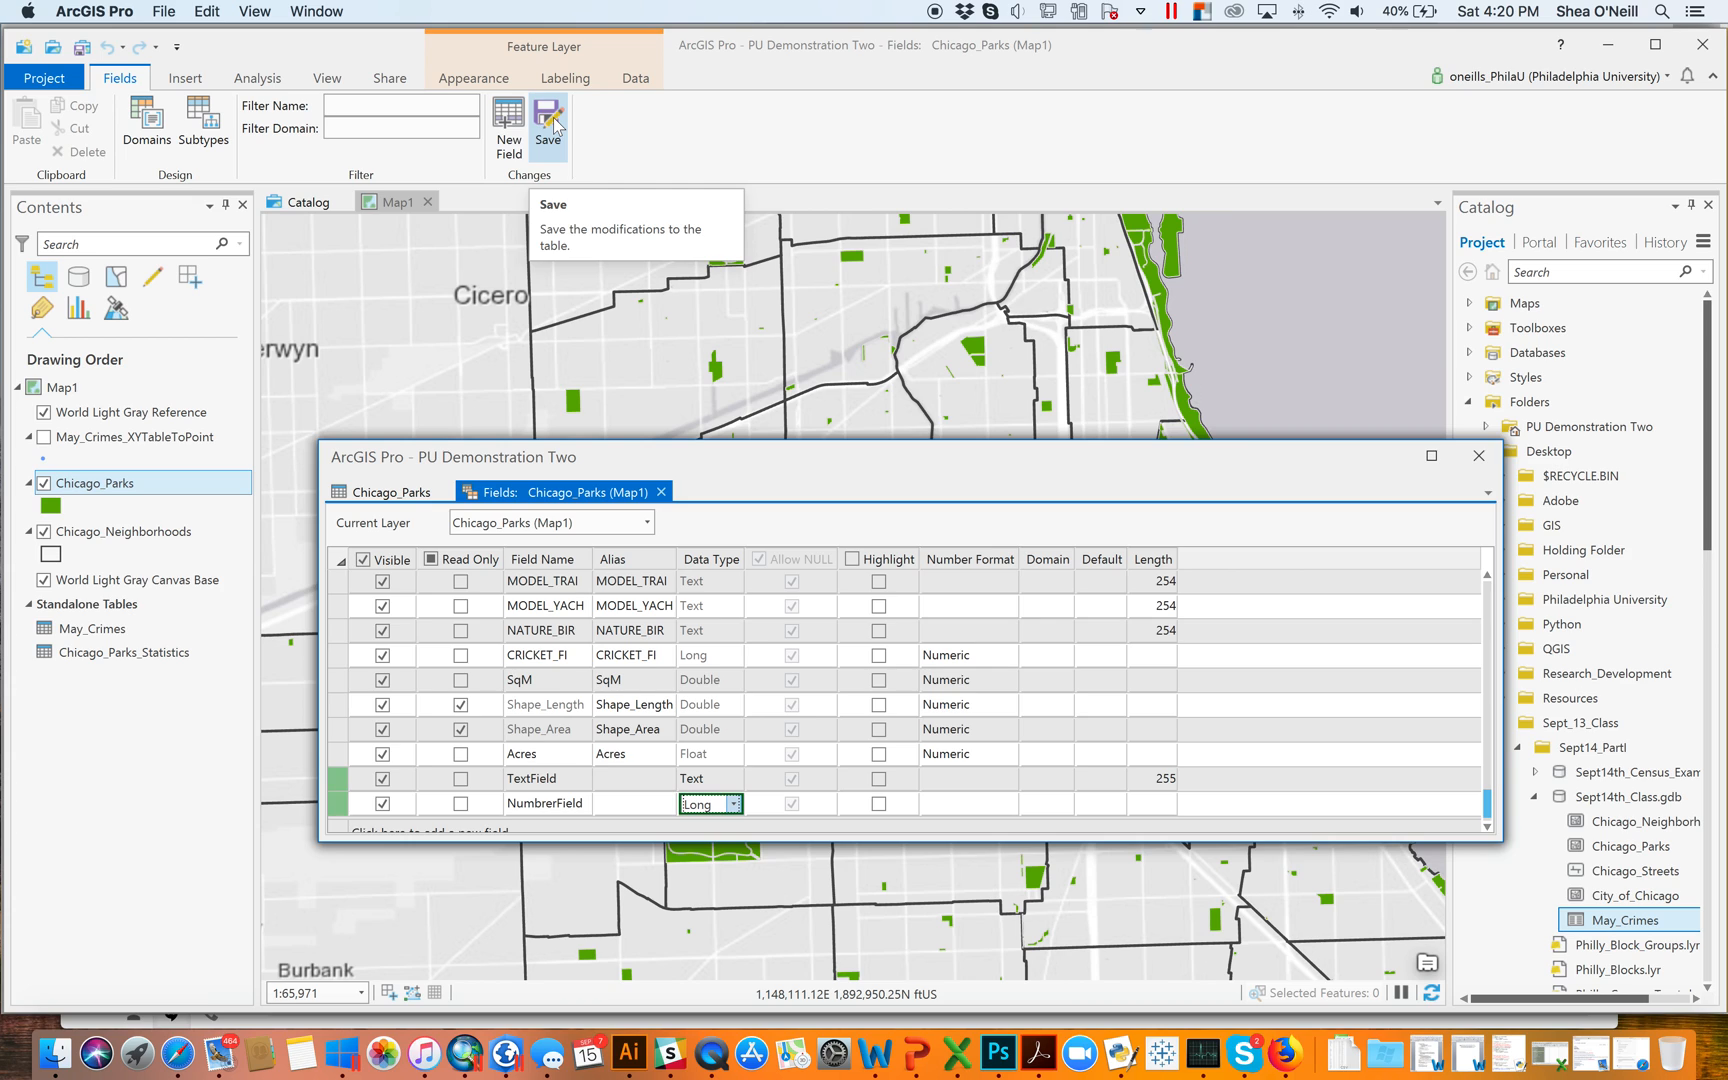
pyautogui.moveTo(548, 121)
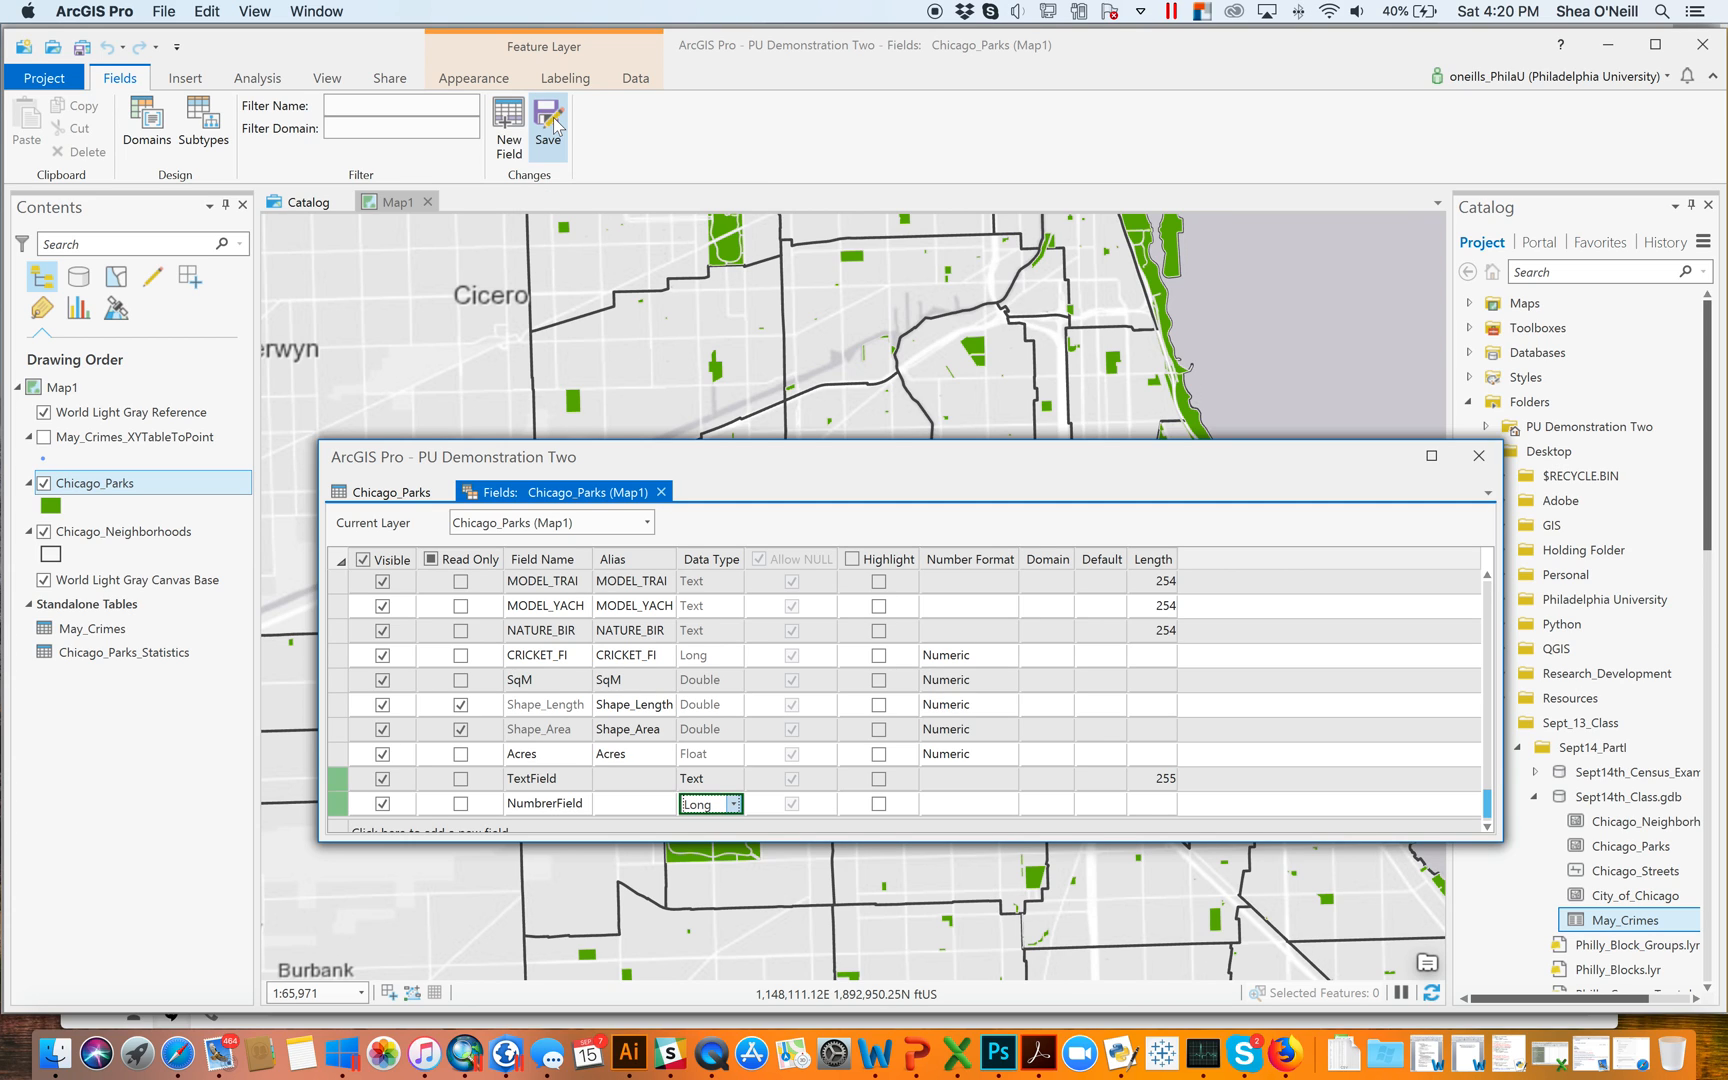
# Save the fields, then select the empty TextField column in the attribute table
pyautogui.click(548, 119)
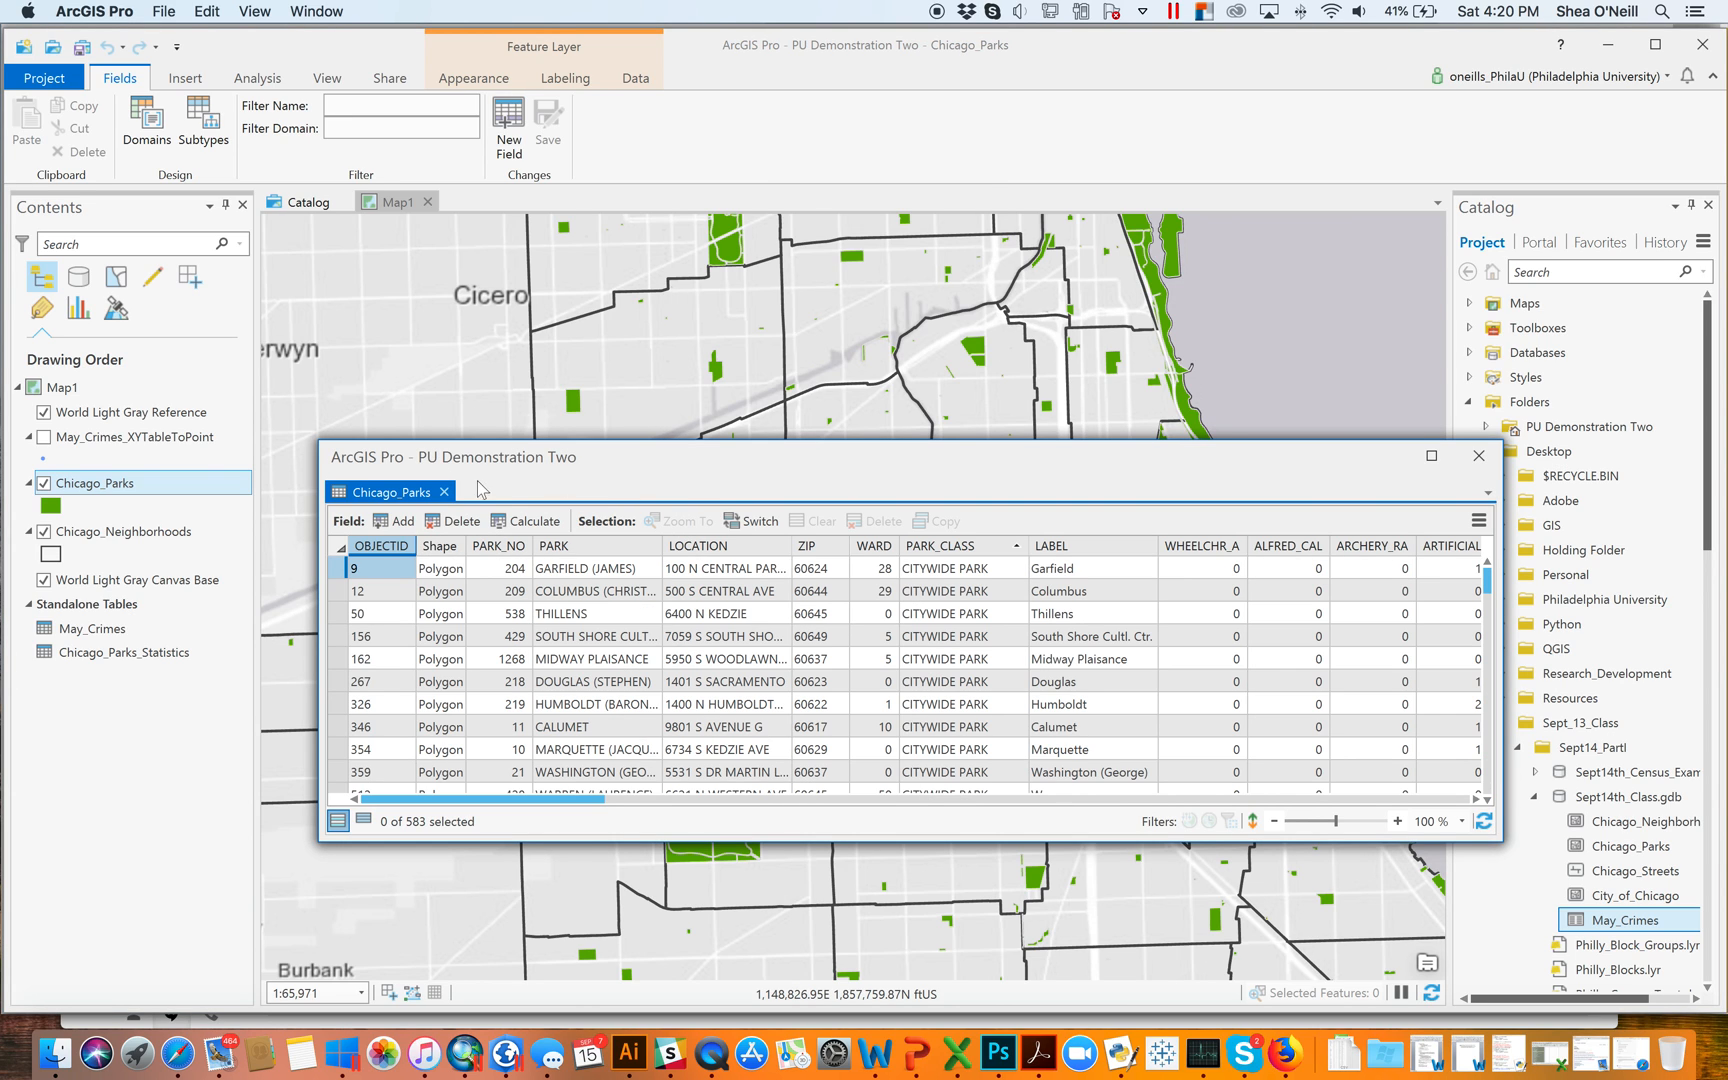
pyautogui.click(822, 77)
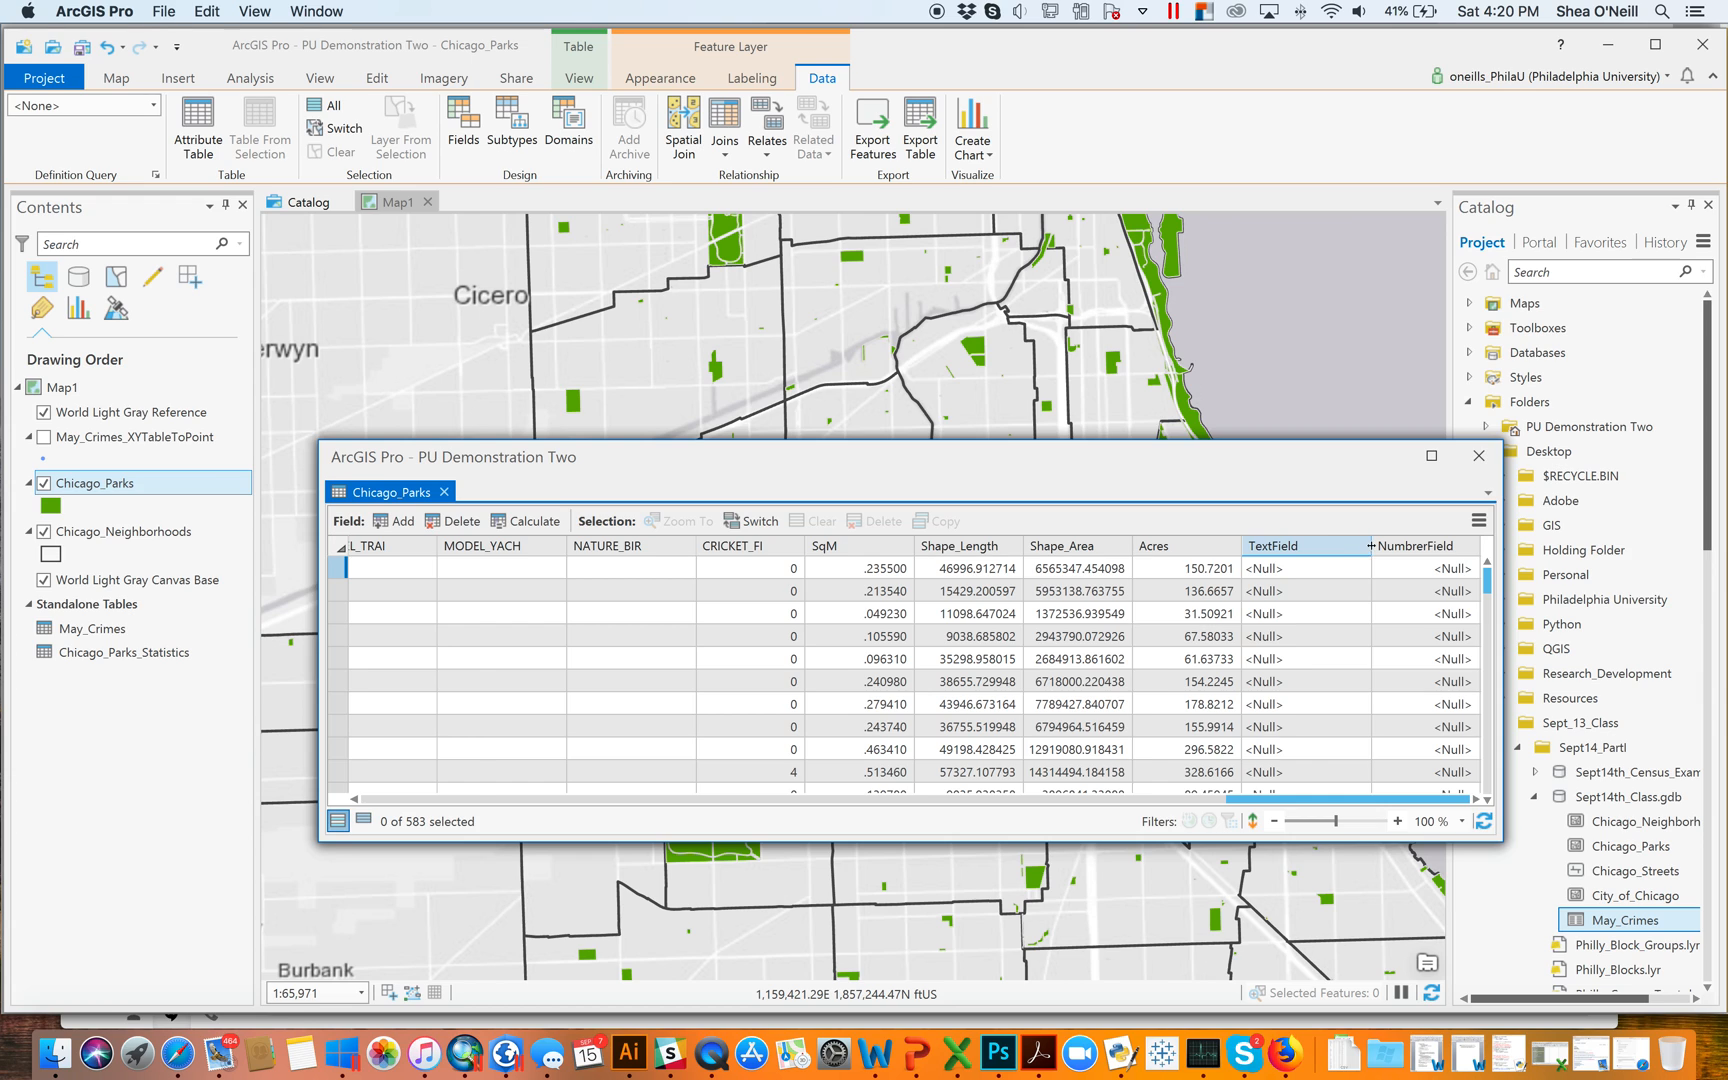
pyautogui.click(1422, 546)
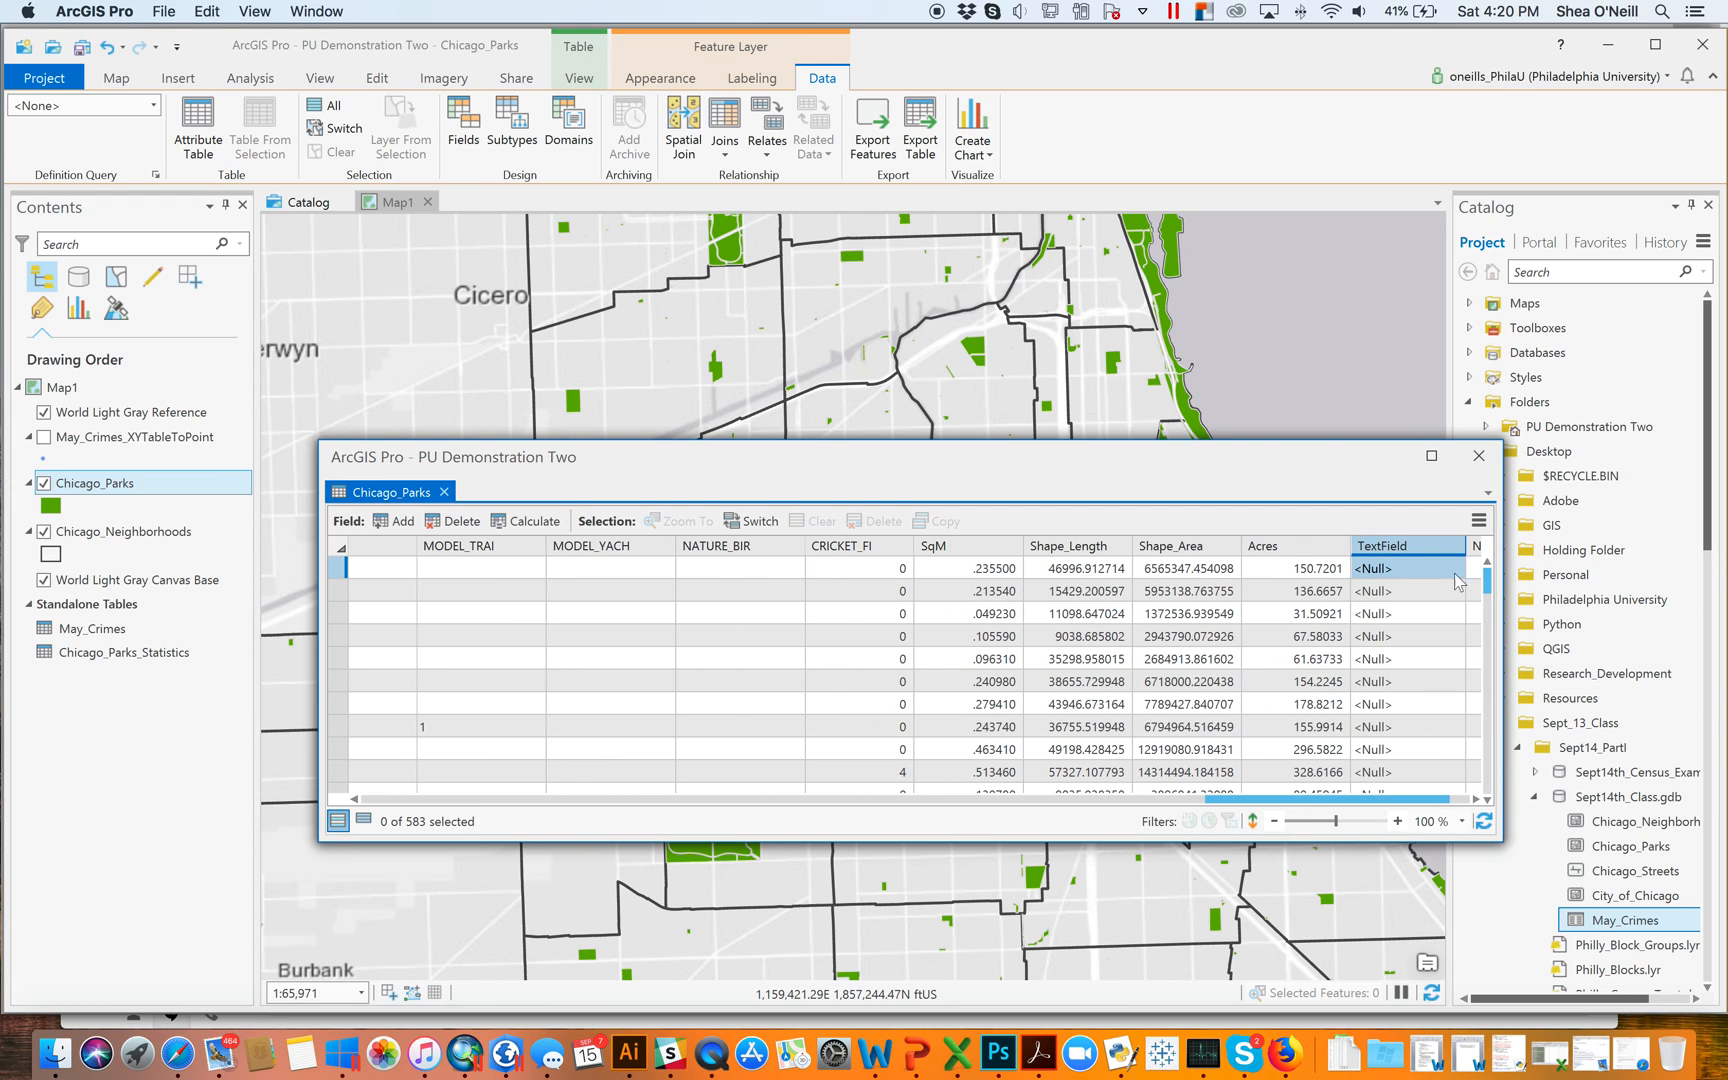
pyautogui.hscroll(3)
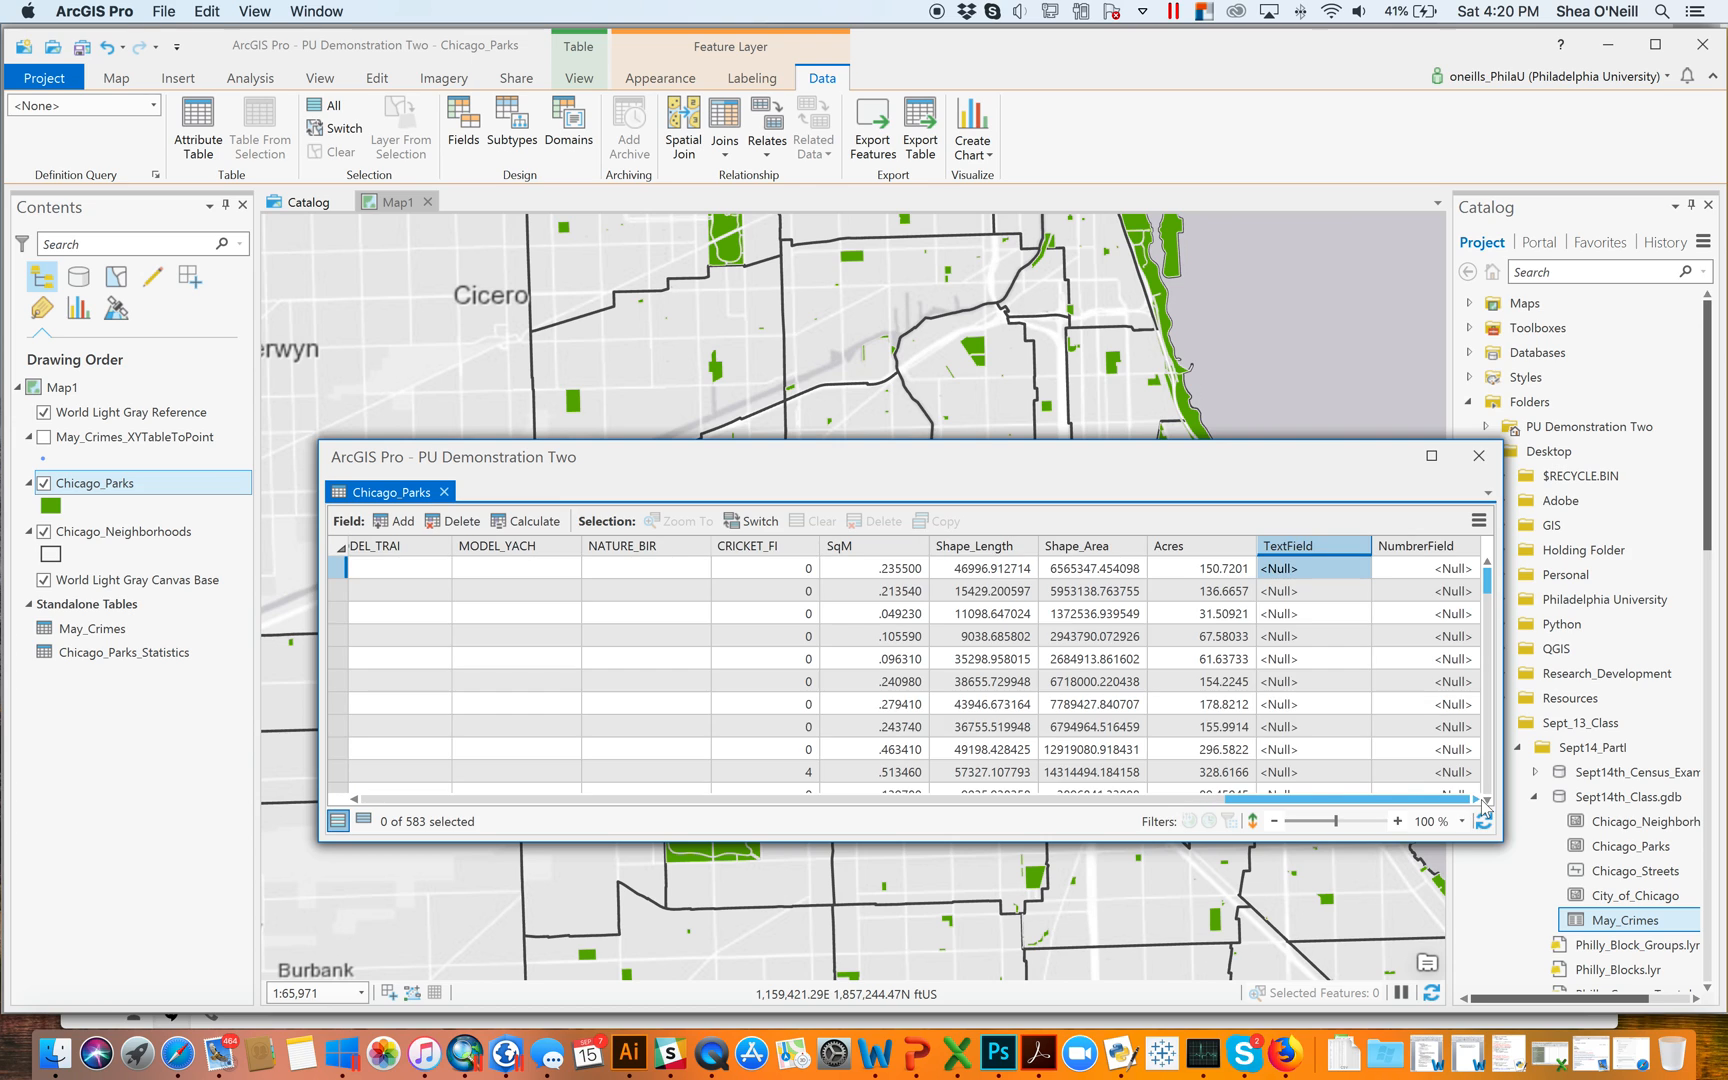
pyautogui.moveTo(1182, 554)
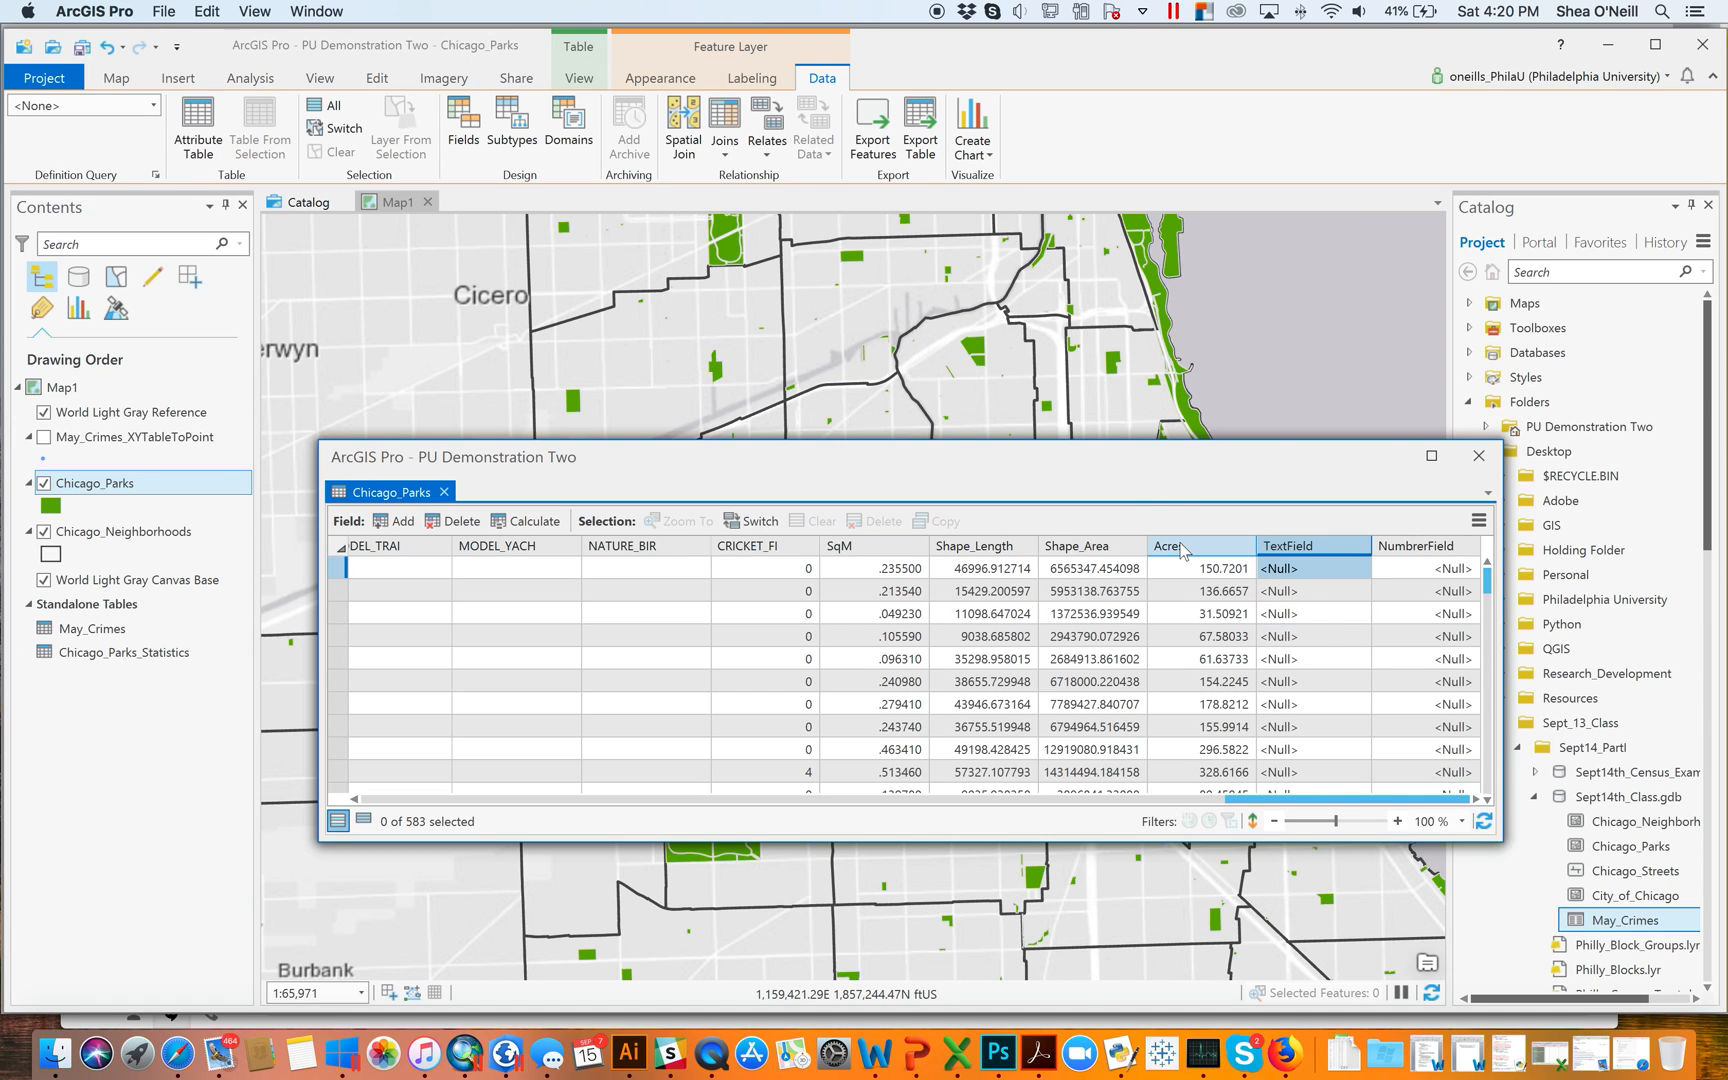
# Open Calculate Geometry on Acres and choose the State Plane coordinate system
pyautogui.rightClick(1179, 546)
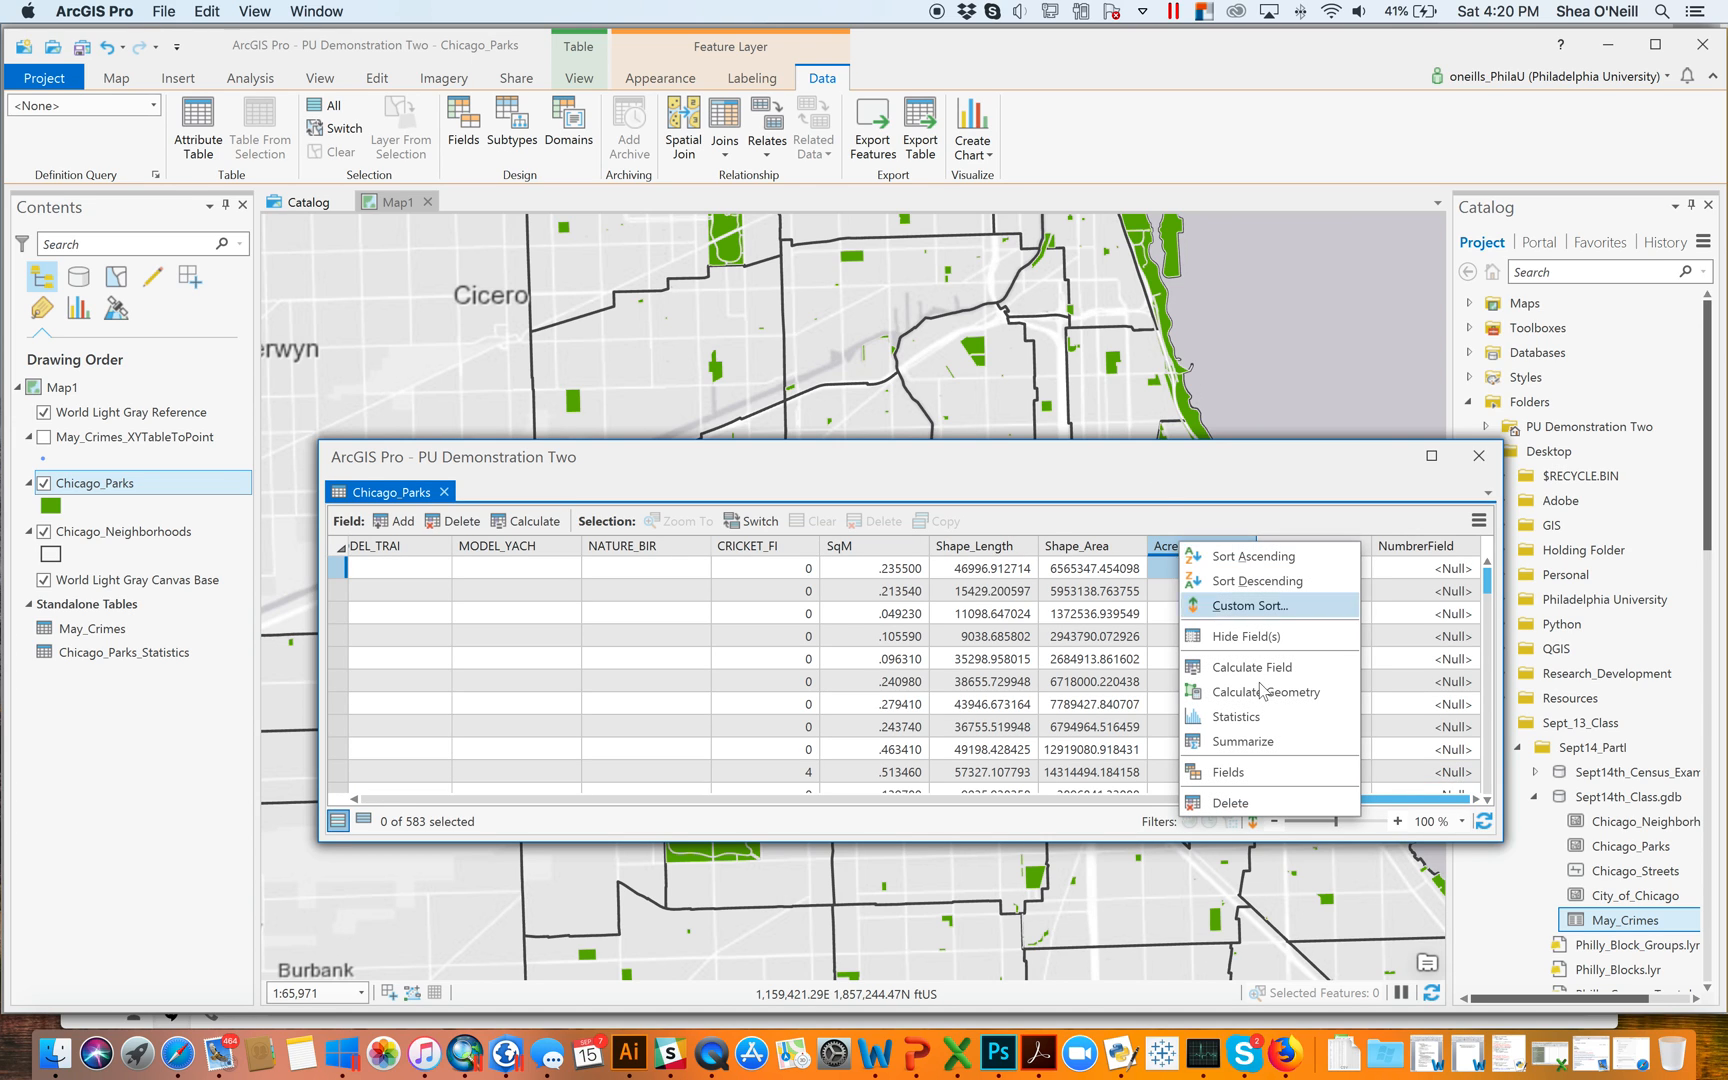
pyautogui.moveTo(1265, 691)
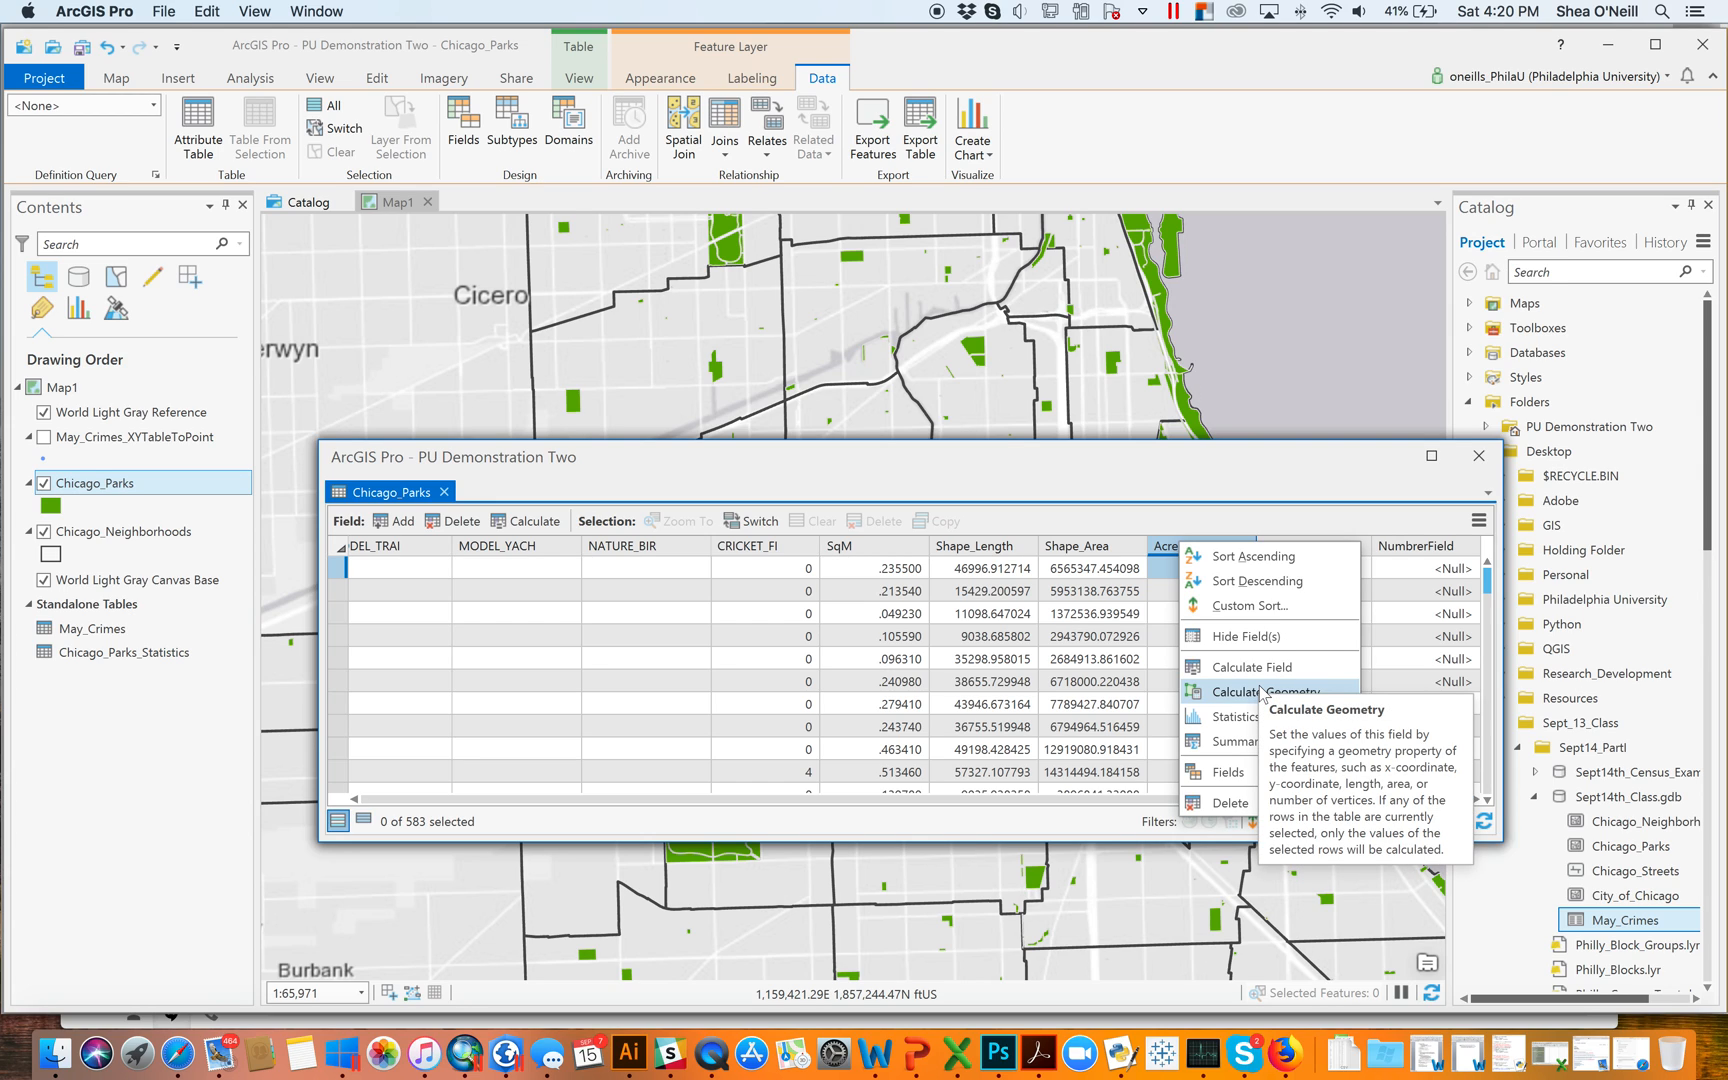
pyautogui.click(1279, 692)
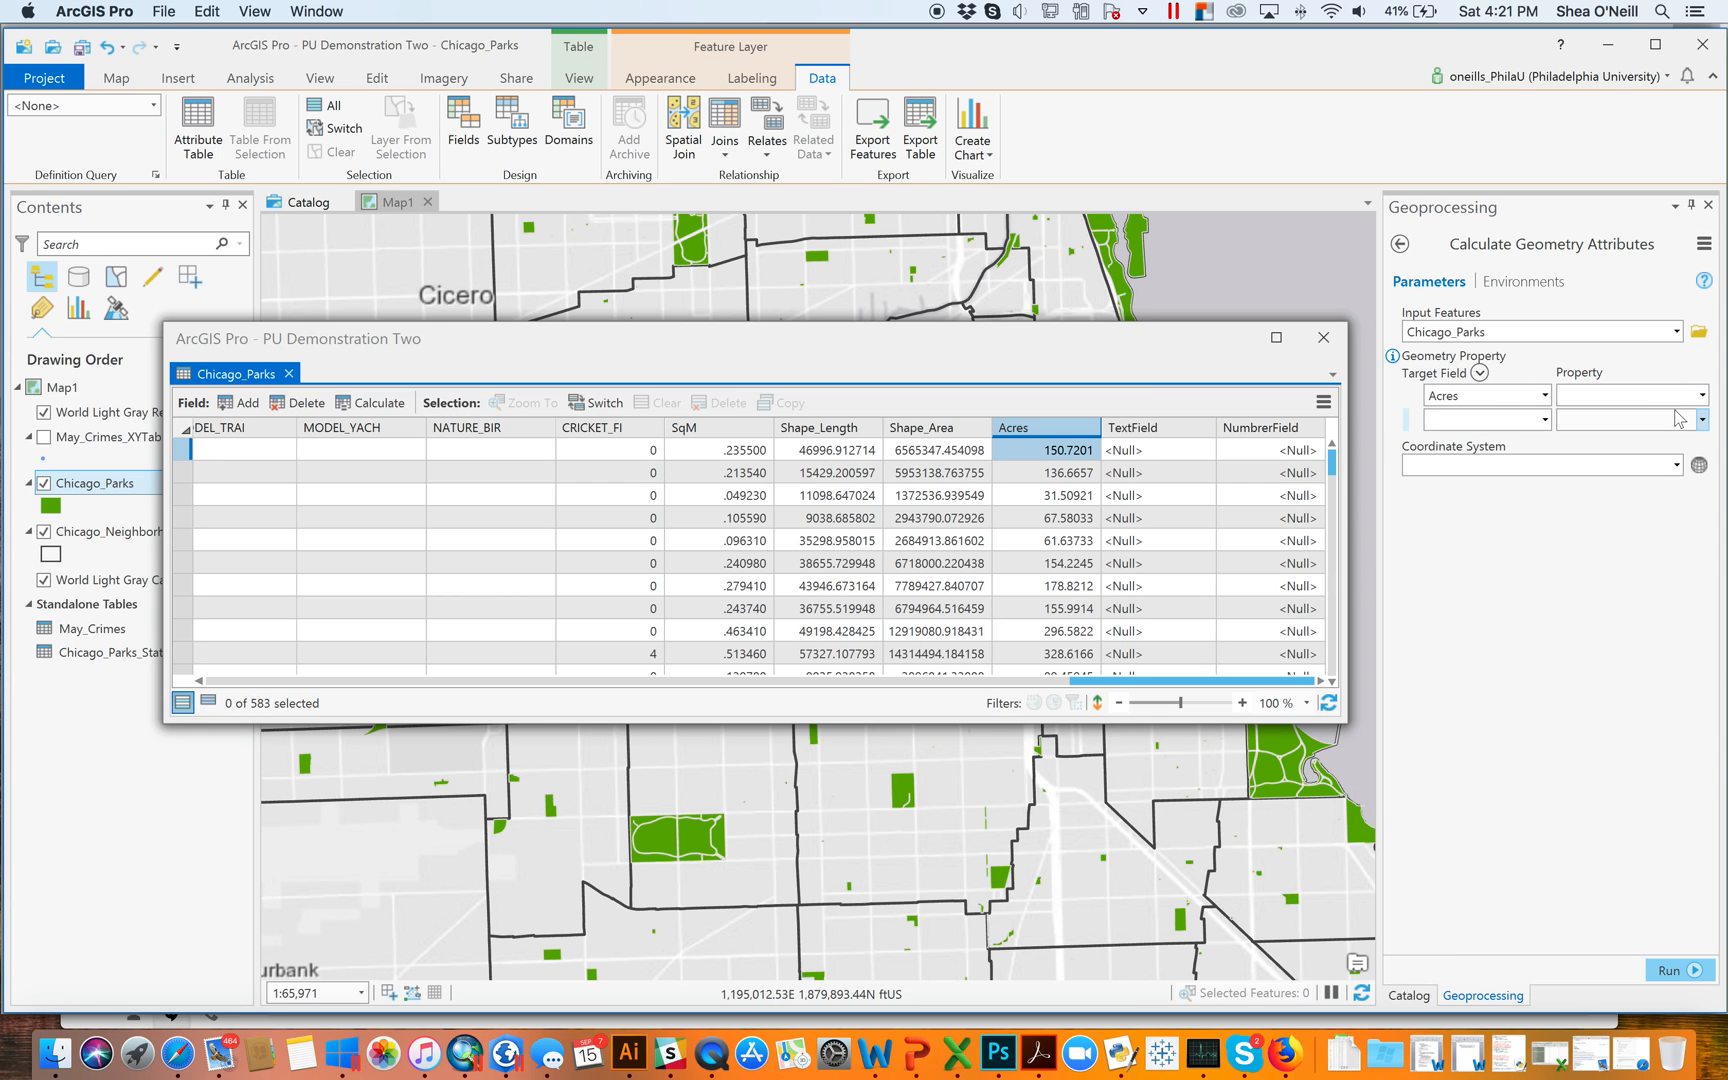
pyautogui.click(1700, 395)
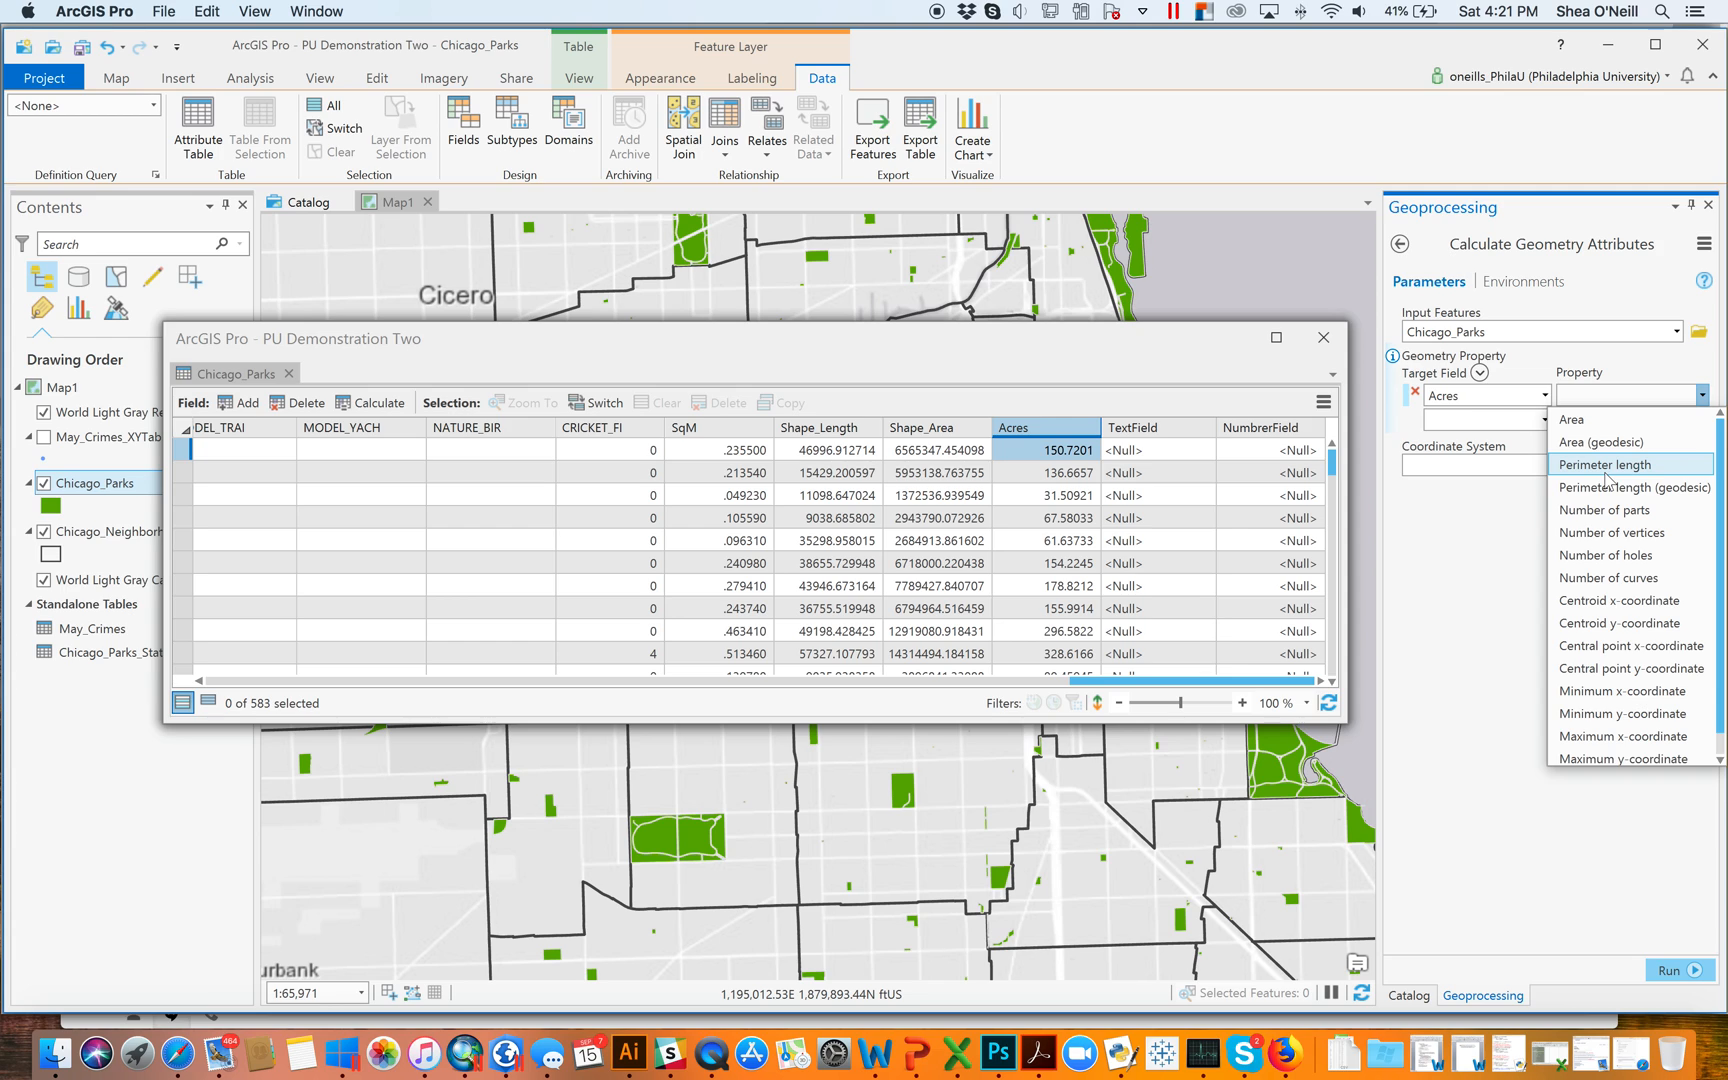
pyautogui.moveTo(1610, 532)
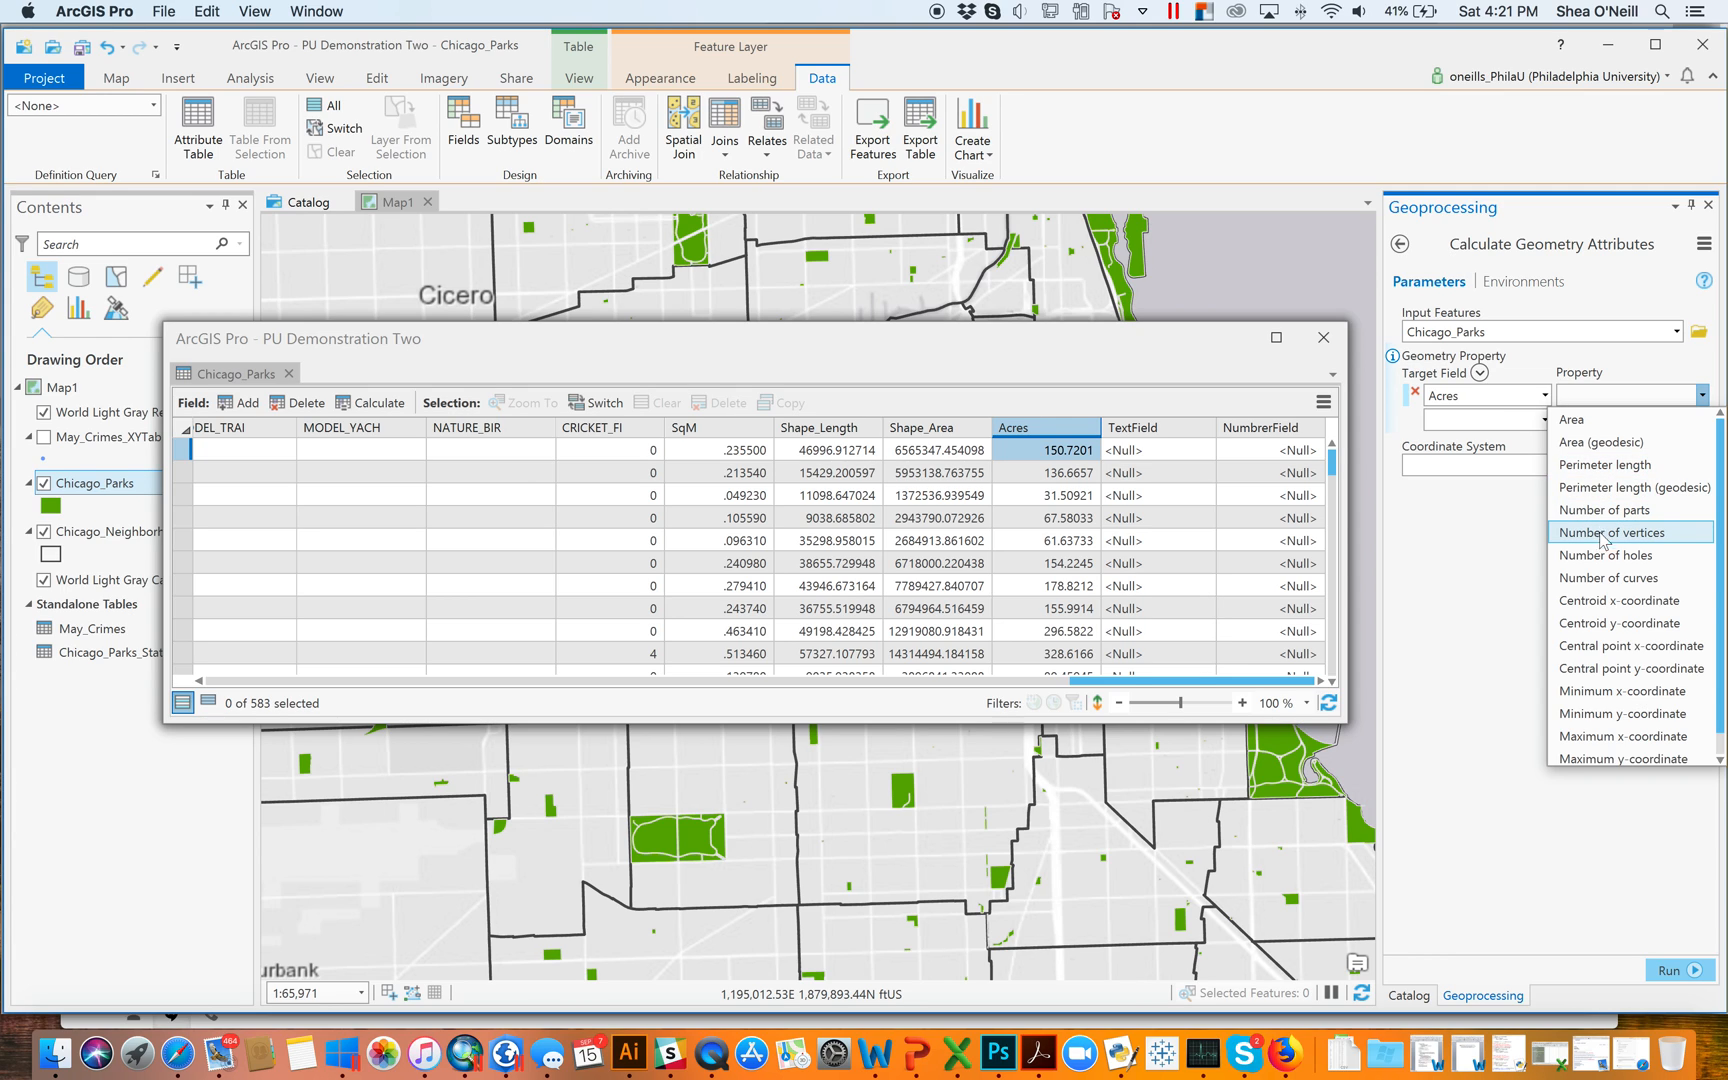
pyautogui.moveTo(1617, 600)
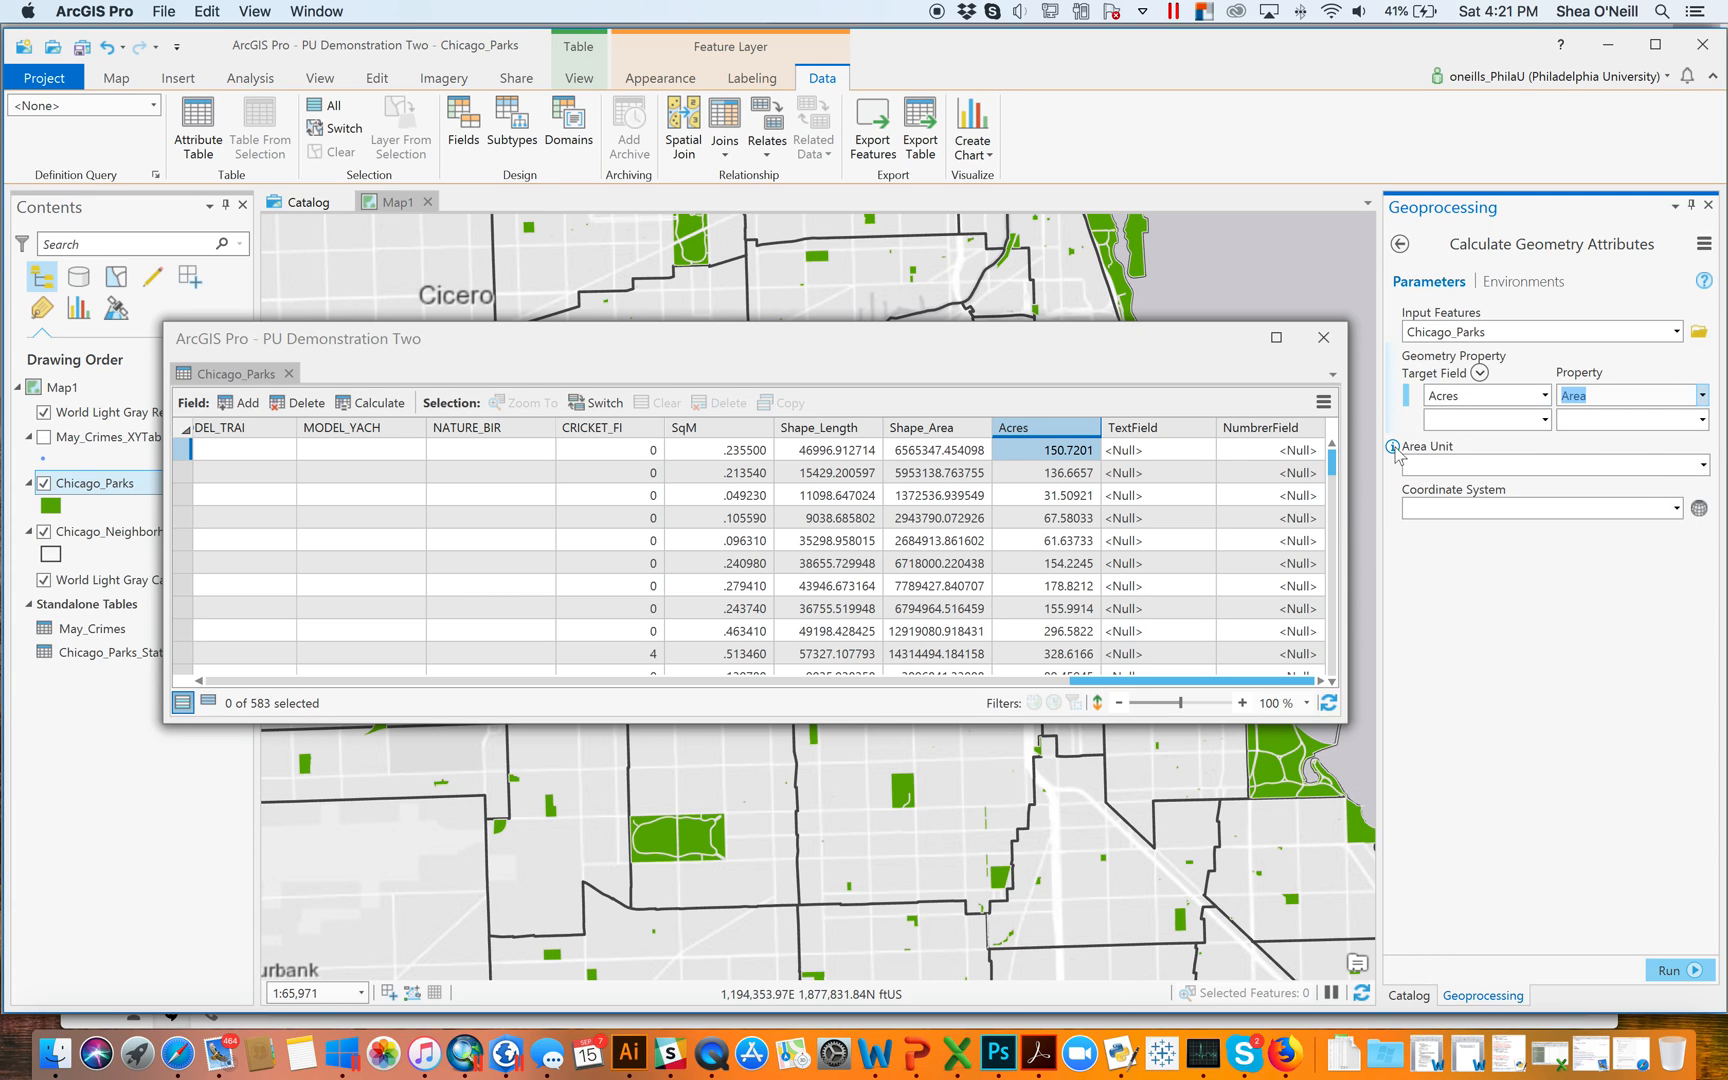
pyautogui.click(1698, 464)
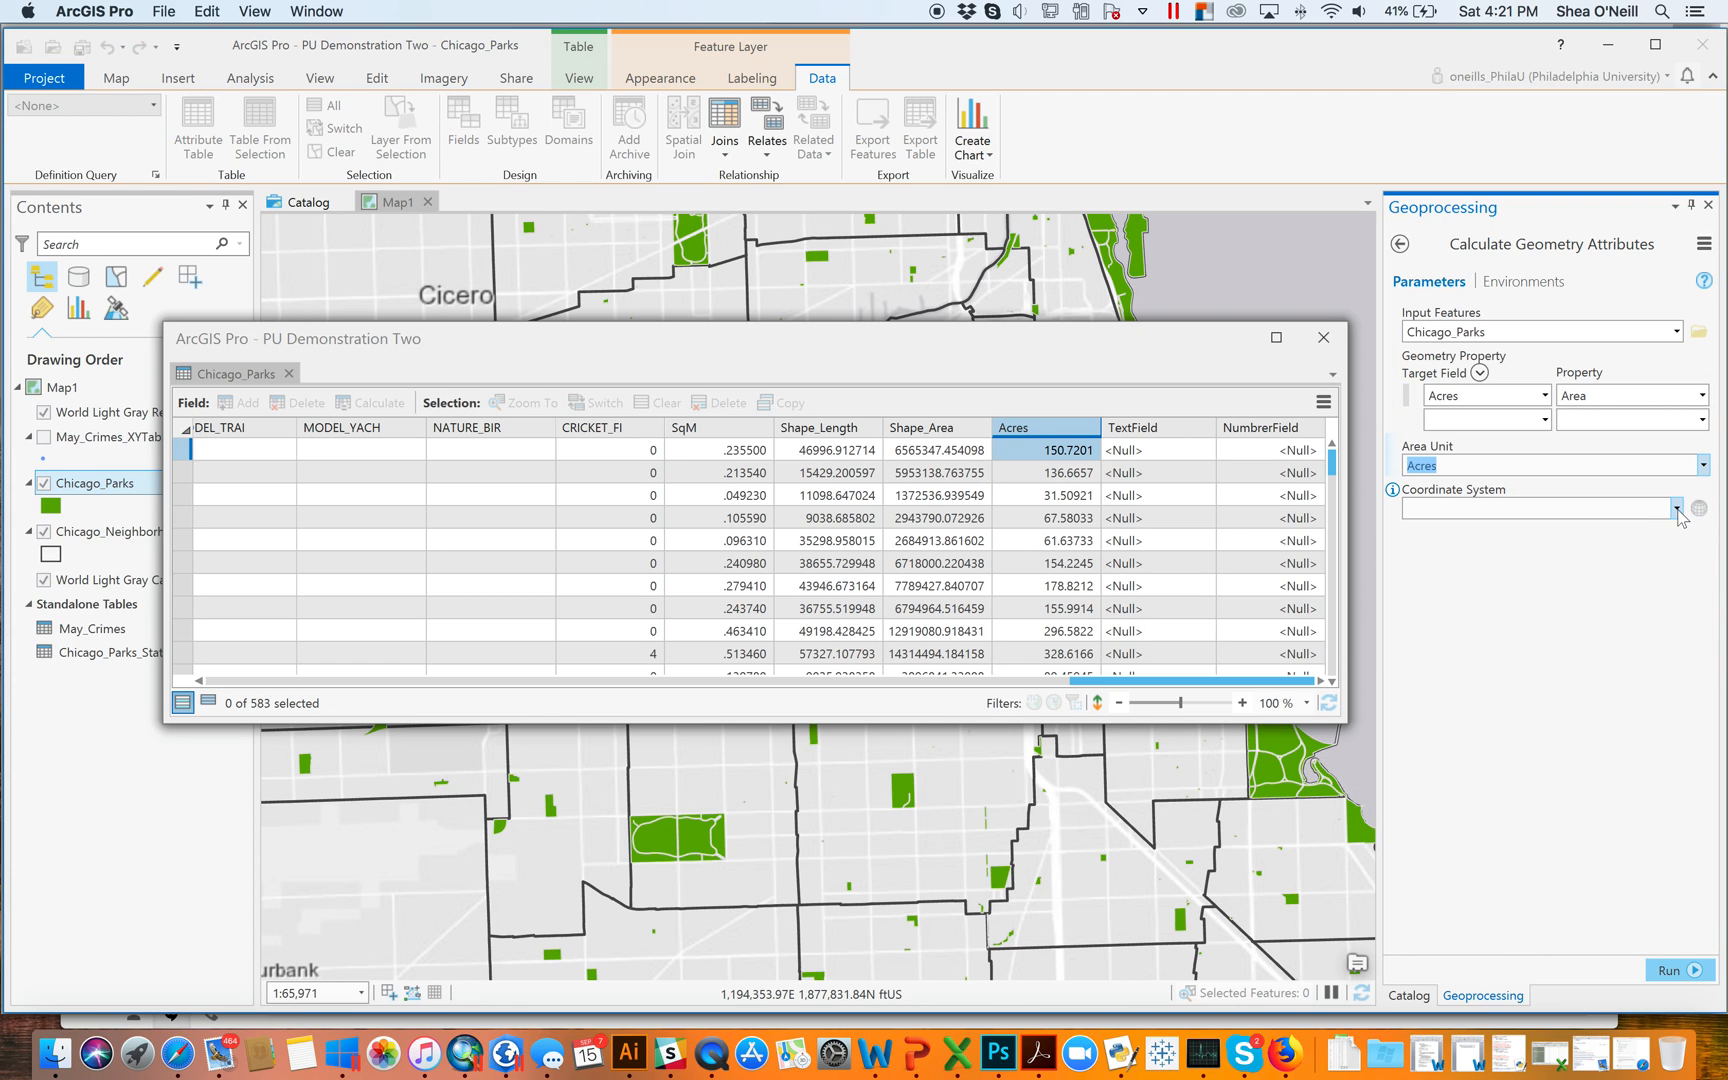
pyautogui.click(1674, 508)
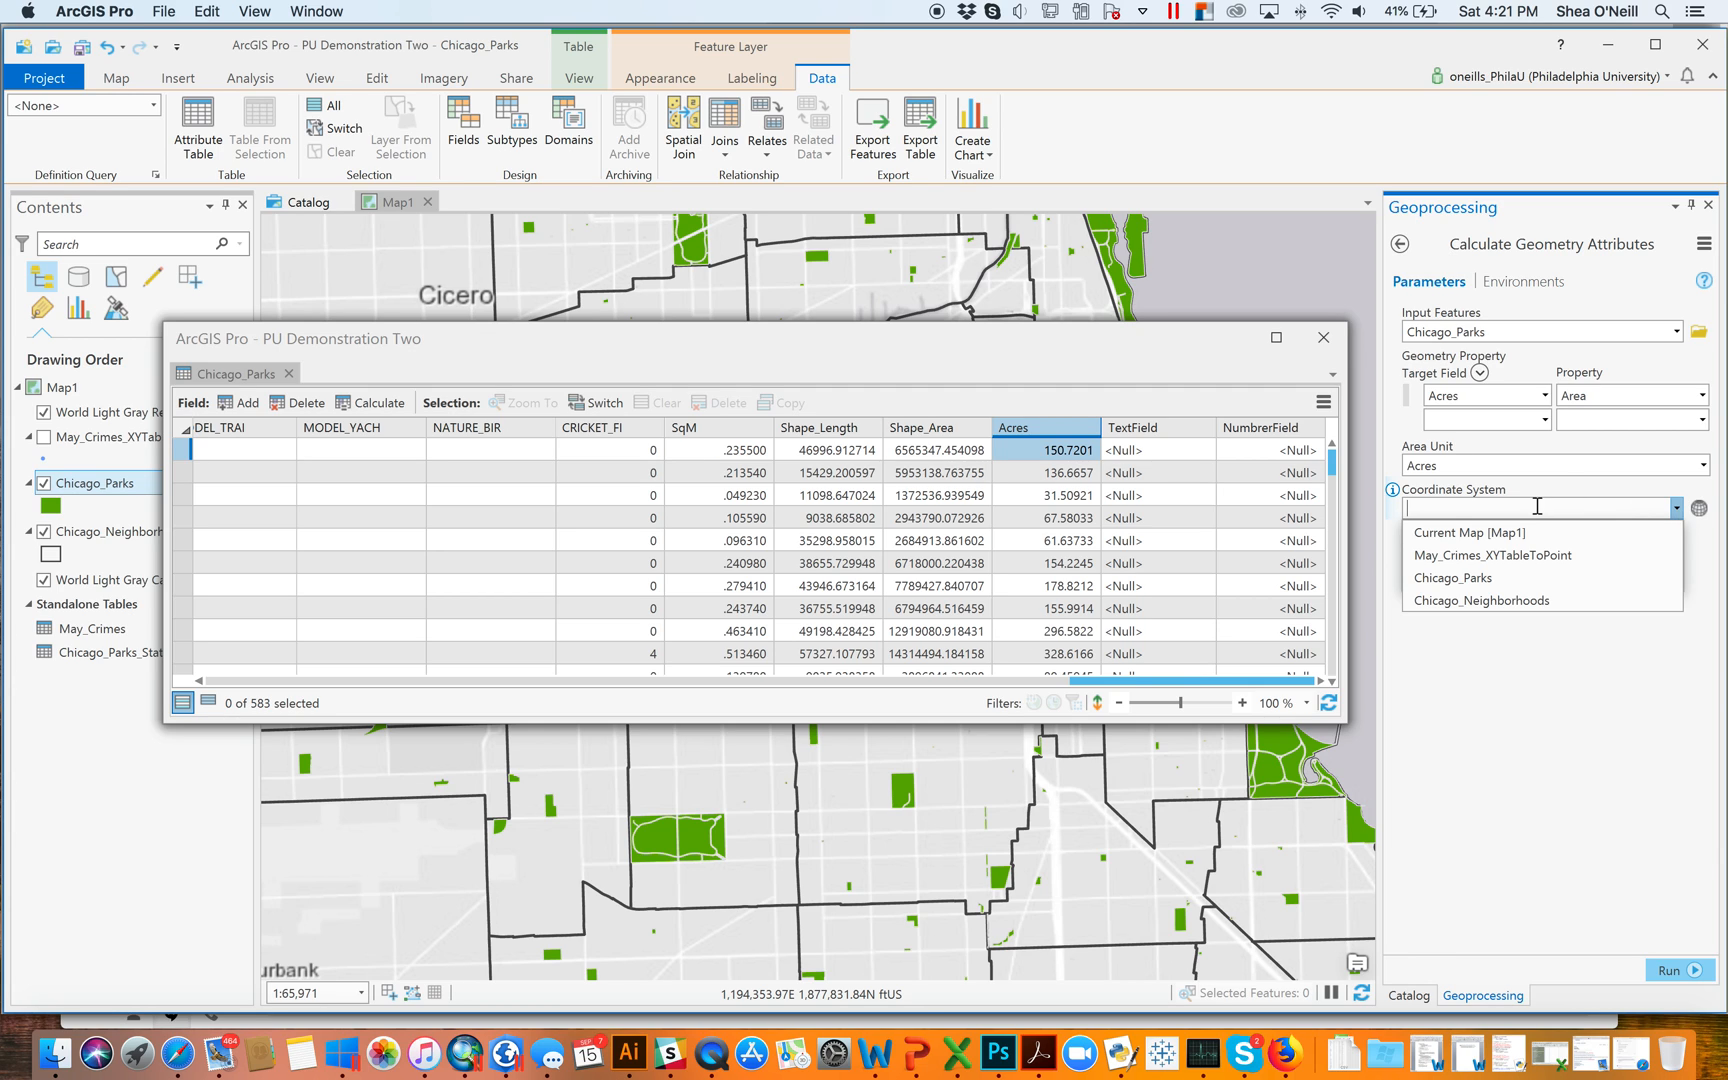
pyautogui.click(1452, 577)
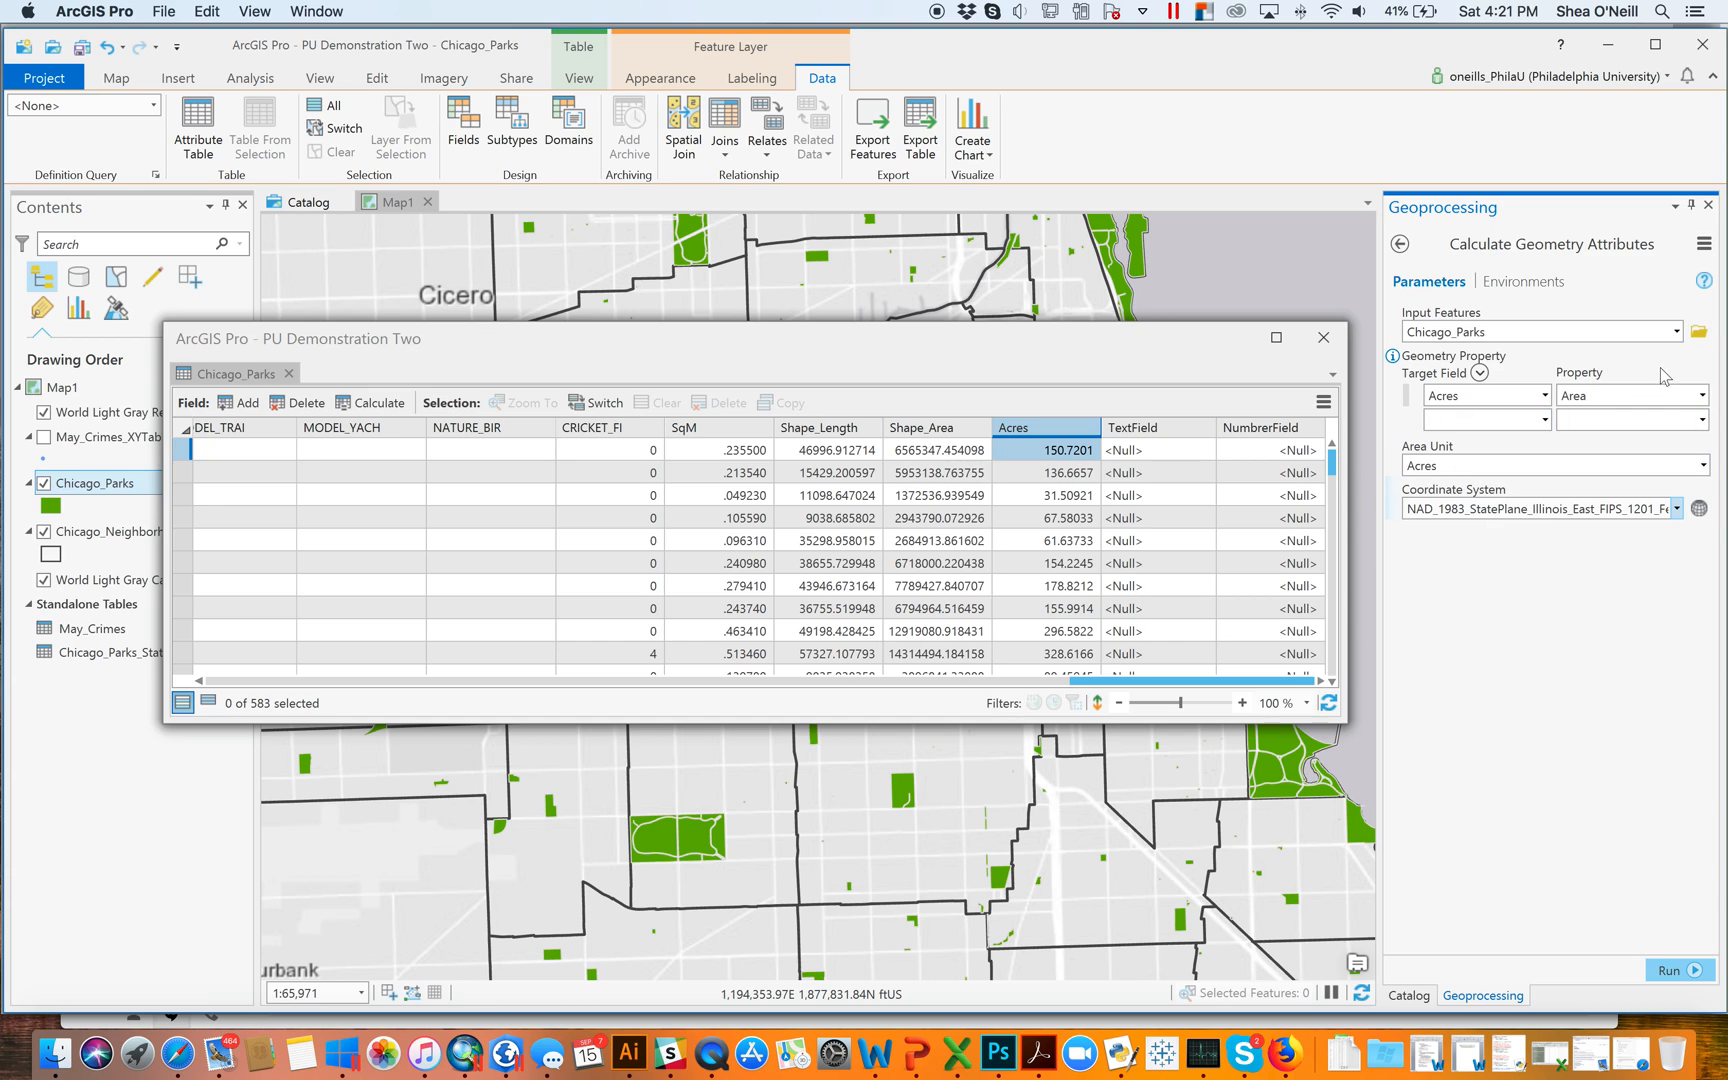
# Set the property to Area in square miles and run the calculation
pyautogui.click(1703, 395)
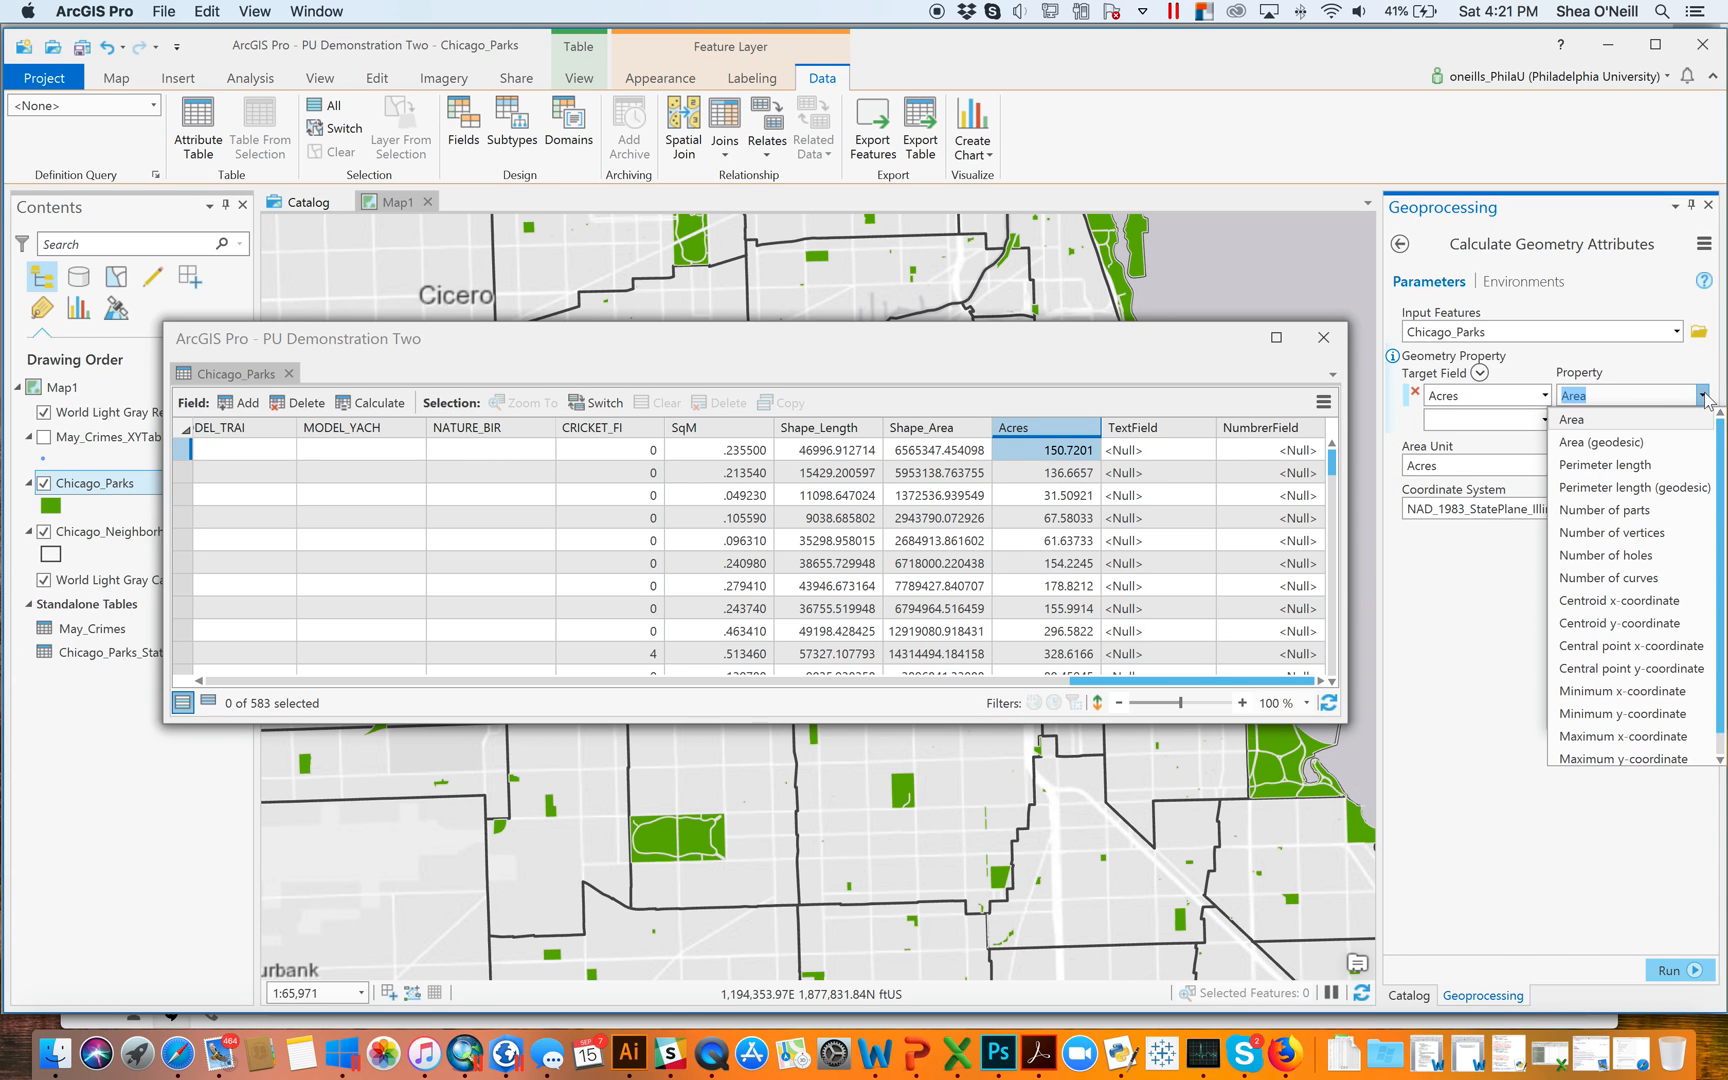
pyautogui.click(1568, 395)
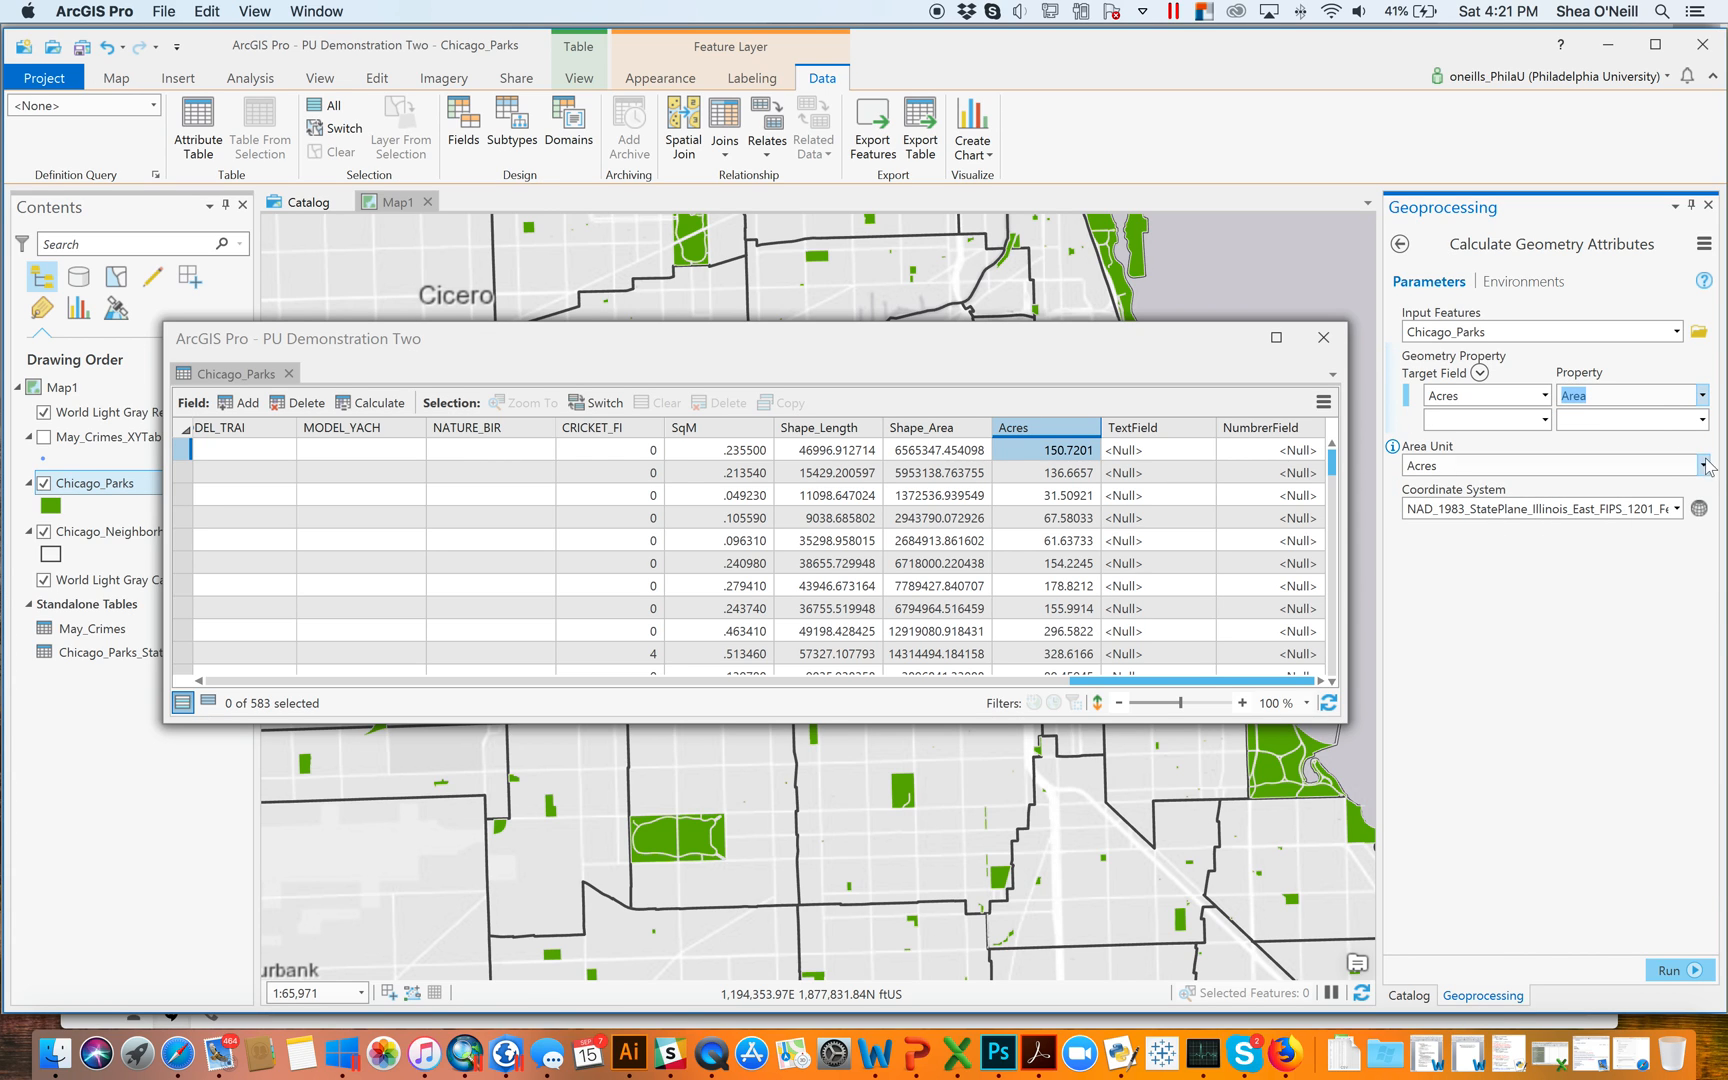
pyautogui.click(1702, 464)
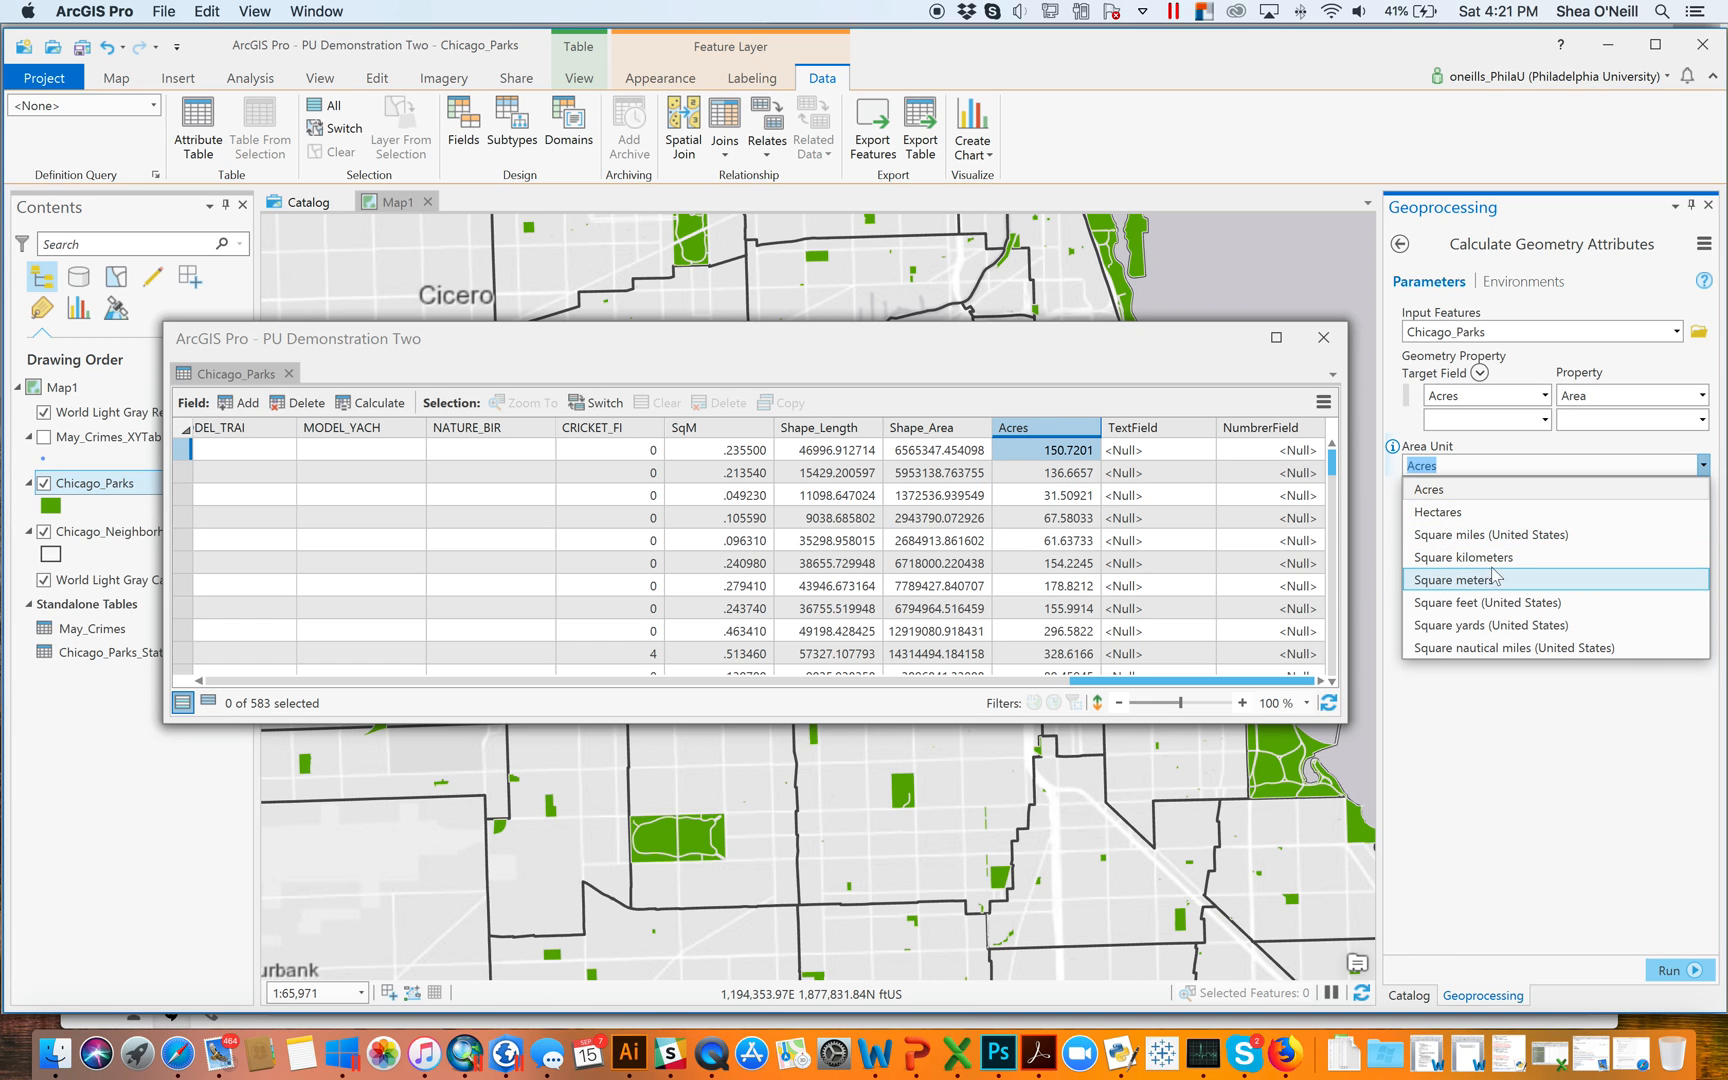
pyautogui.click(1490, 534)
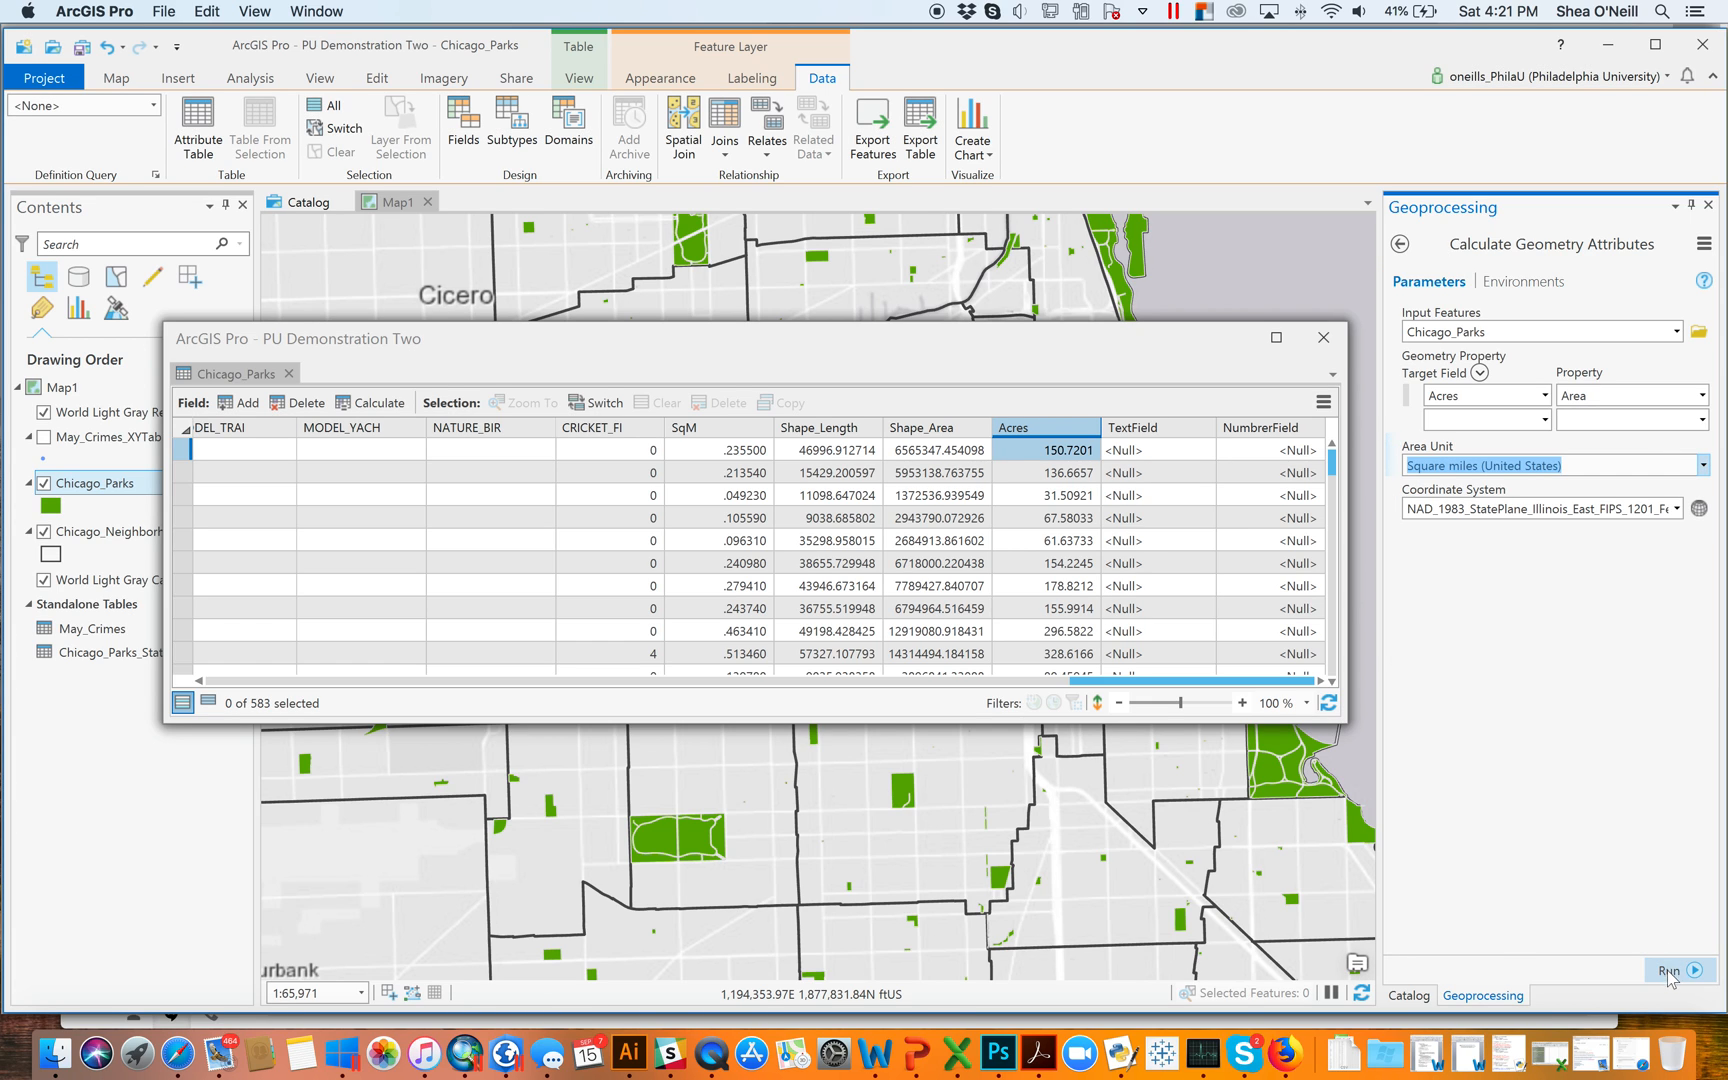
pyautogui.click(1667, 971)
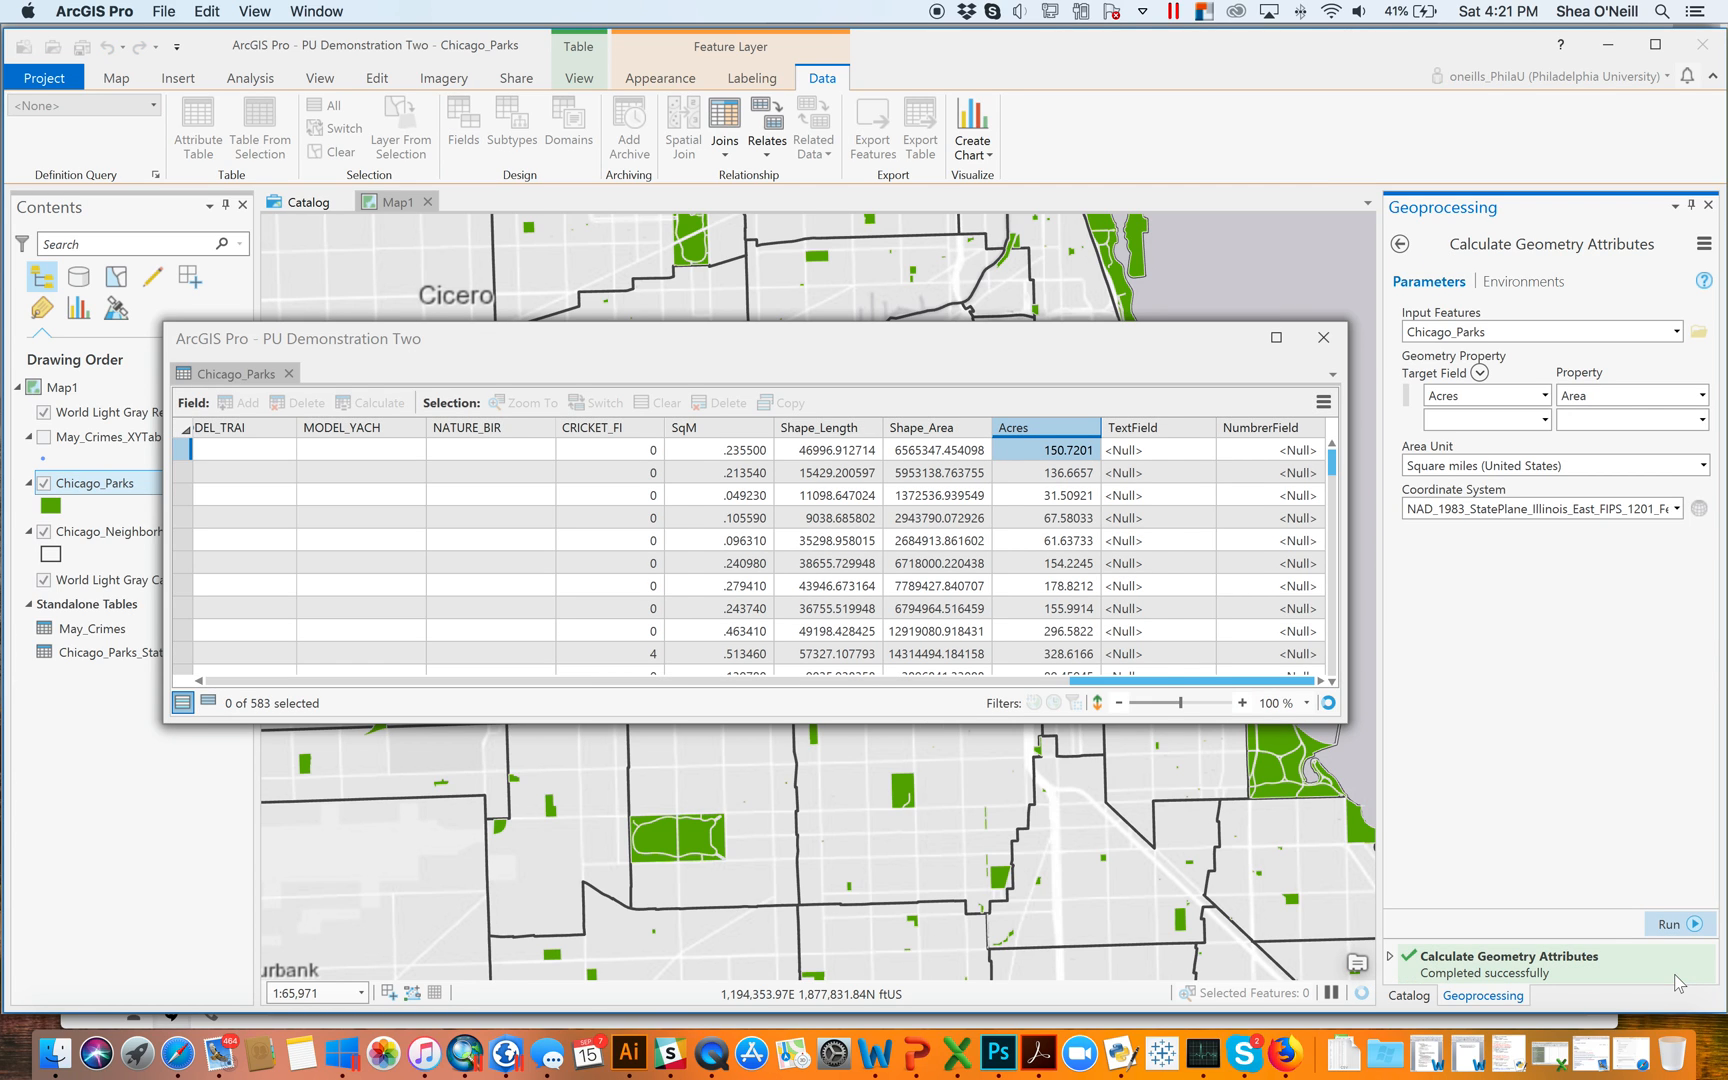
# View and close the Calculate Geometry completion details
pyautogui.click(1510, 963)
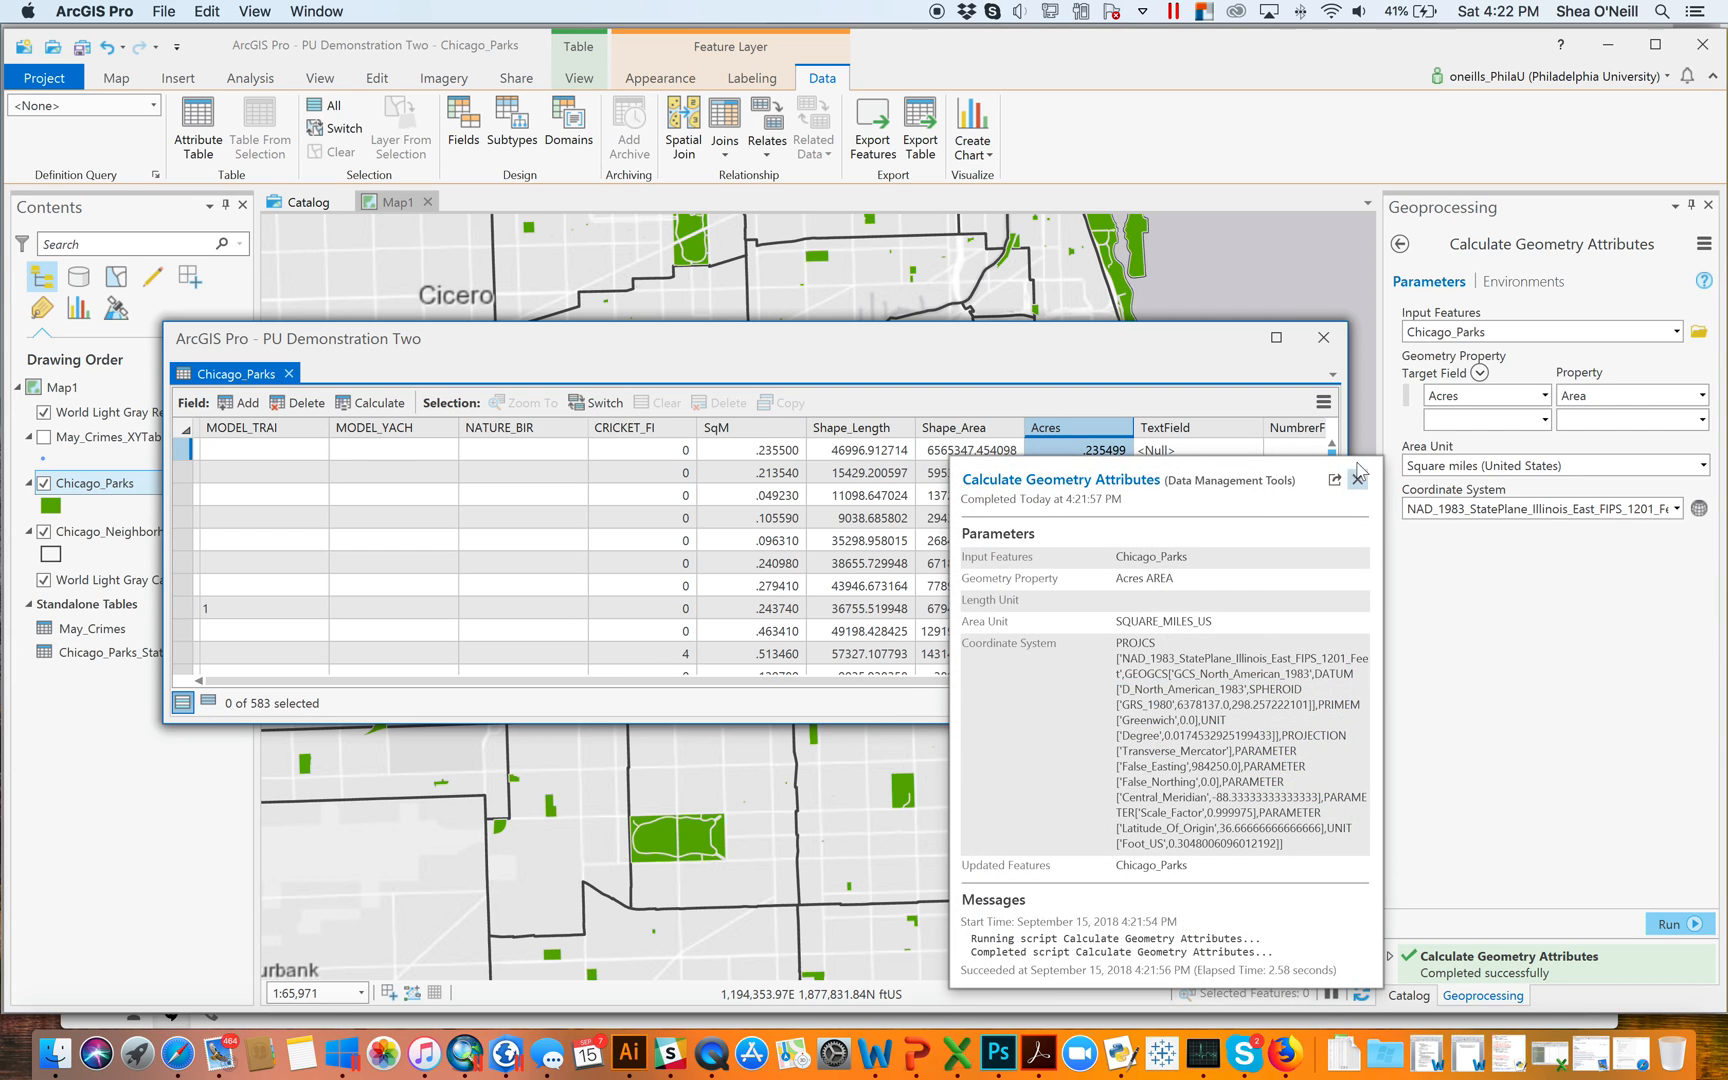
pyautogui.click(1358, 477)
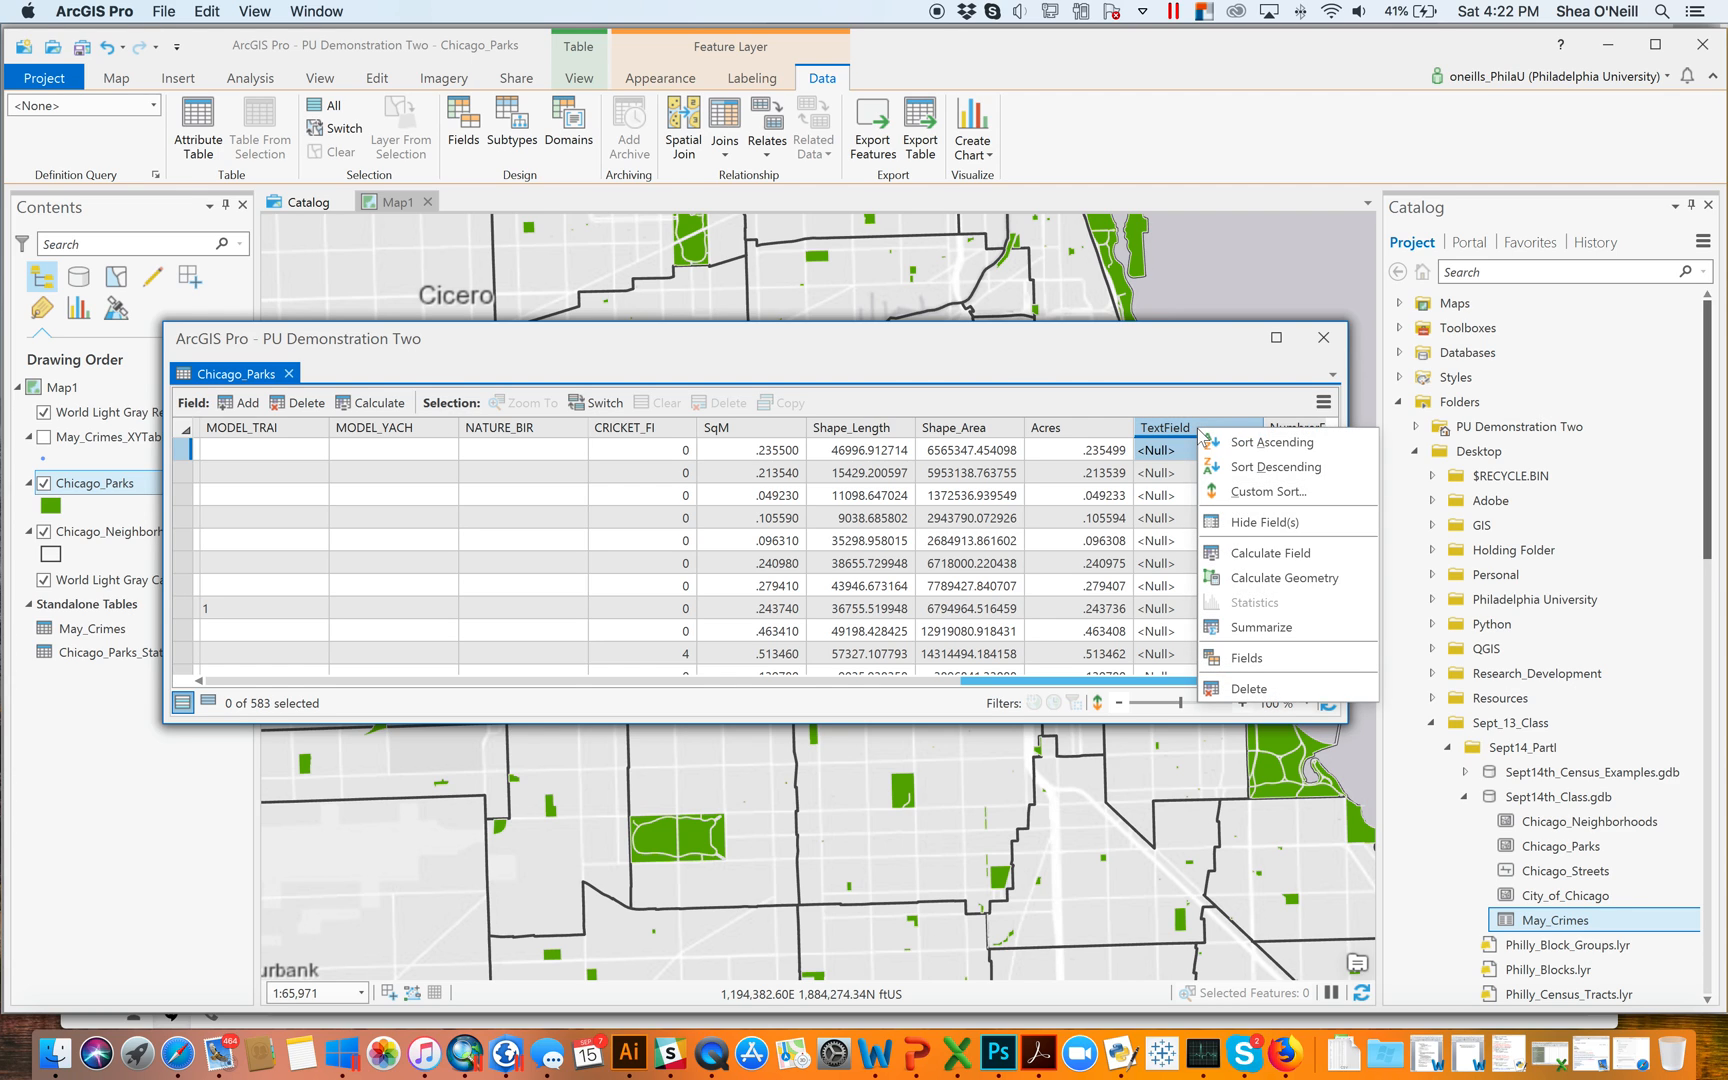
pyautogui.moveTo(1270, 552)
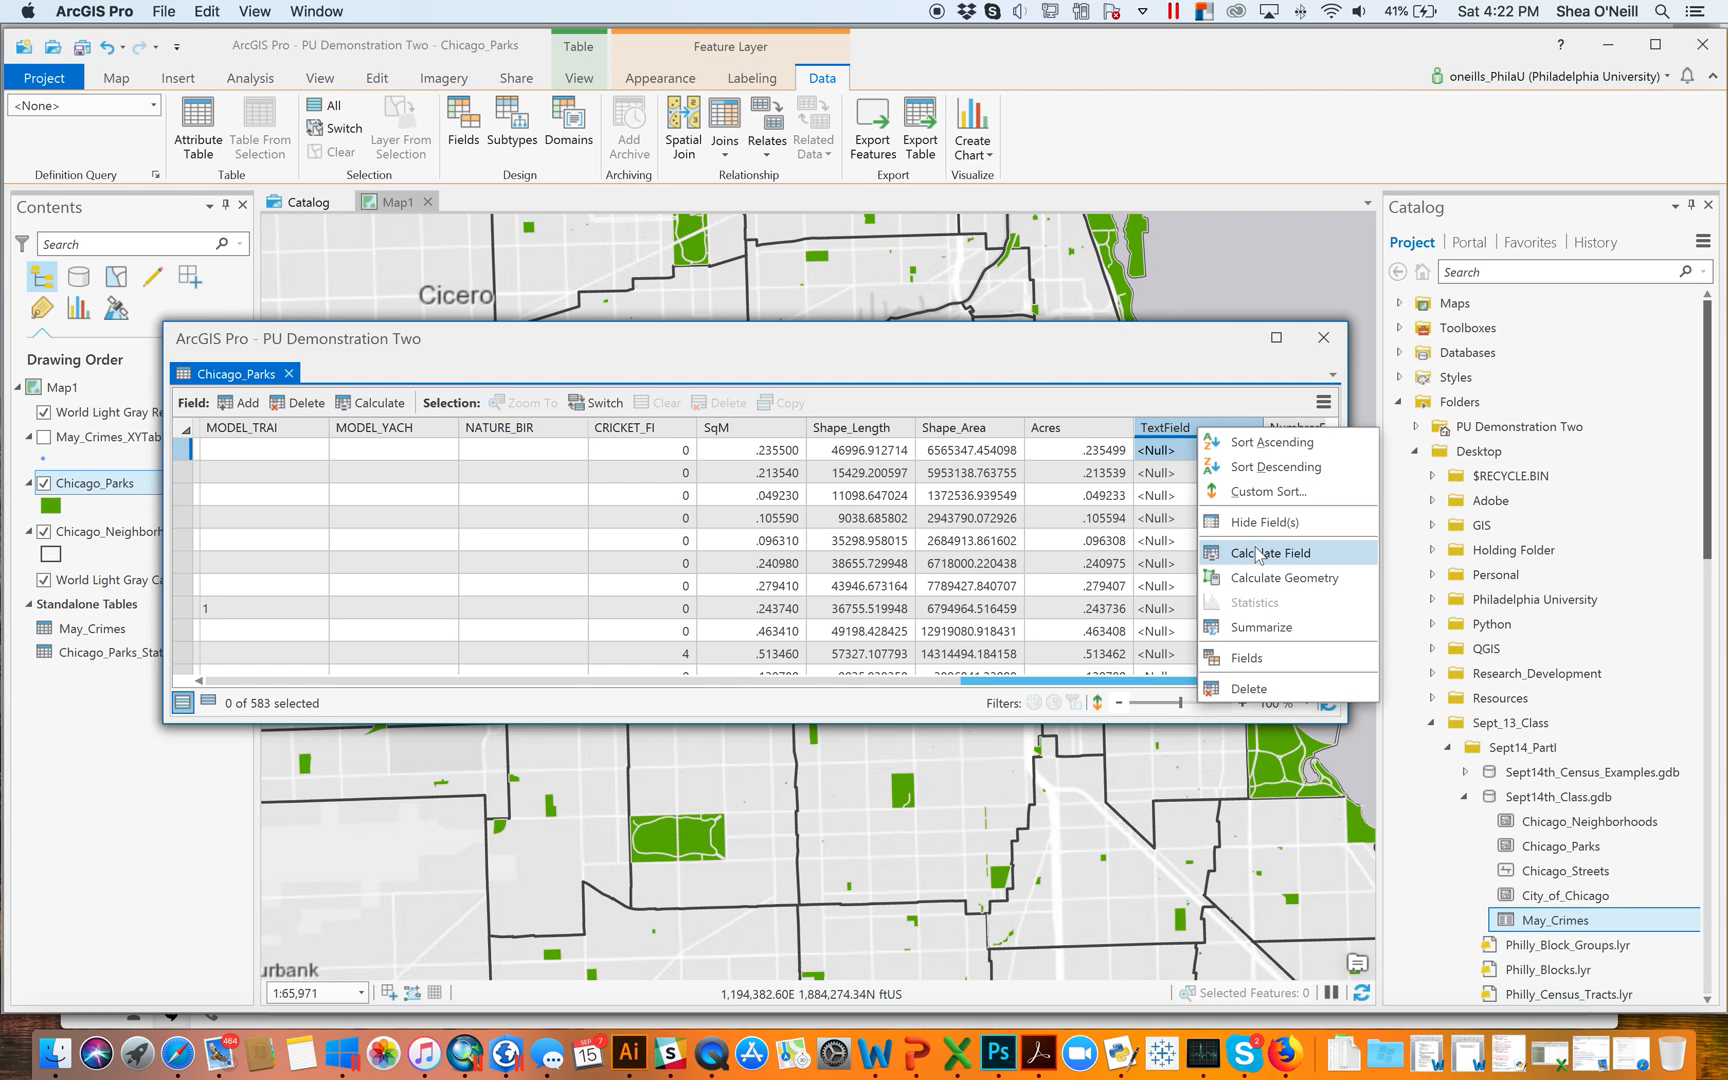
# Open Calculate Field for TextField with the Python 3 expression type
pyautogui.click(1268, 552)
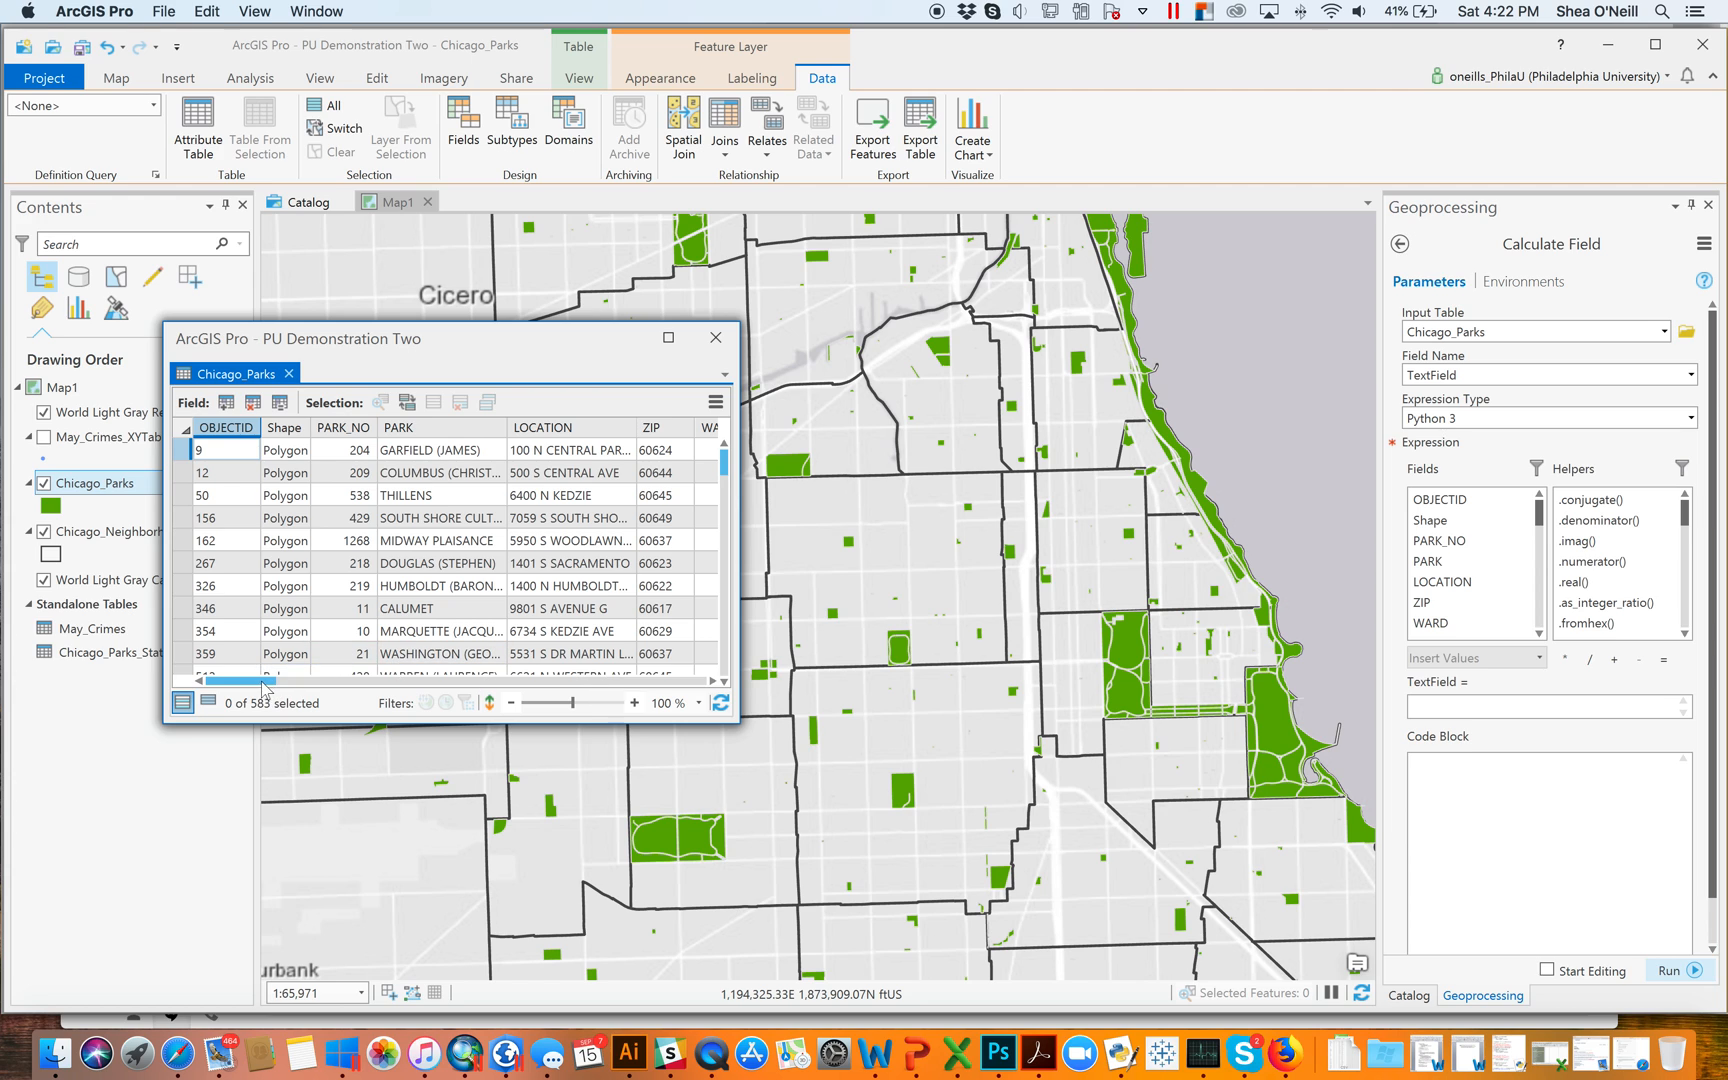
pyautogui.hscroll(3)
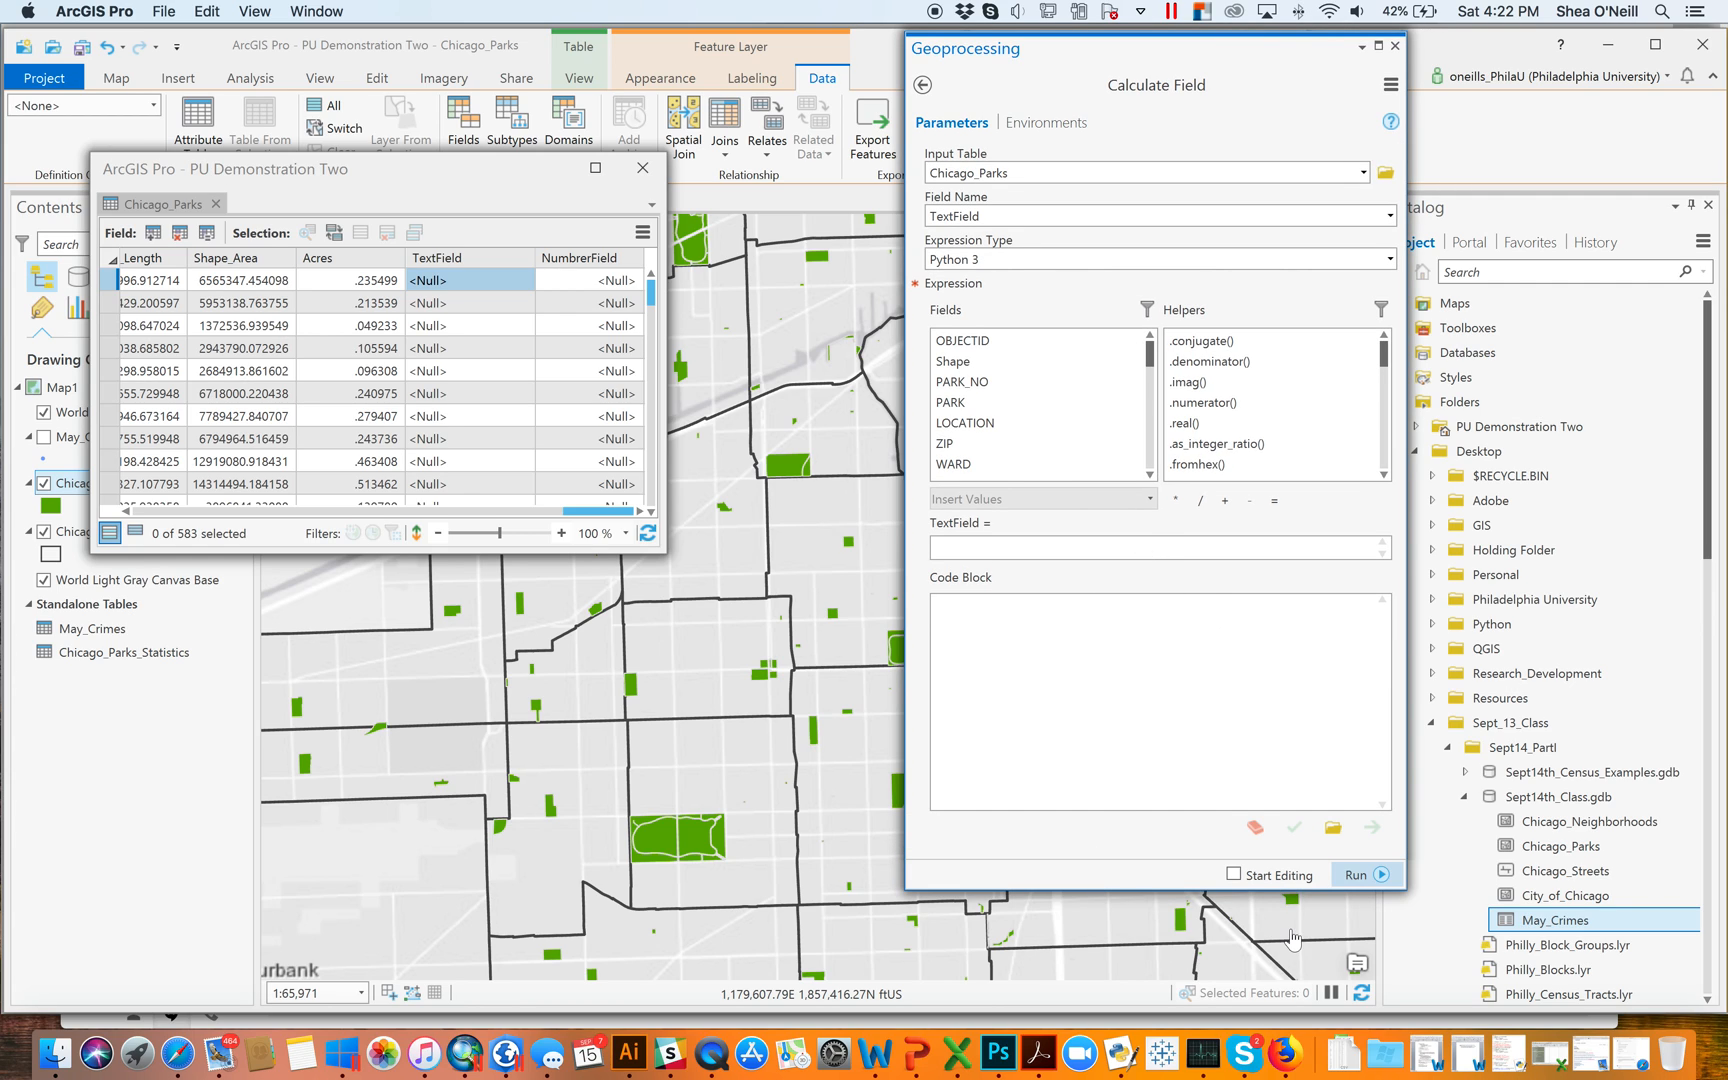
pyautogui.click(1234, 874)
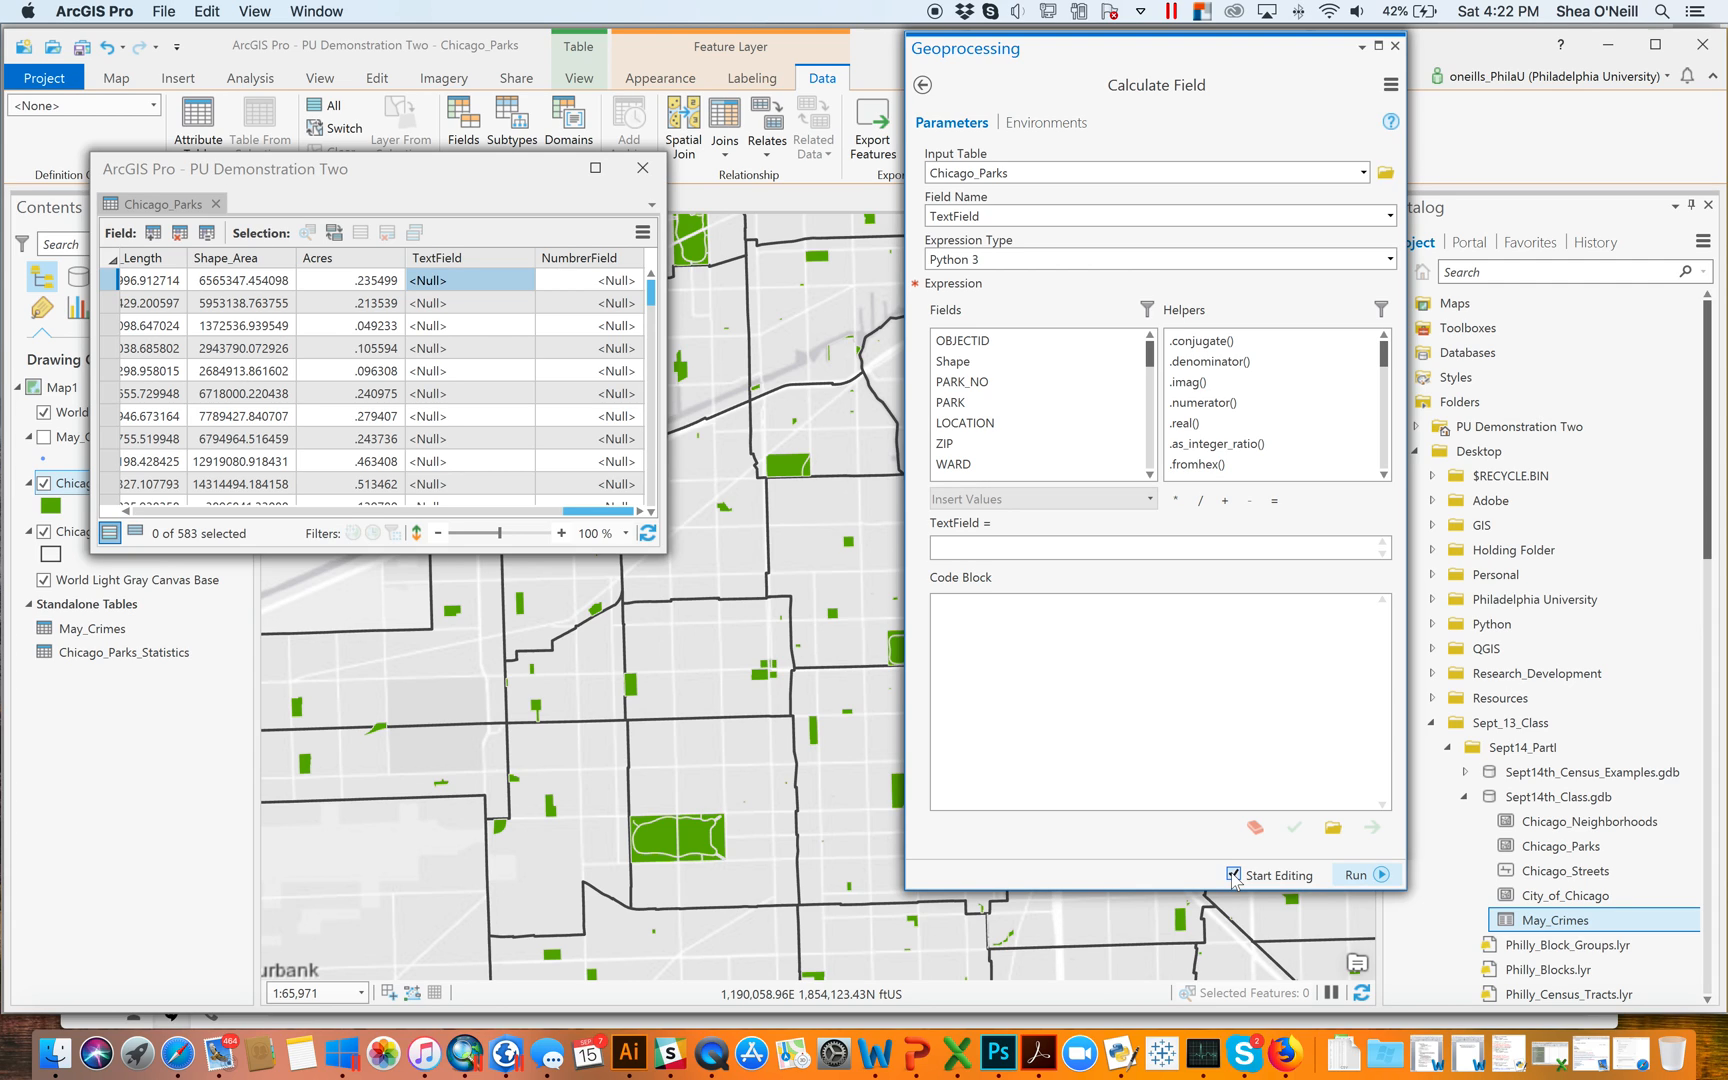
pyautogui.click(1234, 875)
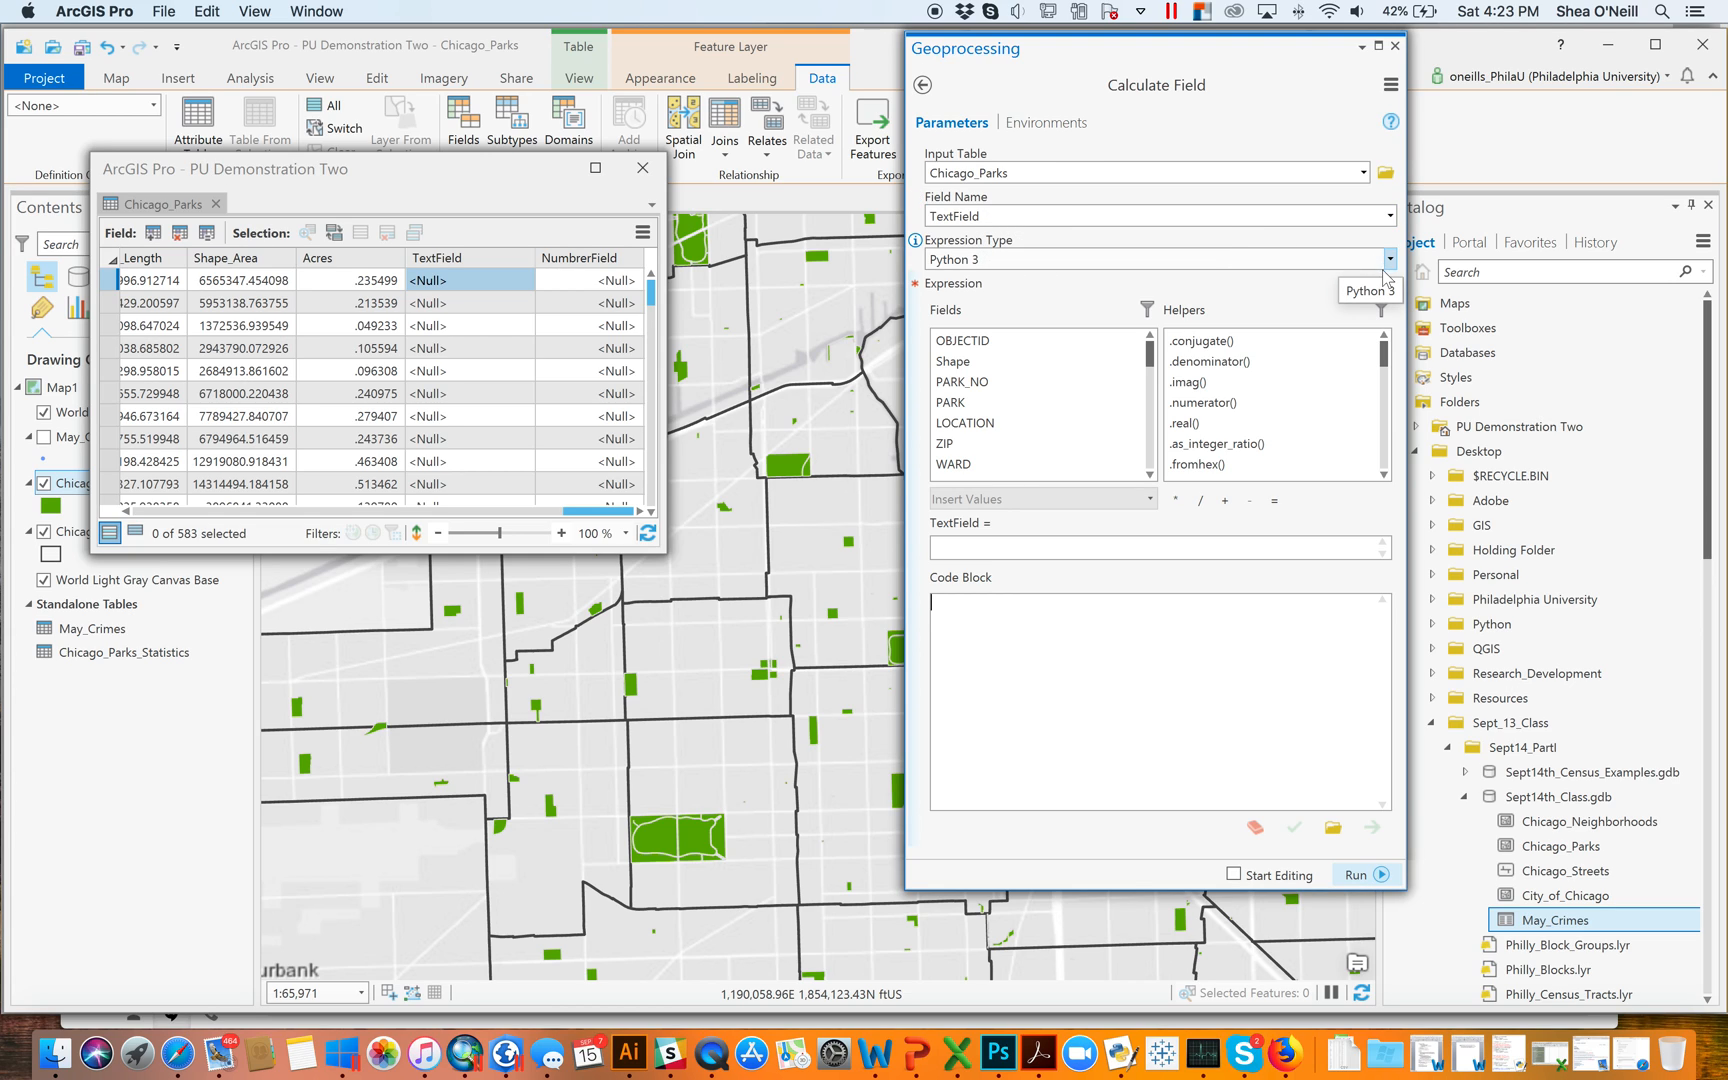
pyautogui.click(1387, 259)
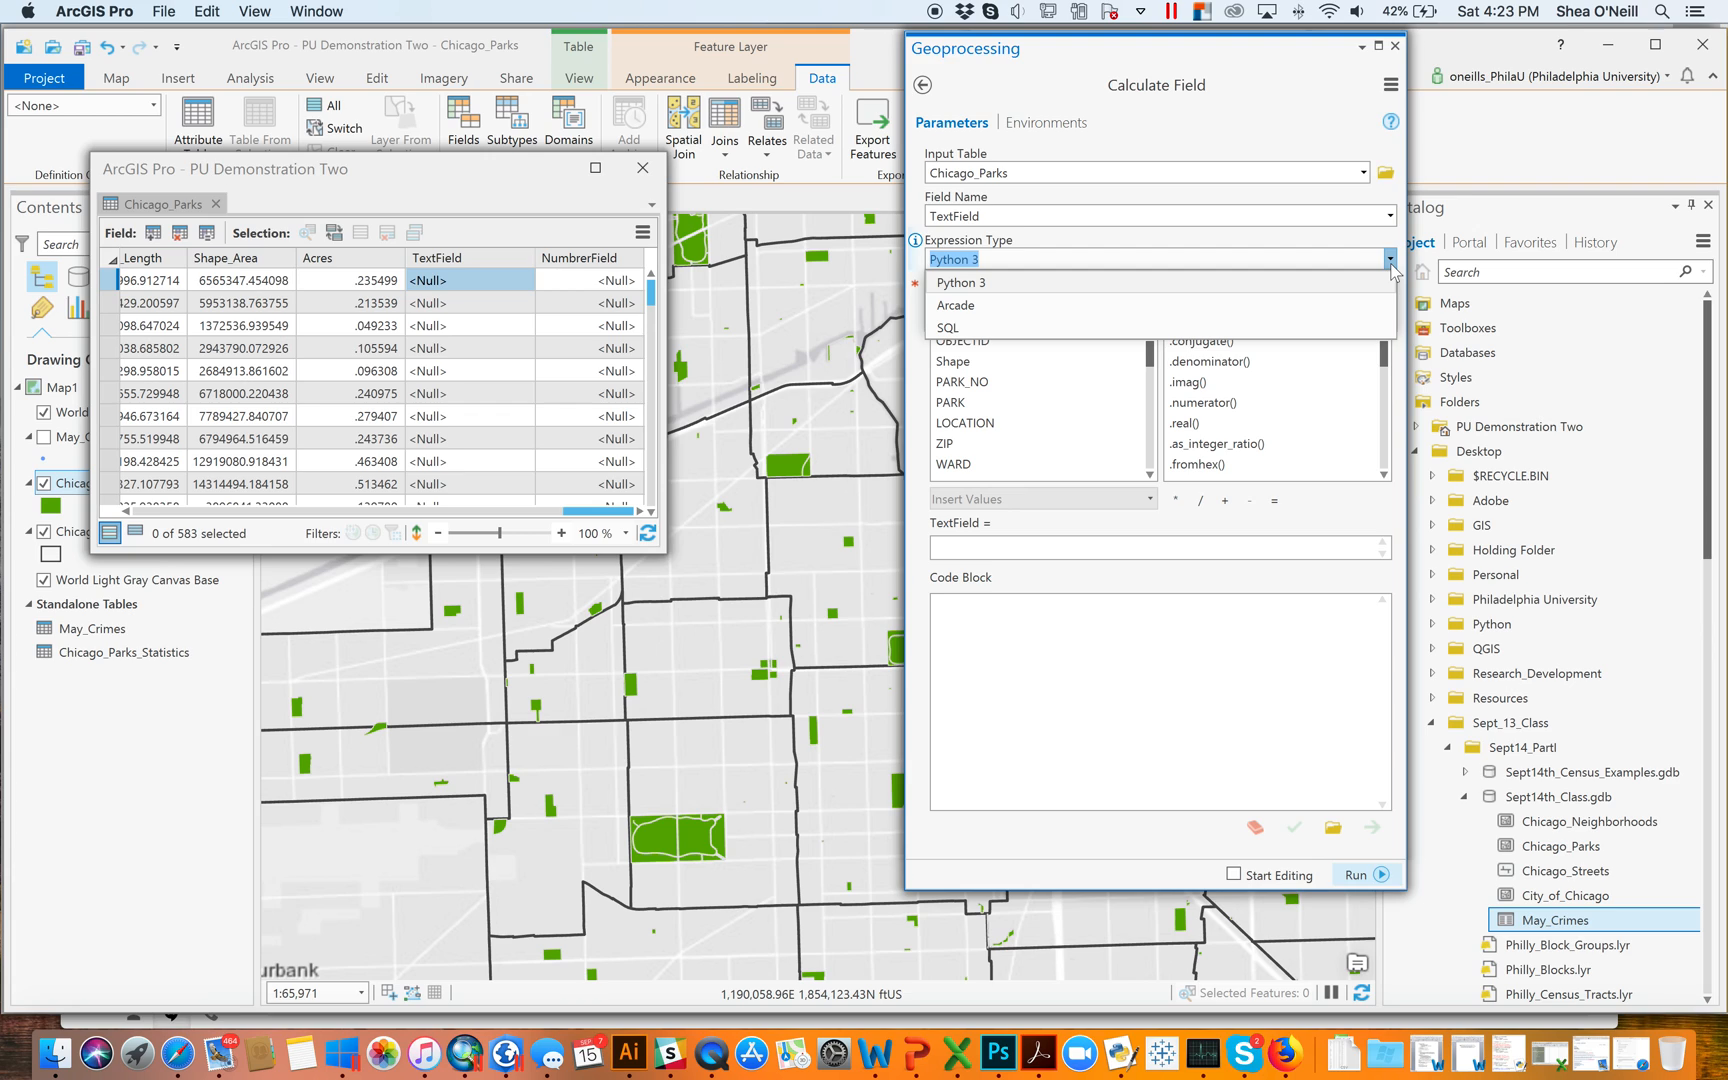
pyautogui.moveTo(1048, 305)
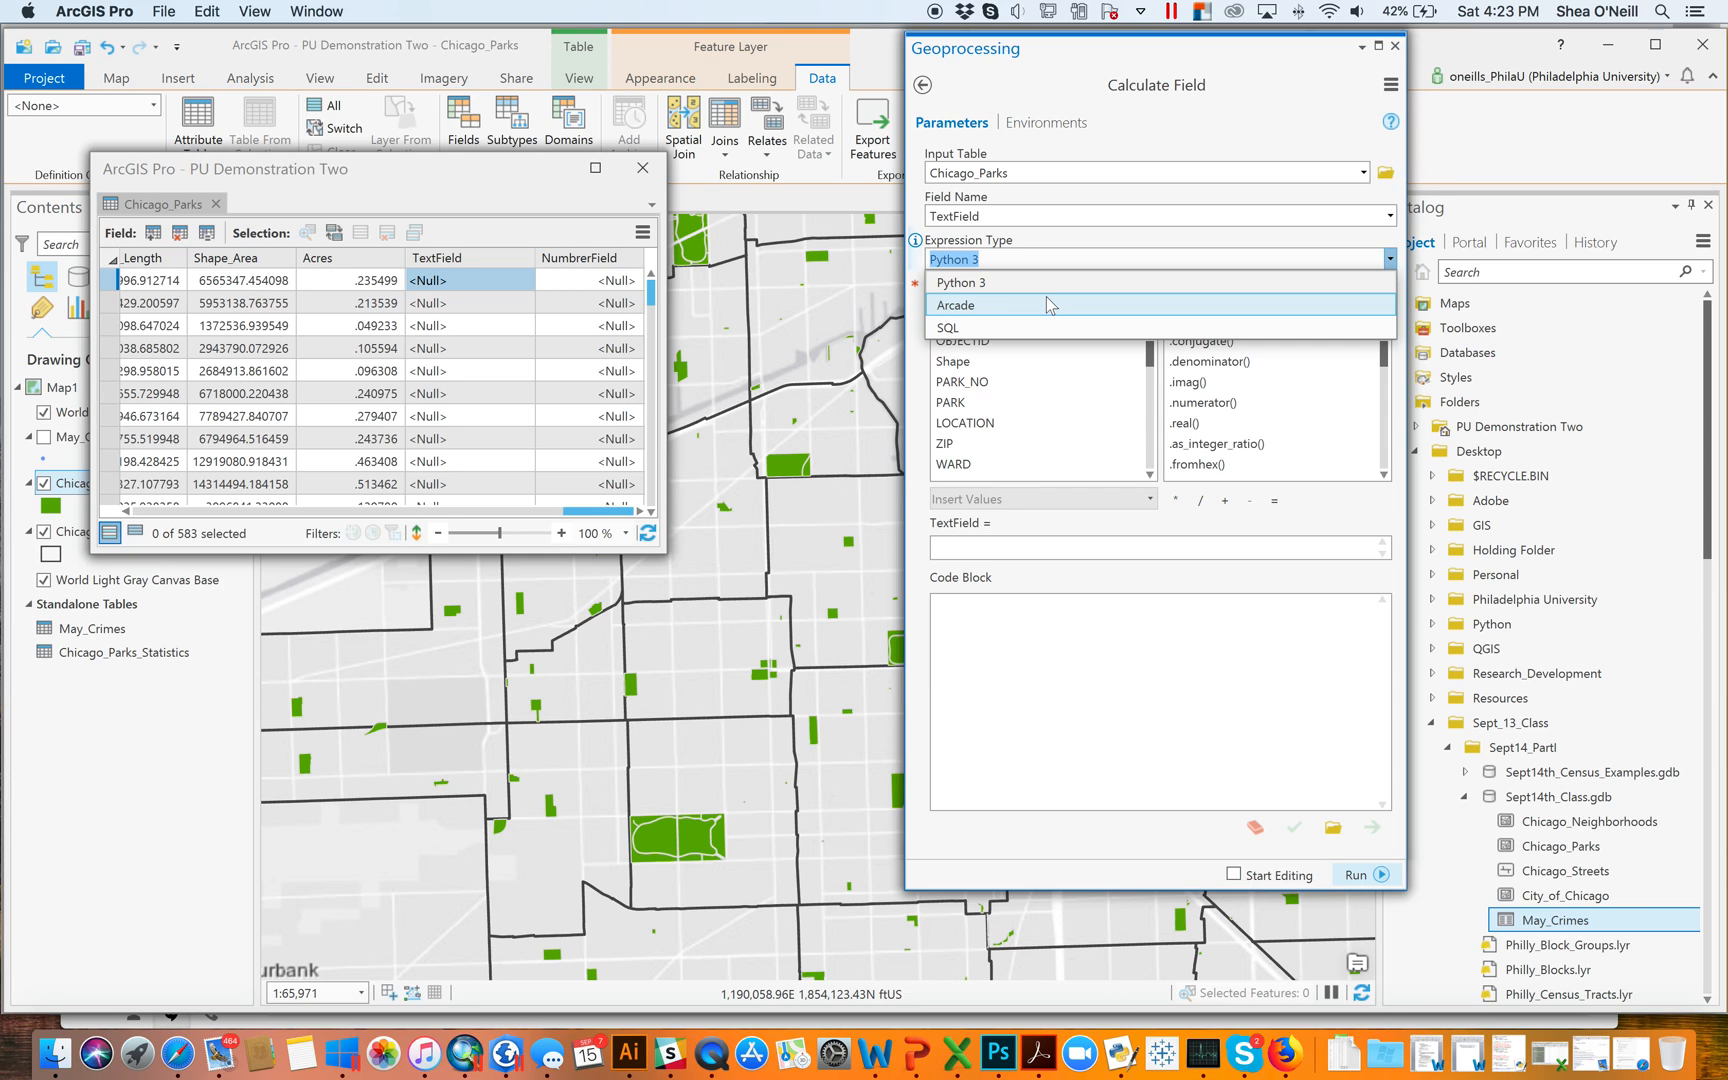
pyautogui.moveTo(1012, 288)
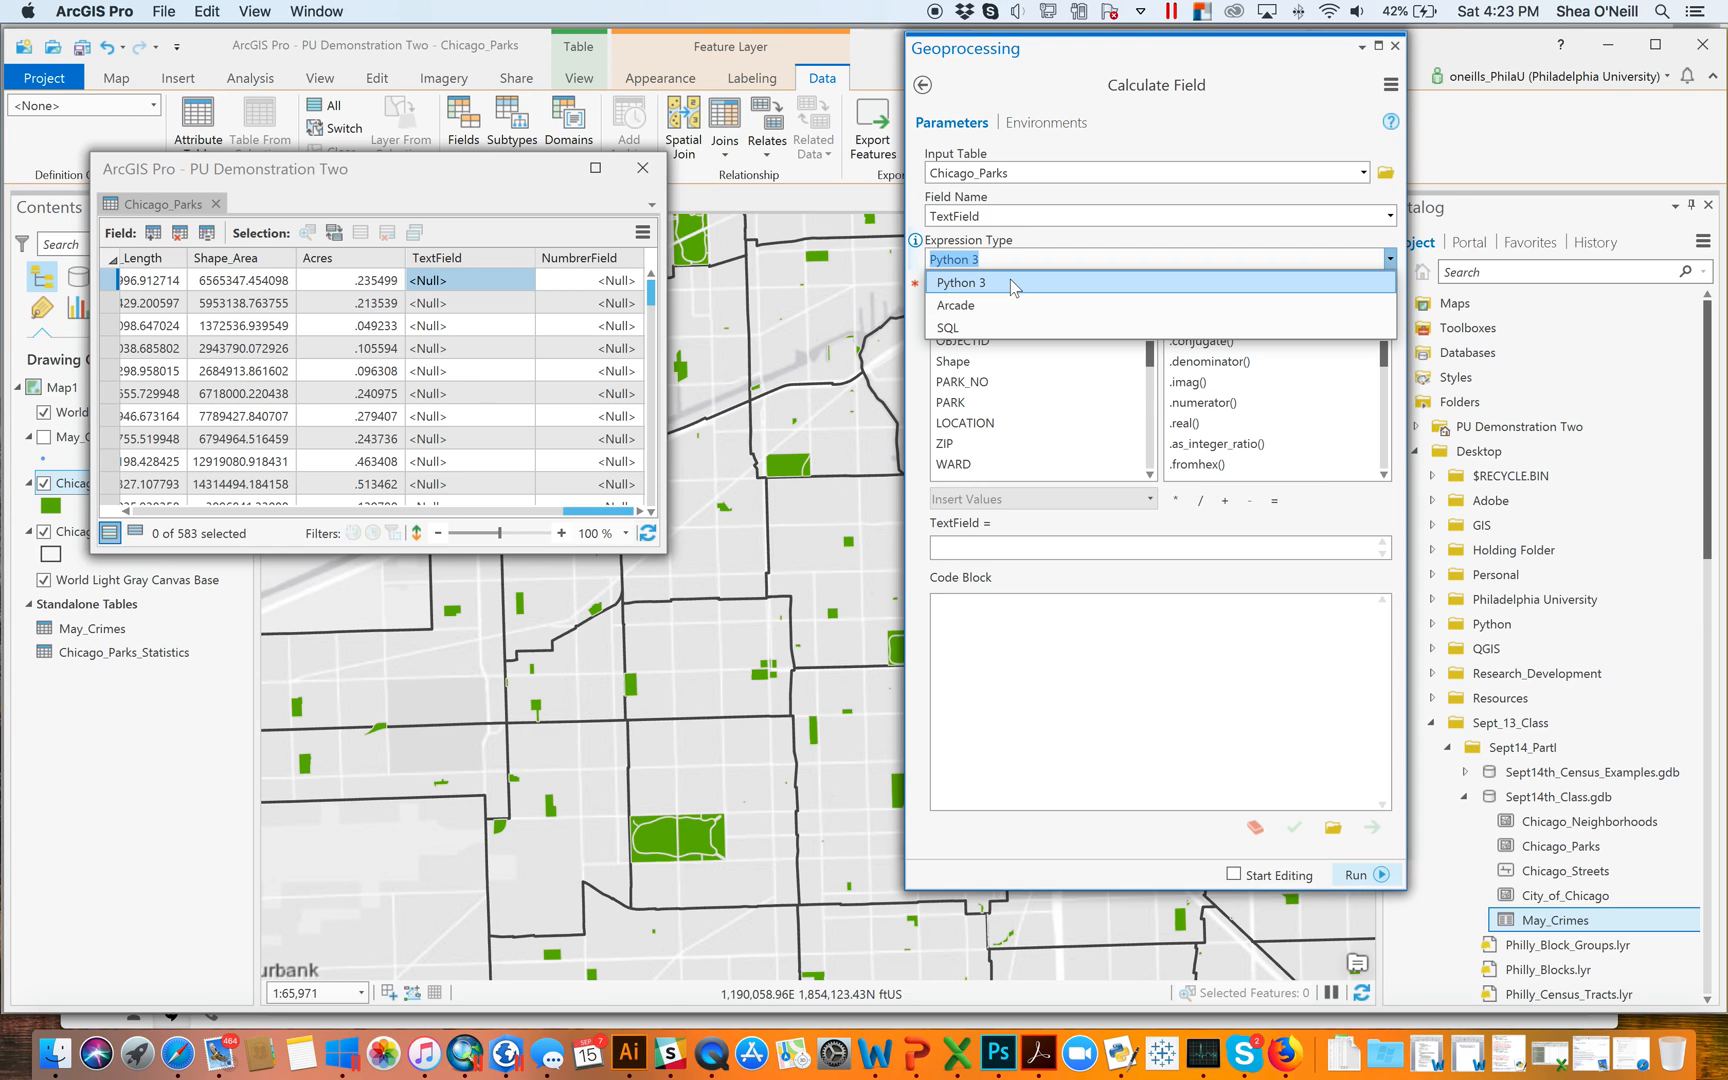
pyautogui.click(961, 282)
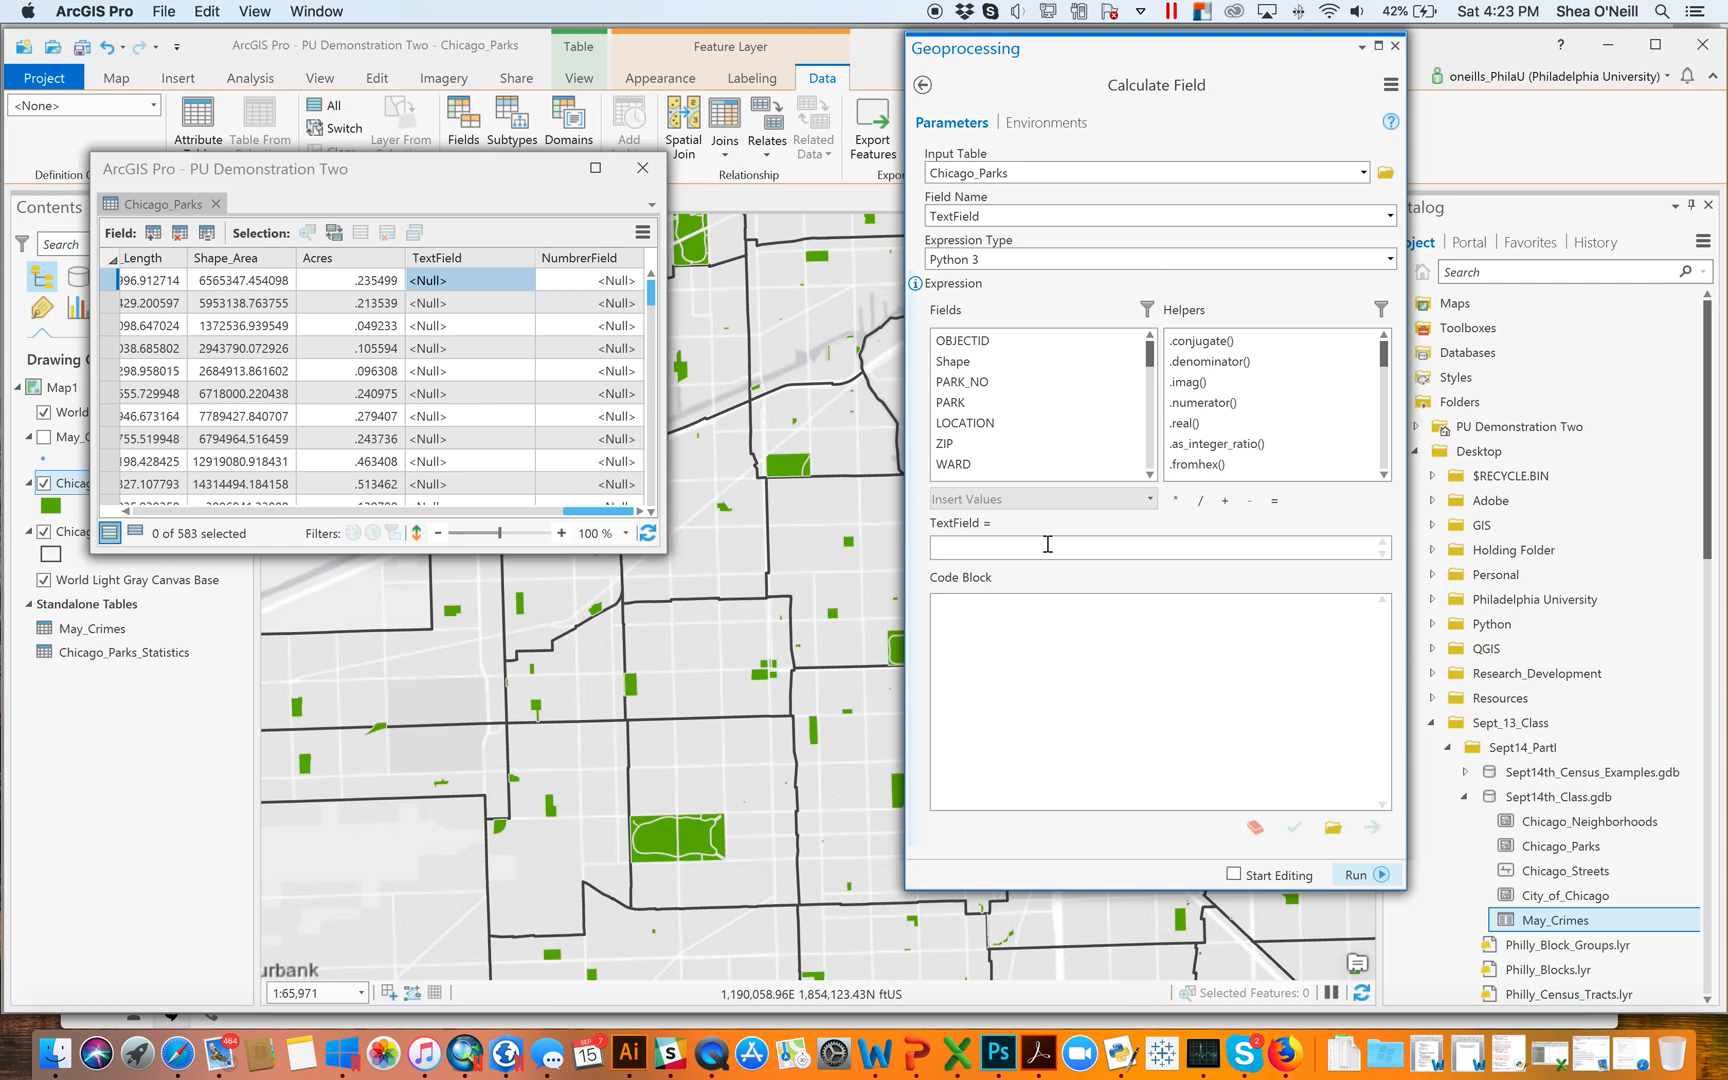
# Fill every Chicago_Parks TextField value with "Cheese" and view the TextField column
pyautogui.write('"c')
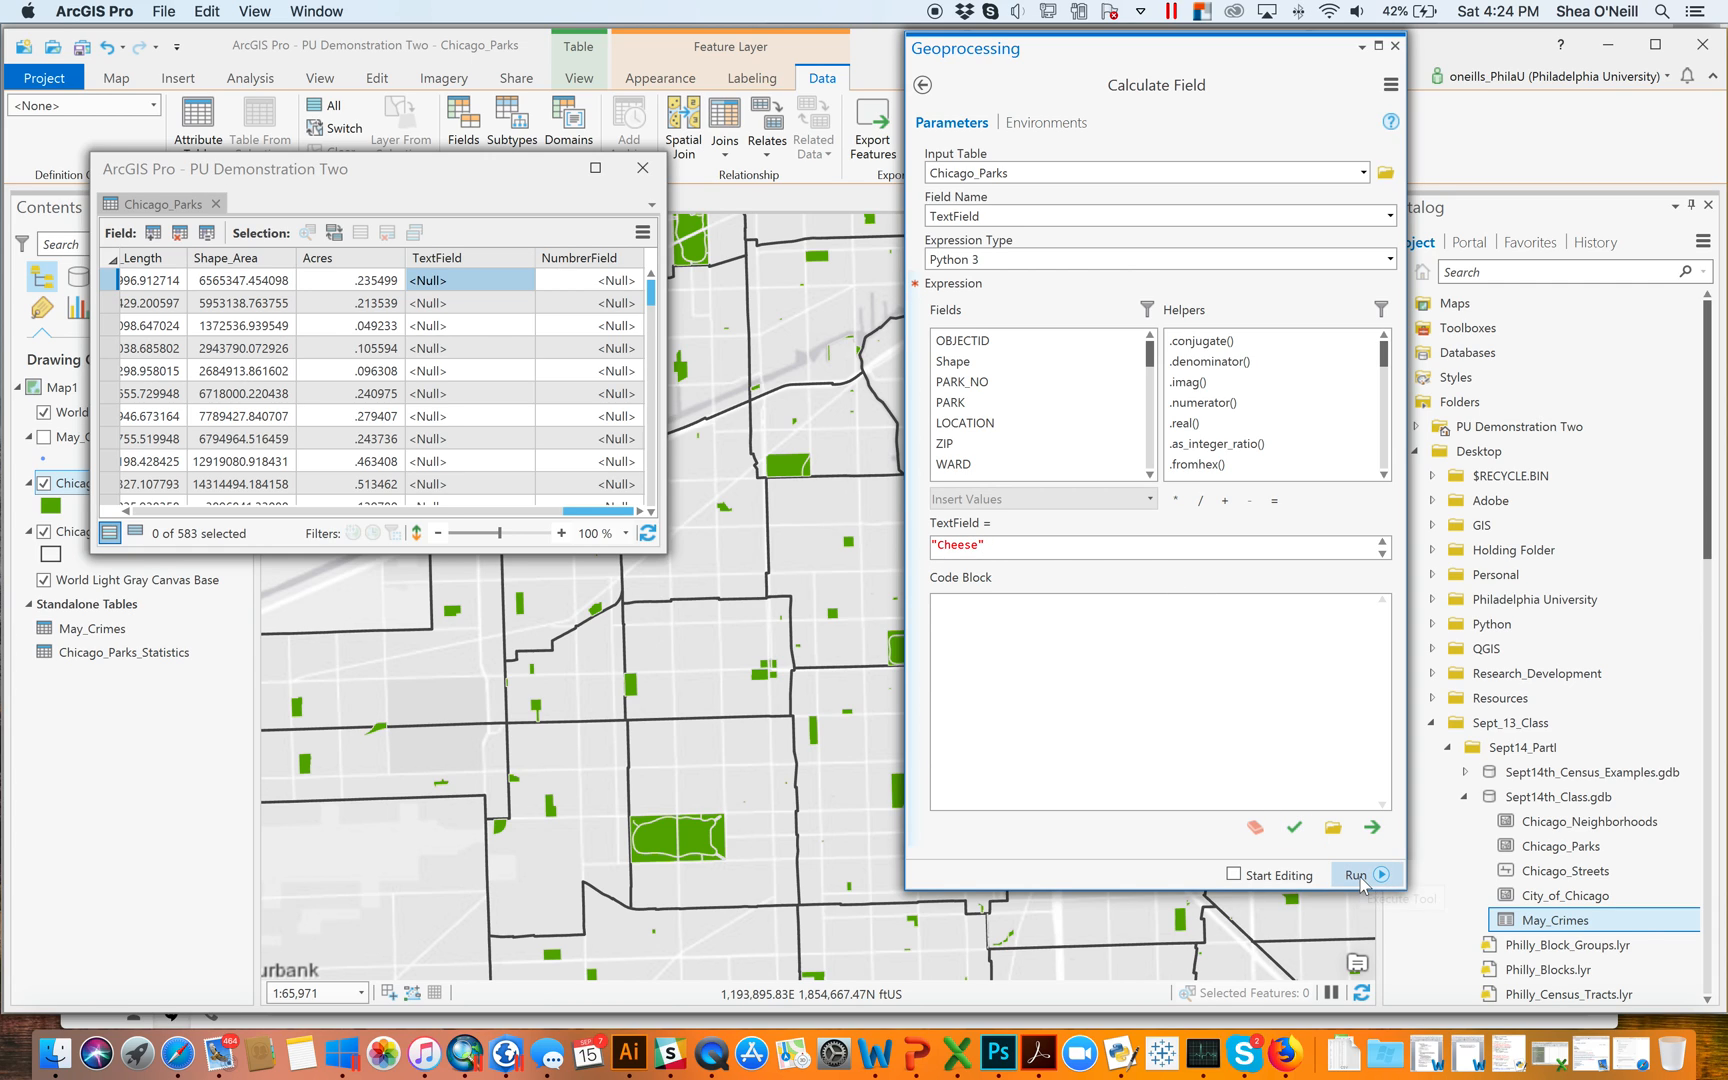
pyautogui.click(1356, 874)
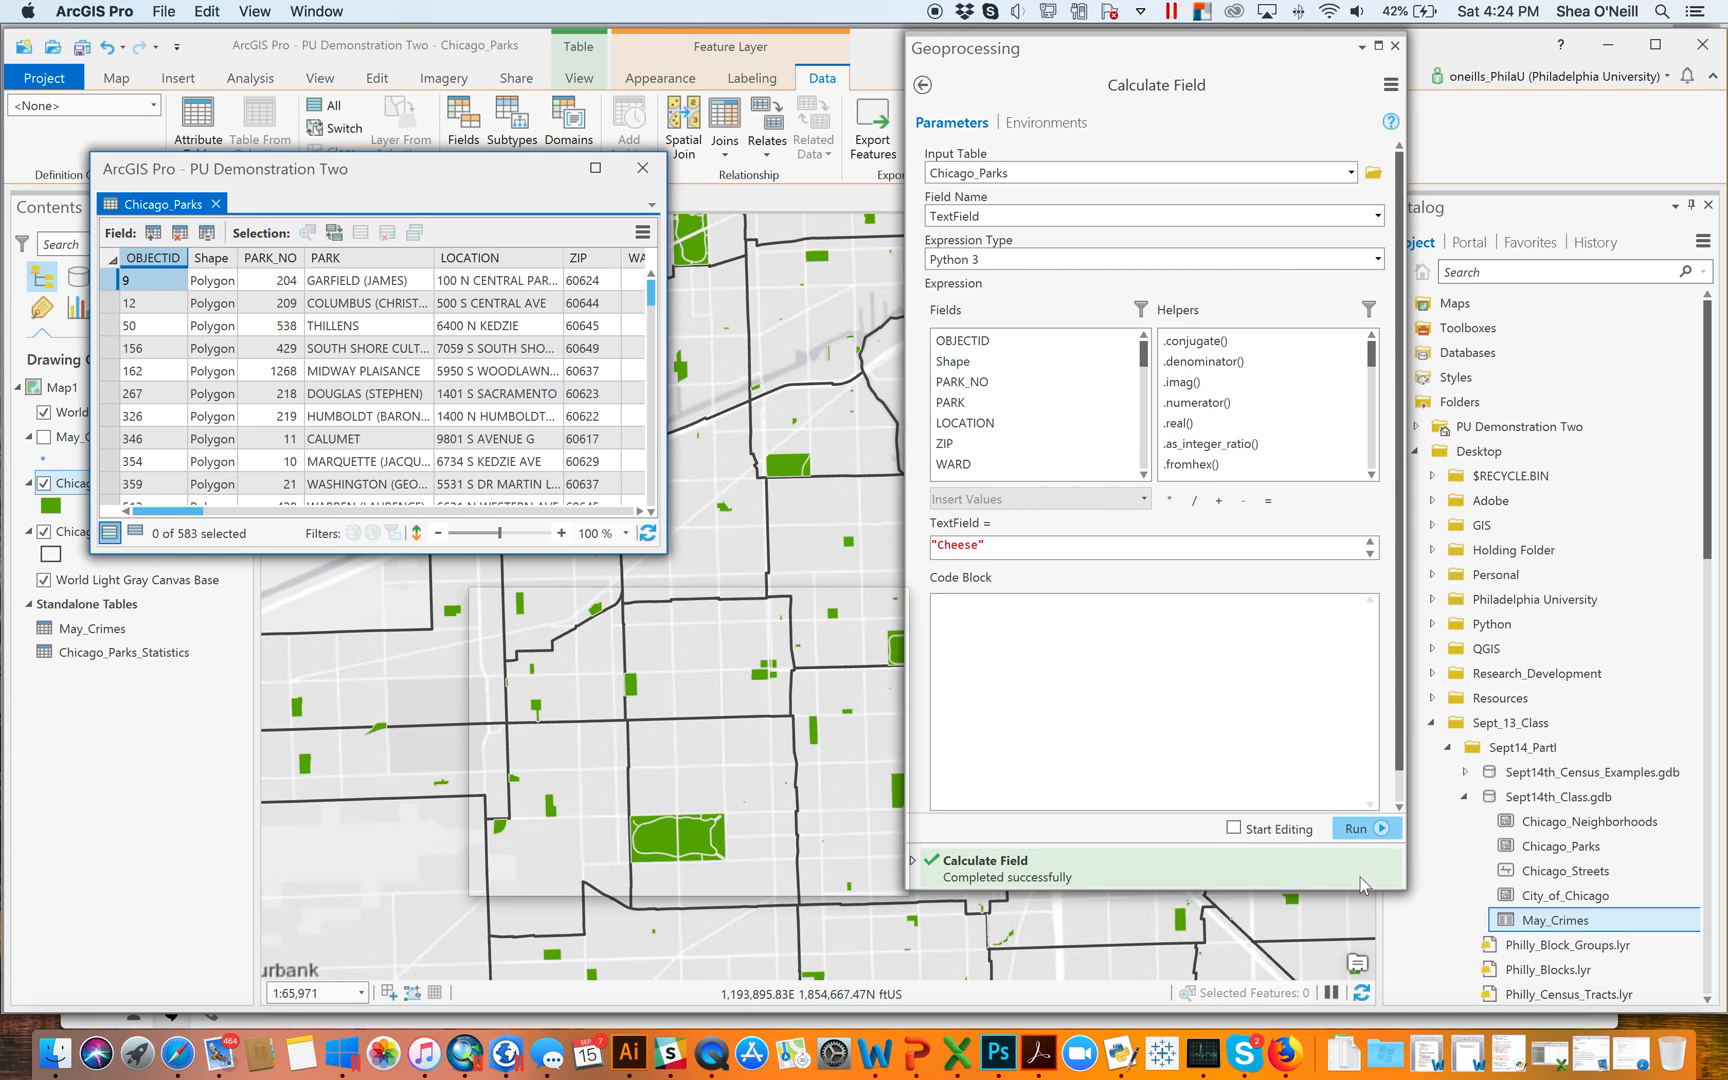
pyautogui.click(997, 868)
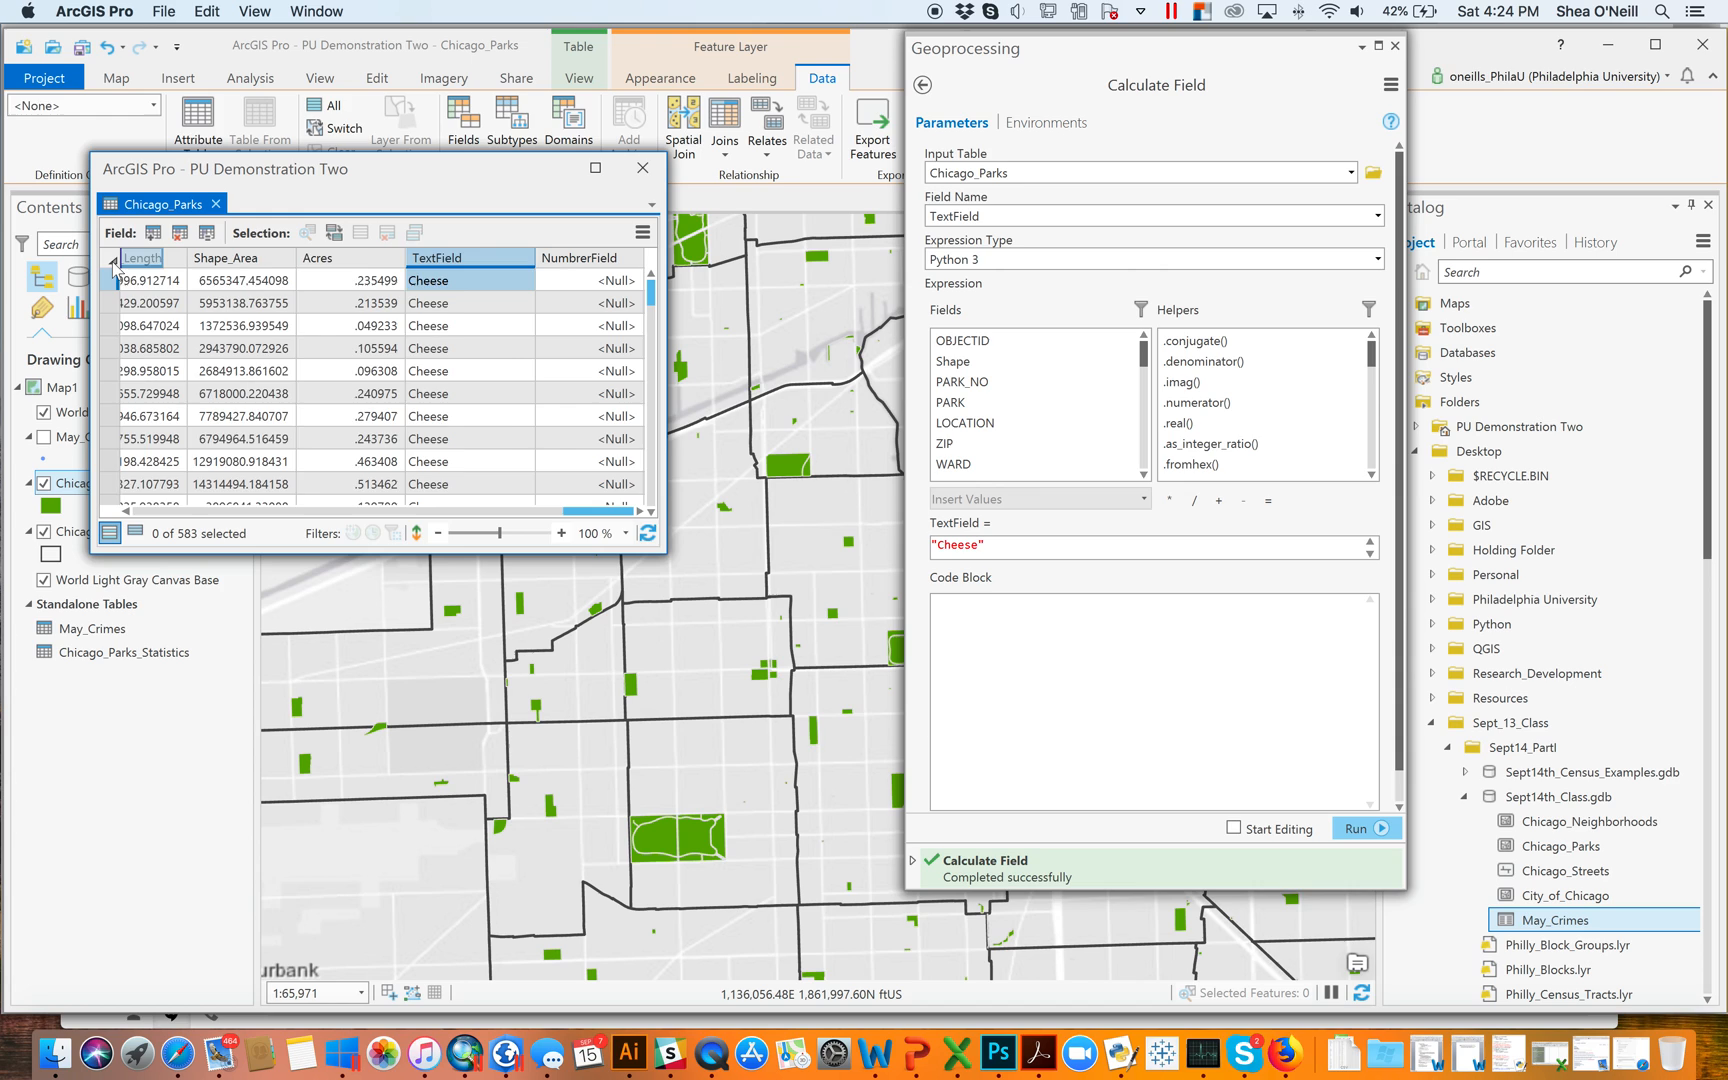
# Move TextField to the front of the table and change the expression to "10450592"
pyautogui.hscroll(3)
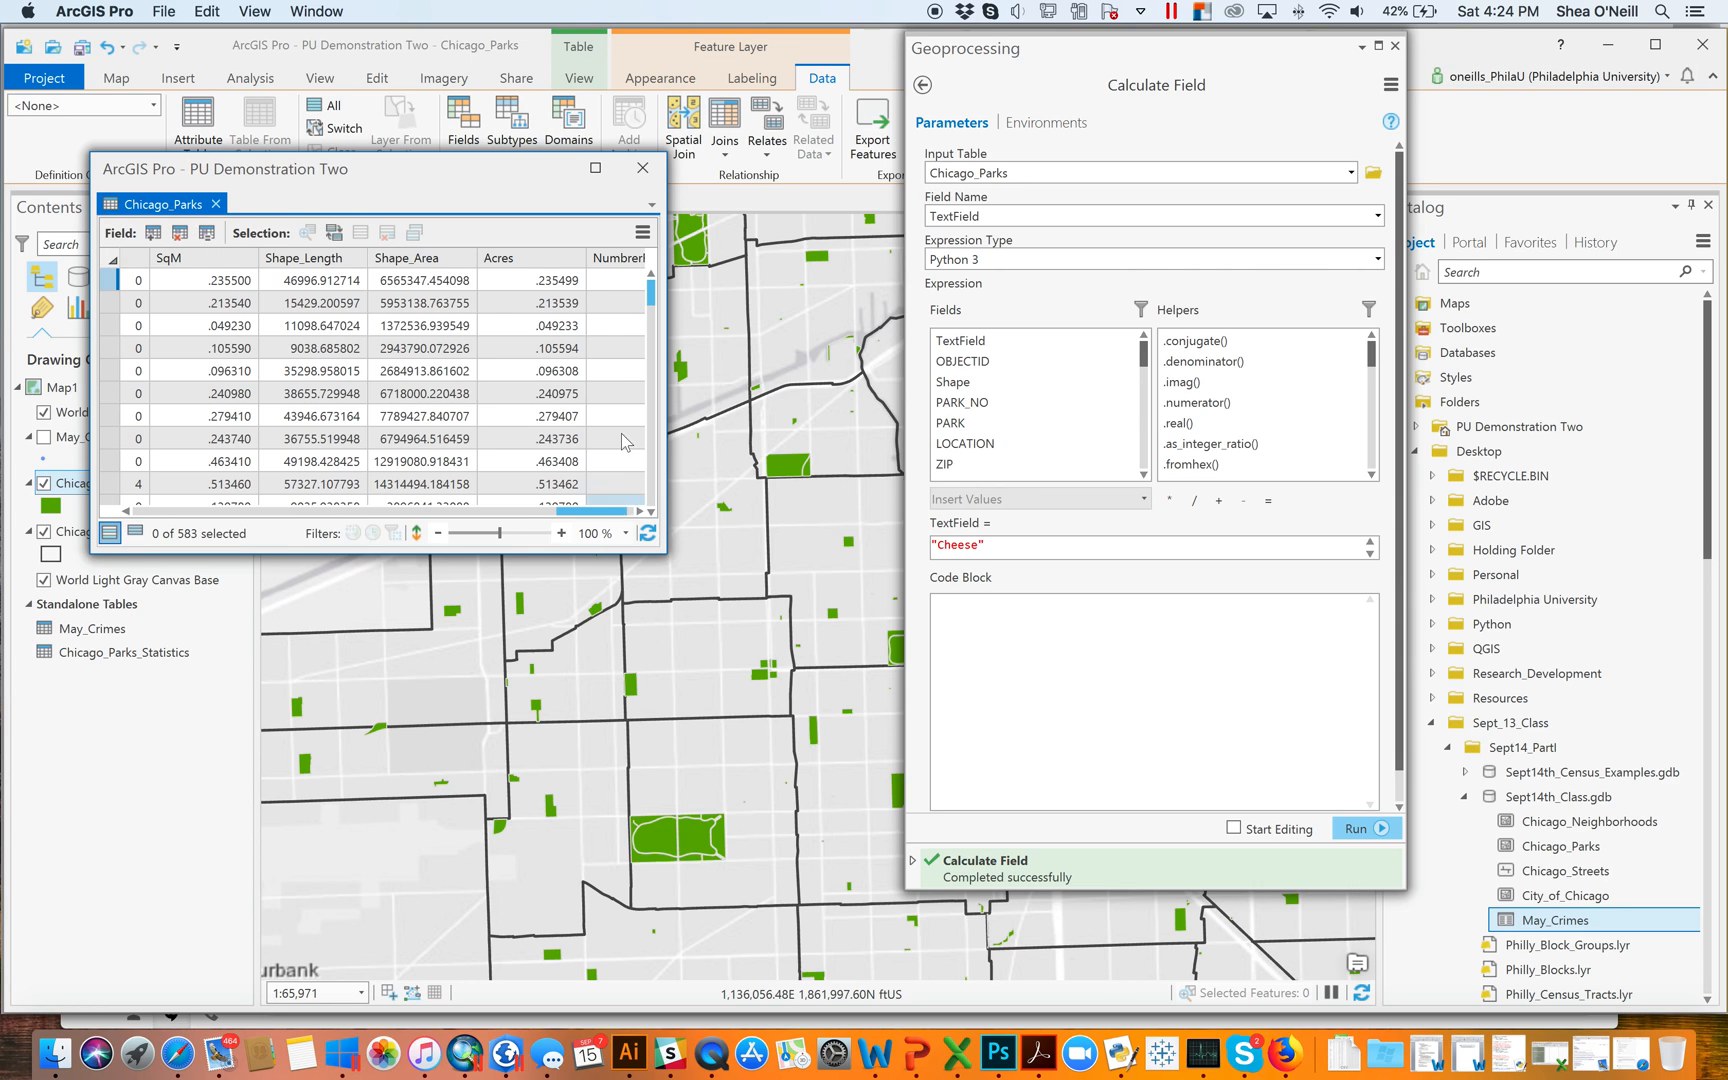
pyautogui.click(320, 347)
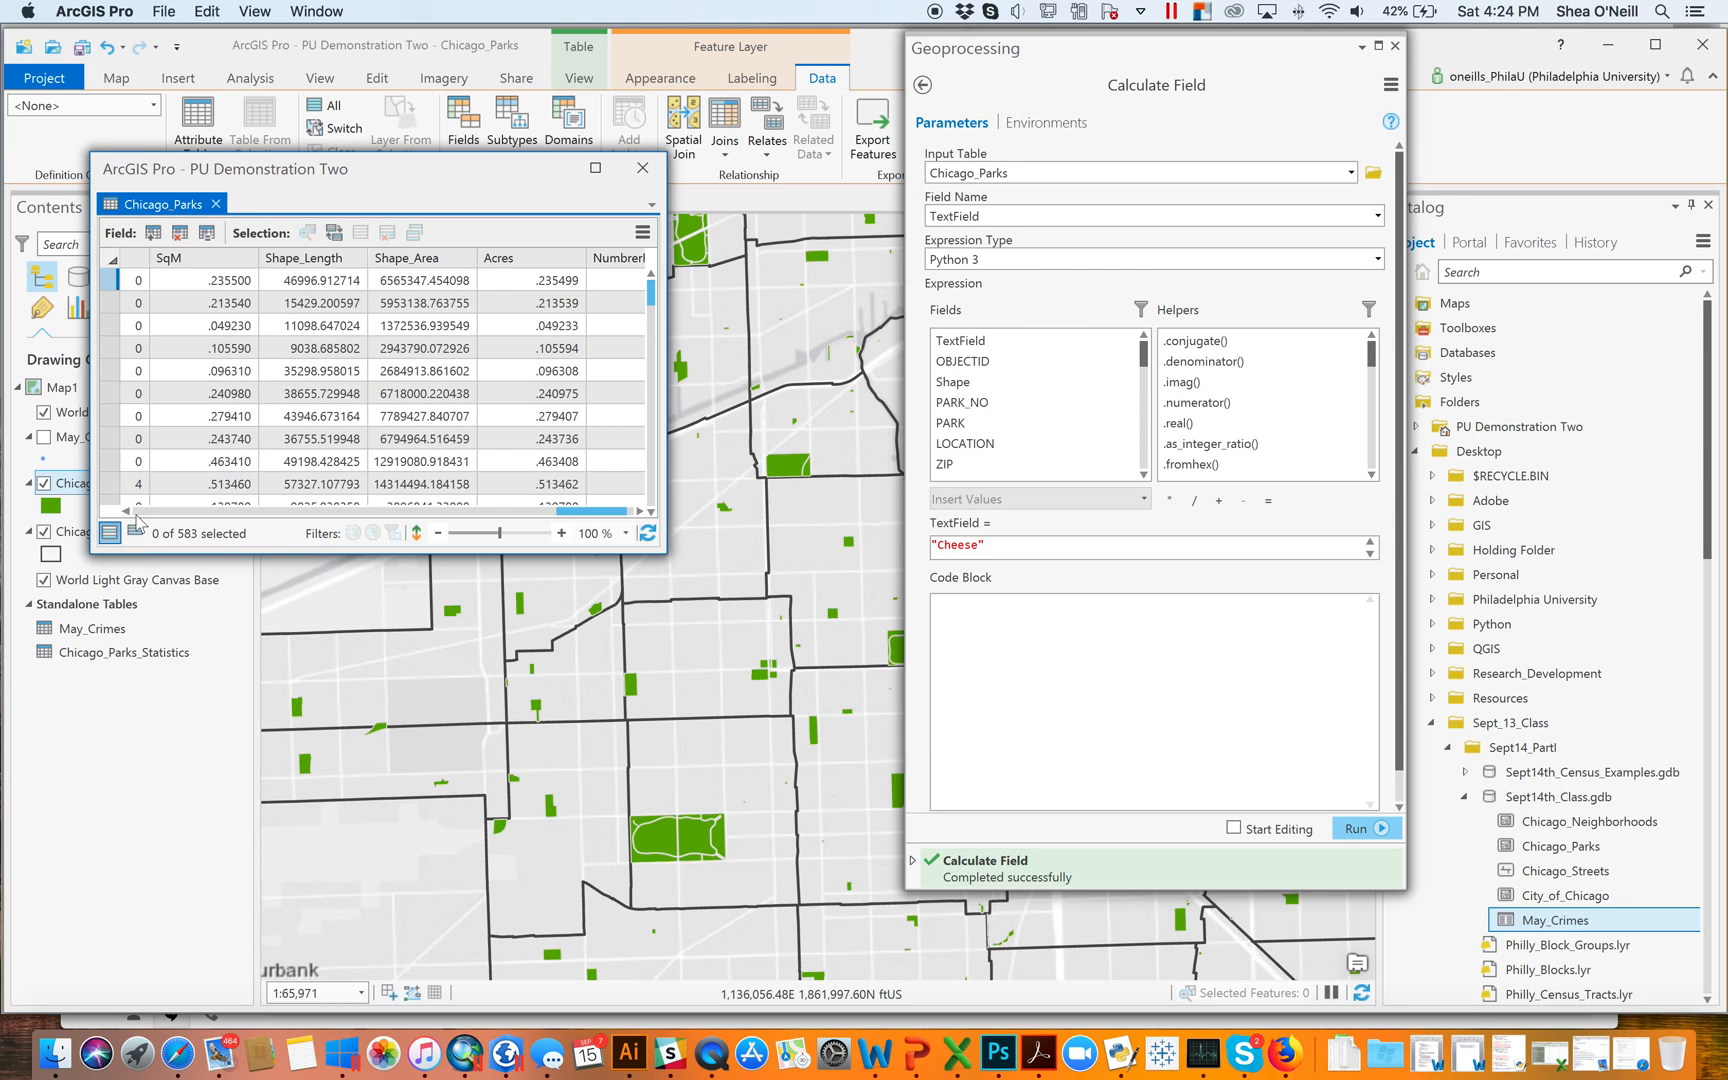
pyautogui.hscroll(-3)
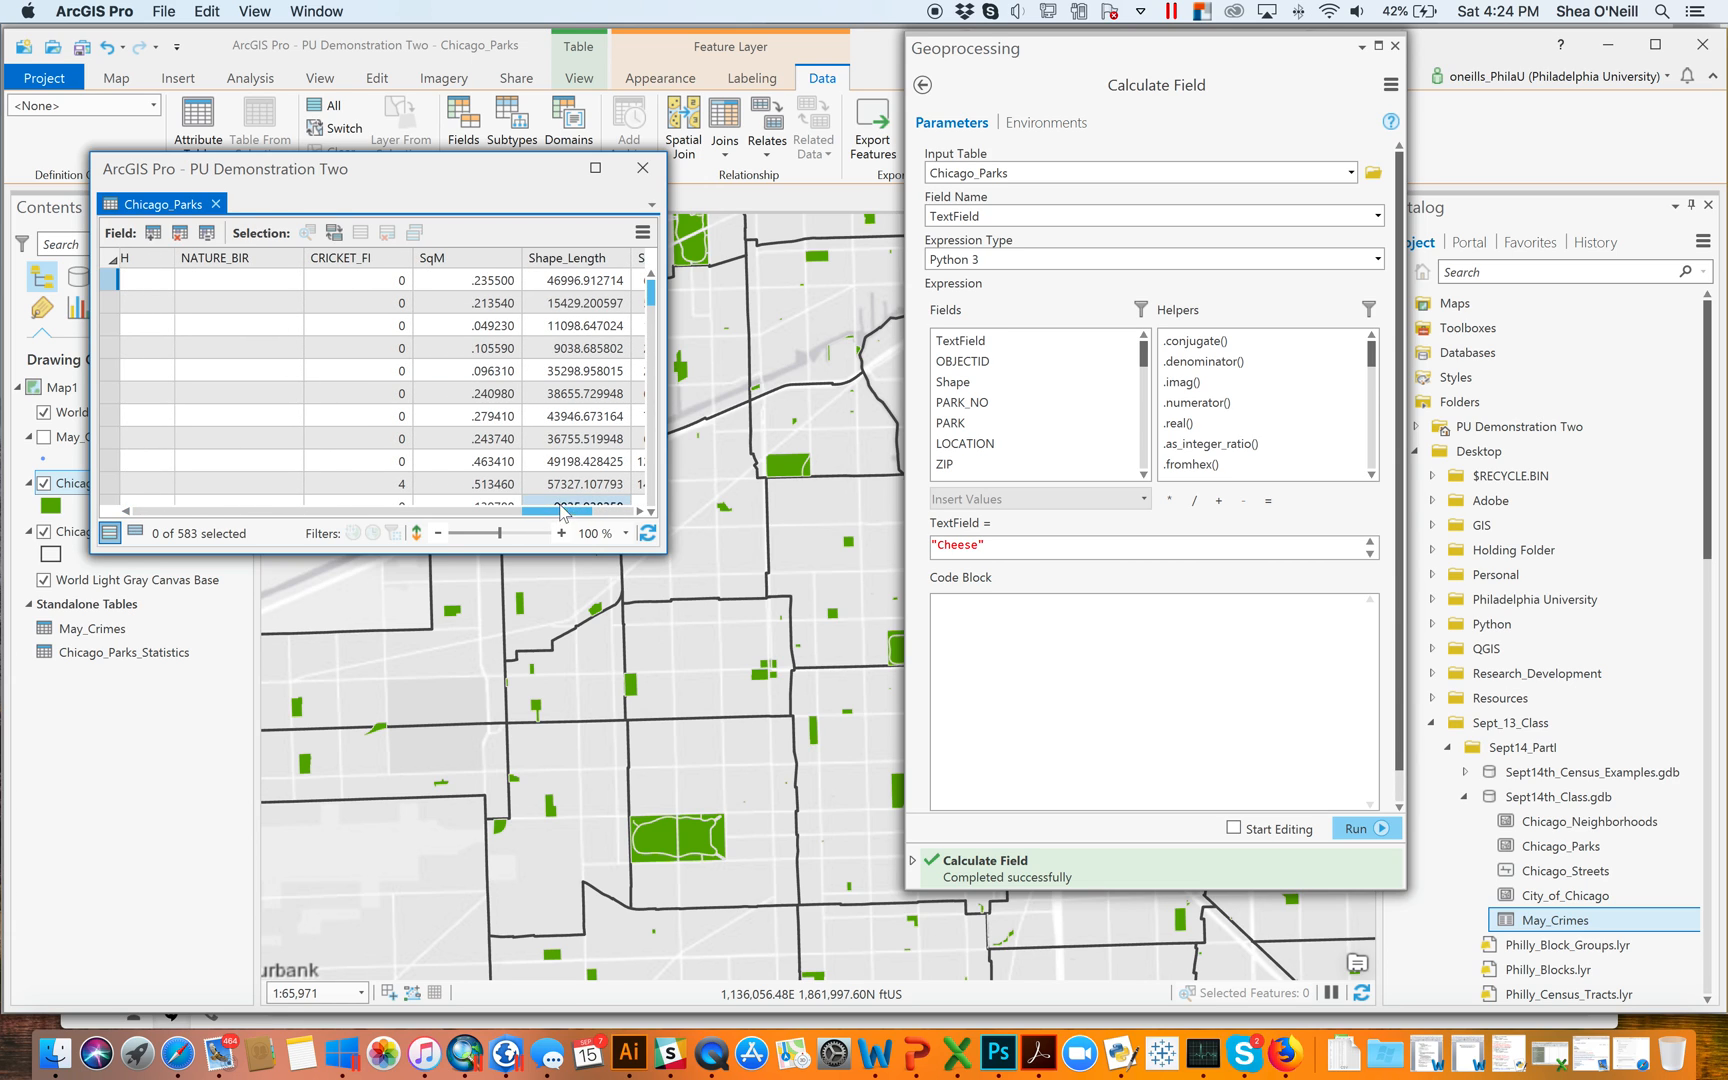
pyautogui.hscroll(3)
pyautogui.write('"10450592')
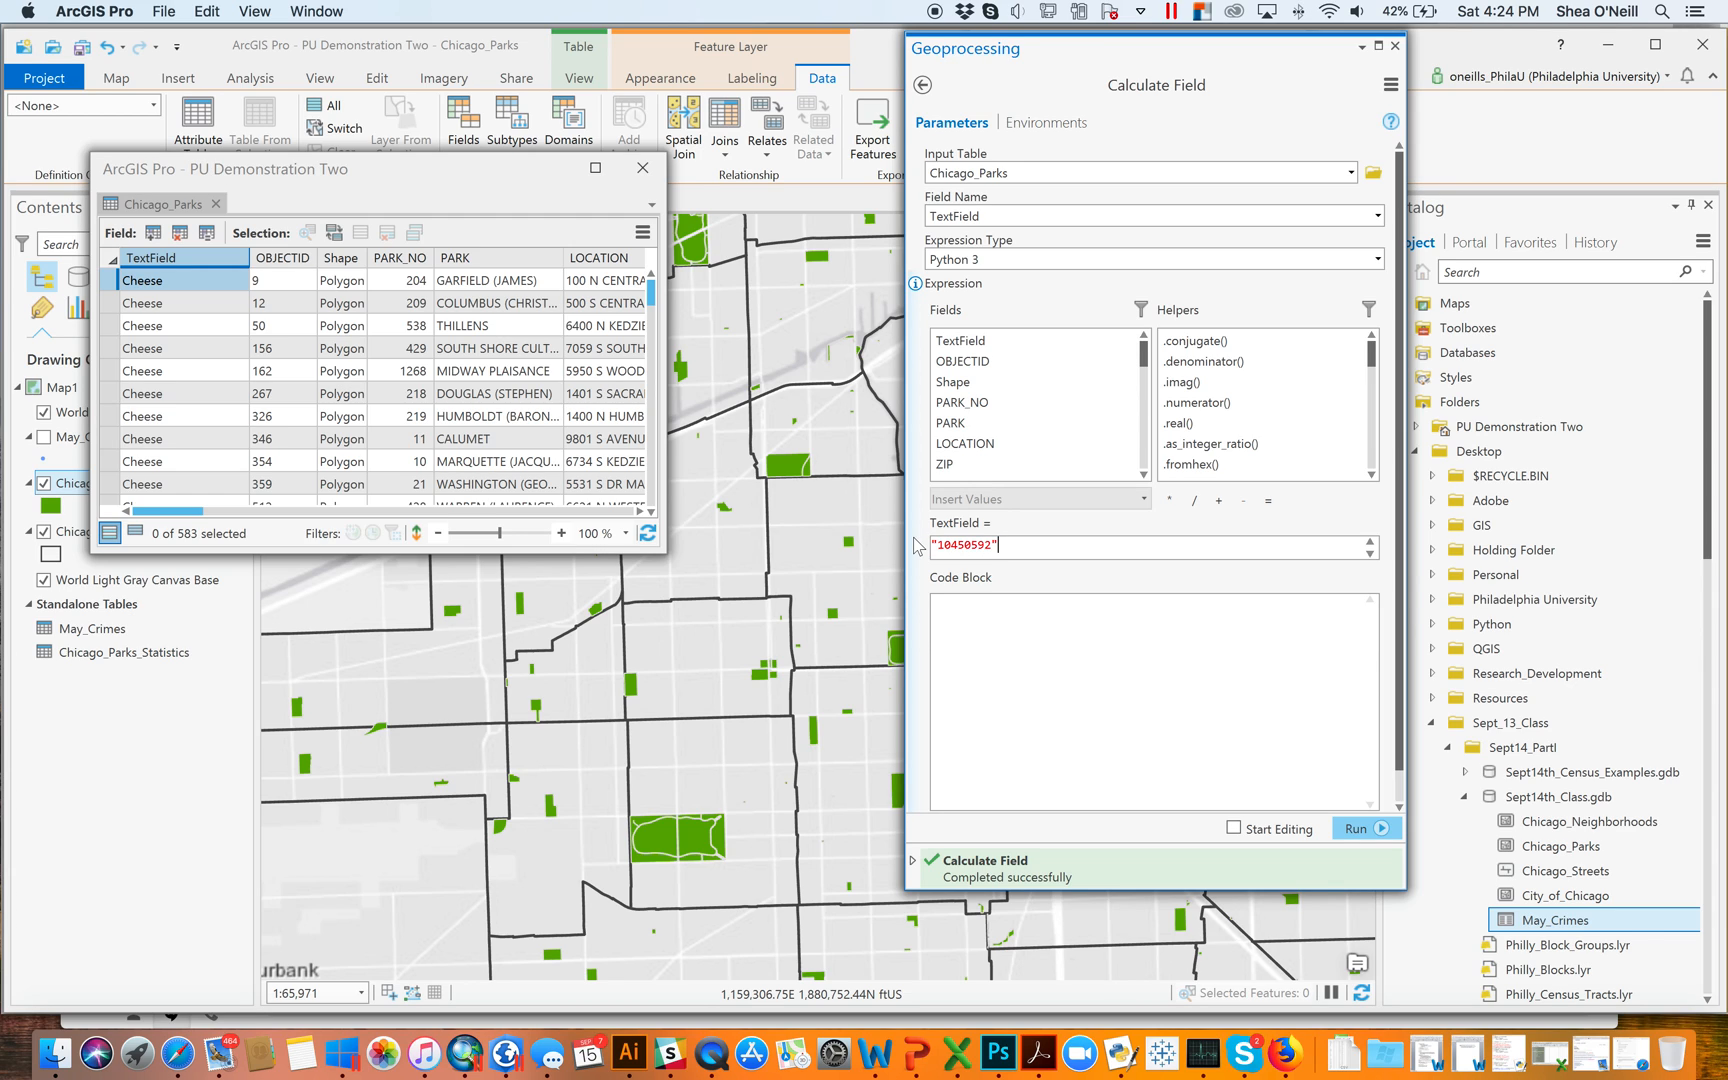
# Rerun Calculate Field so every TextField row holds 10450592
pyautogui.click(1356, 817)
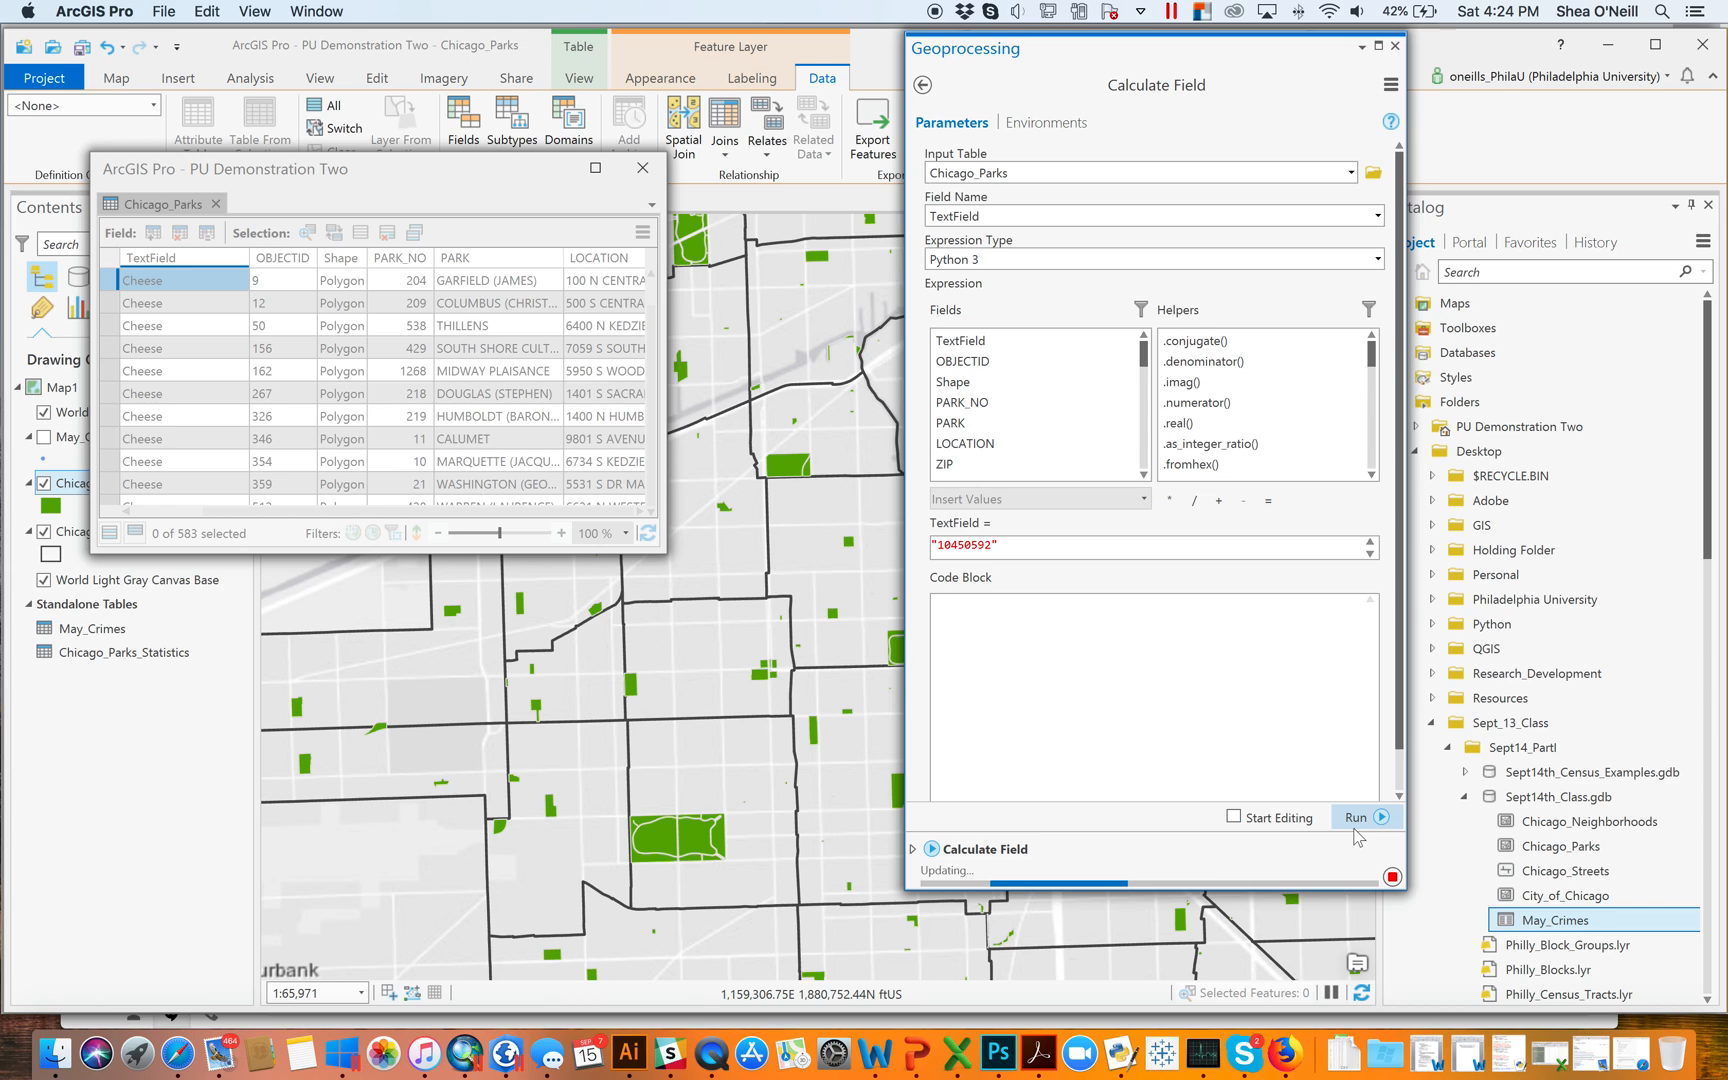
pyautogui.click(1358, 817)
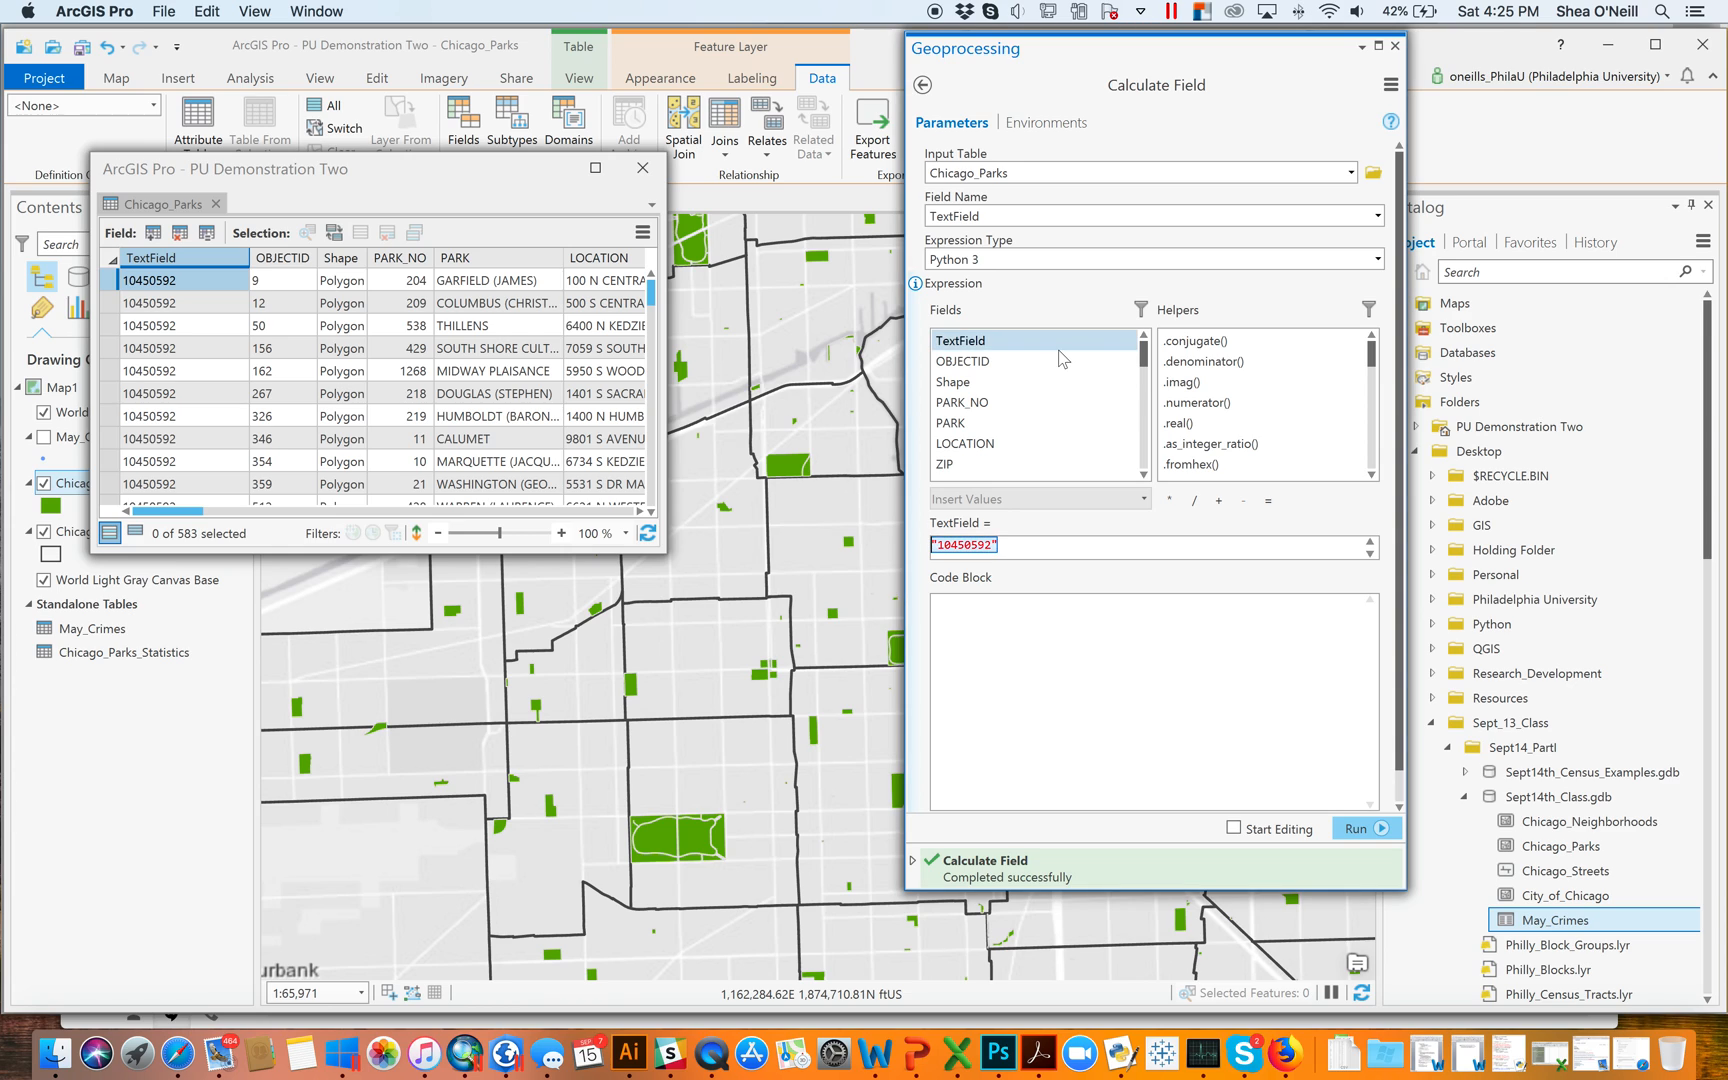
# Replace the expression with !PARK!, check sample values, and run it to copy park names
pyautogui.click(961, 401)
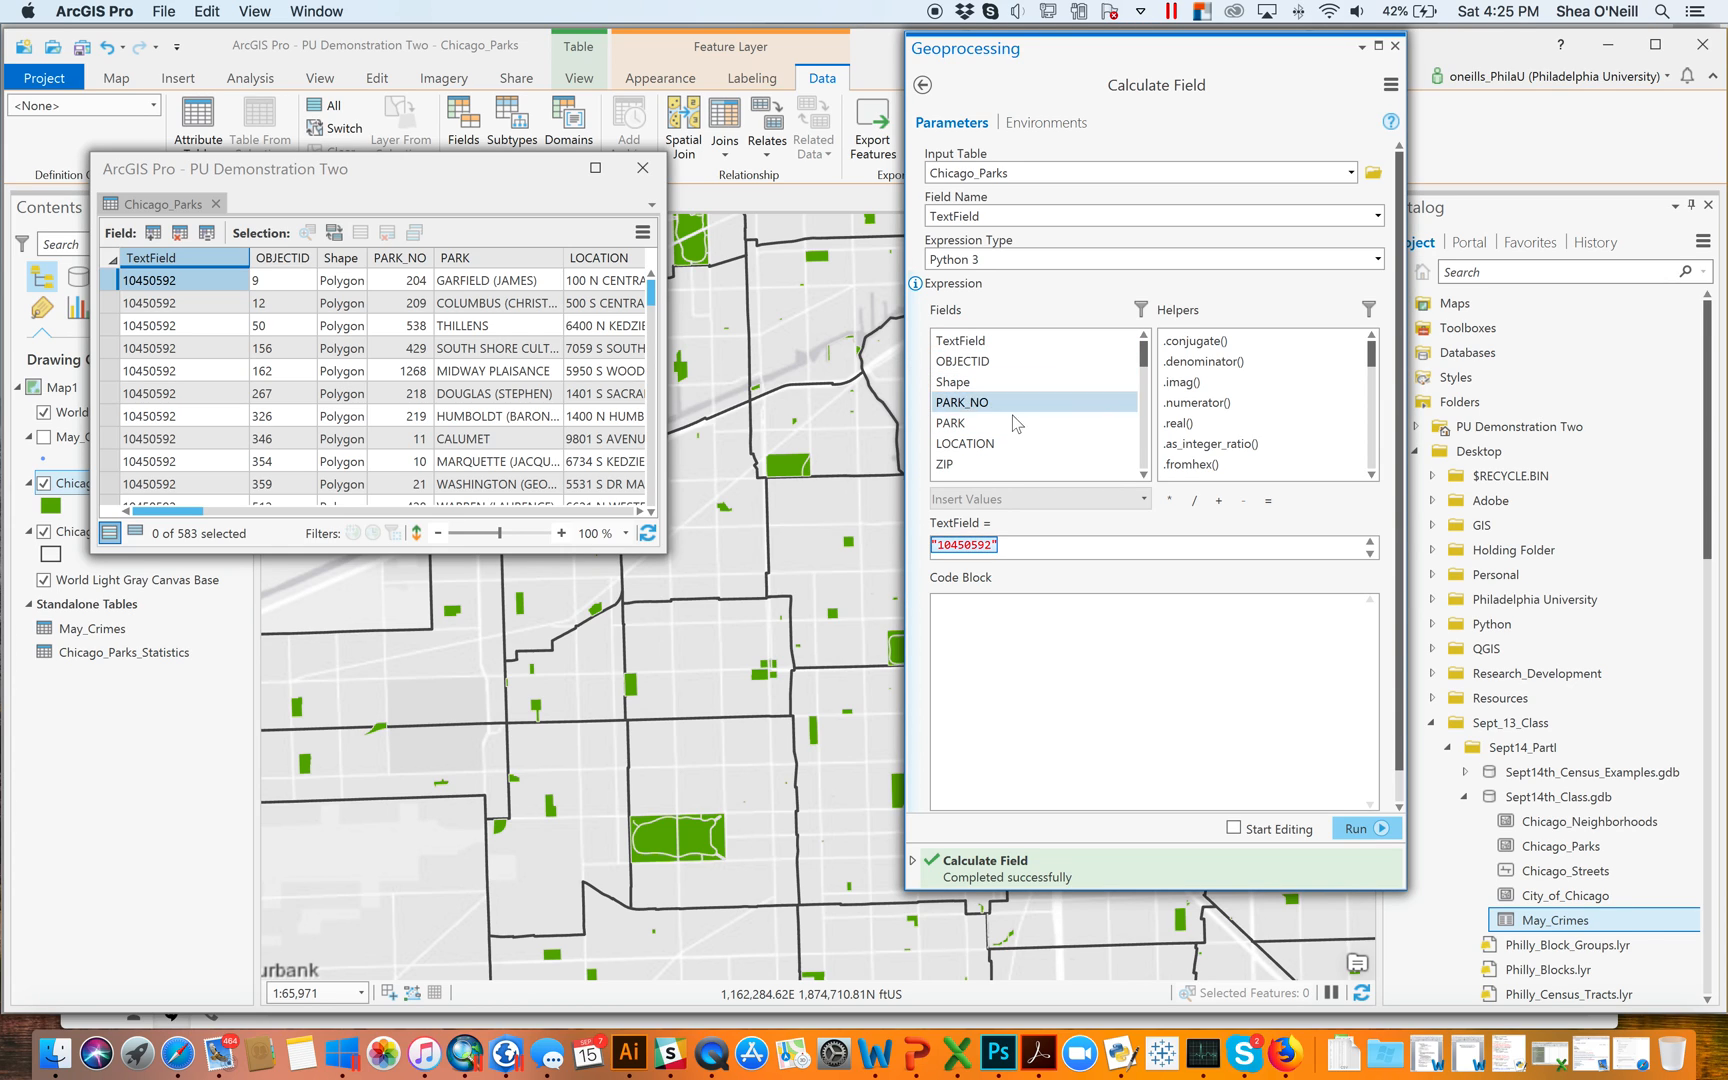
pyautogui.doubleClick(950, 422)
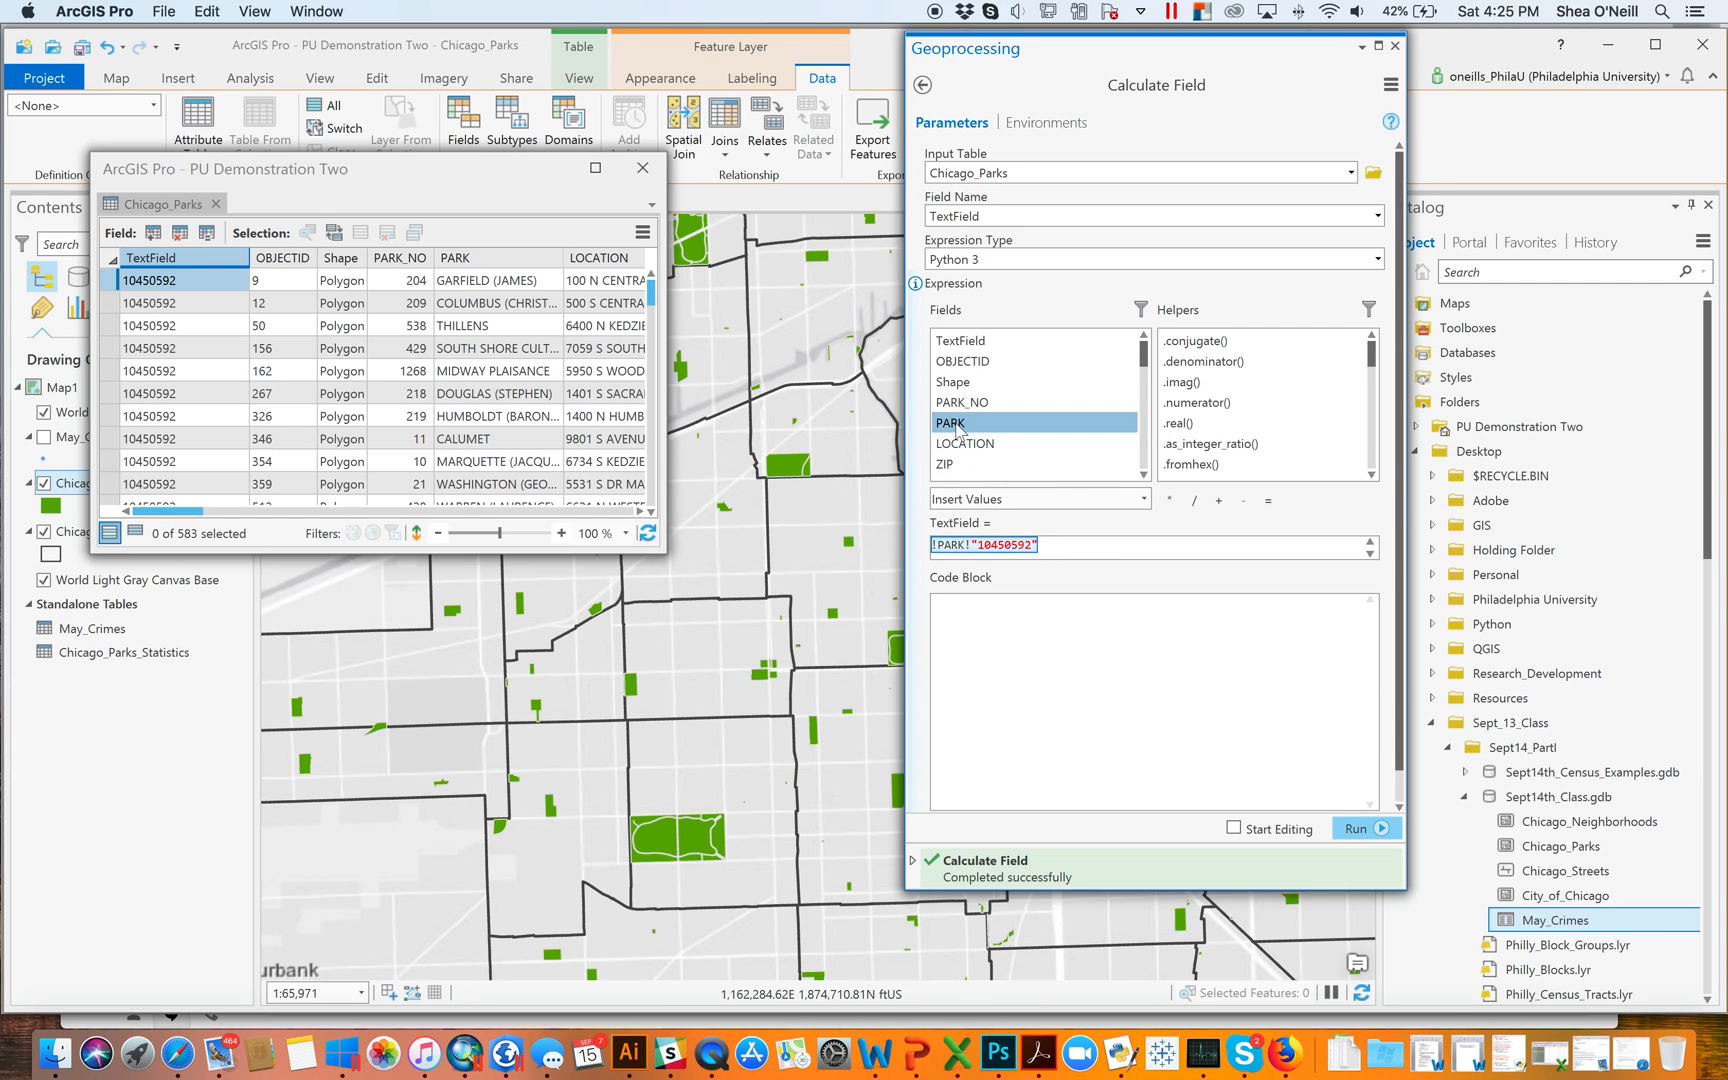
pyautogui.doubleClick(950, 422)
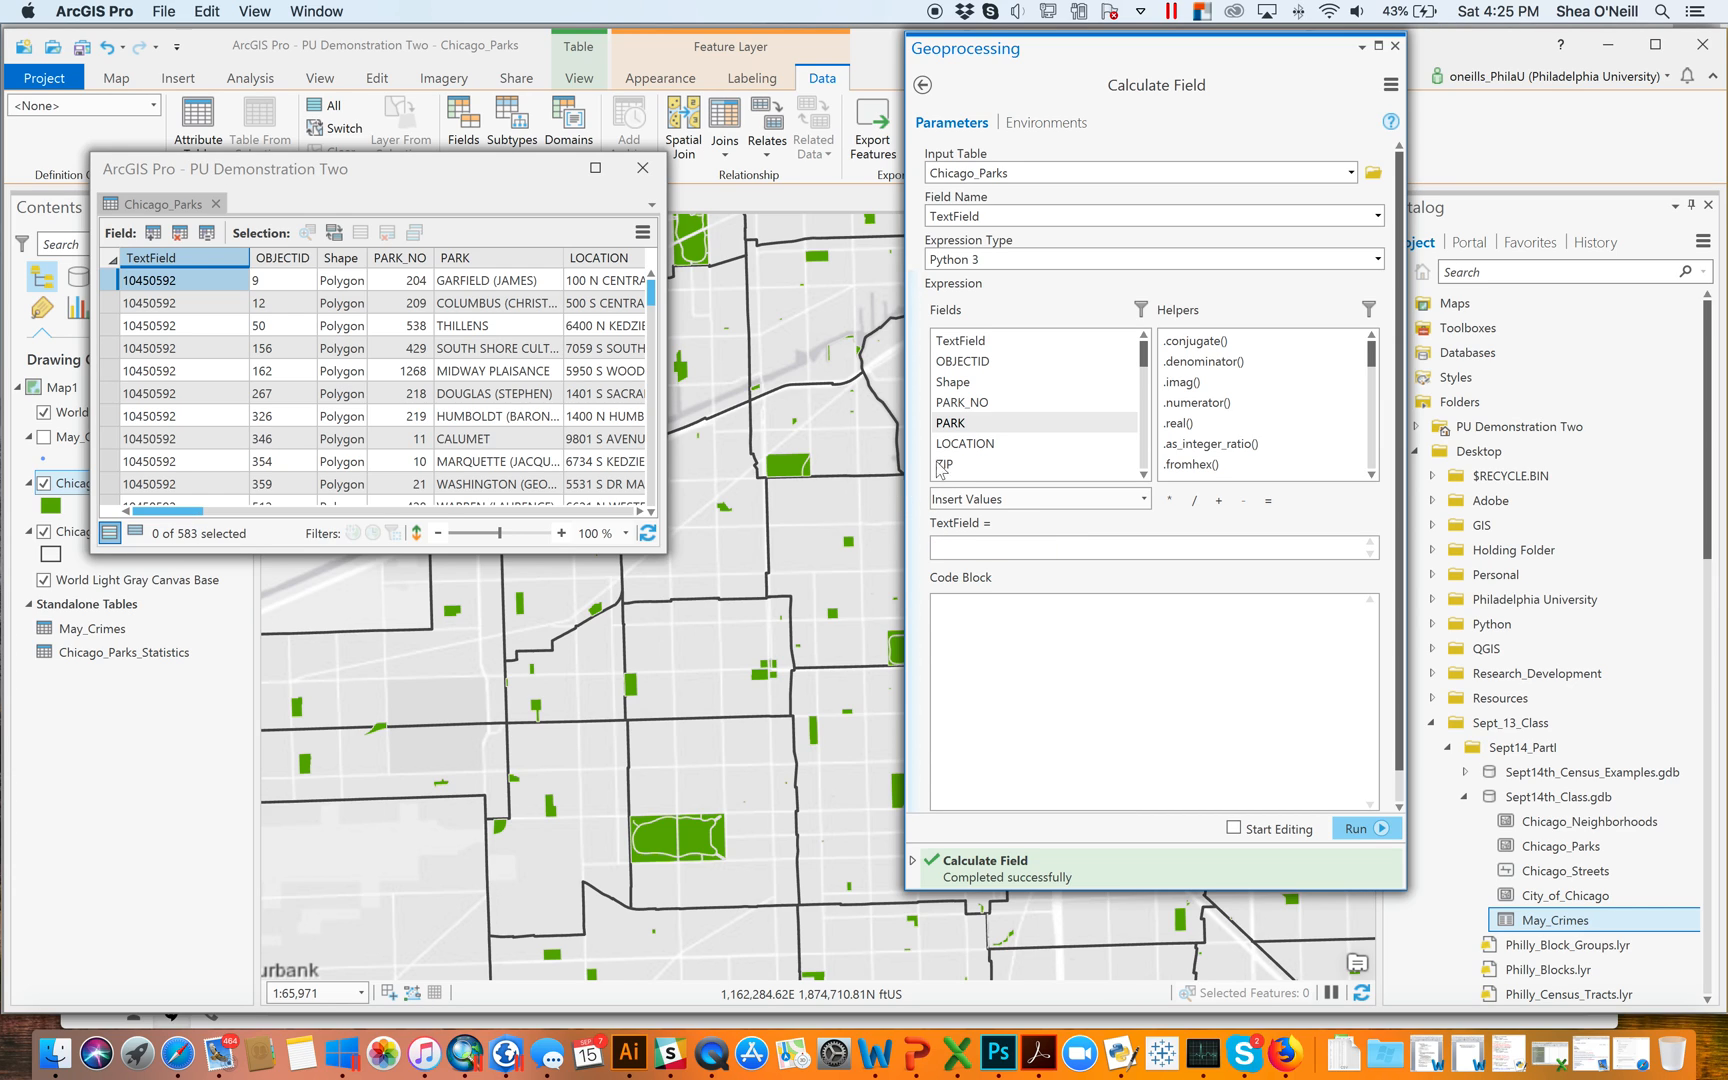
pyautogui.doubleClick(949, 423)
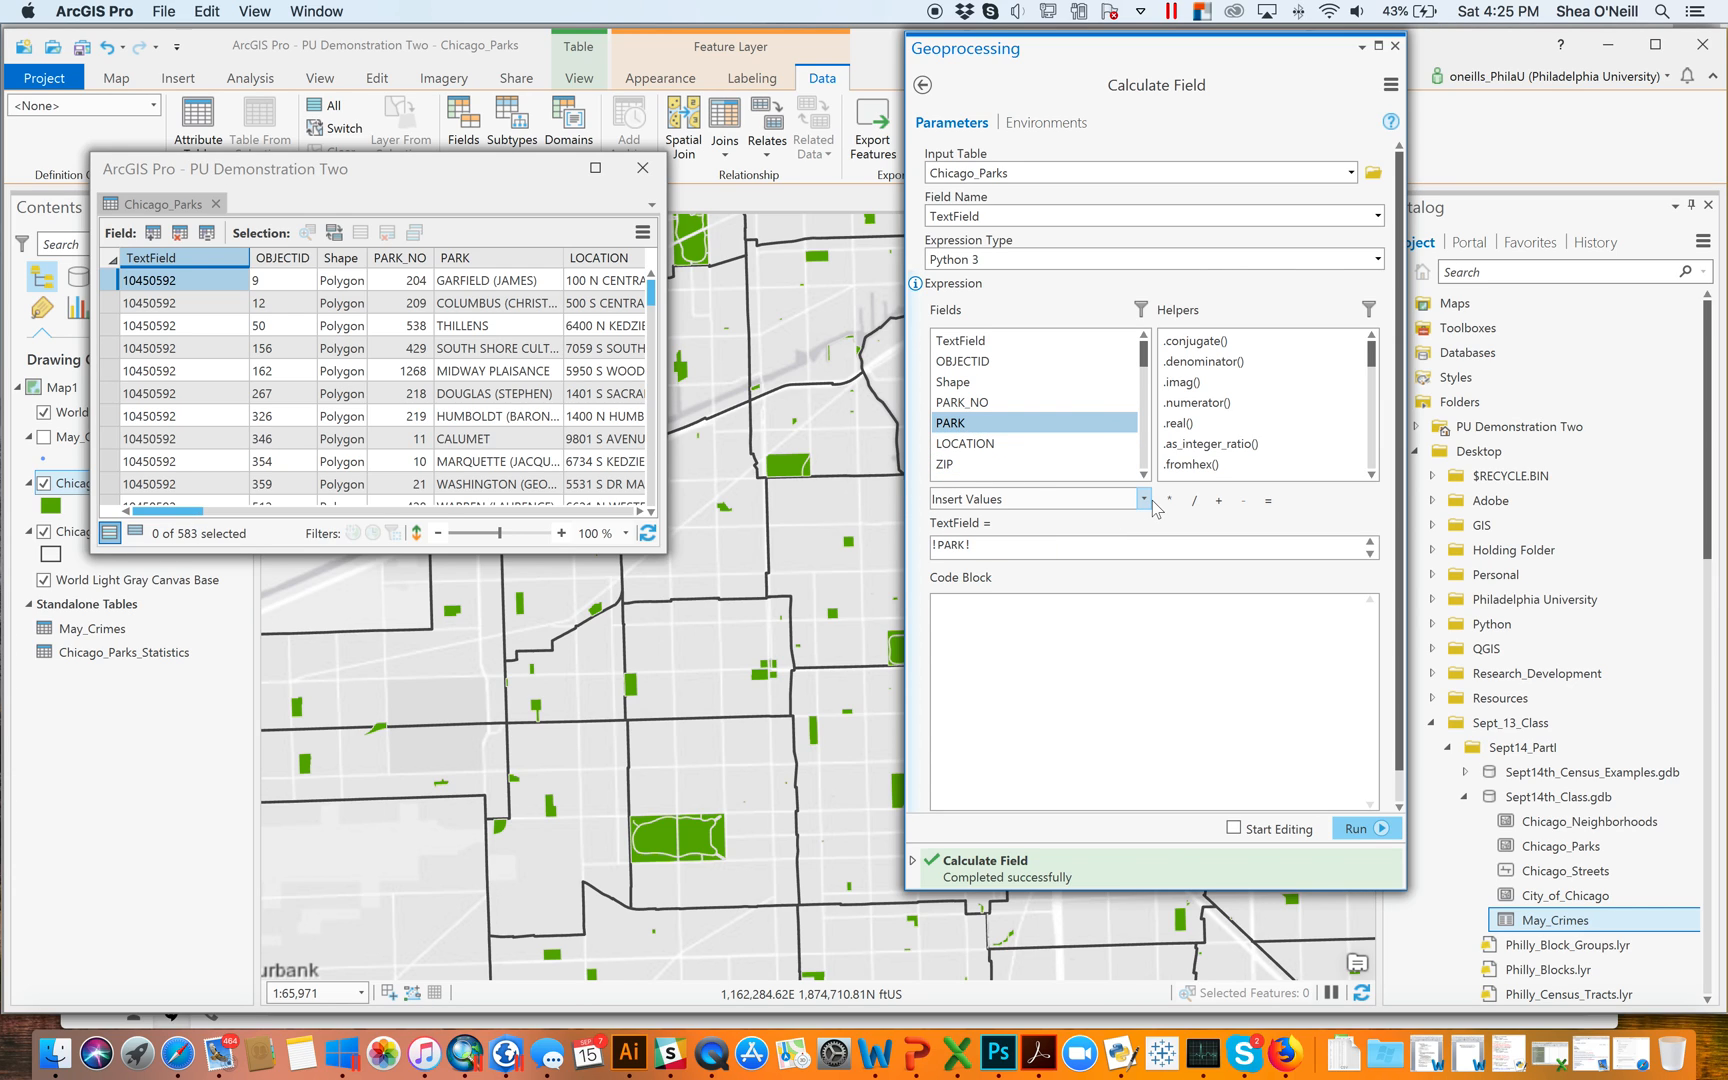
pyautogui.click(1143, 498)
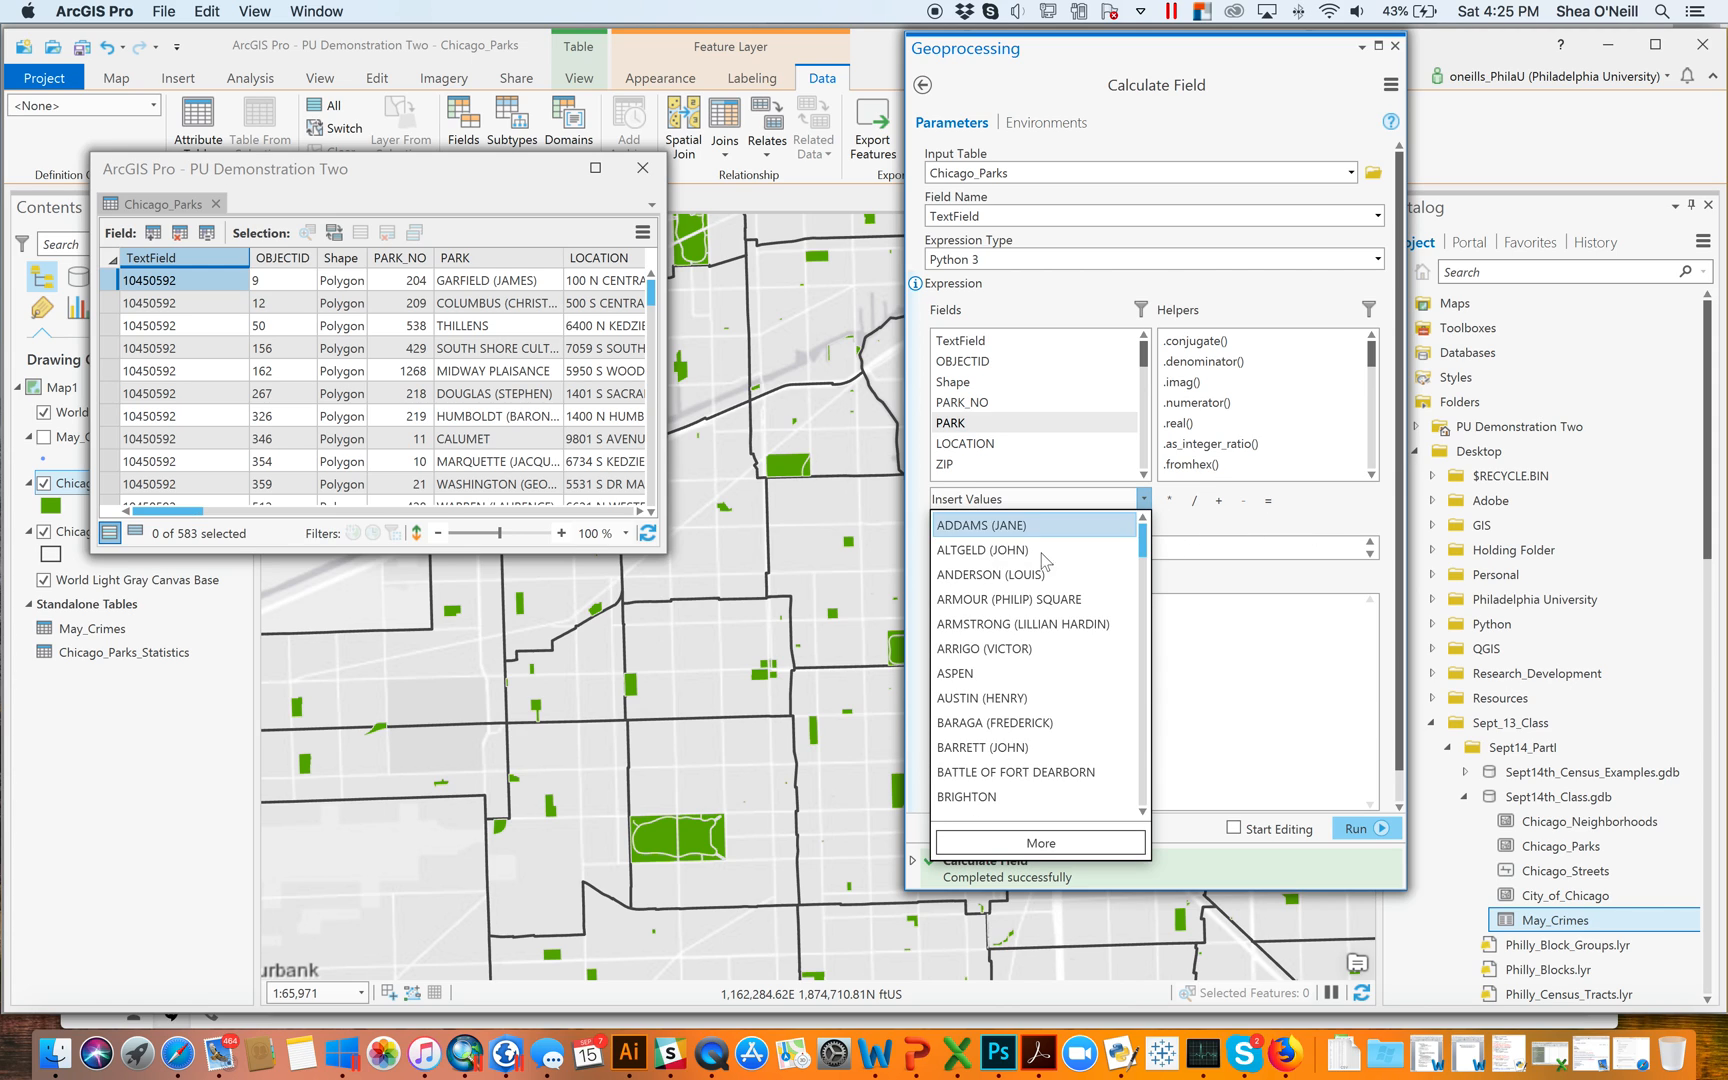
pyautogui.moveTo(1014, 574)
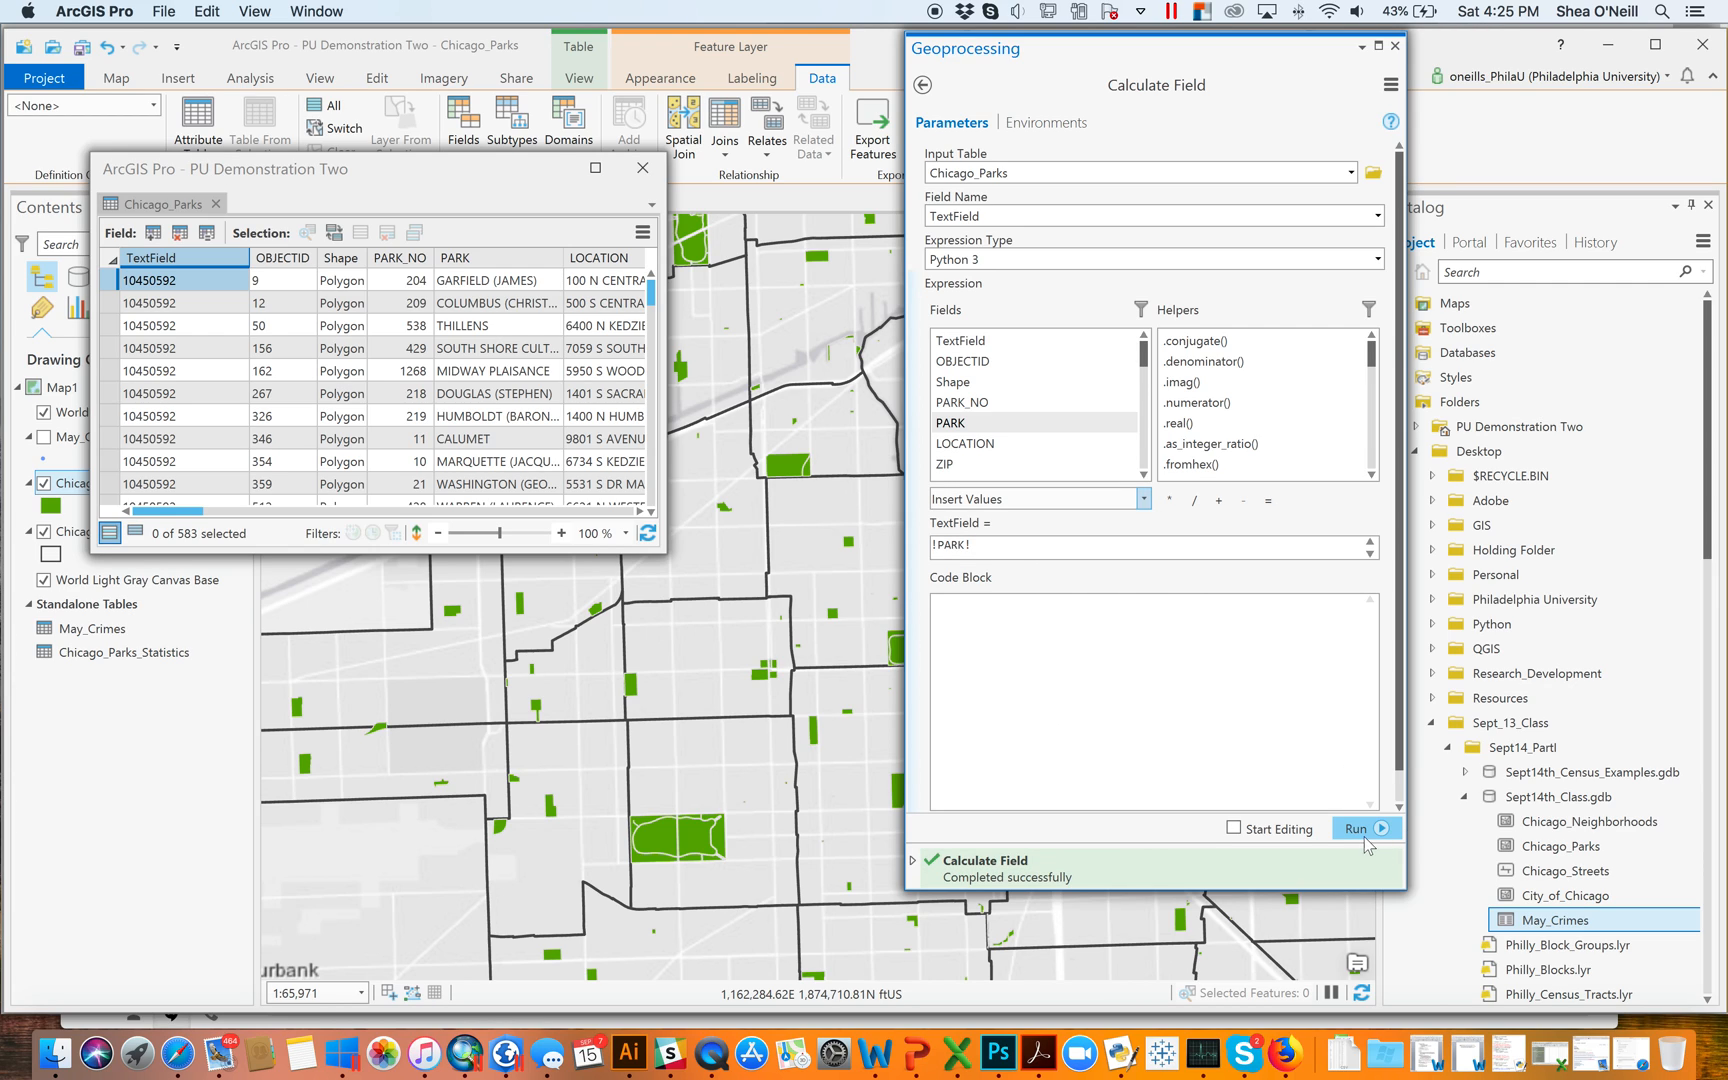
pyautogui.click(1358, 828)
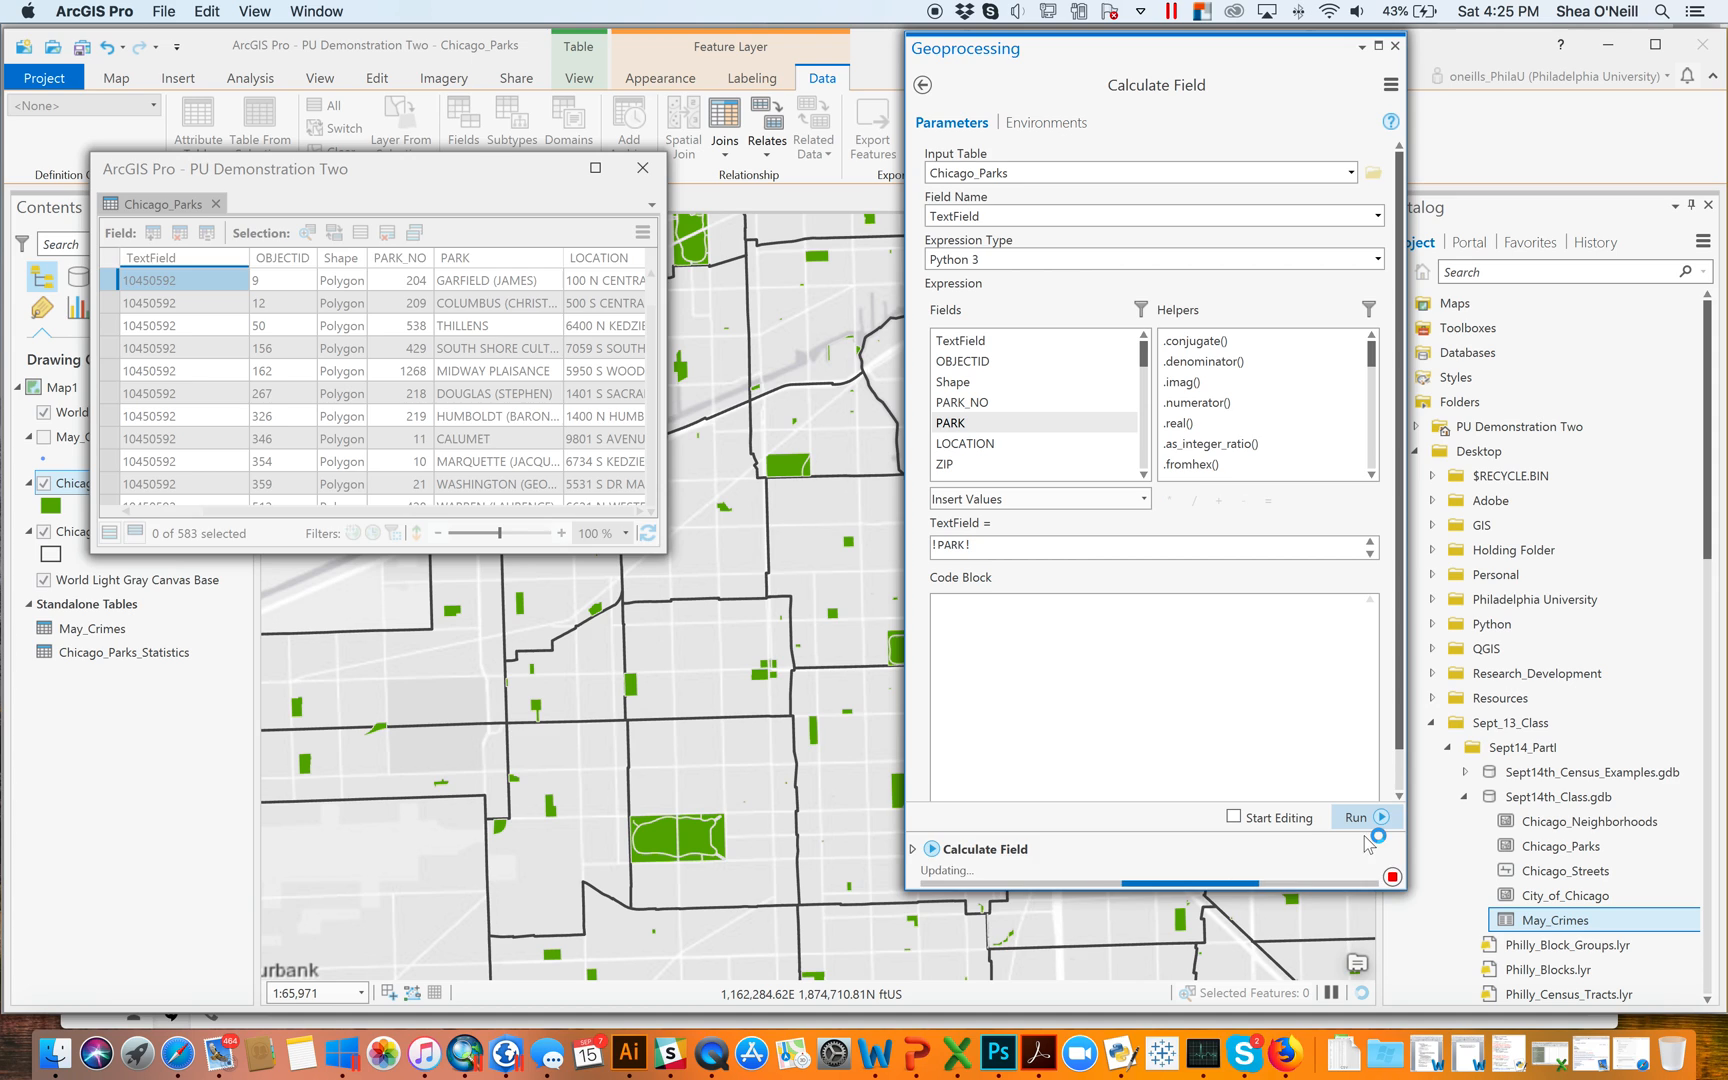
# Extend the expression to !PARK! + "Cheese!!" and rerun the calculation
pyautogui.click(1357, 817)
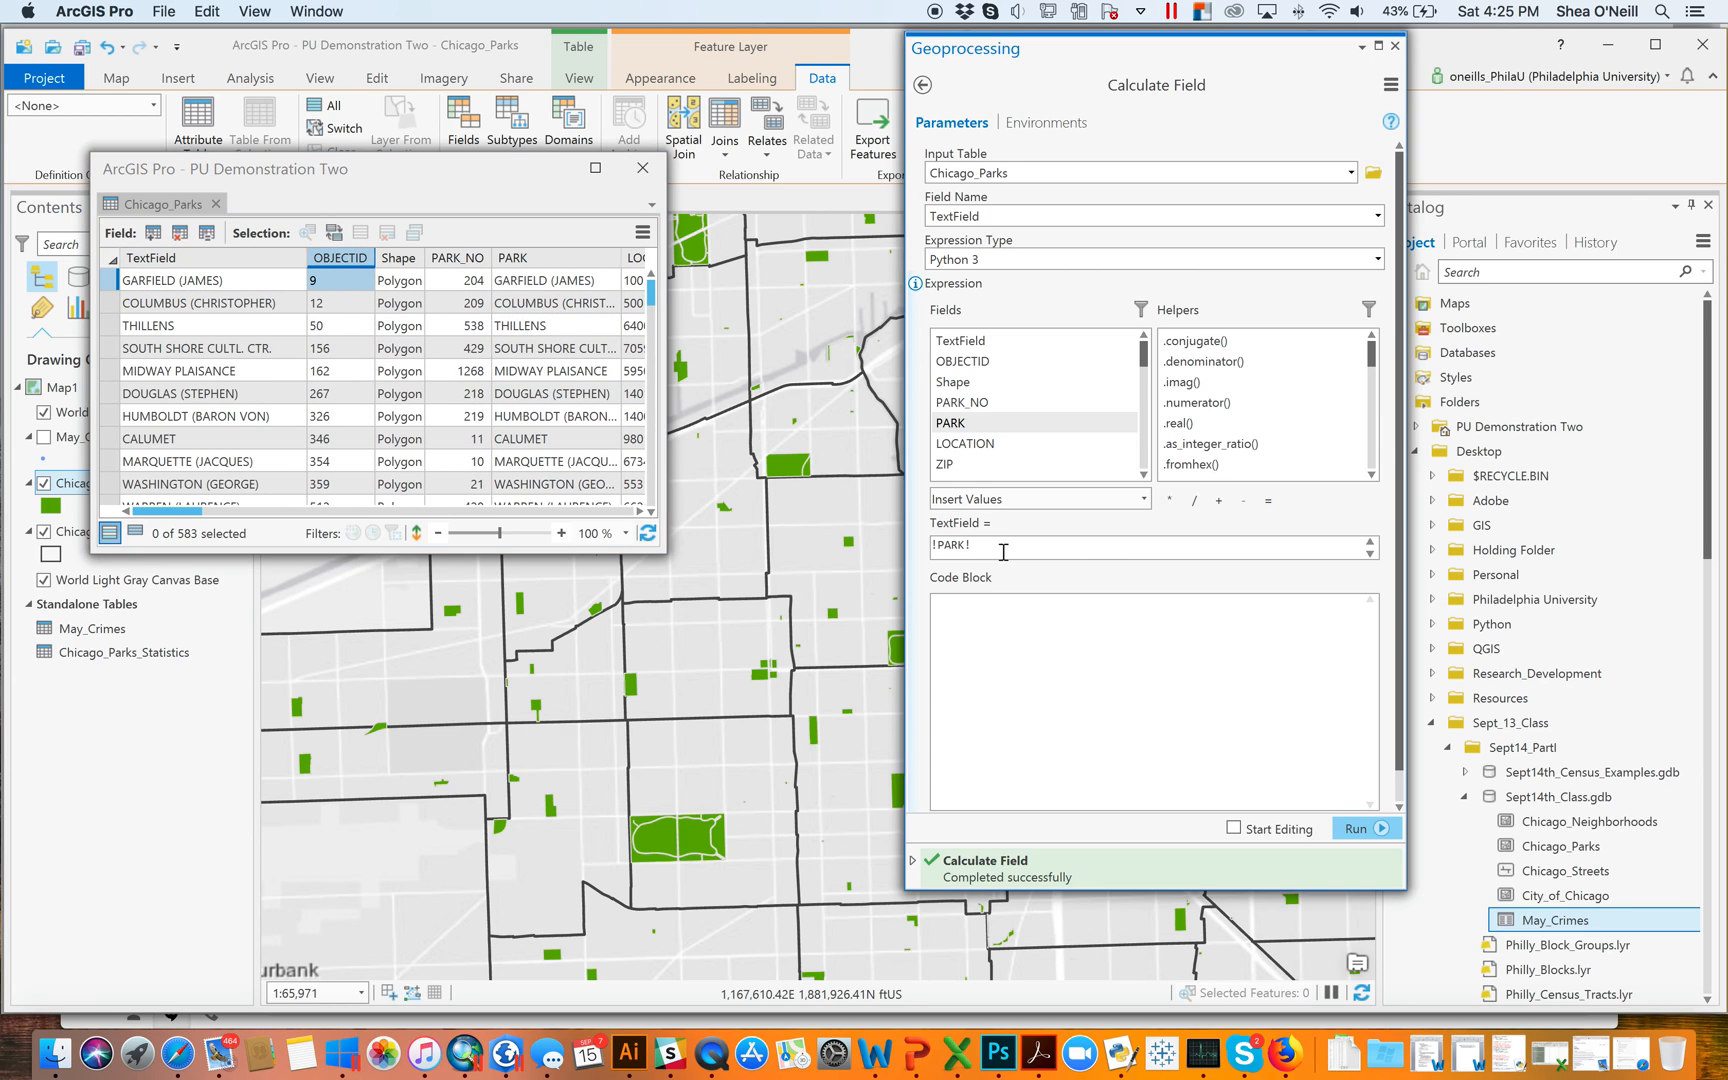
pyautogui.write('+ "Cheese')
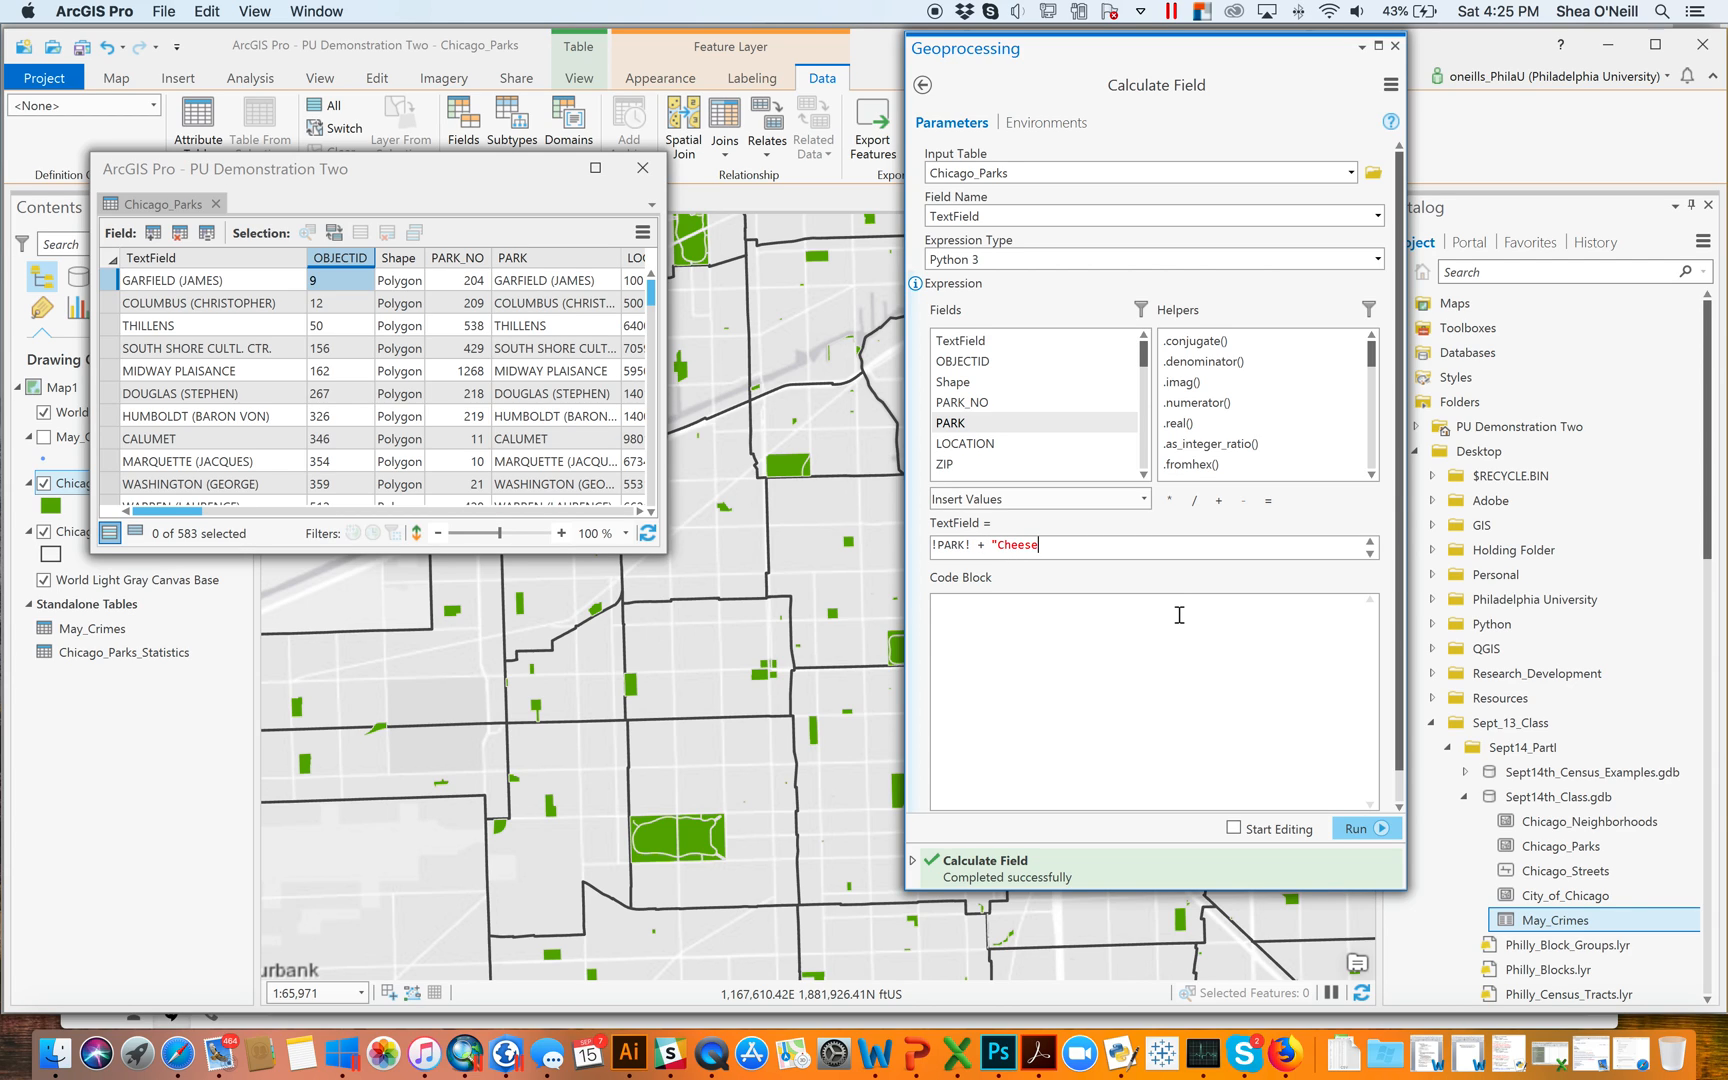
pyautogui.write('!!"')
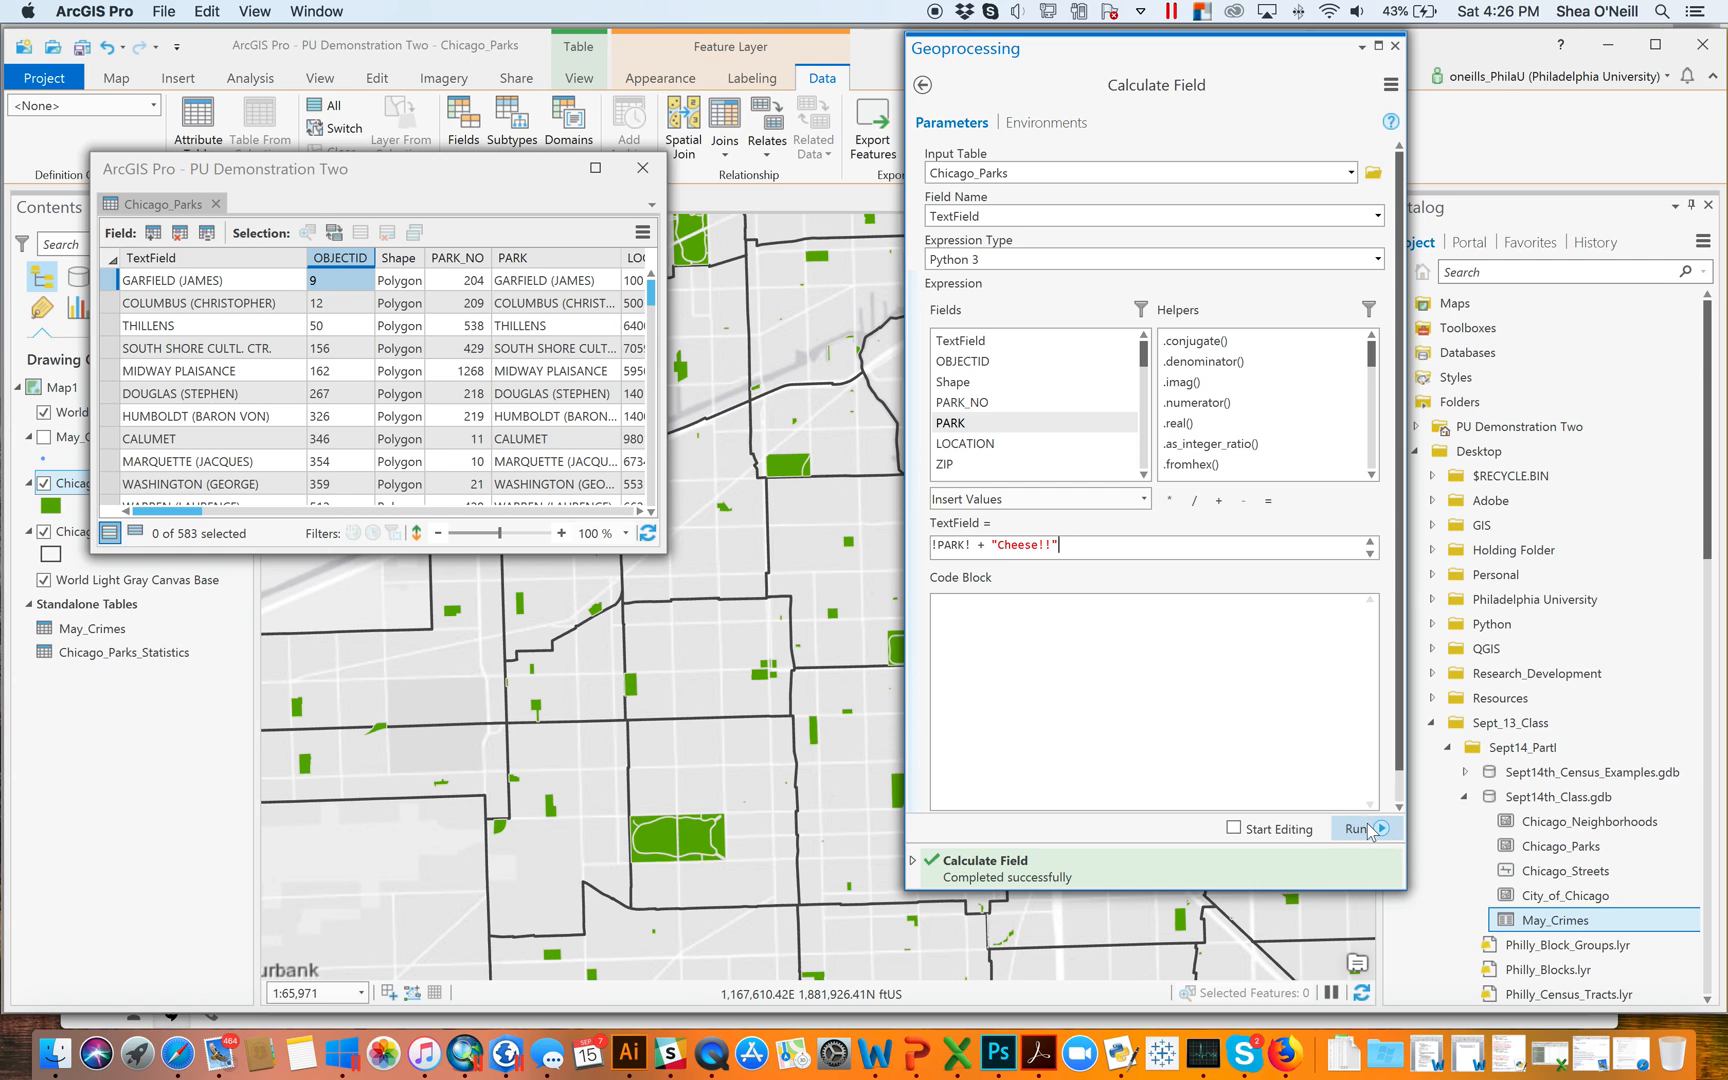
pyautogui.click(1357, 817)
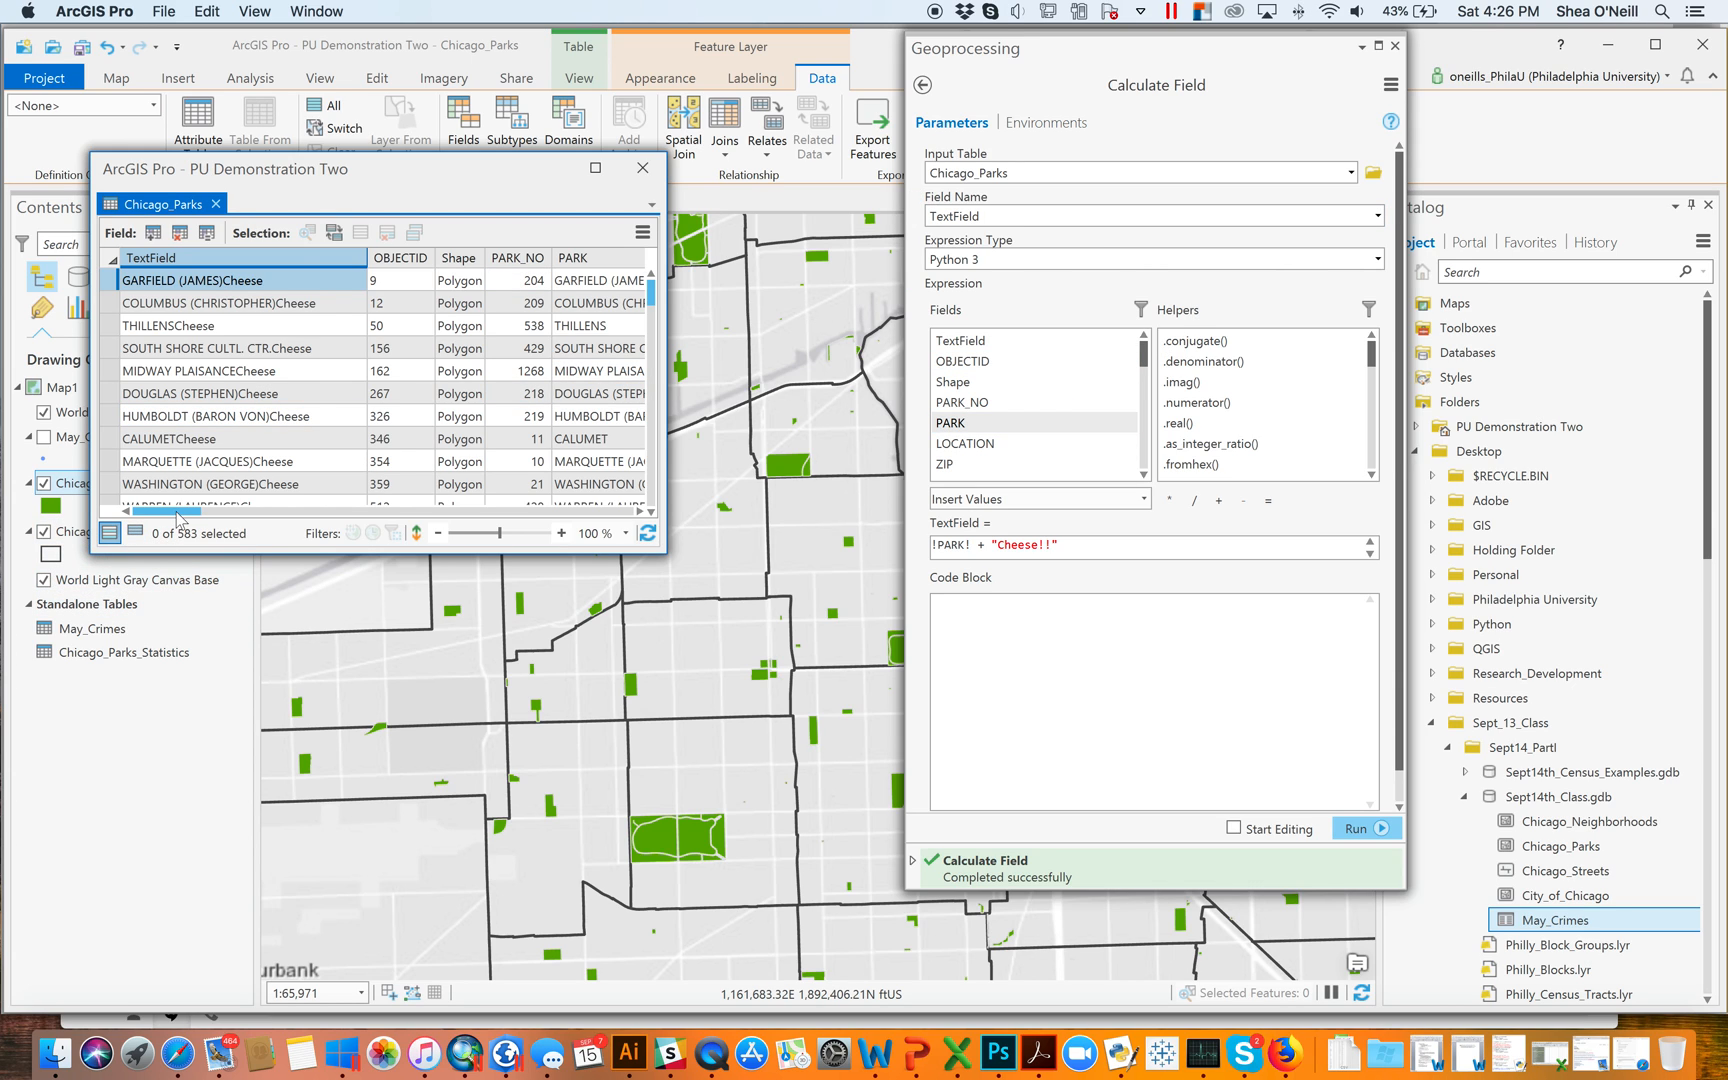
# Target NumberField with expression 13*2, run it, and check the 26 values
pyautogui.hscroll(3)
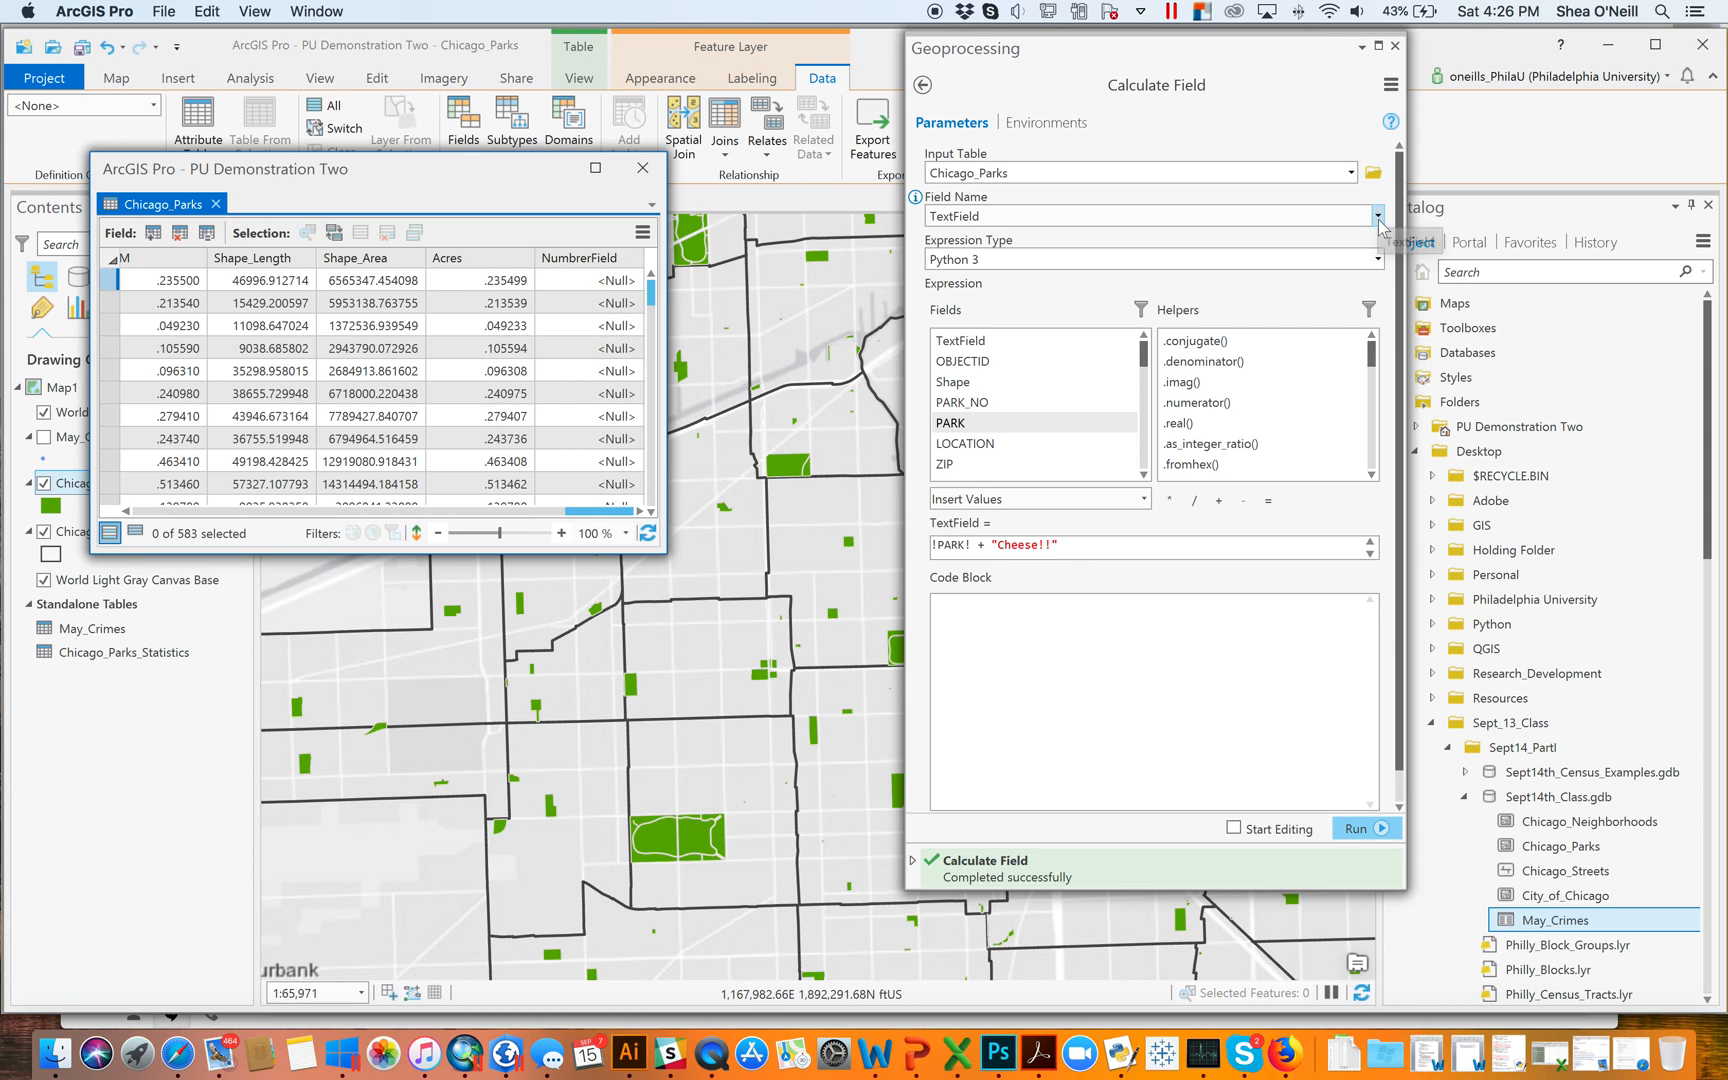
pyautogui.click(1376, 216)
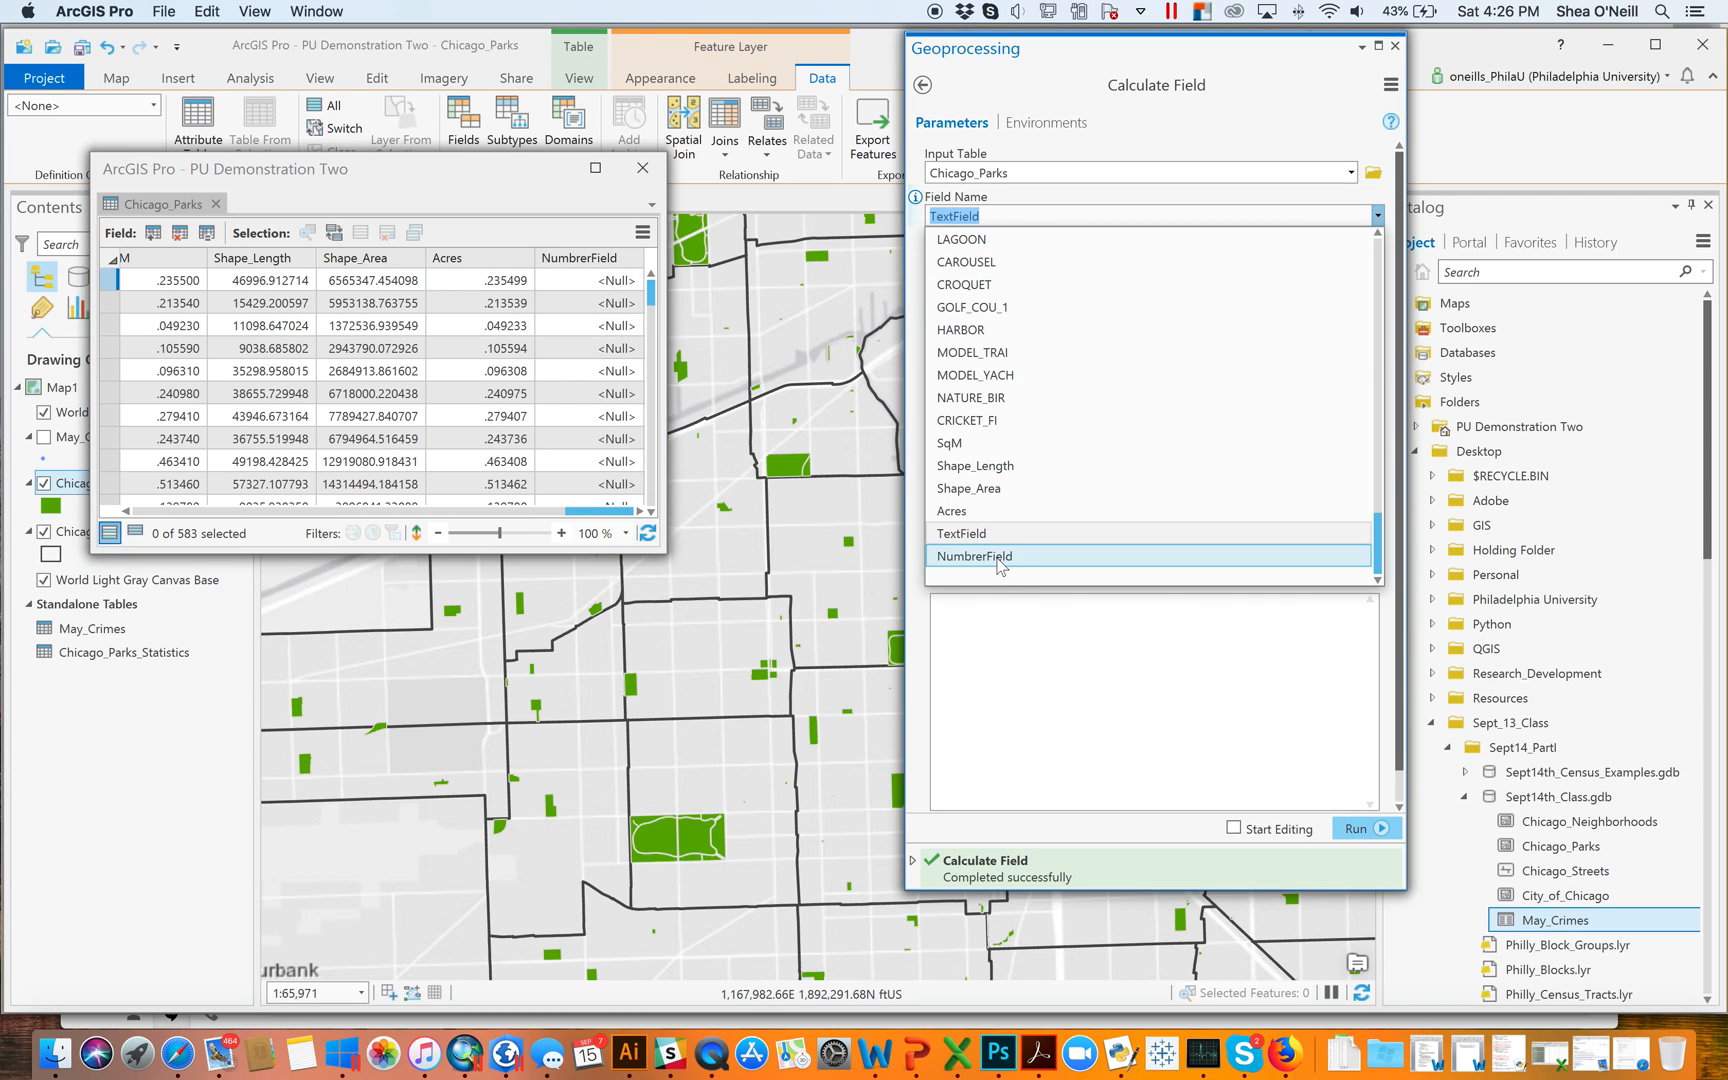
pyautogui.click(972, 555)
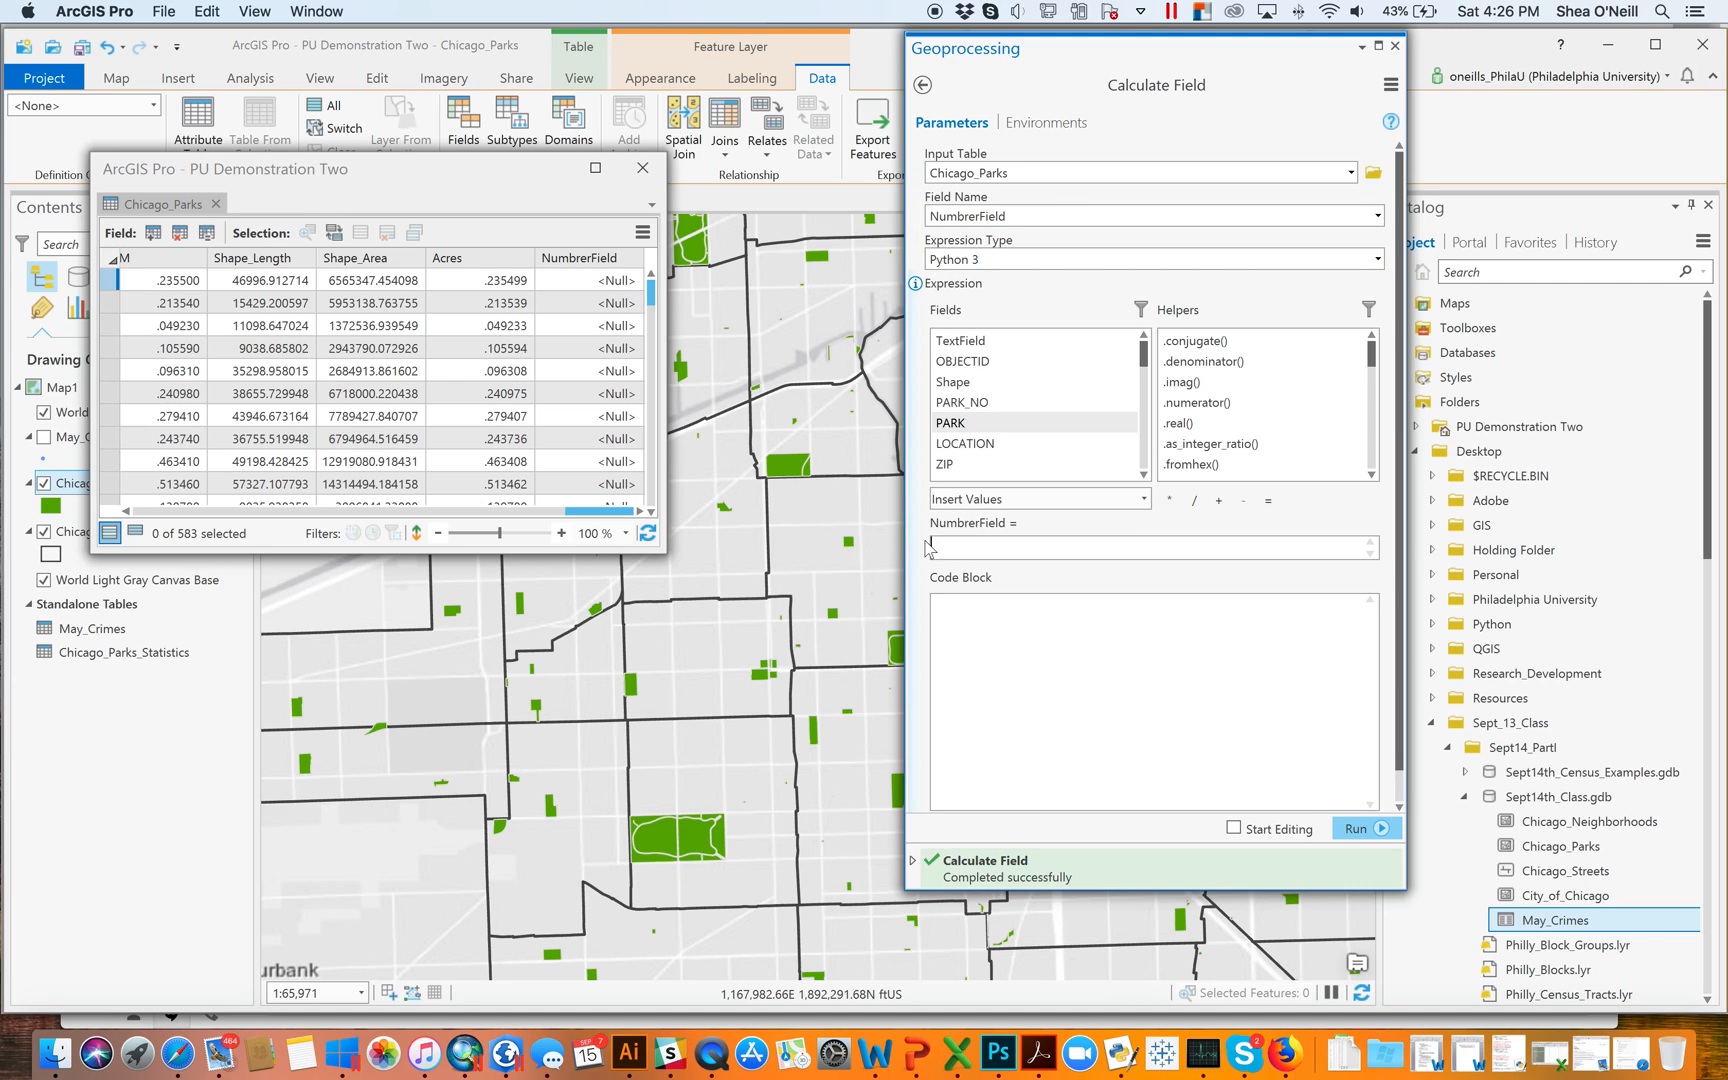
pyautogui.write('13')
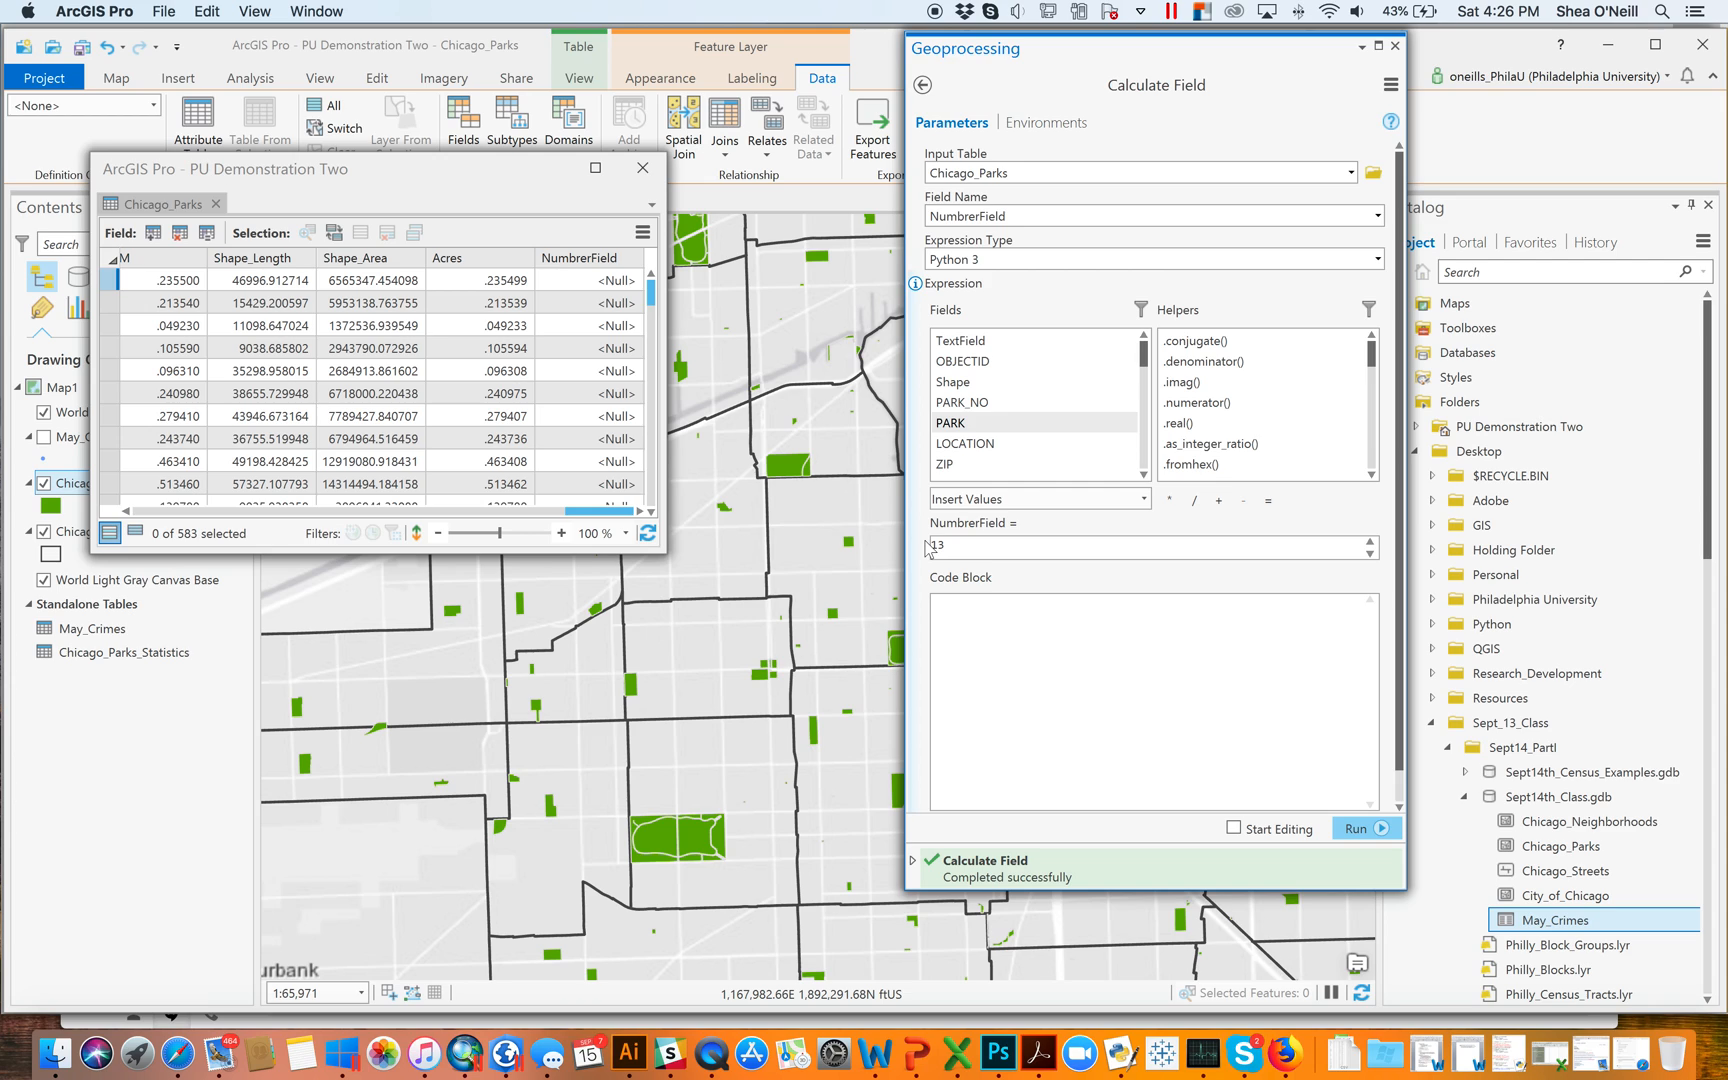
pyautogui.write('*2')
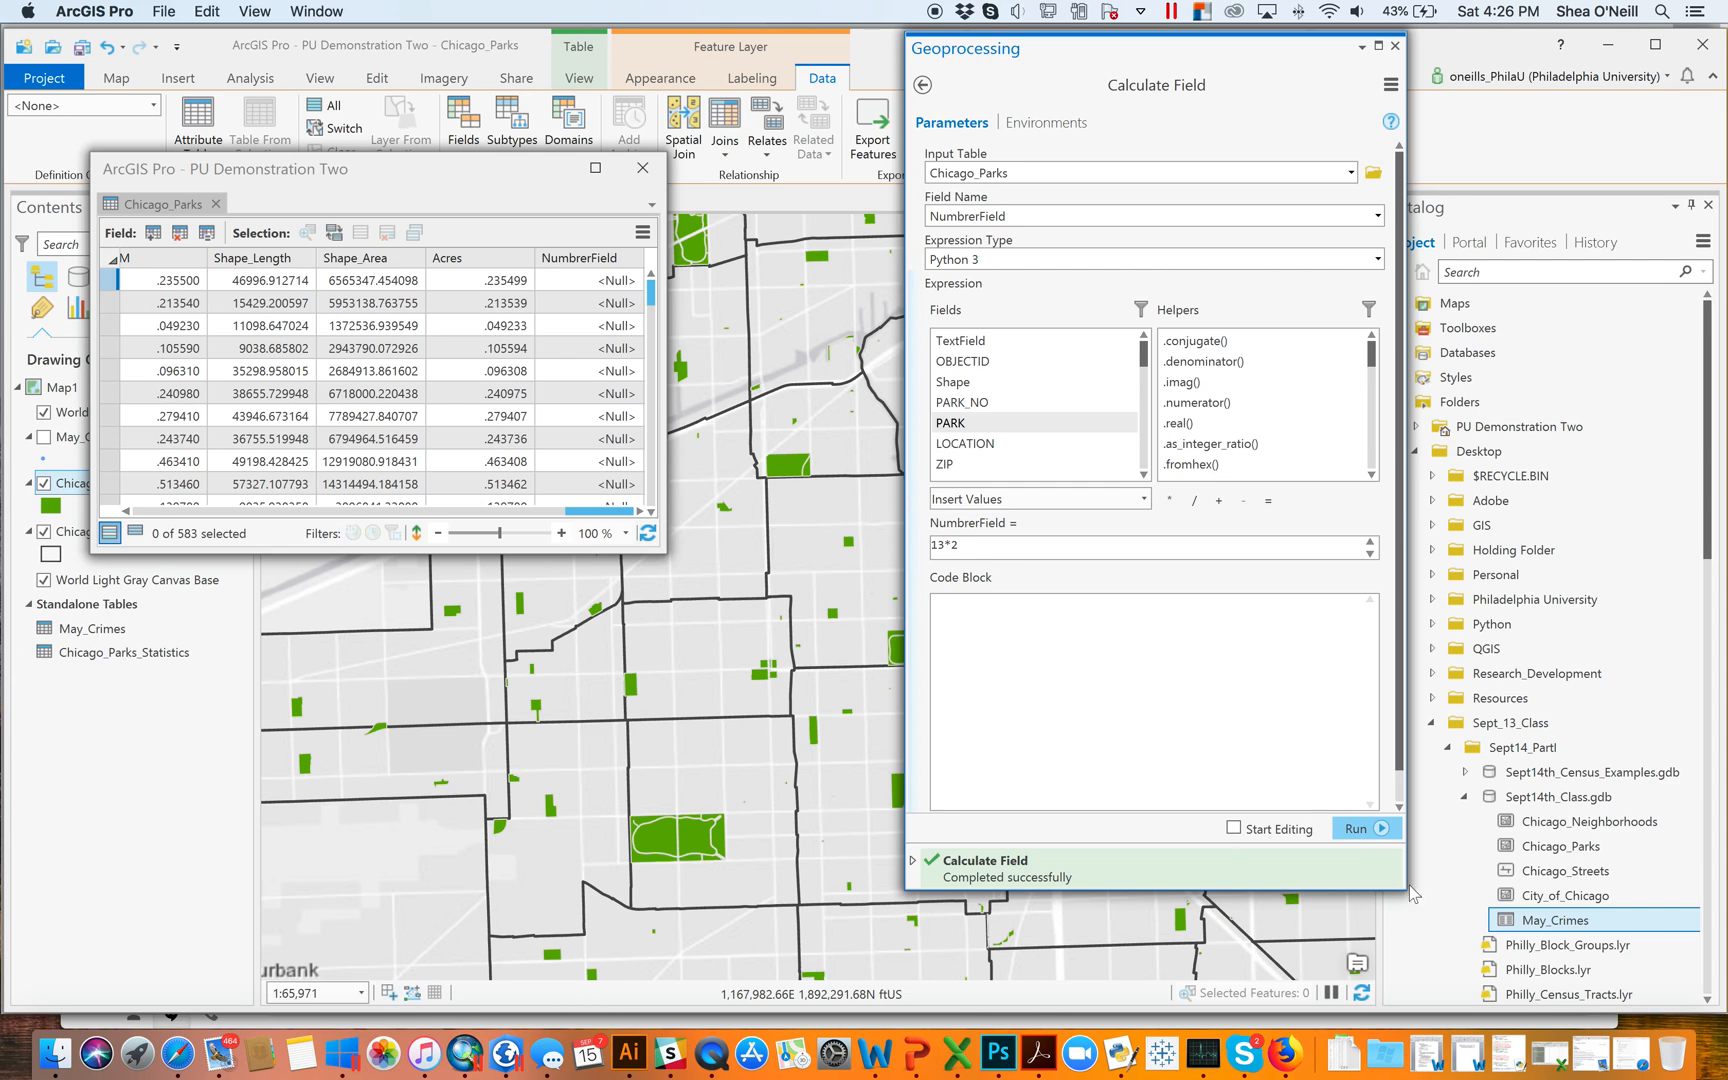
pyautogui.moveTo(1358, 829)
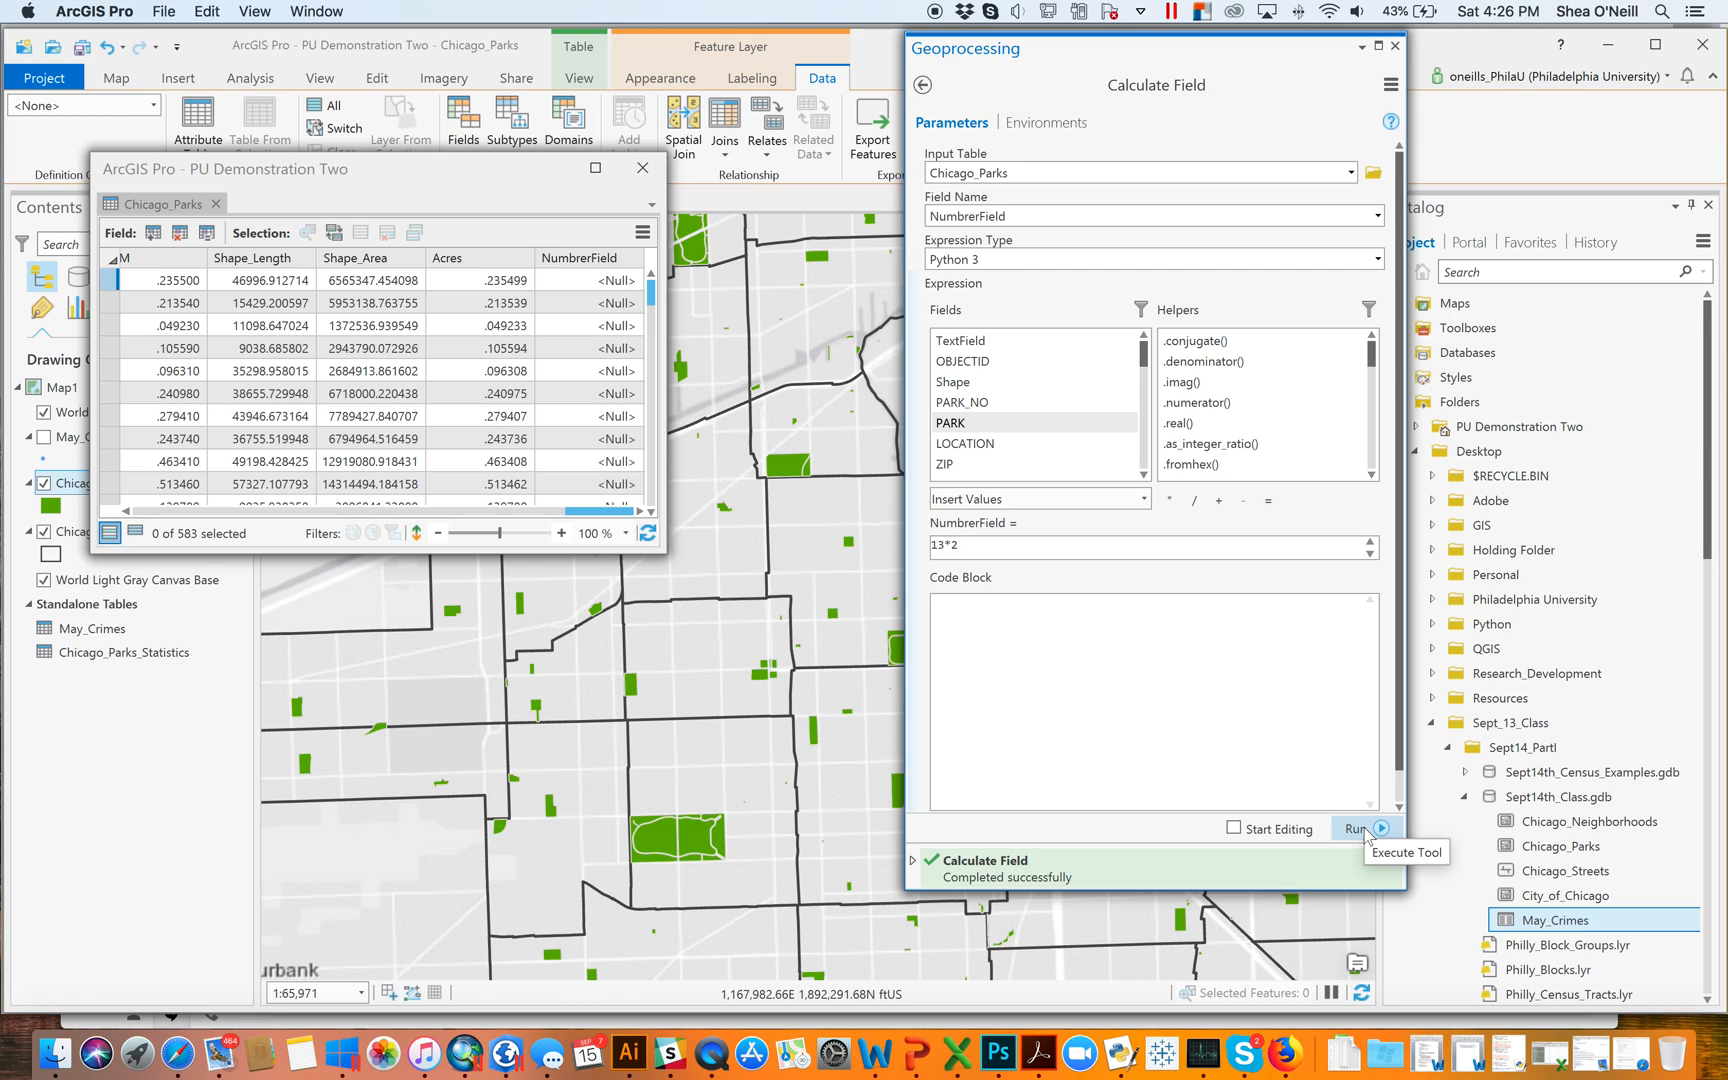
pyautogui.click(1360, 817)
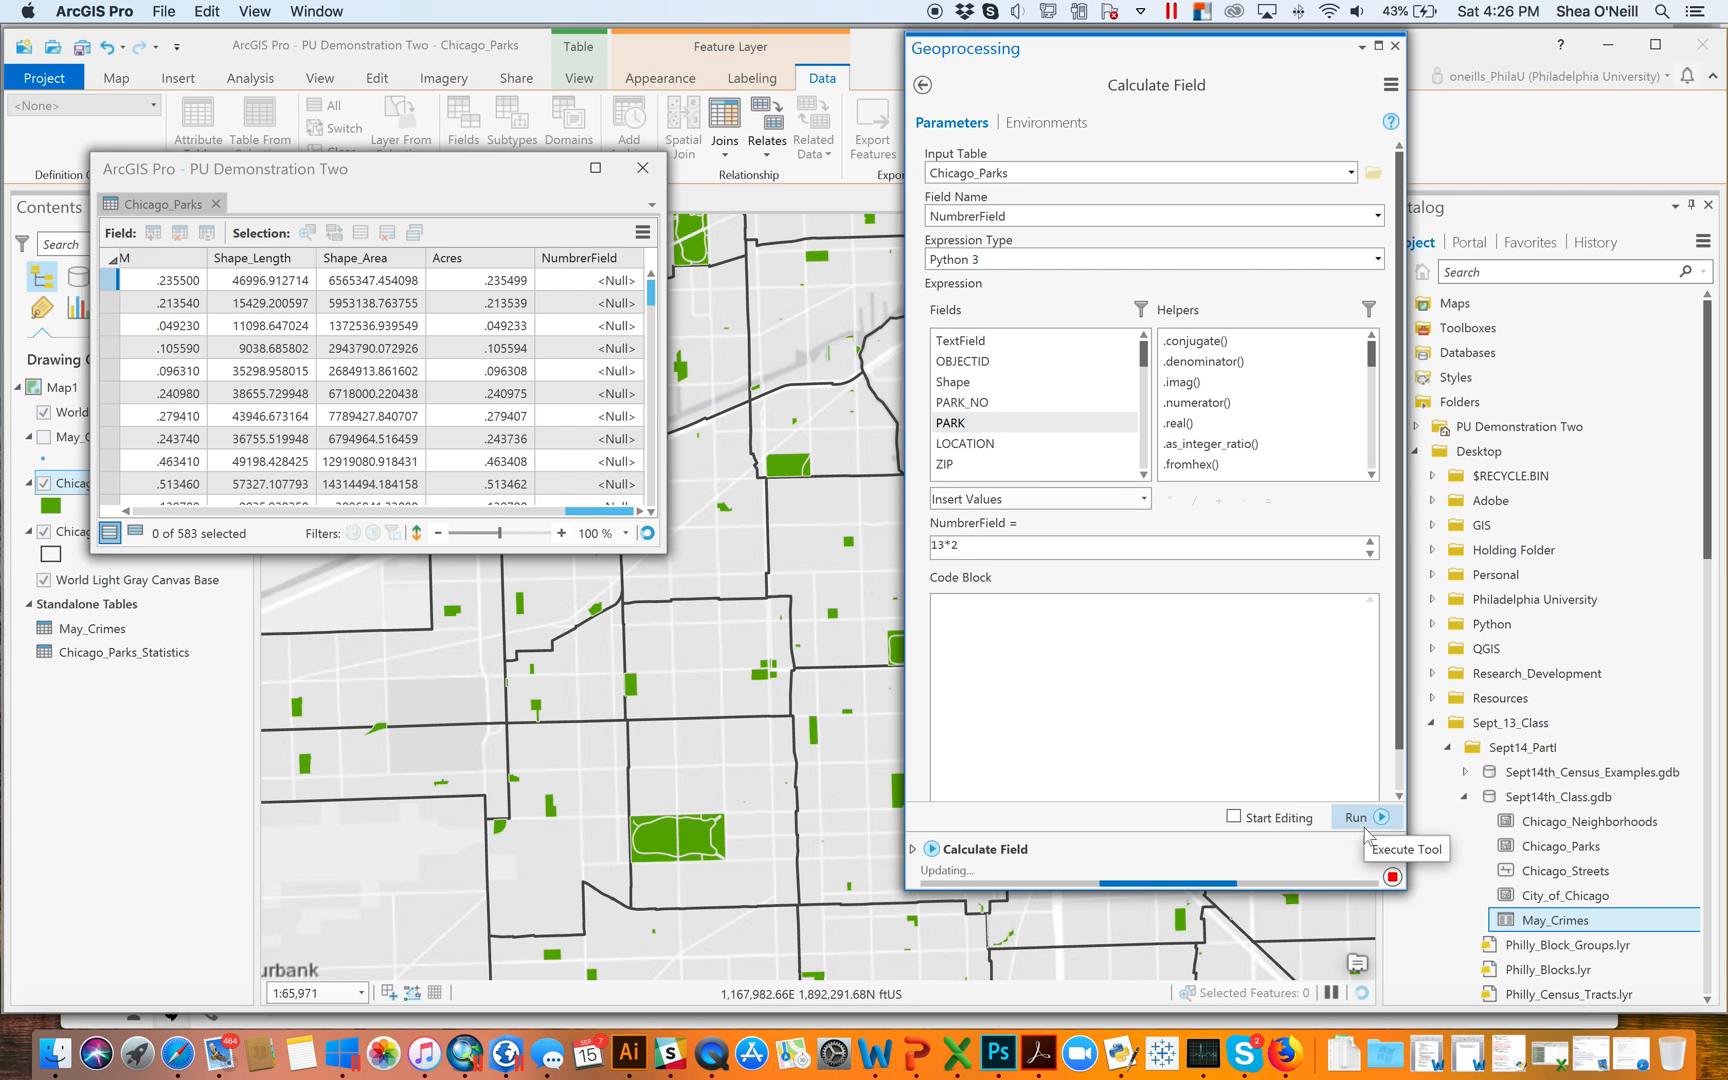
pyautogui.click(1360, 817)
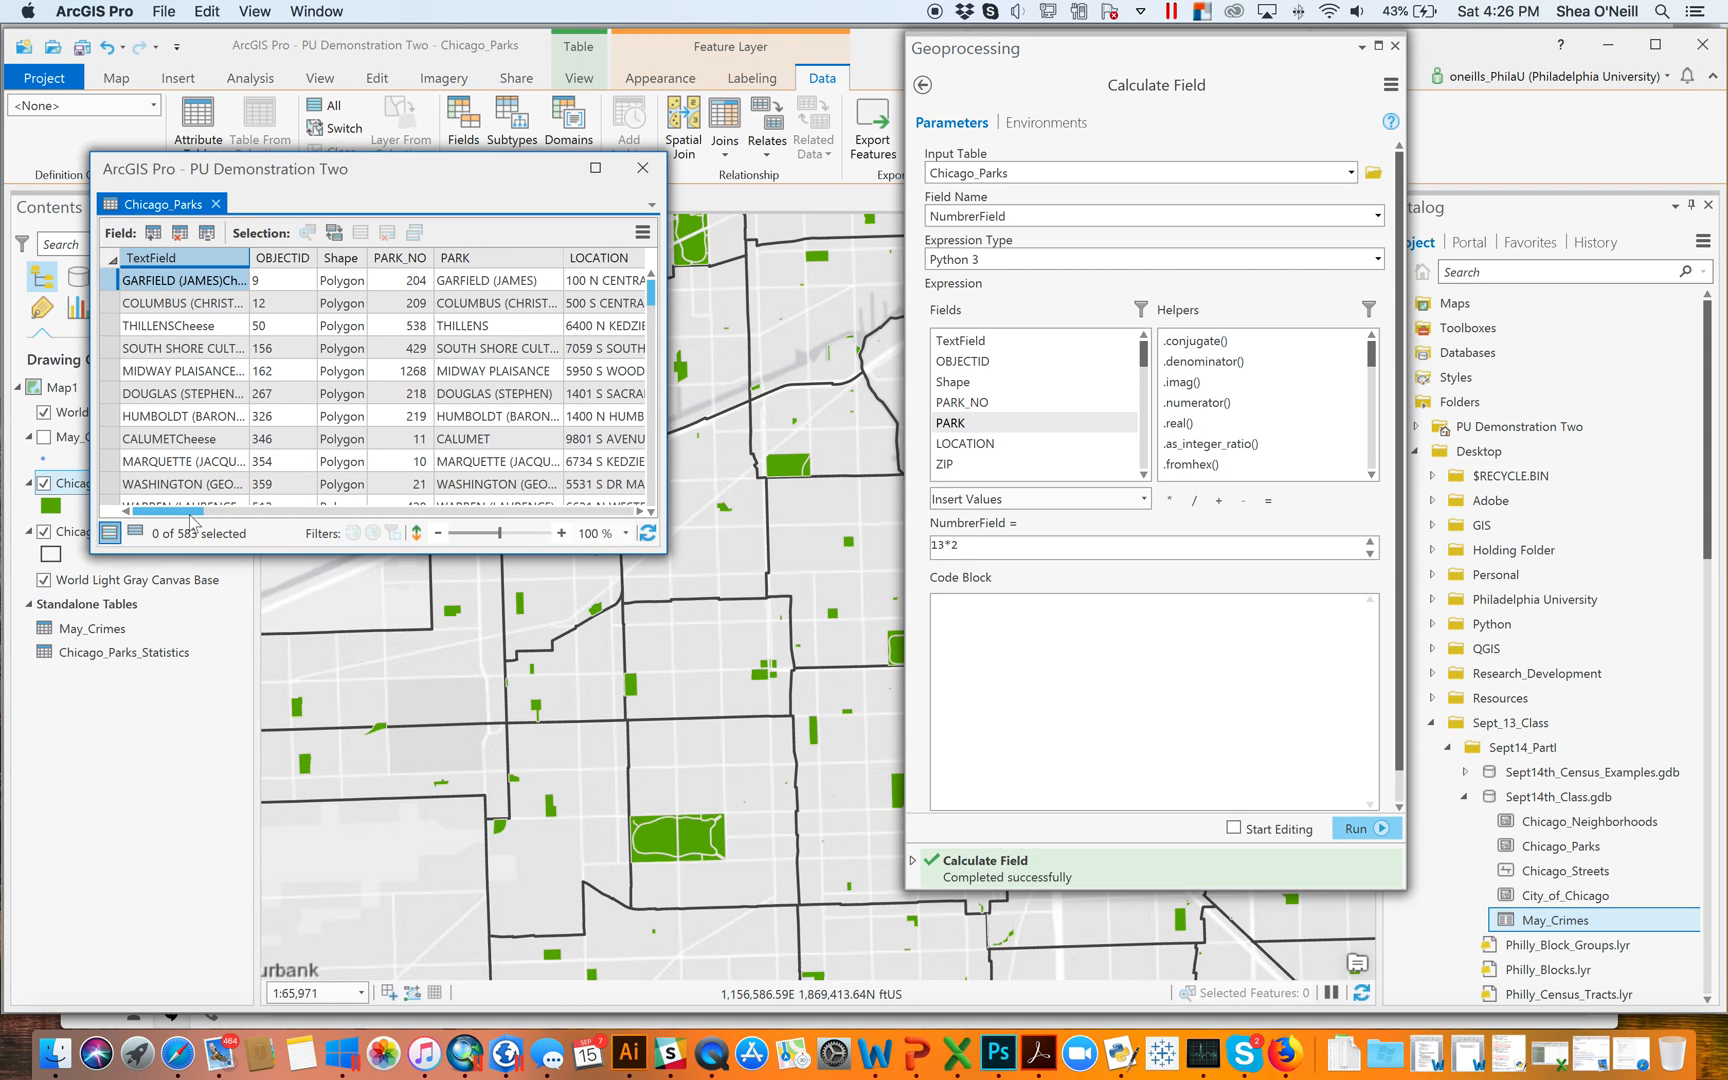
pyautogui.hscroll(3)
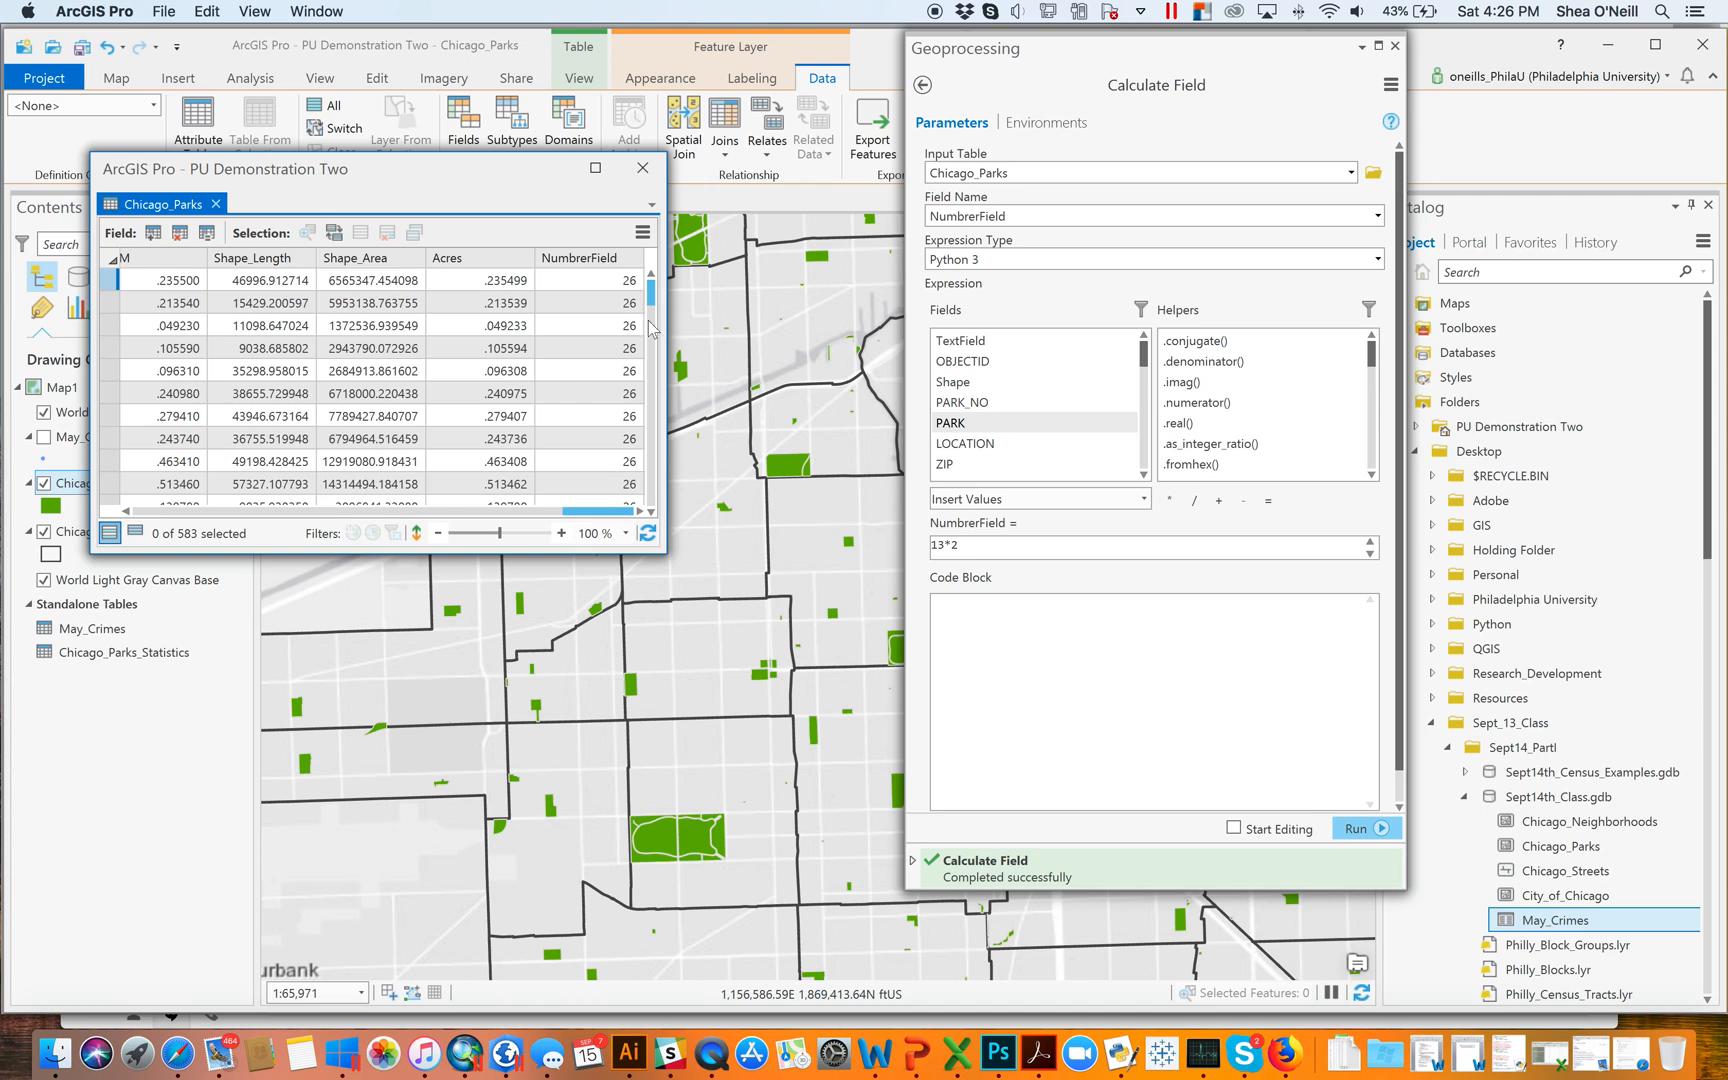
# Replace the NumberField expression with !Acres!*5 and run it
pyautogui.click(964, 360)
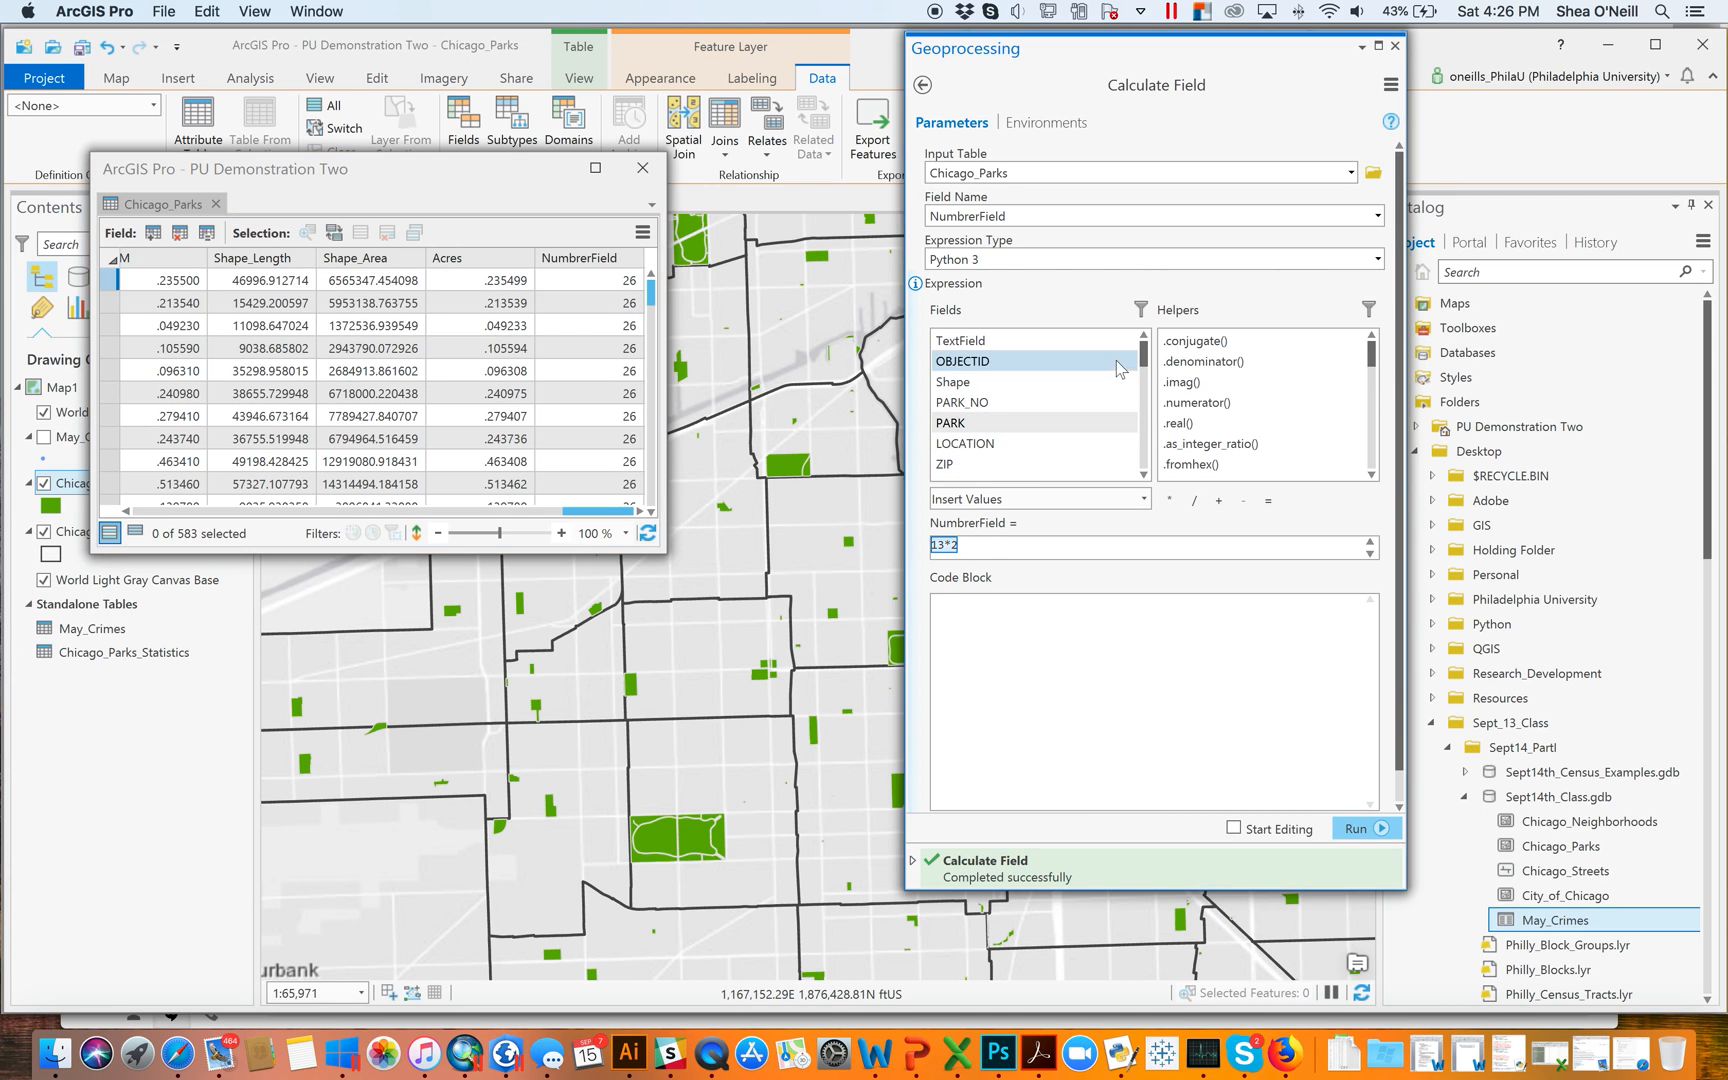
pyautogui.scroll(-3)
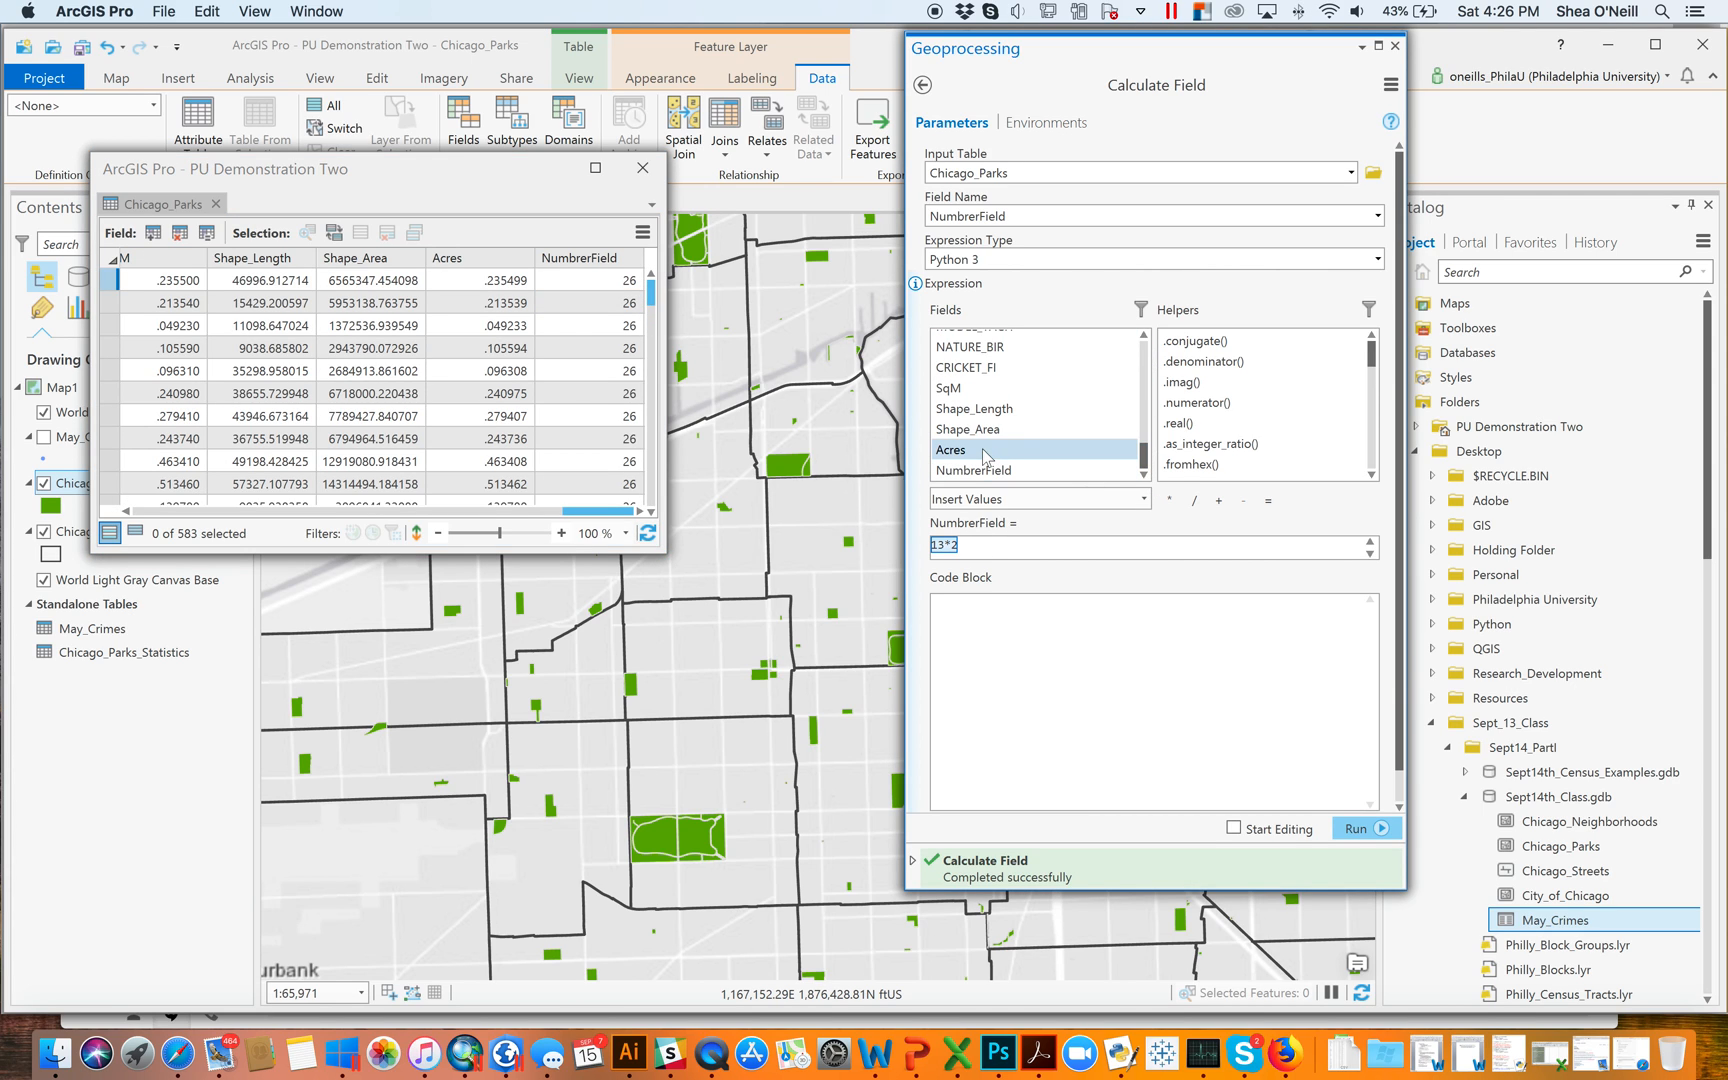
pyautogui.doubleClick(950, 450)
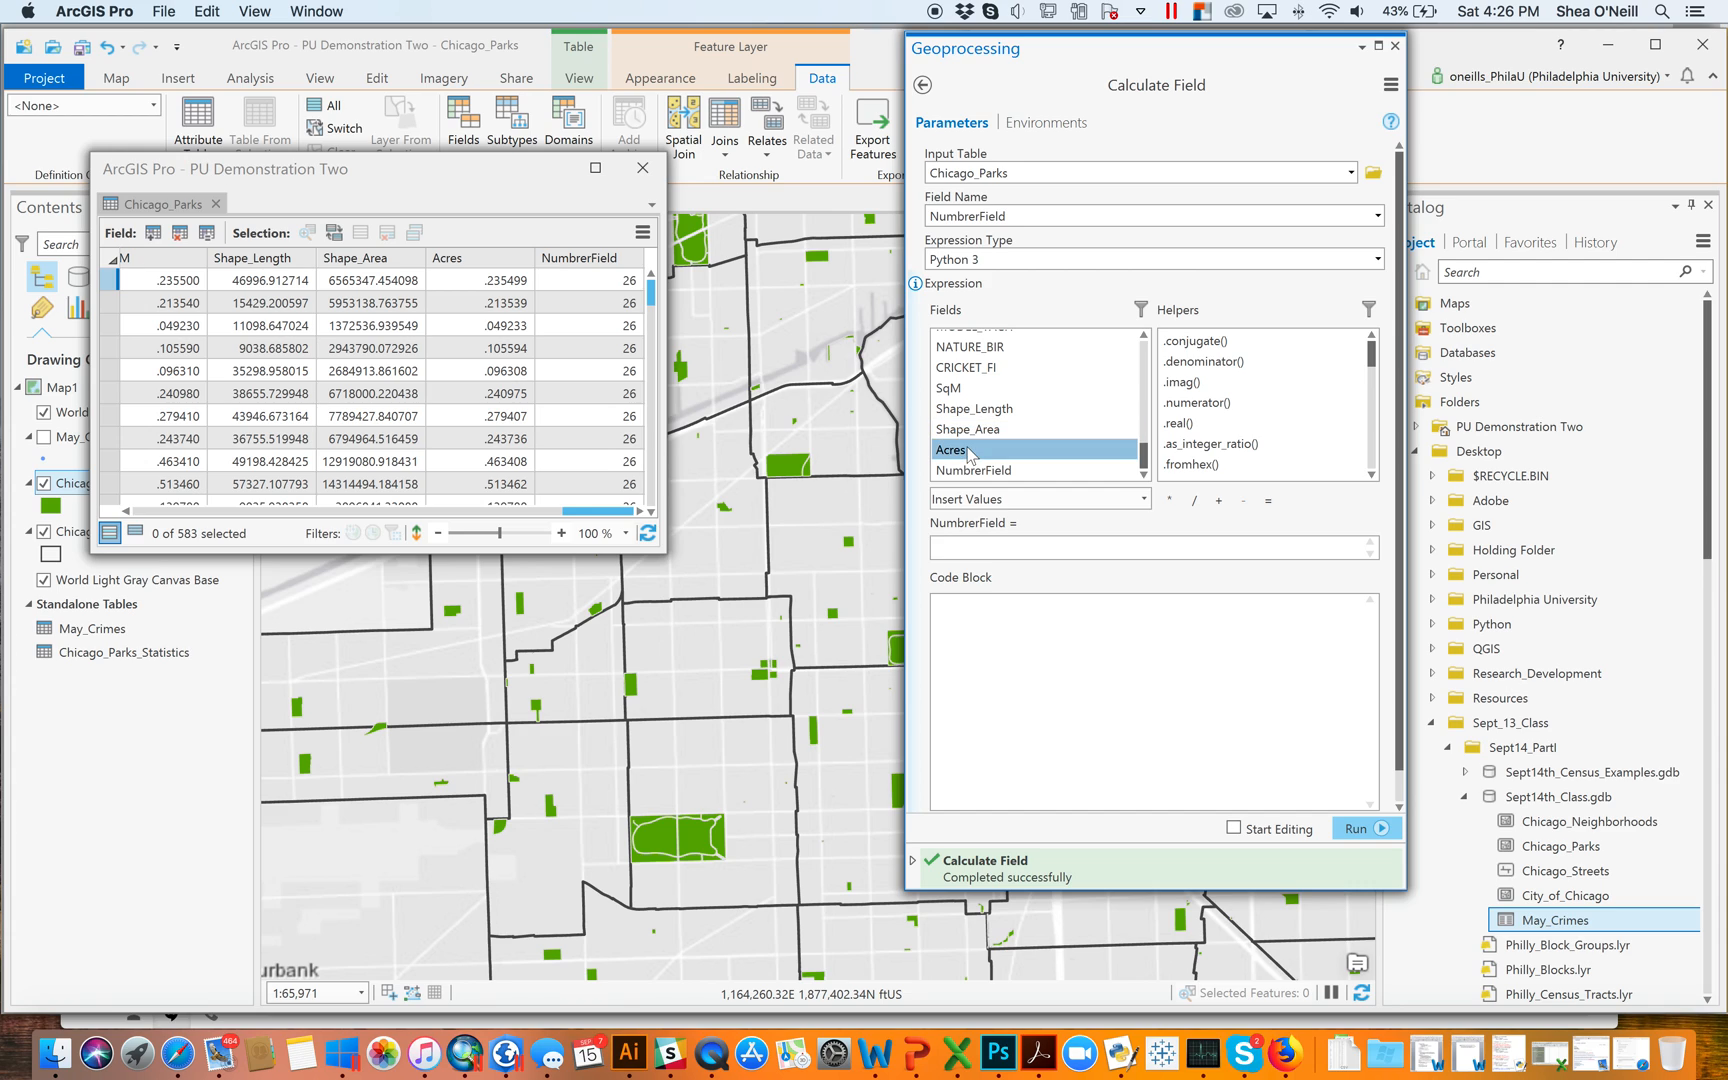
pyautogui.doubleClick(949, 450)
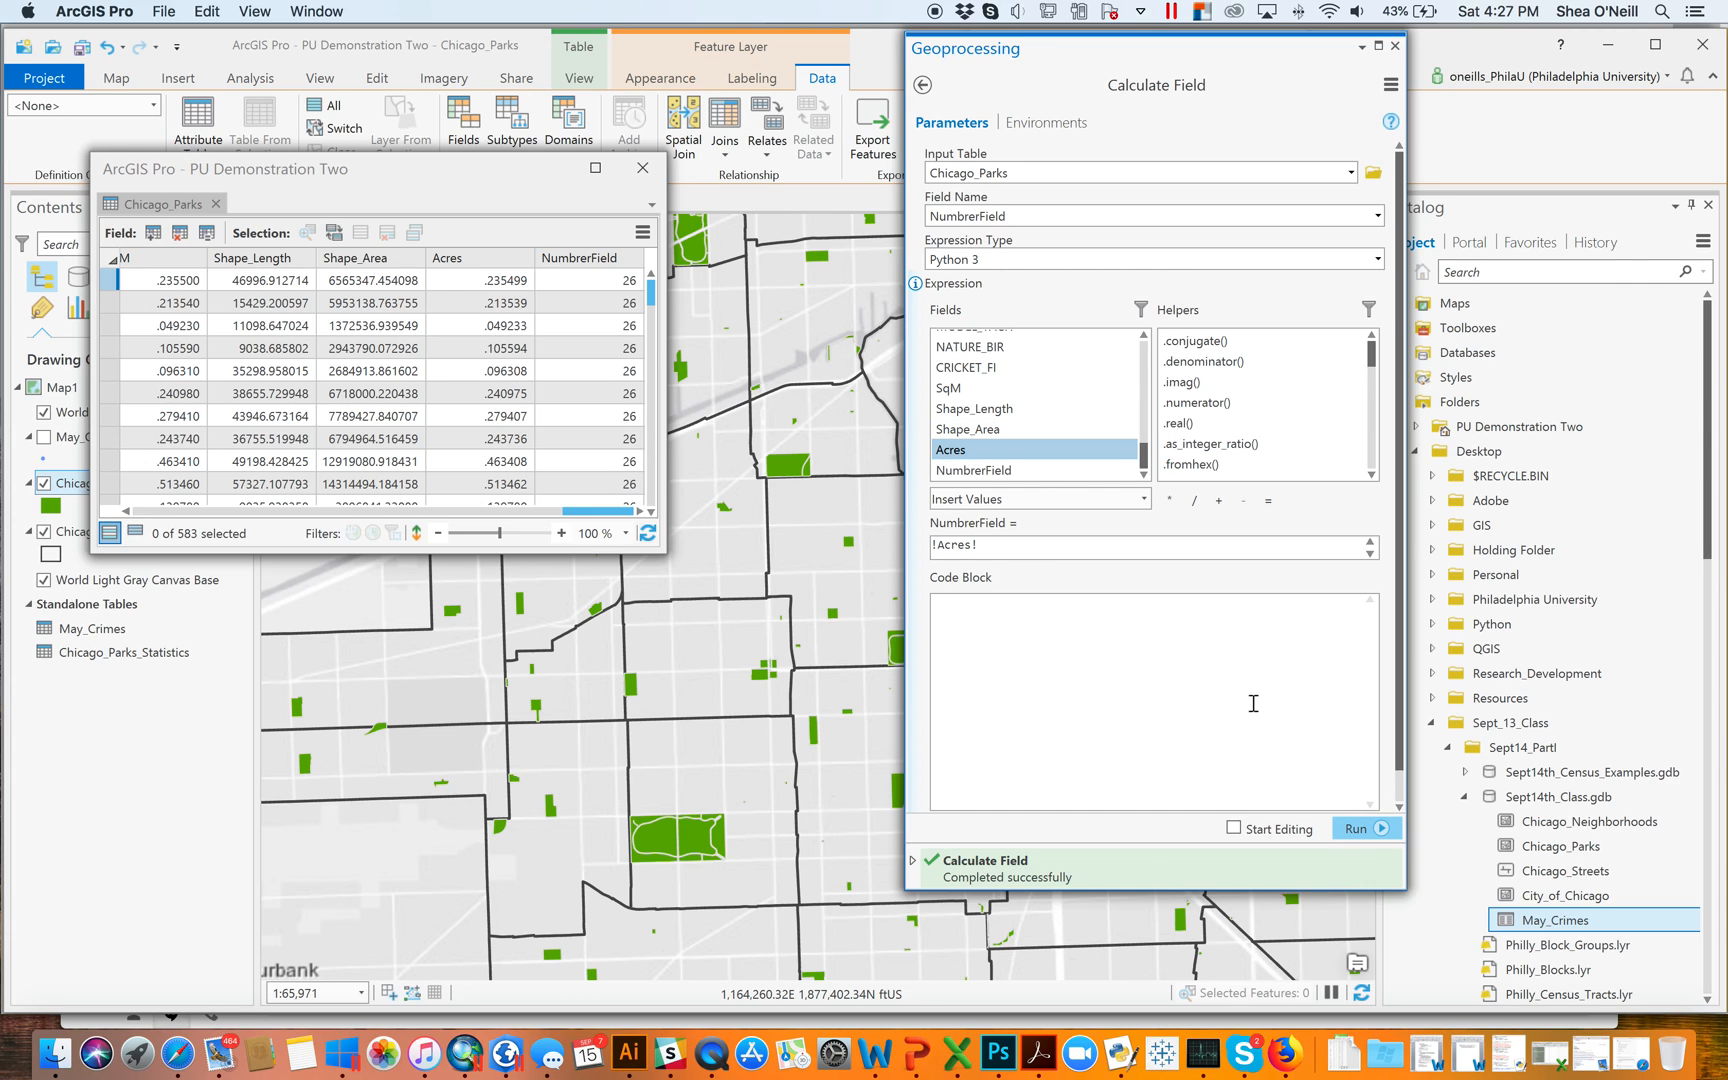
pyautogui.write('*')
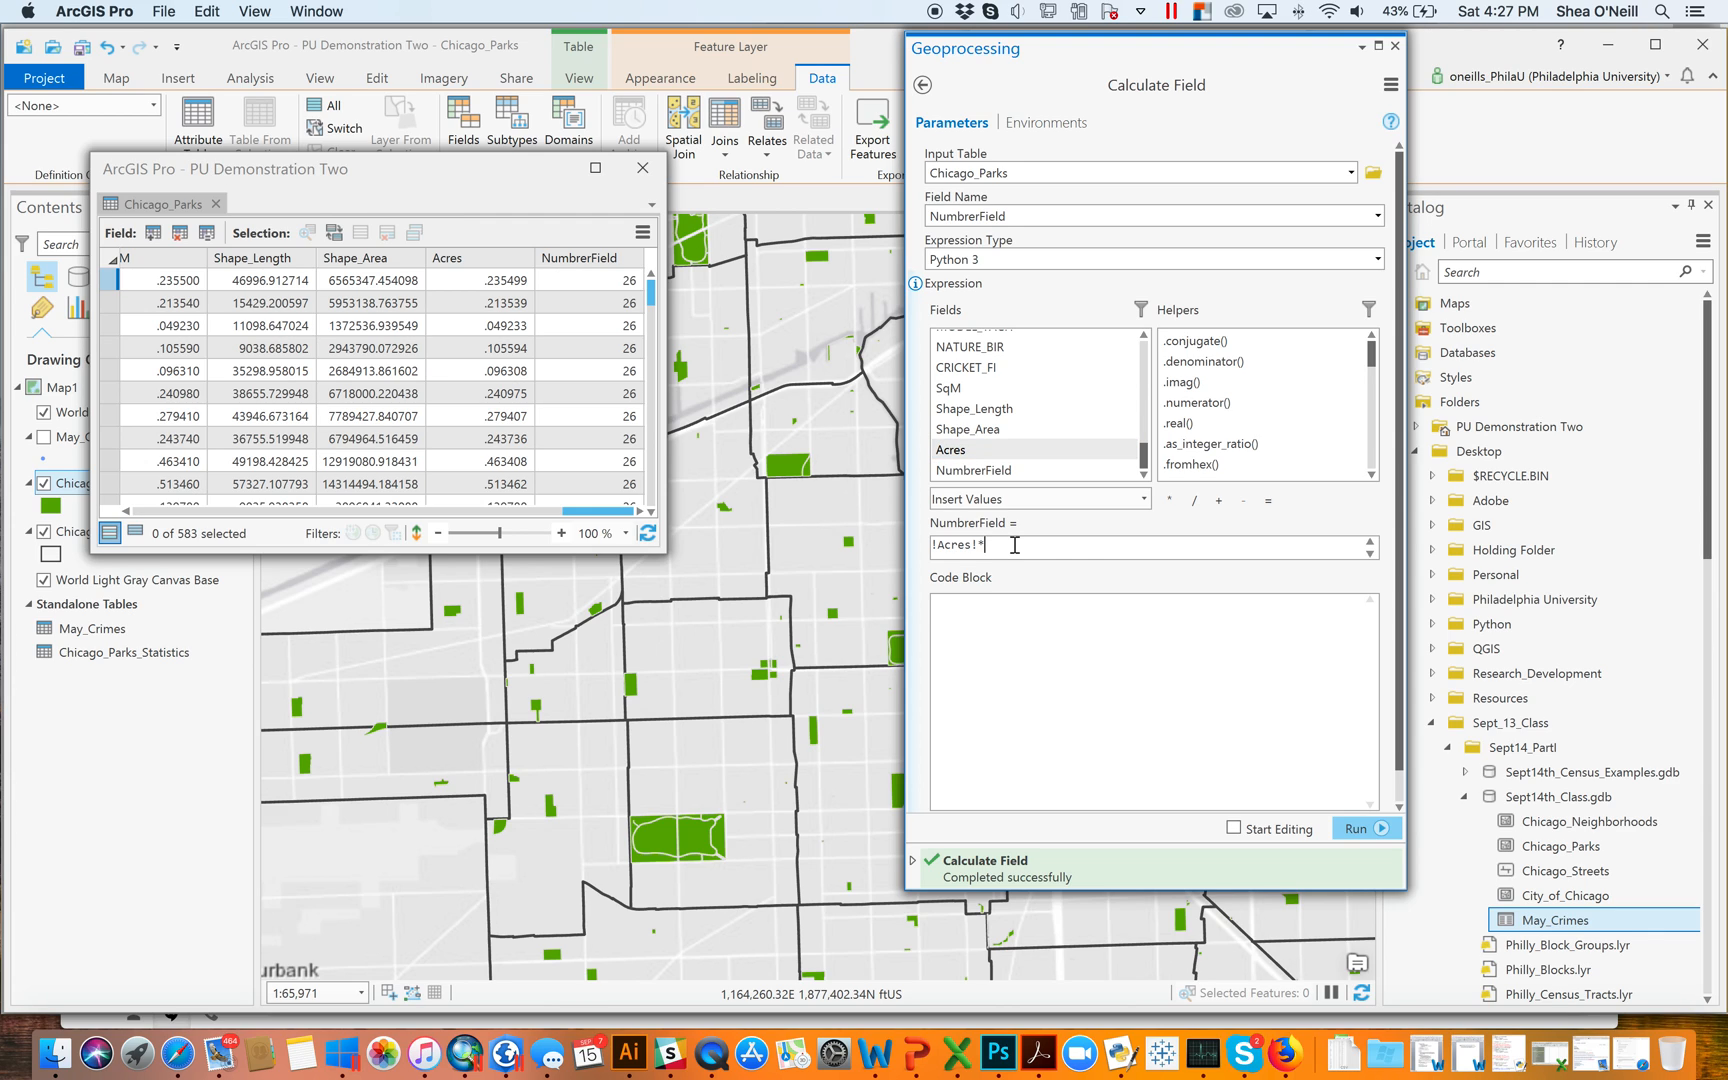
pyautogui.write('5')
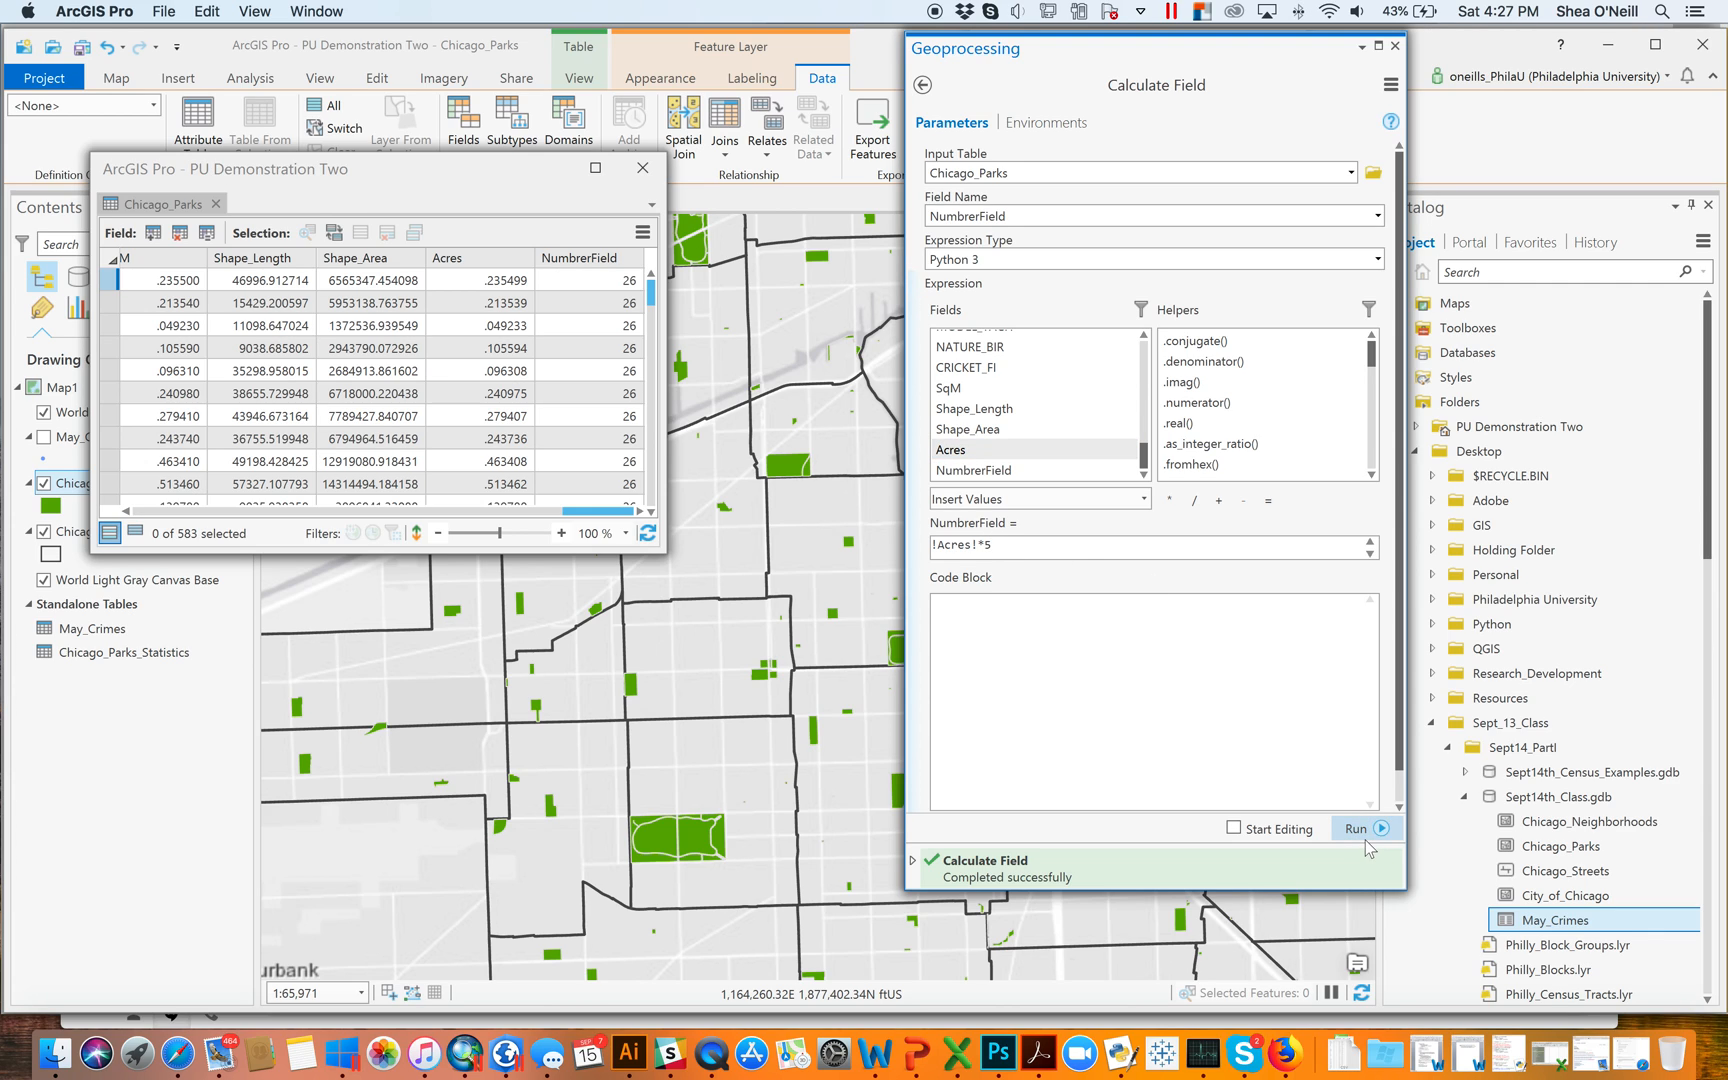
pyautogui.click(1357, 829)
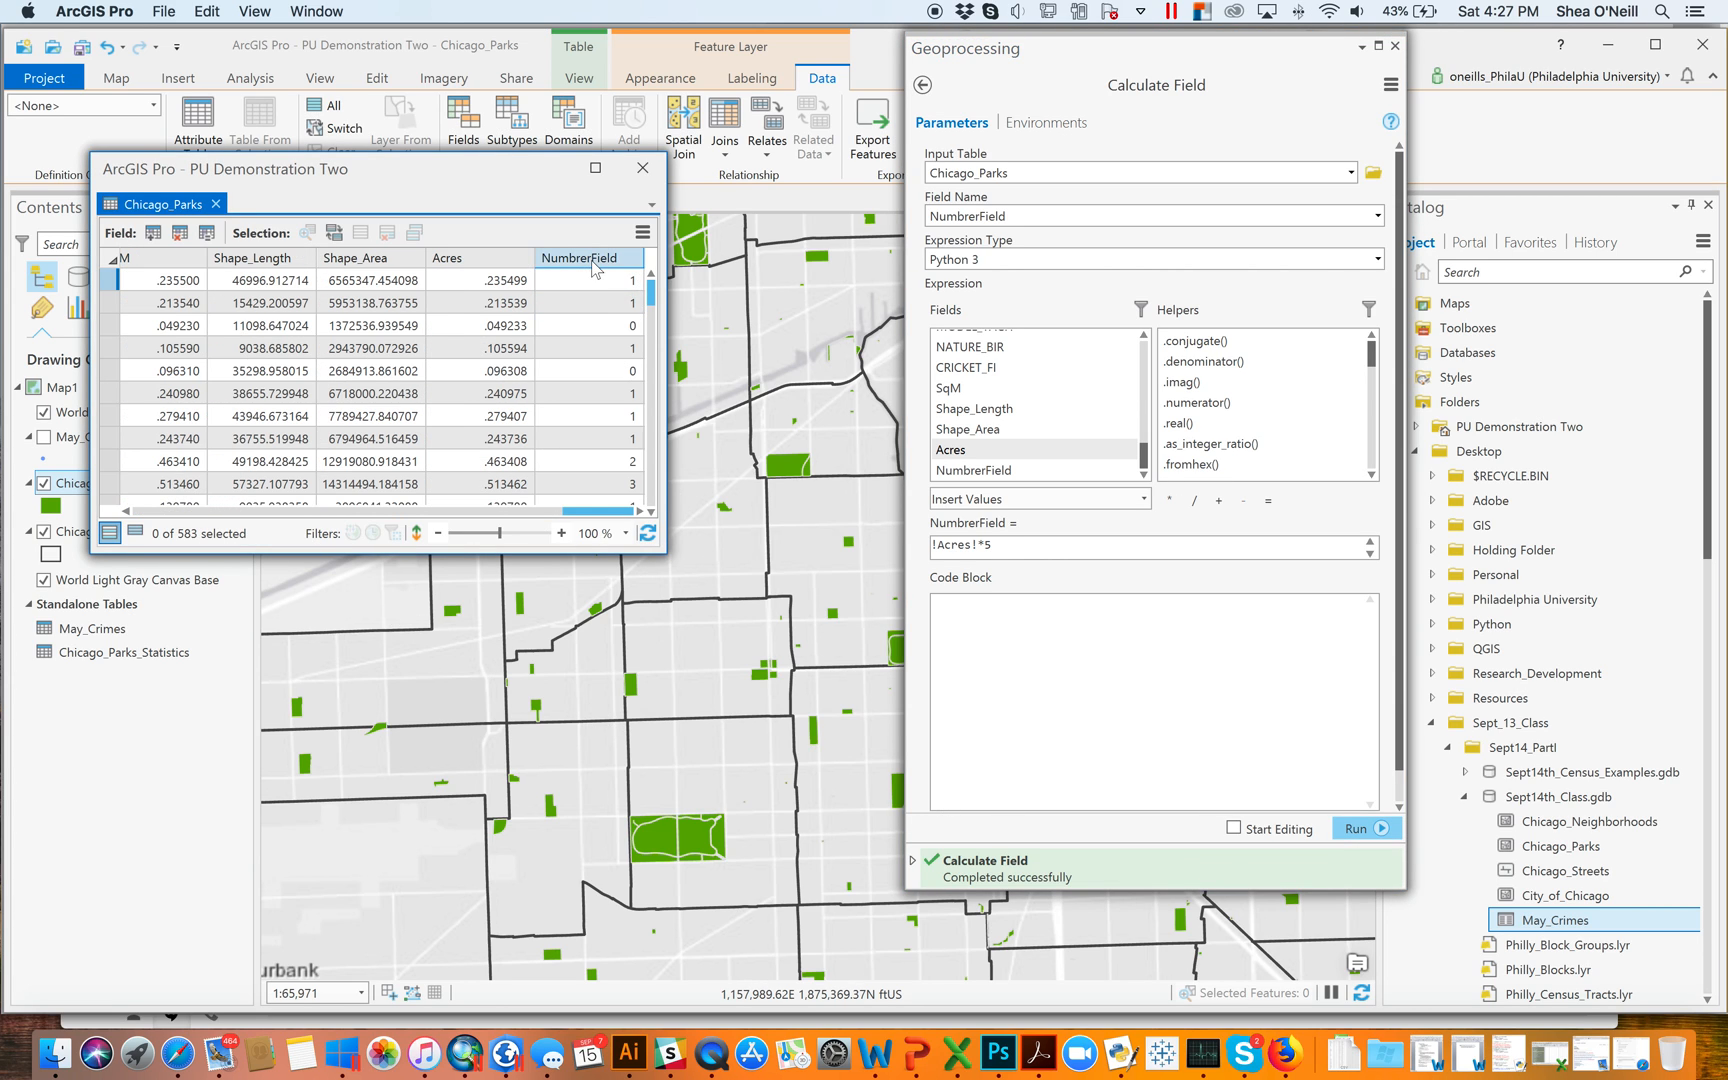
pyautogui.moveTo(590, 258)
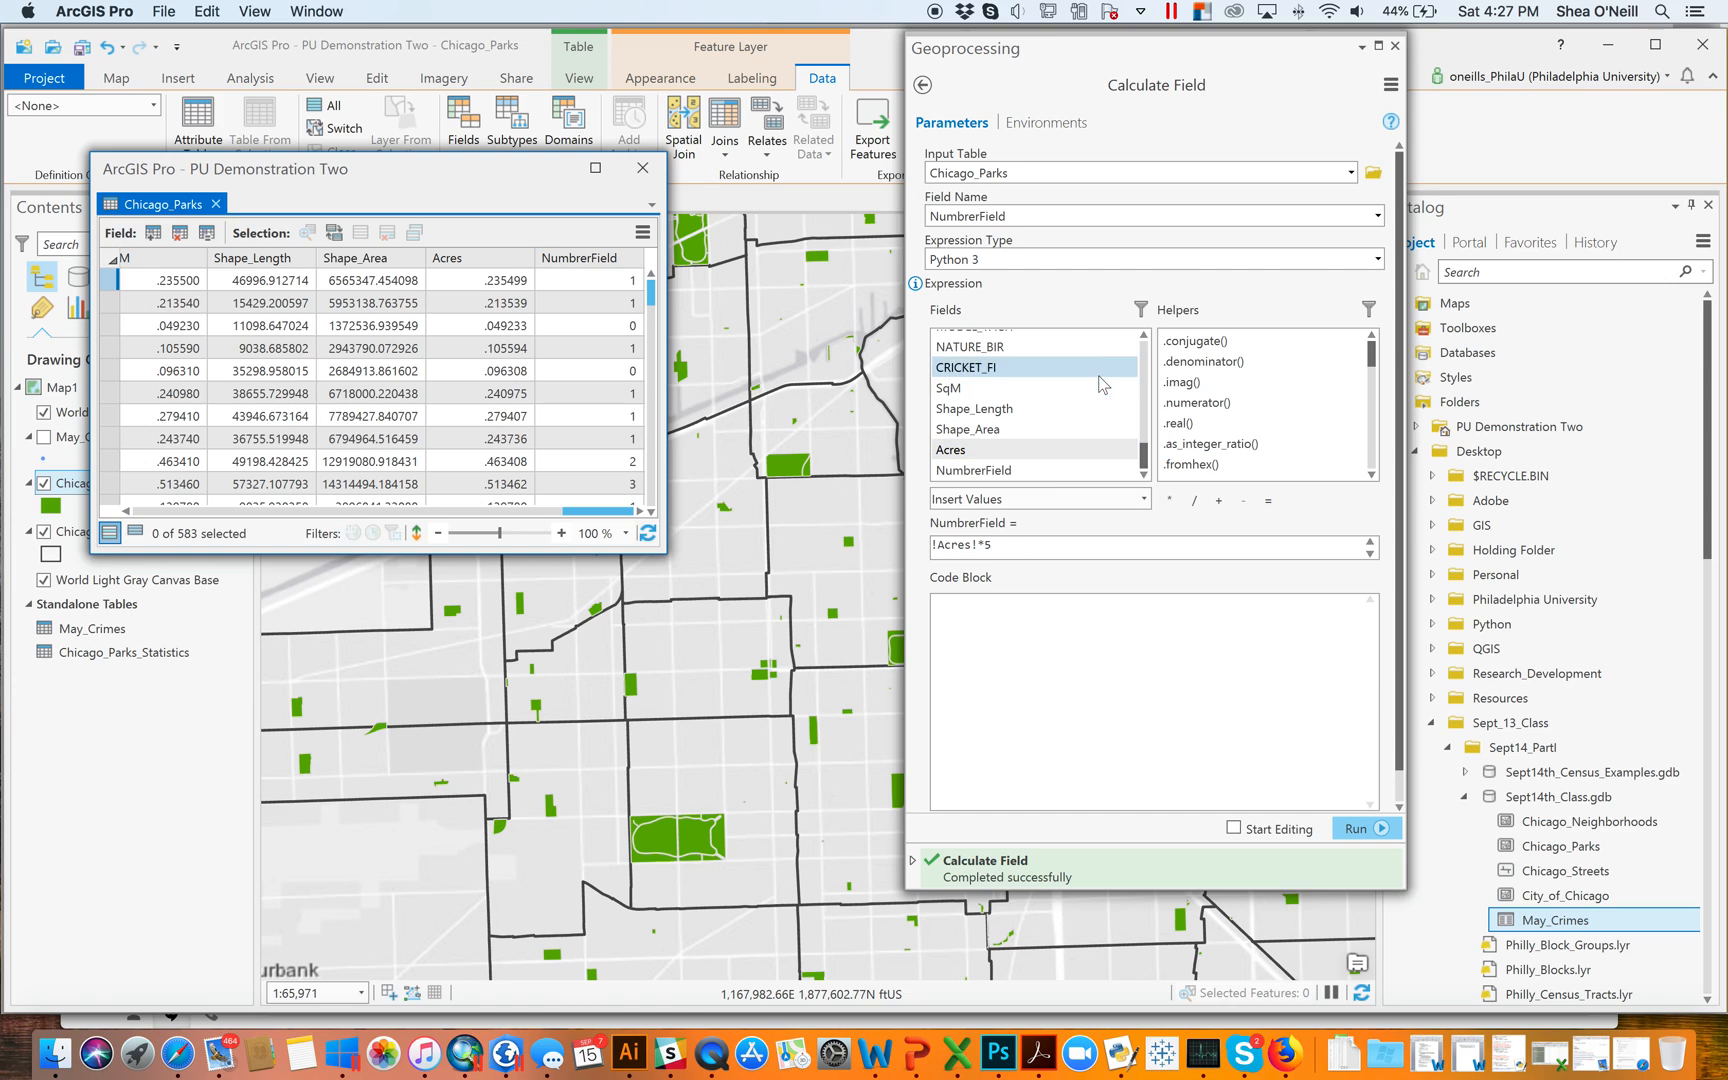
pyautogui.moveTo(1065, 262)
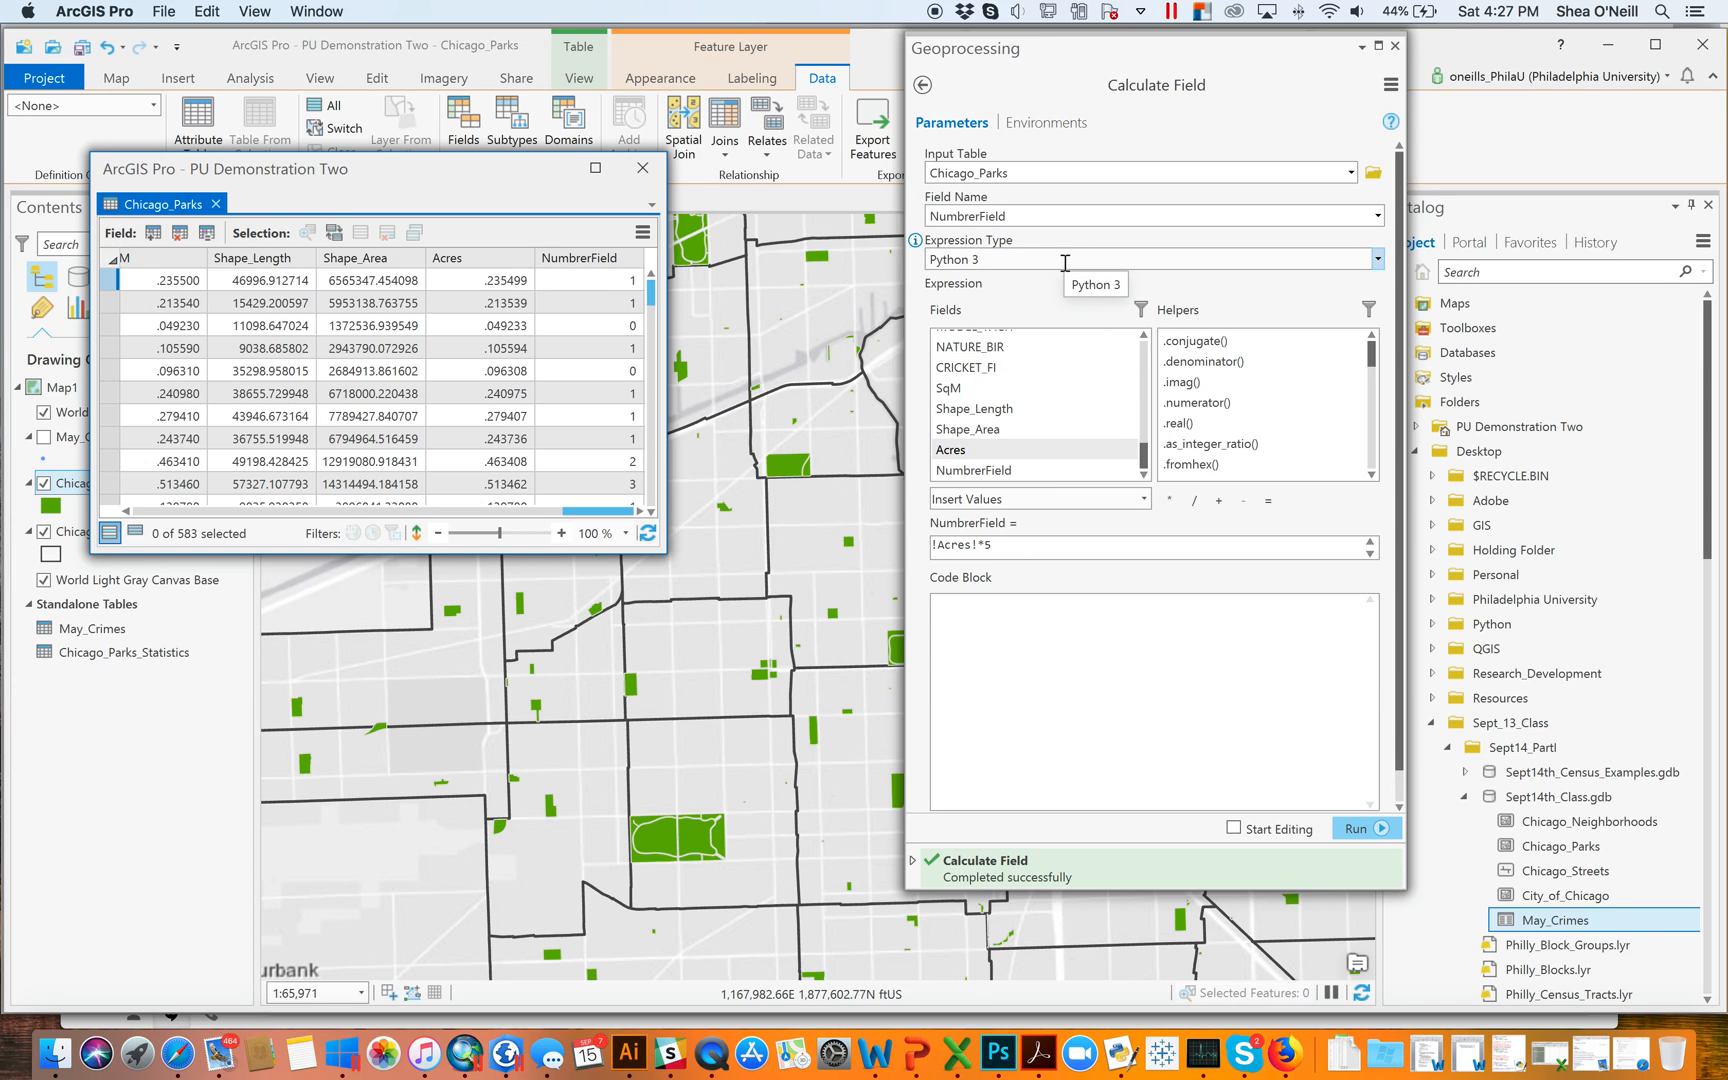
# Check the expression type and delete the Acres*5 expression text
pyautogui.click(966, 429)
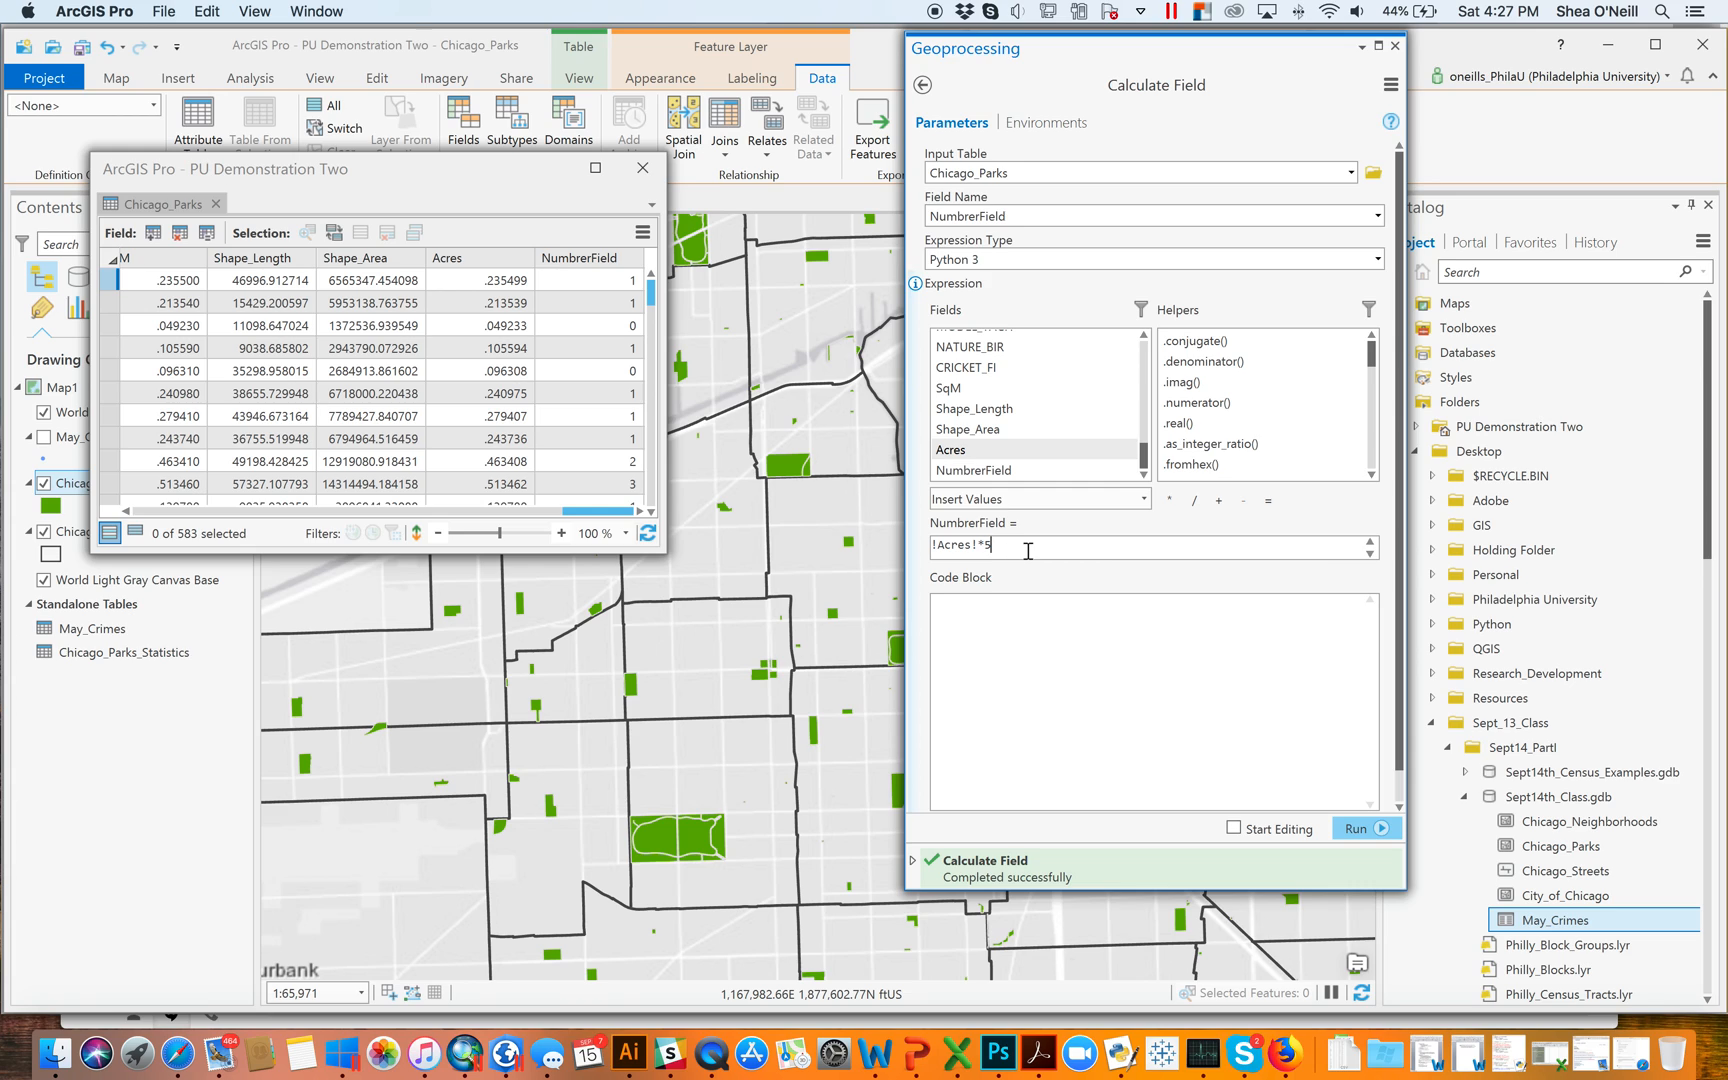
pyautogui.press('Backspace')
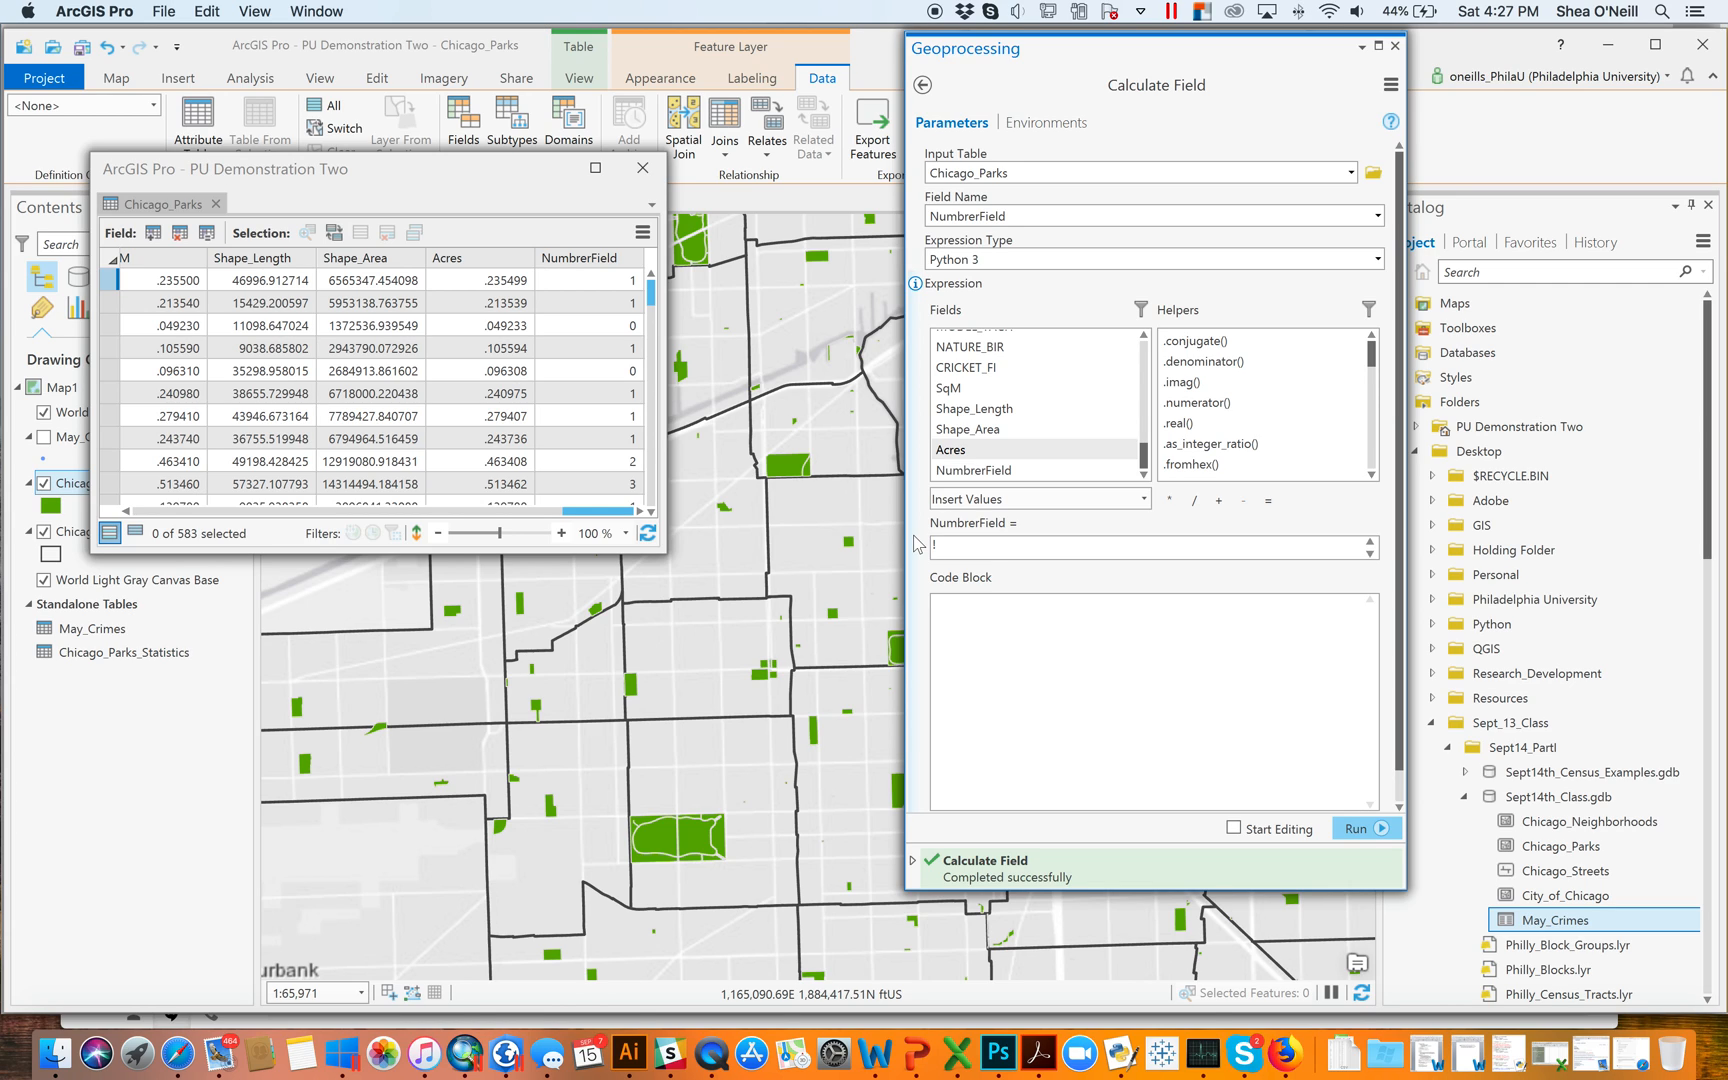
pyautogui.doubleClick(950, 450)
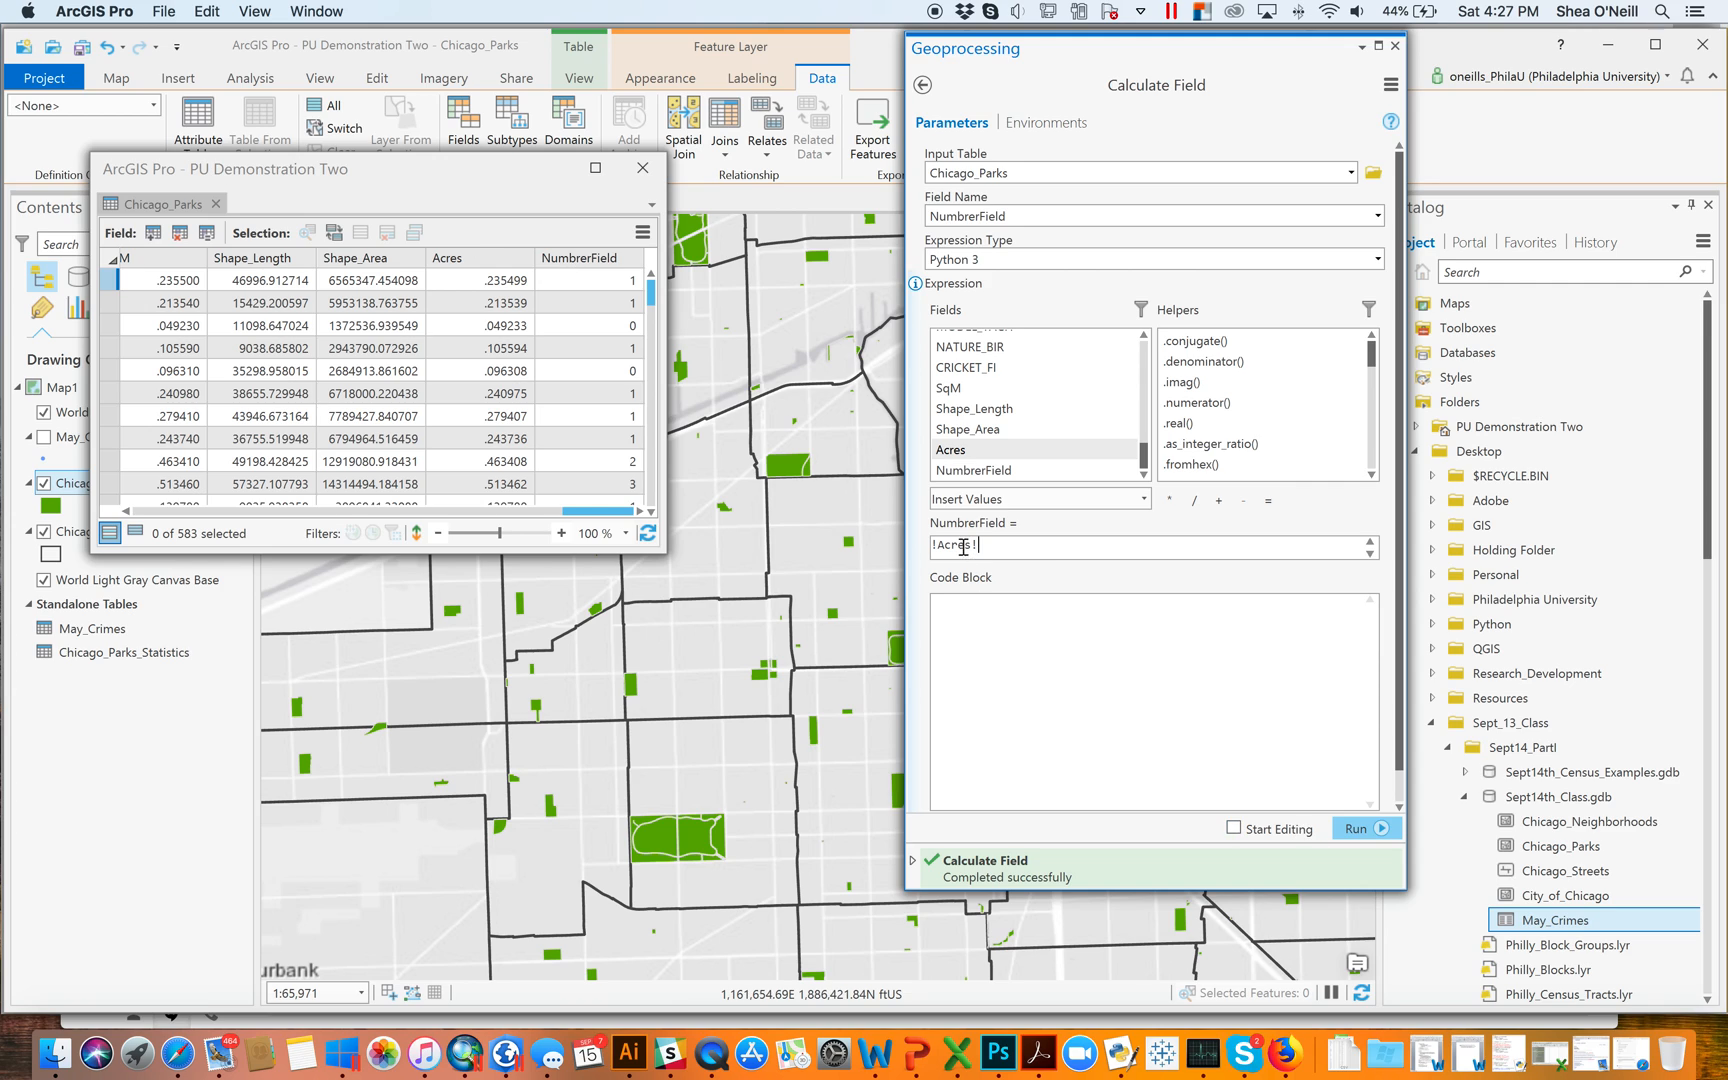
pyautogui.tripleClick(955, 544)
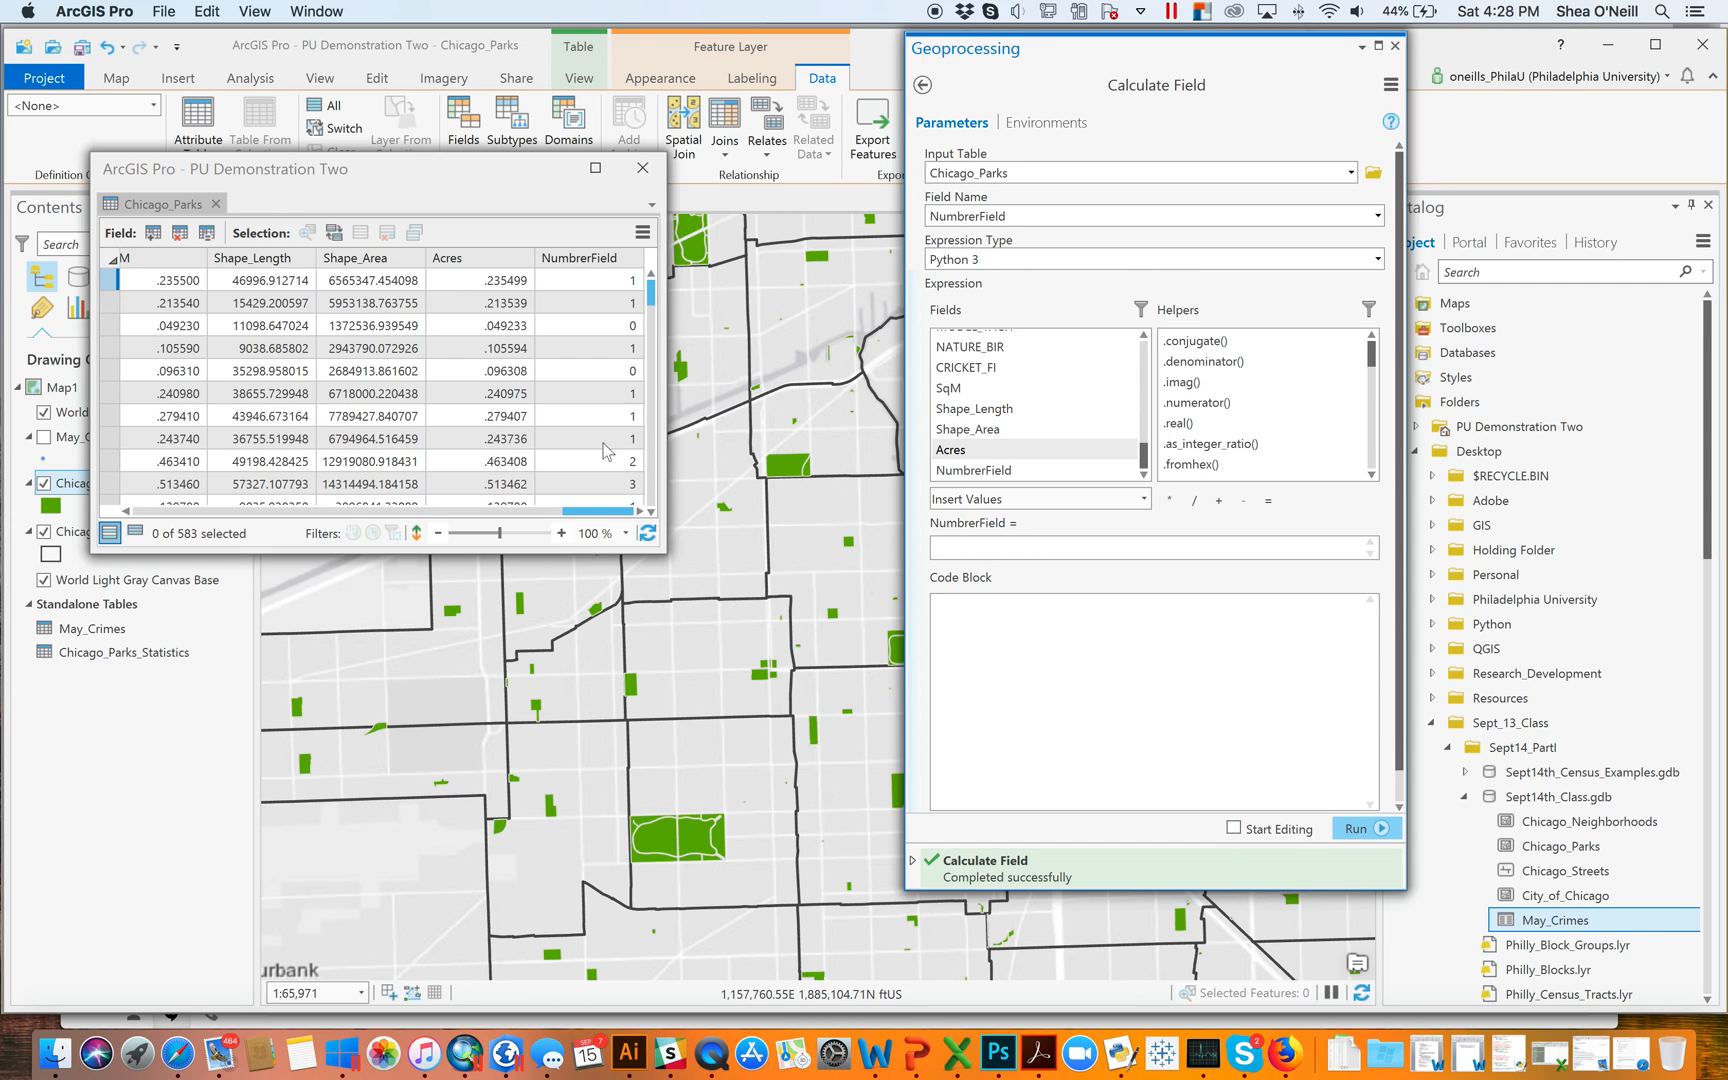
pyautogui.moveTo(608, 522)
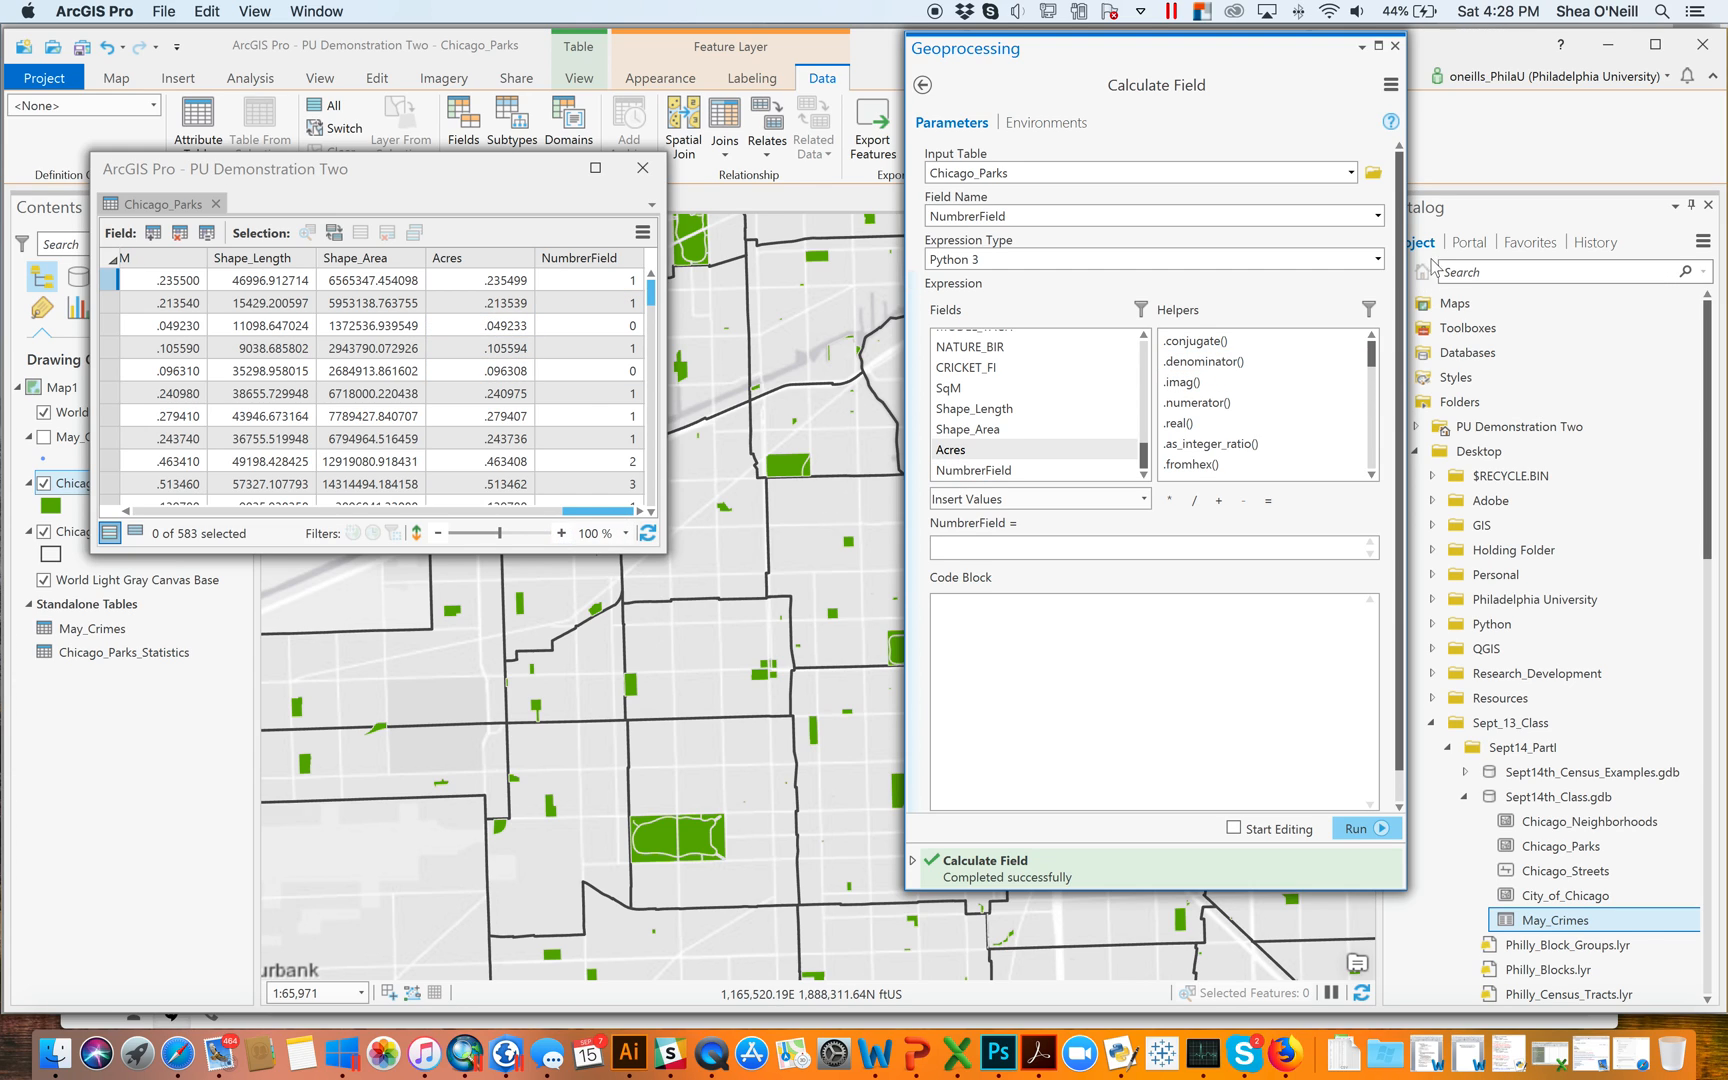
# Target TextField, insert the PARK field, and filter Helpers to String
pyautogui.click(1375, 216)
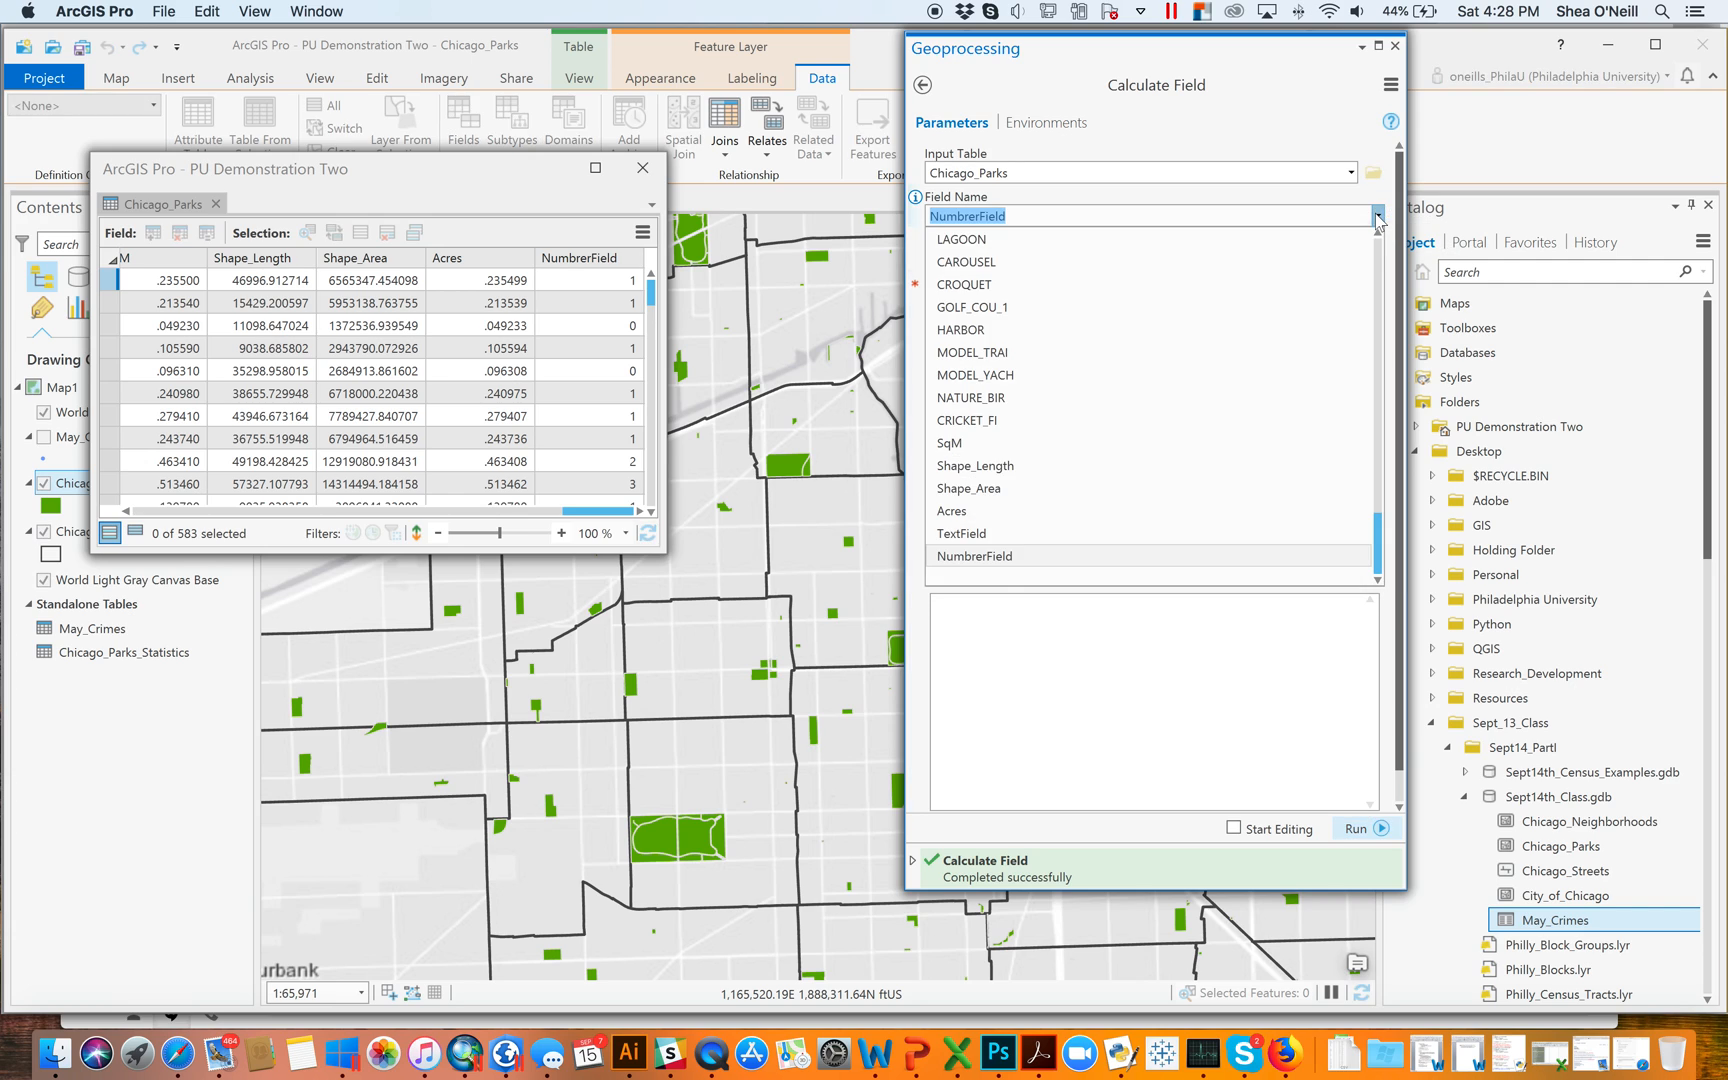
pyautogui.click(961, 533)
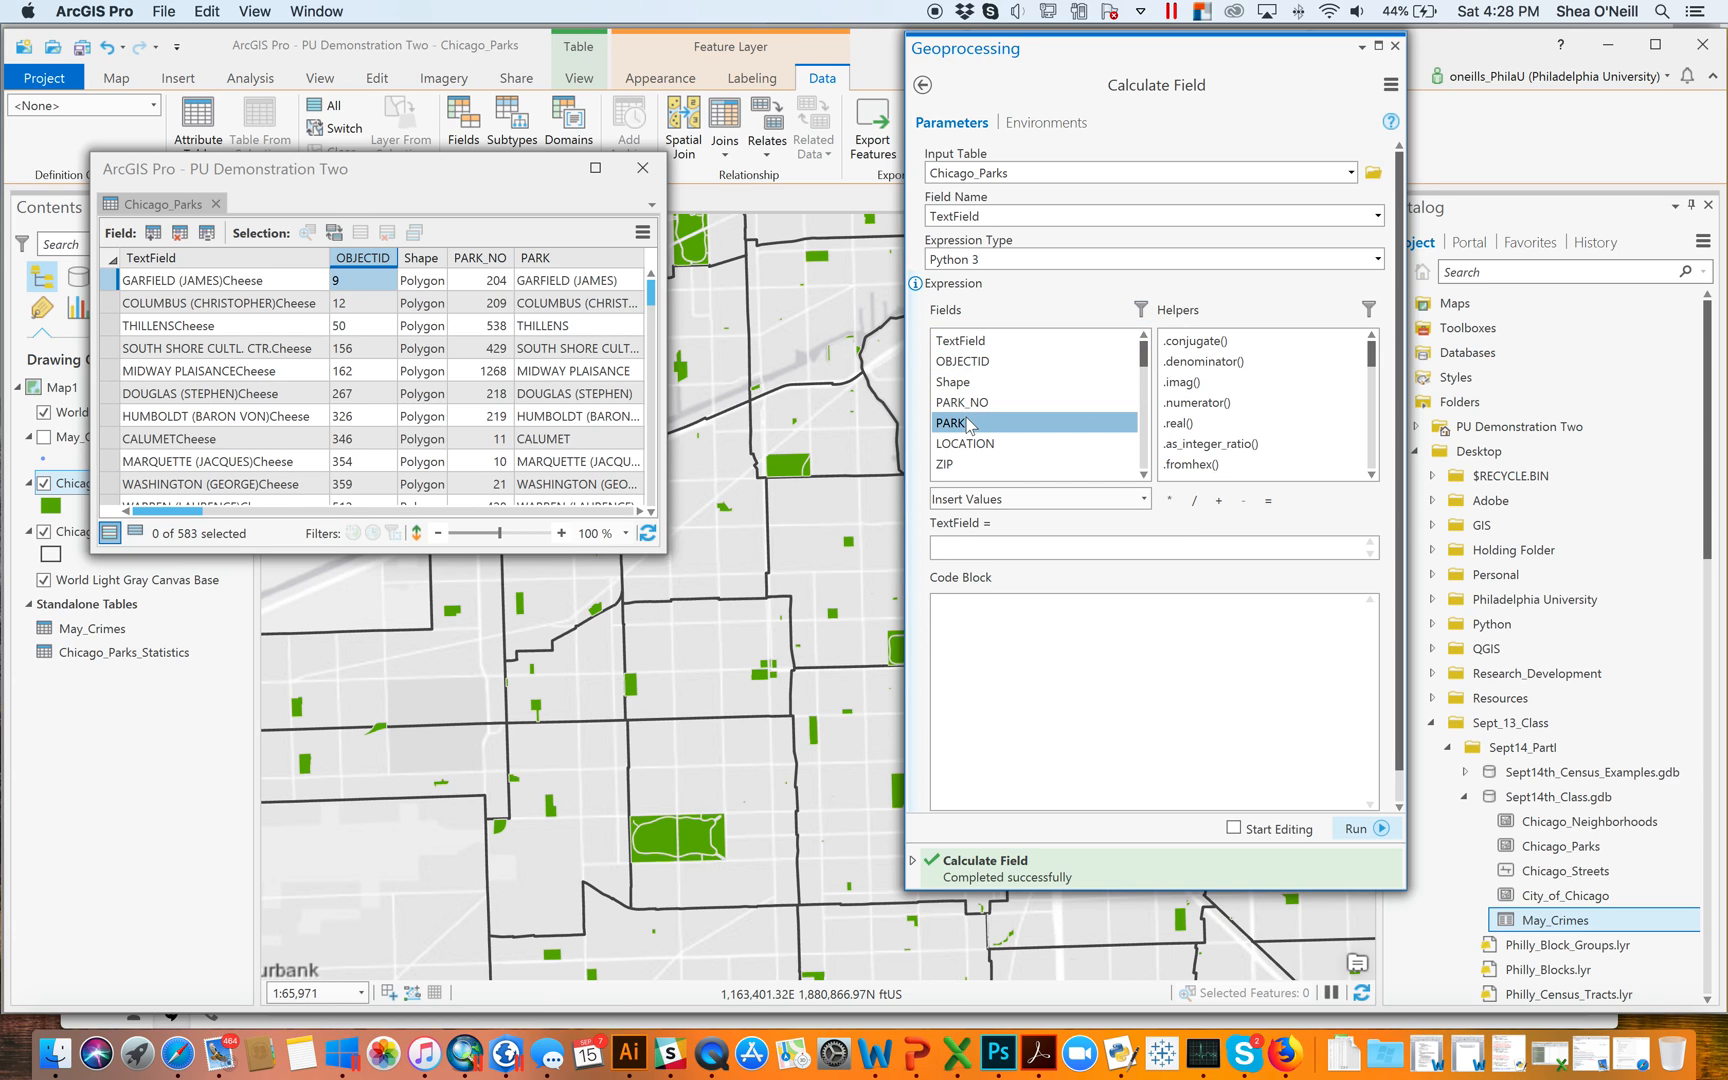
pyautogui.doubleClick(950, 422)
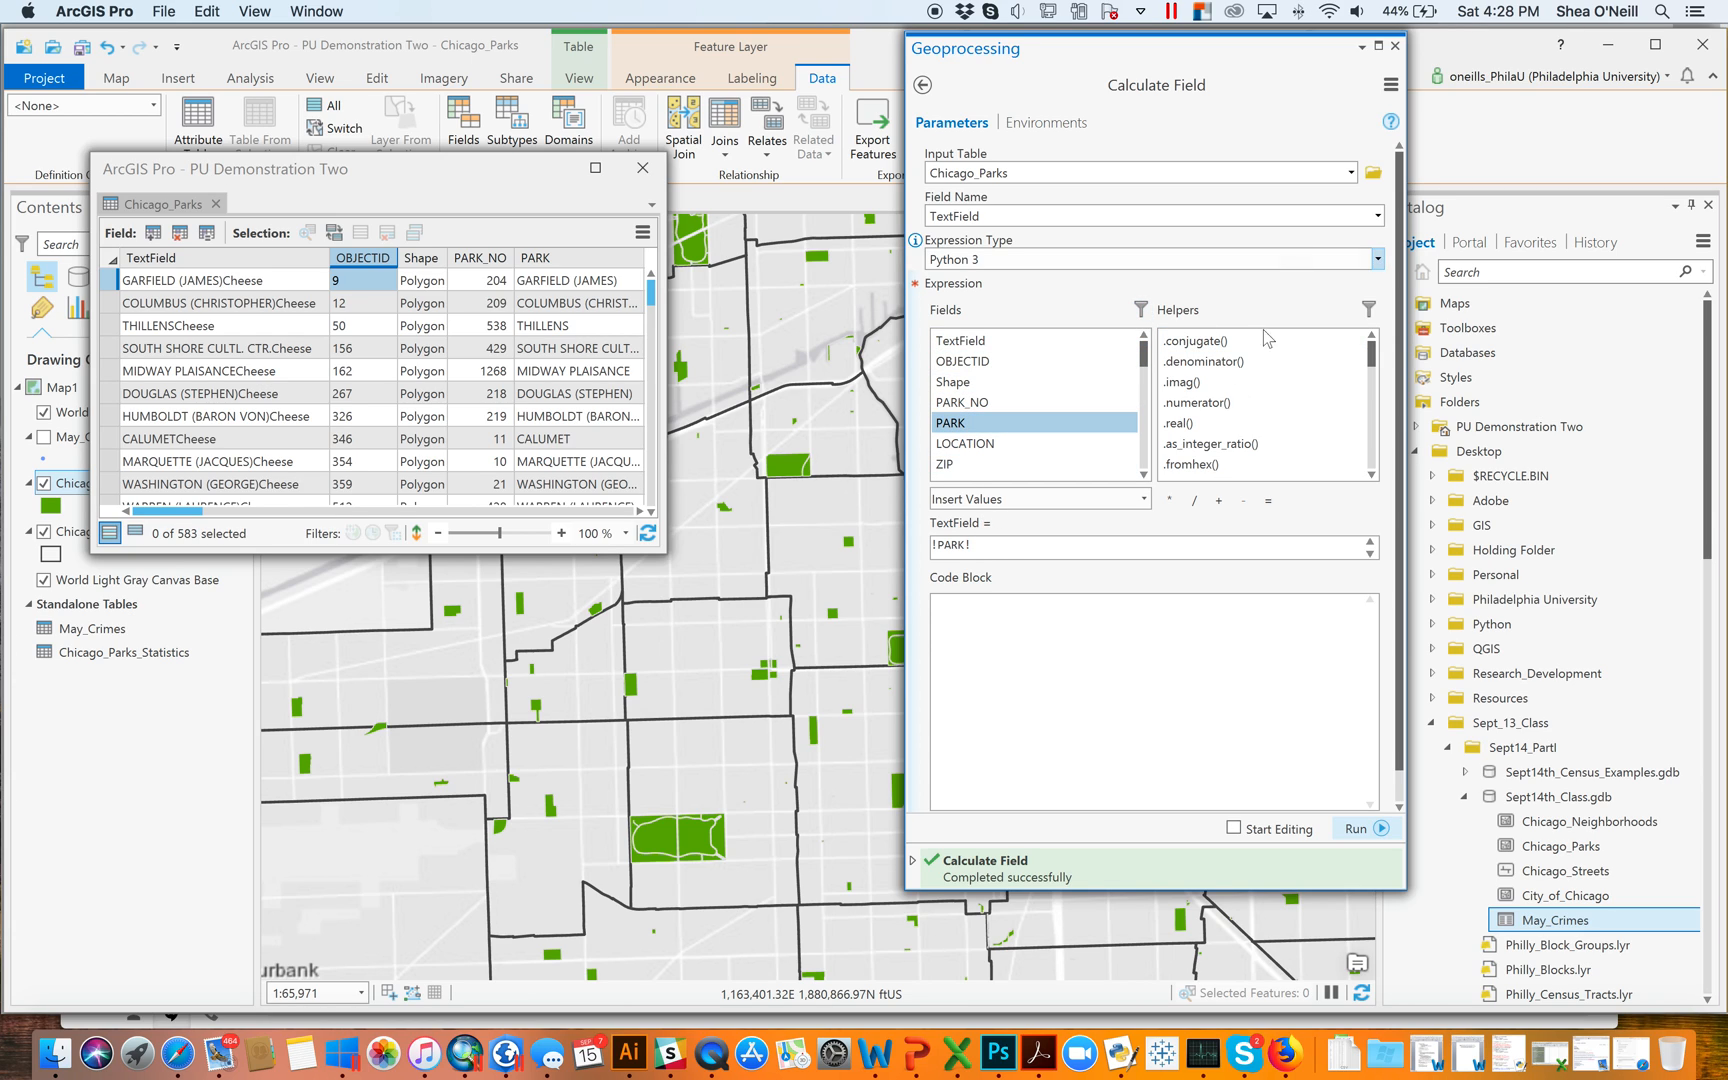
pyautogui.click(1368, 310)
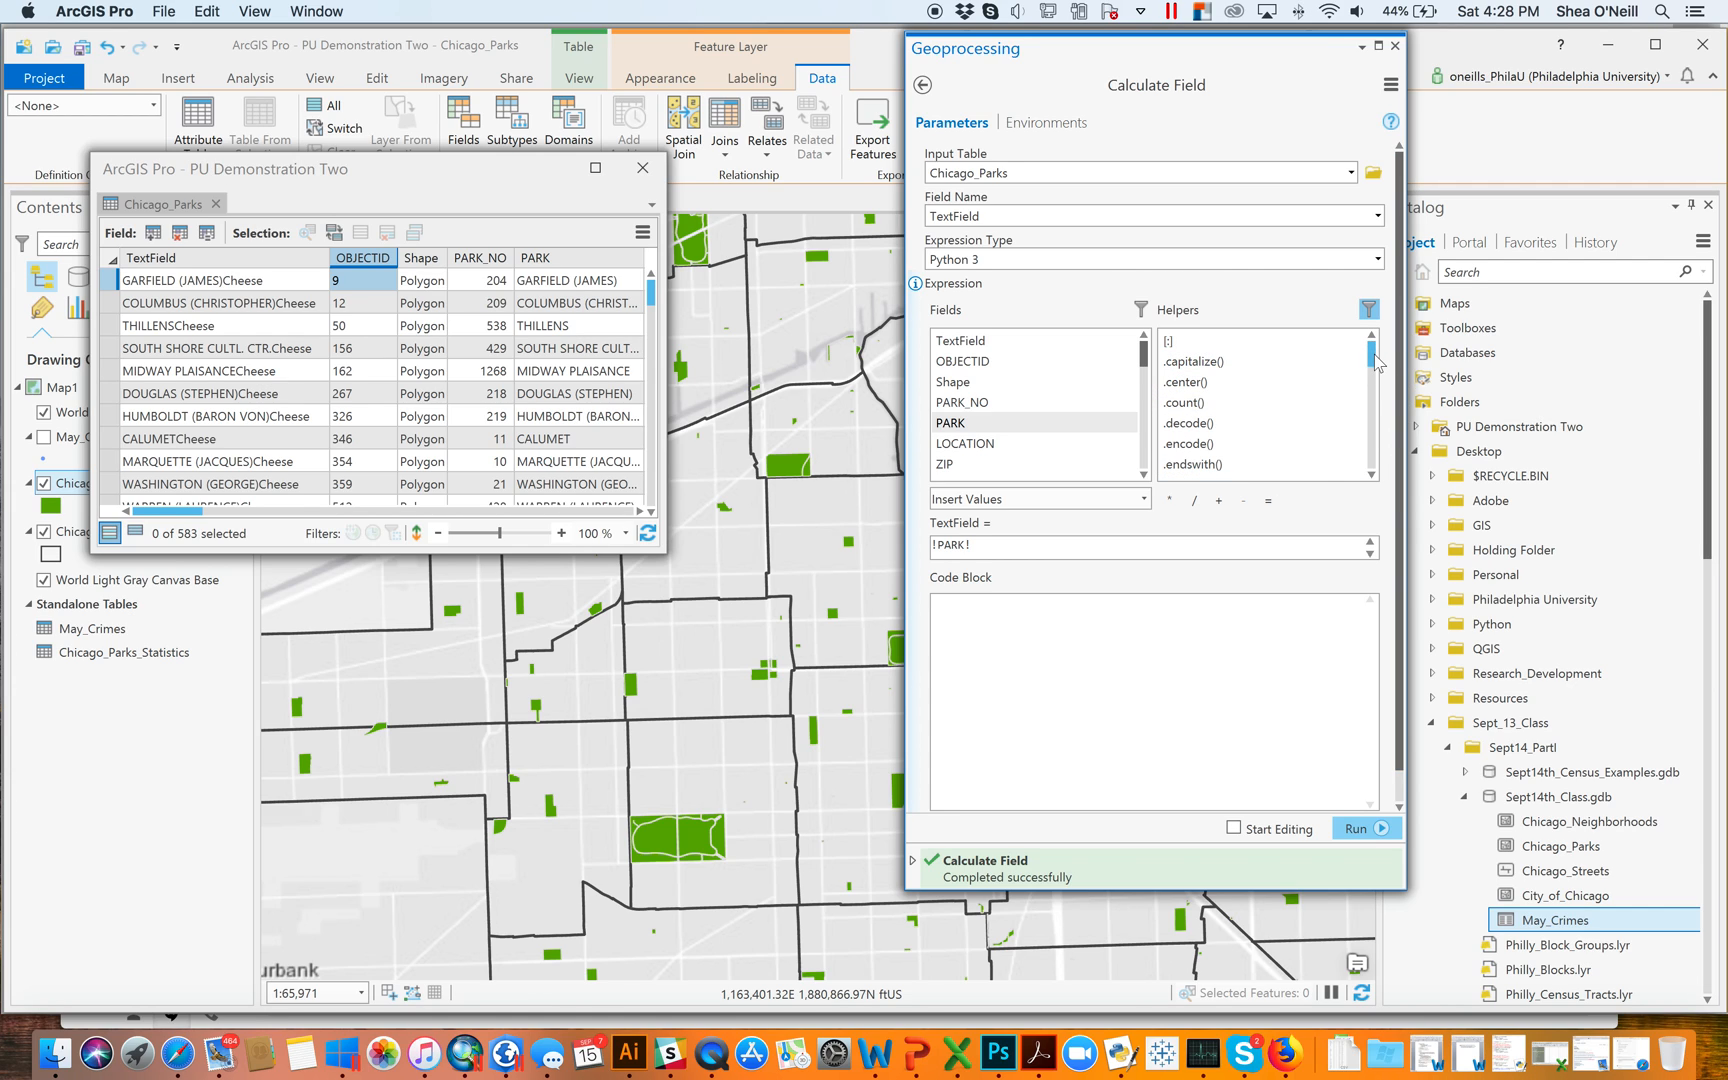
# Run !PARK!.lower() to fill TextField with lowercase park names
pyautogui.scroll(-3)
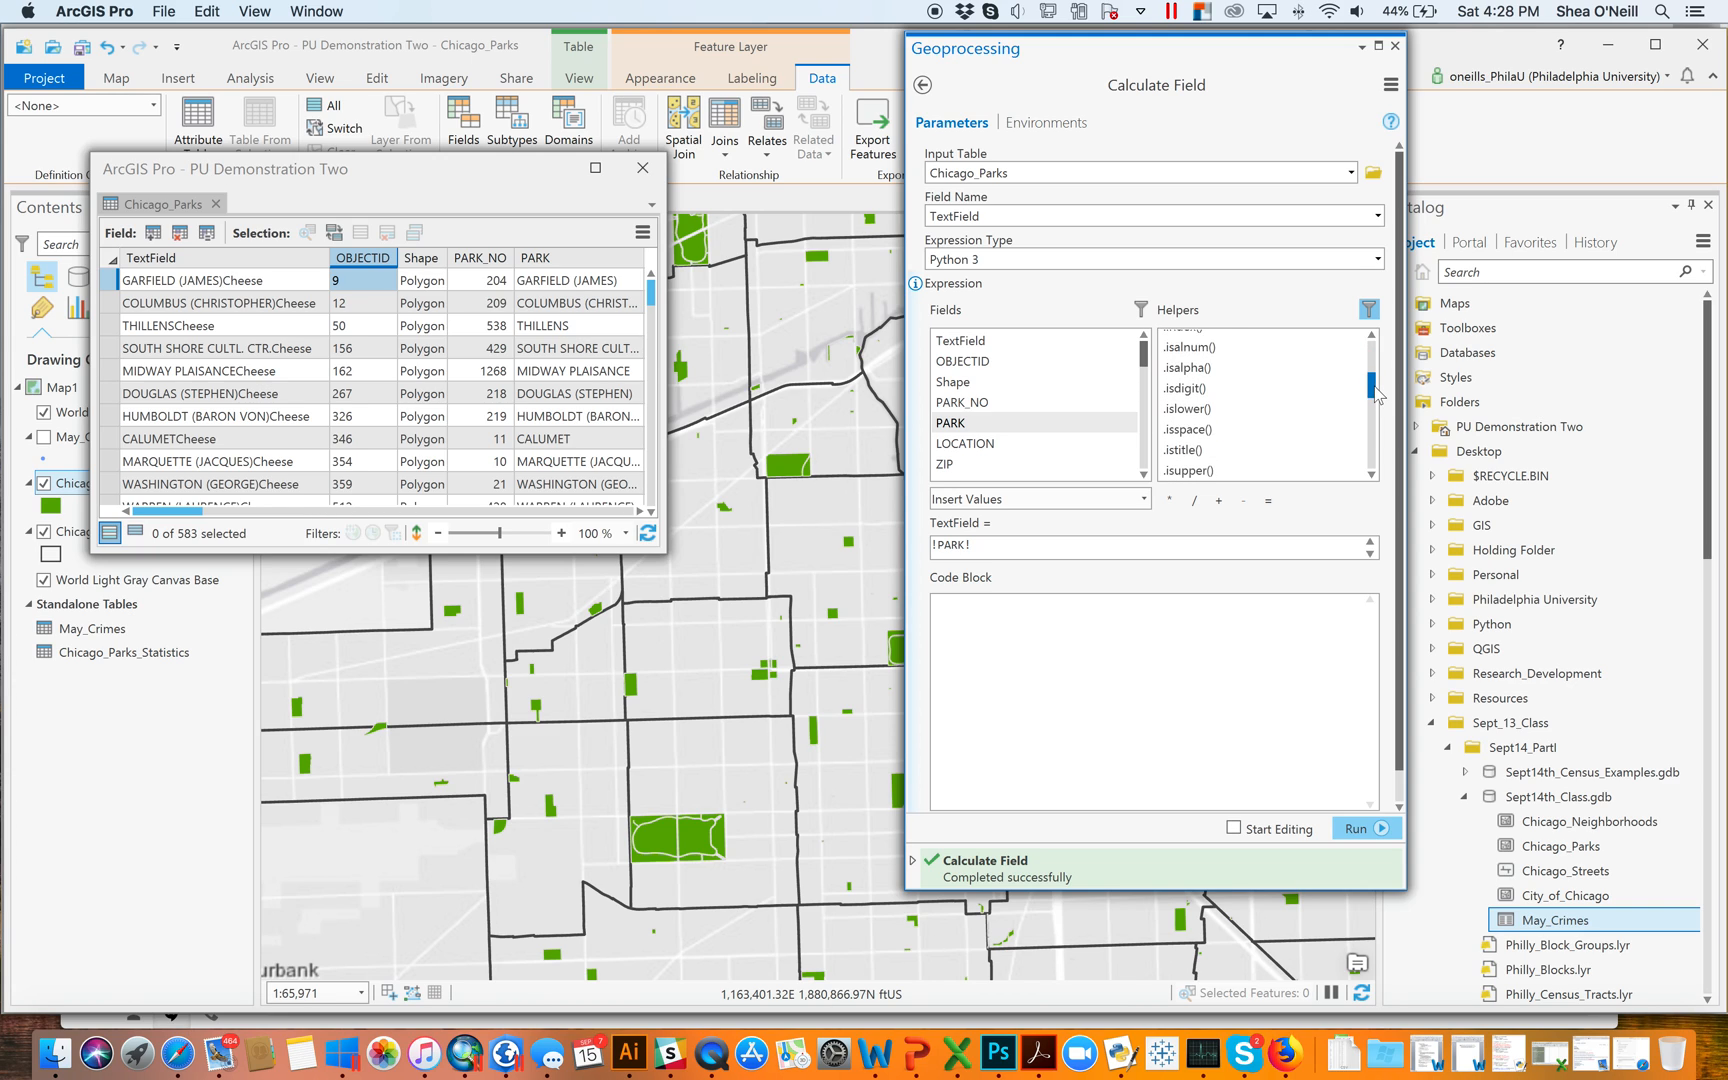
pyautogui.scroll(-3)
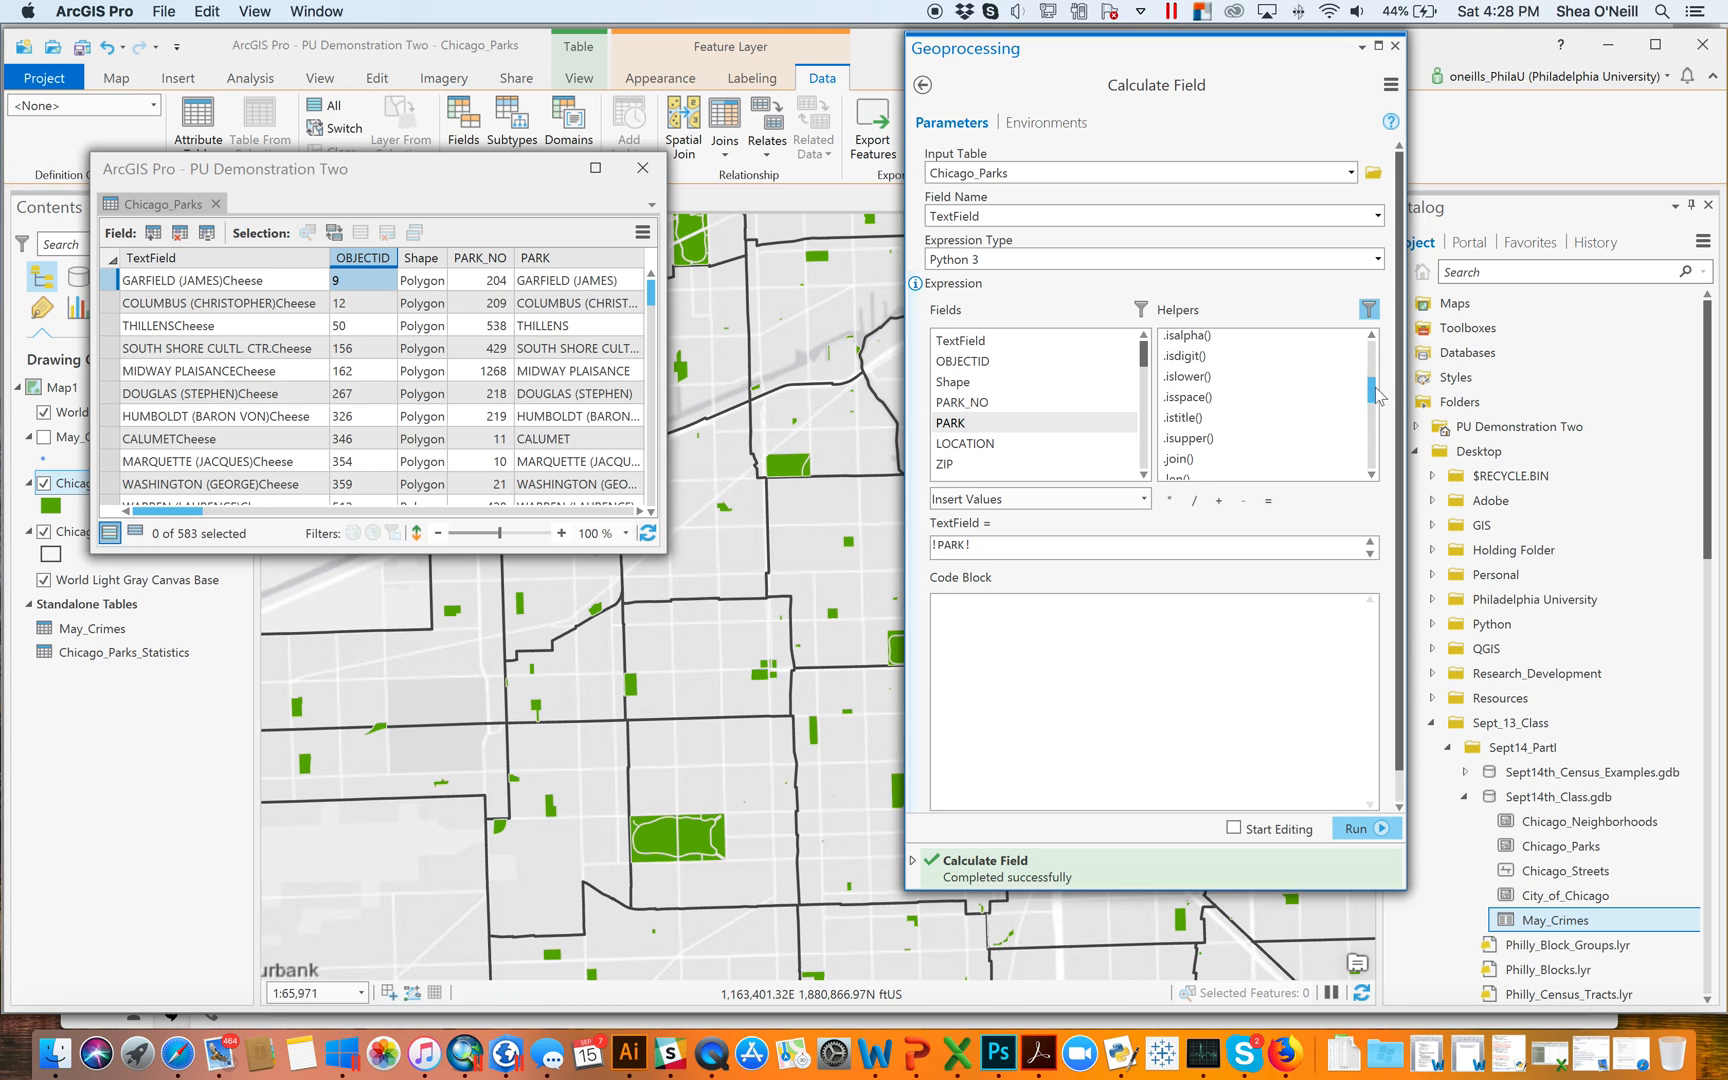
pyautogui.scroll(-3)
pyautogui.write('.lower')
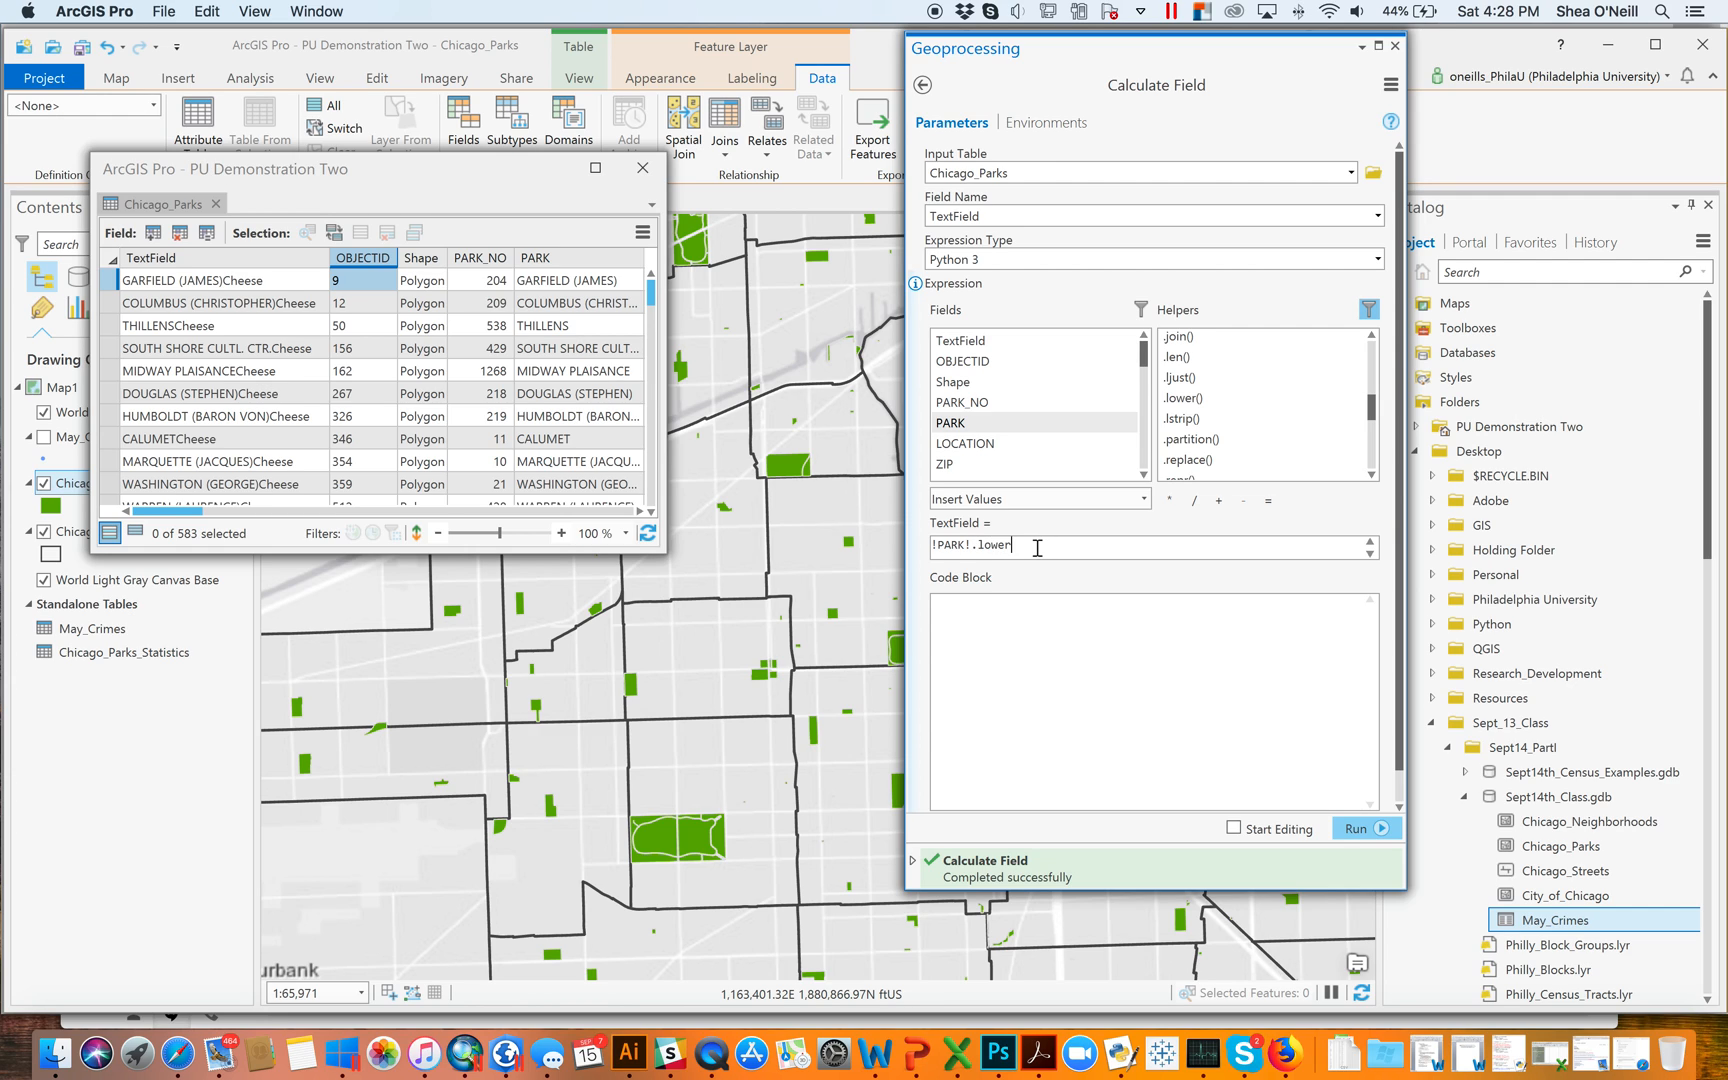
pyautogui.click(1356, 844)
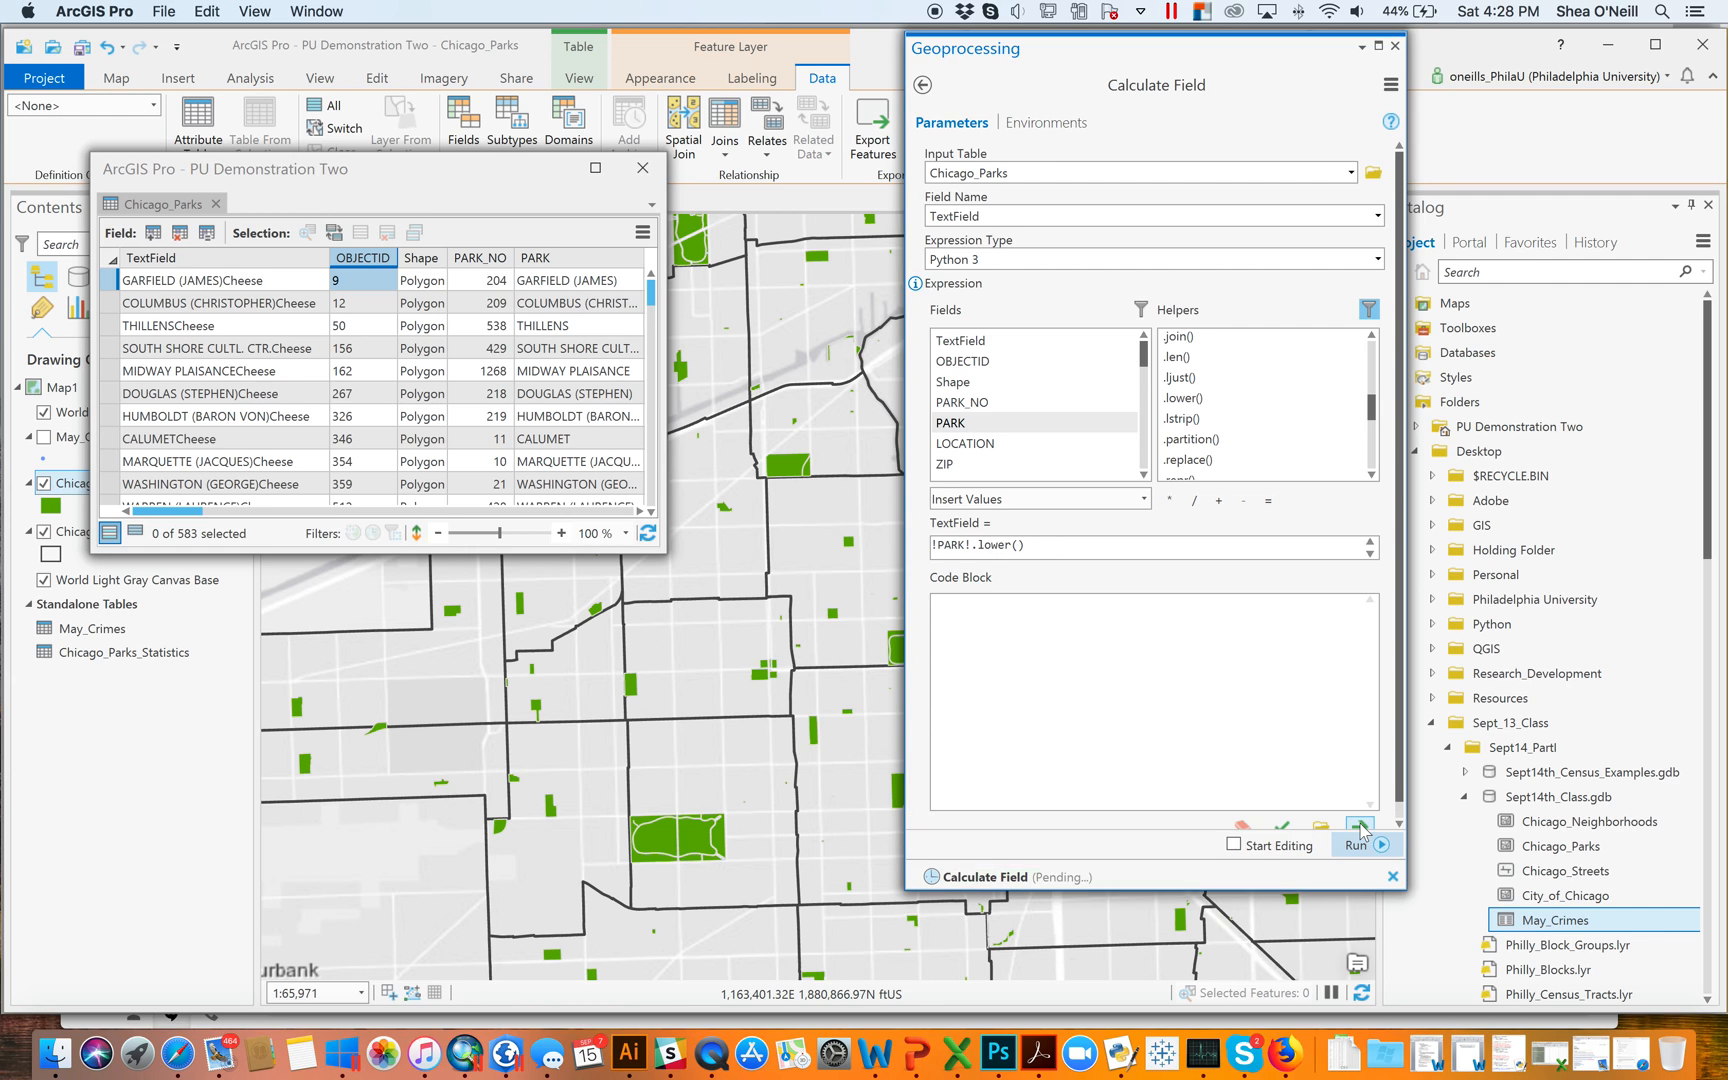
pyautogui.click(1357, 816)
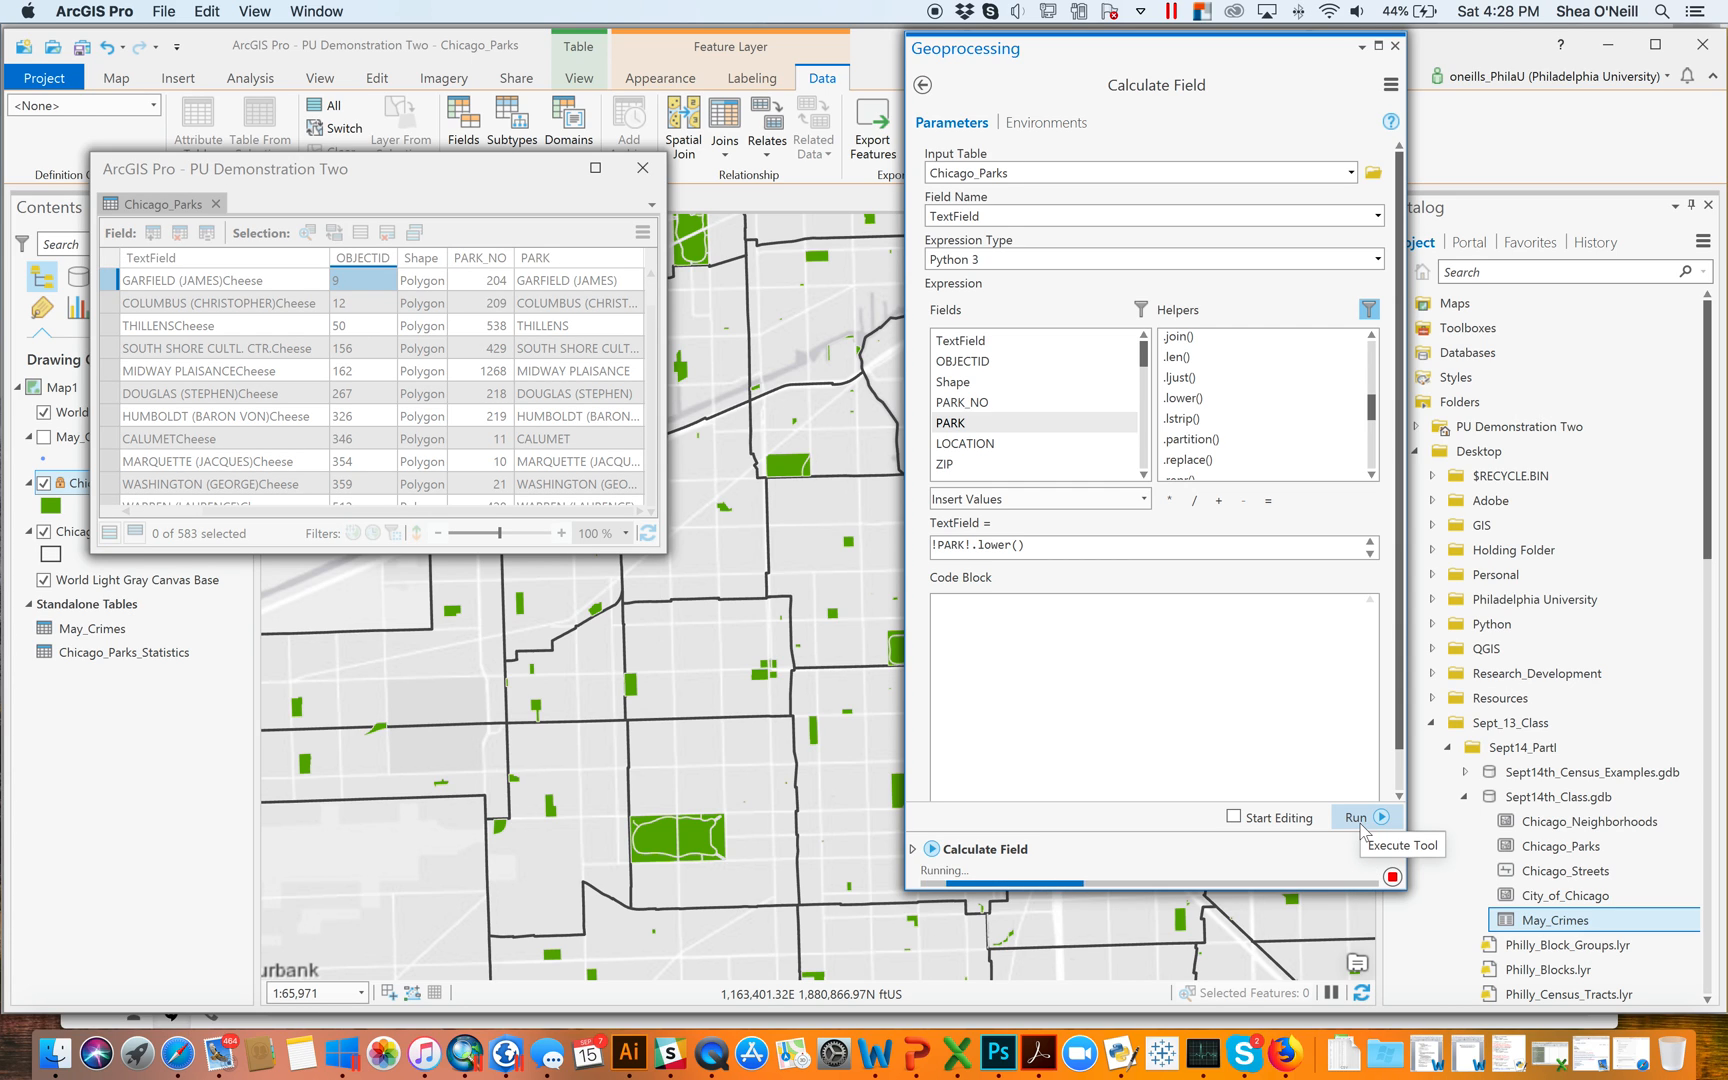
pyautogui.click(1357, 818)
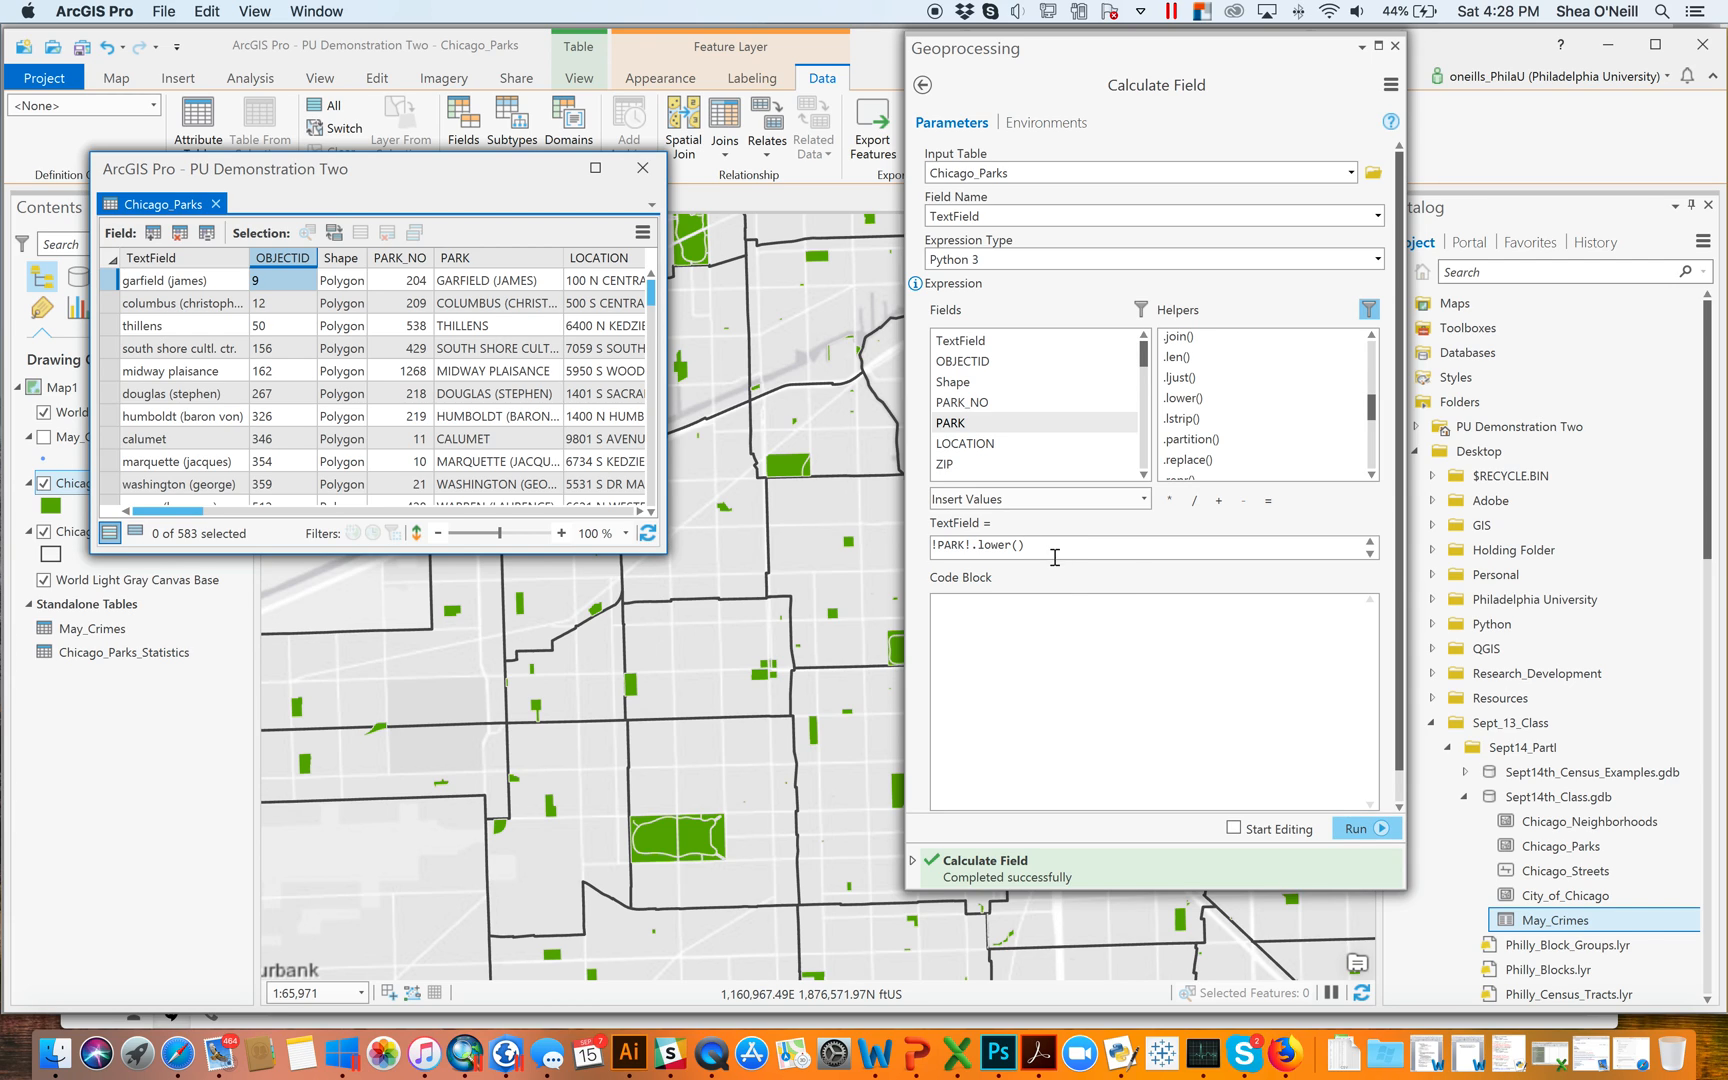
pyautogui.click(950, 423)
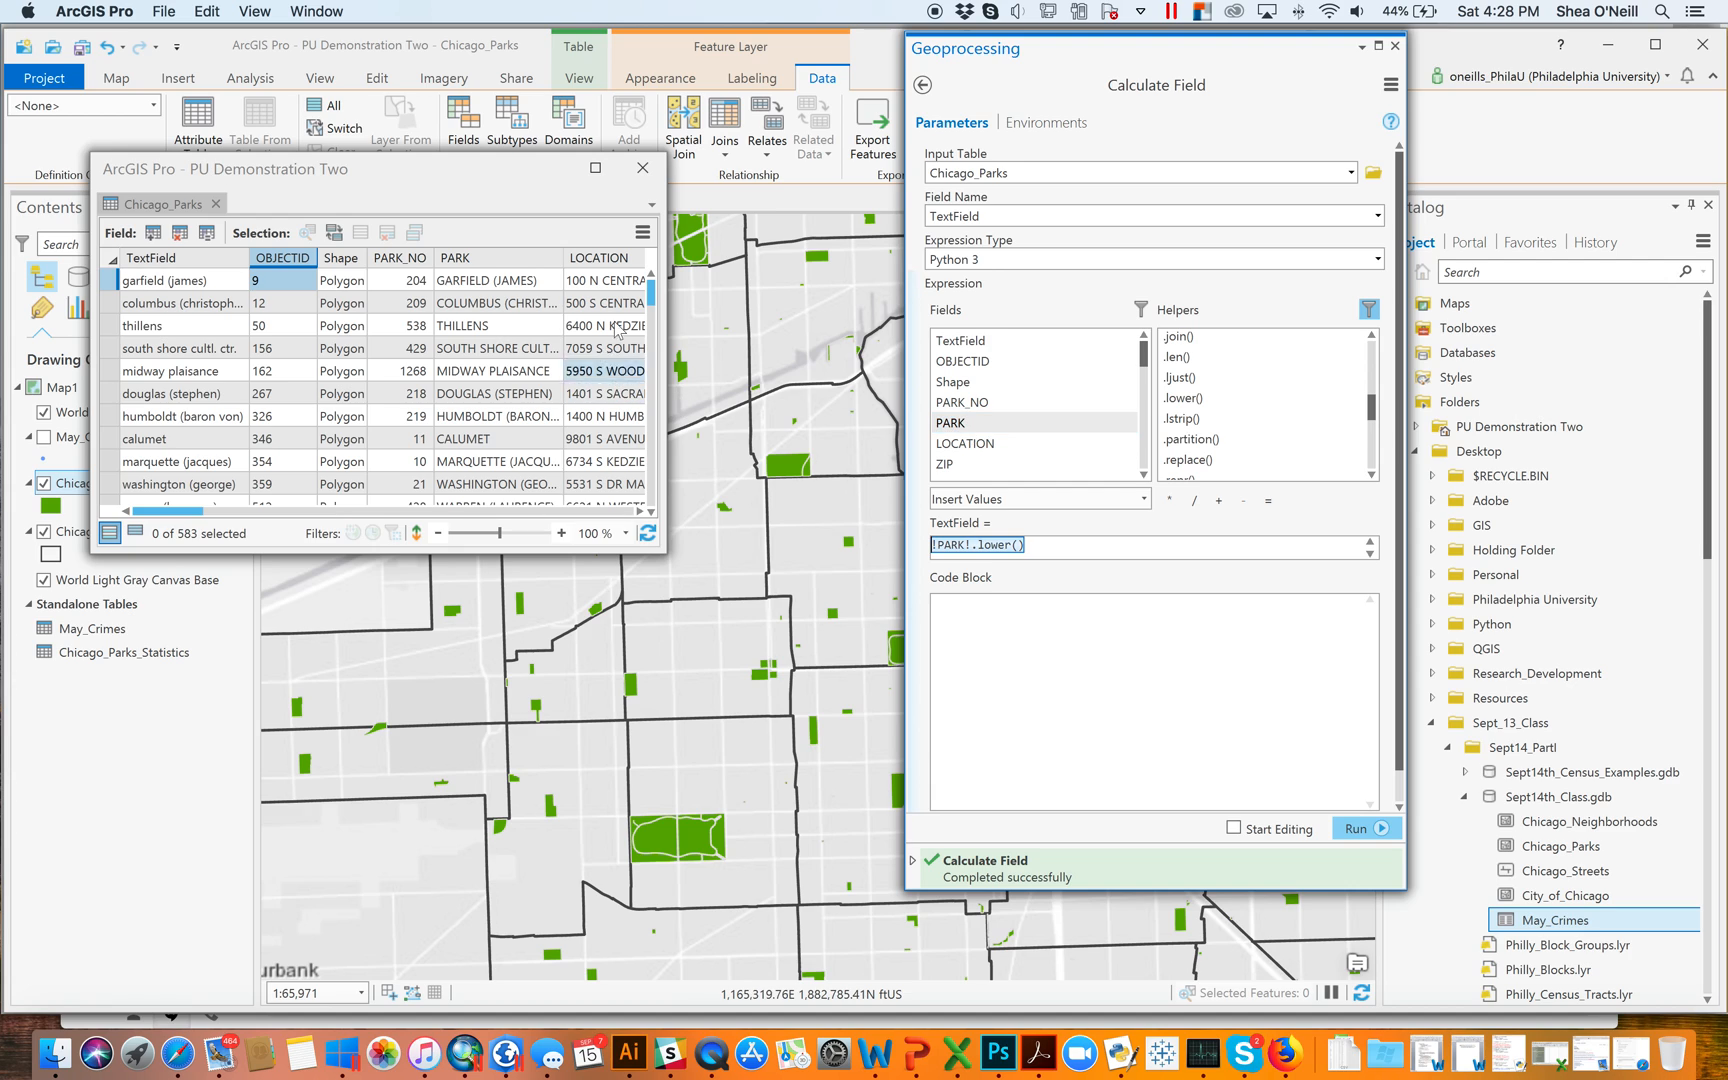
# Calculate TextField as !PARK!.split(" ")[0] and view first-word values like GARFIELD and COLUMBUS
pyautogui.doubleClick(950, 422)
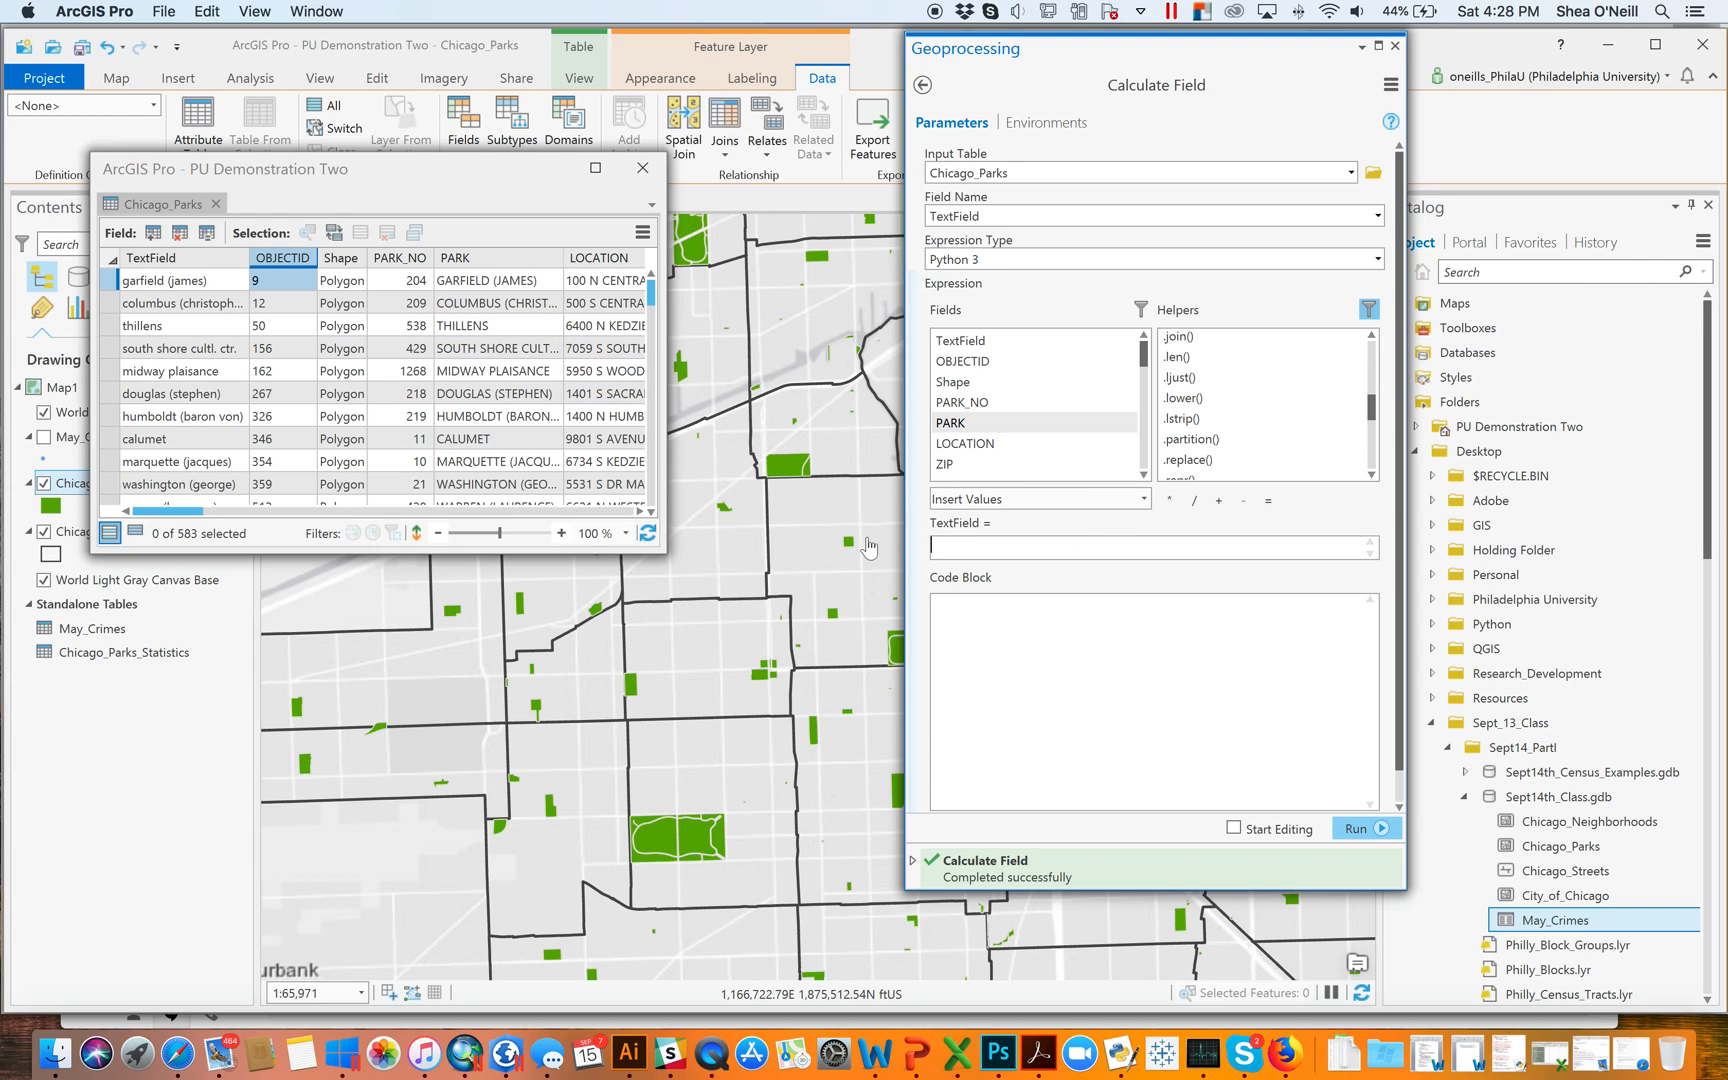
pyautogui.doubleClick(950, 422)
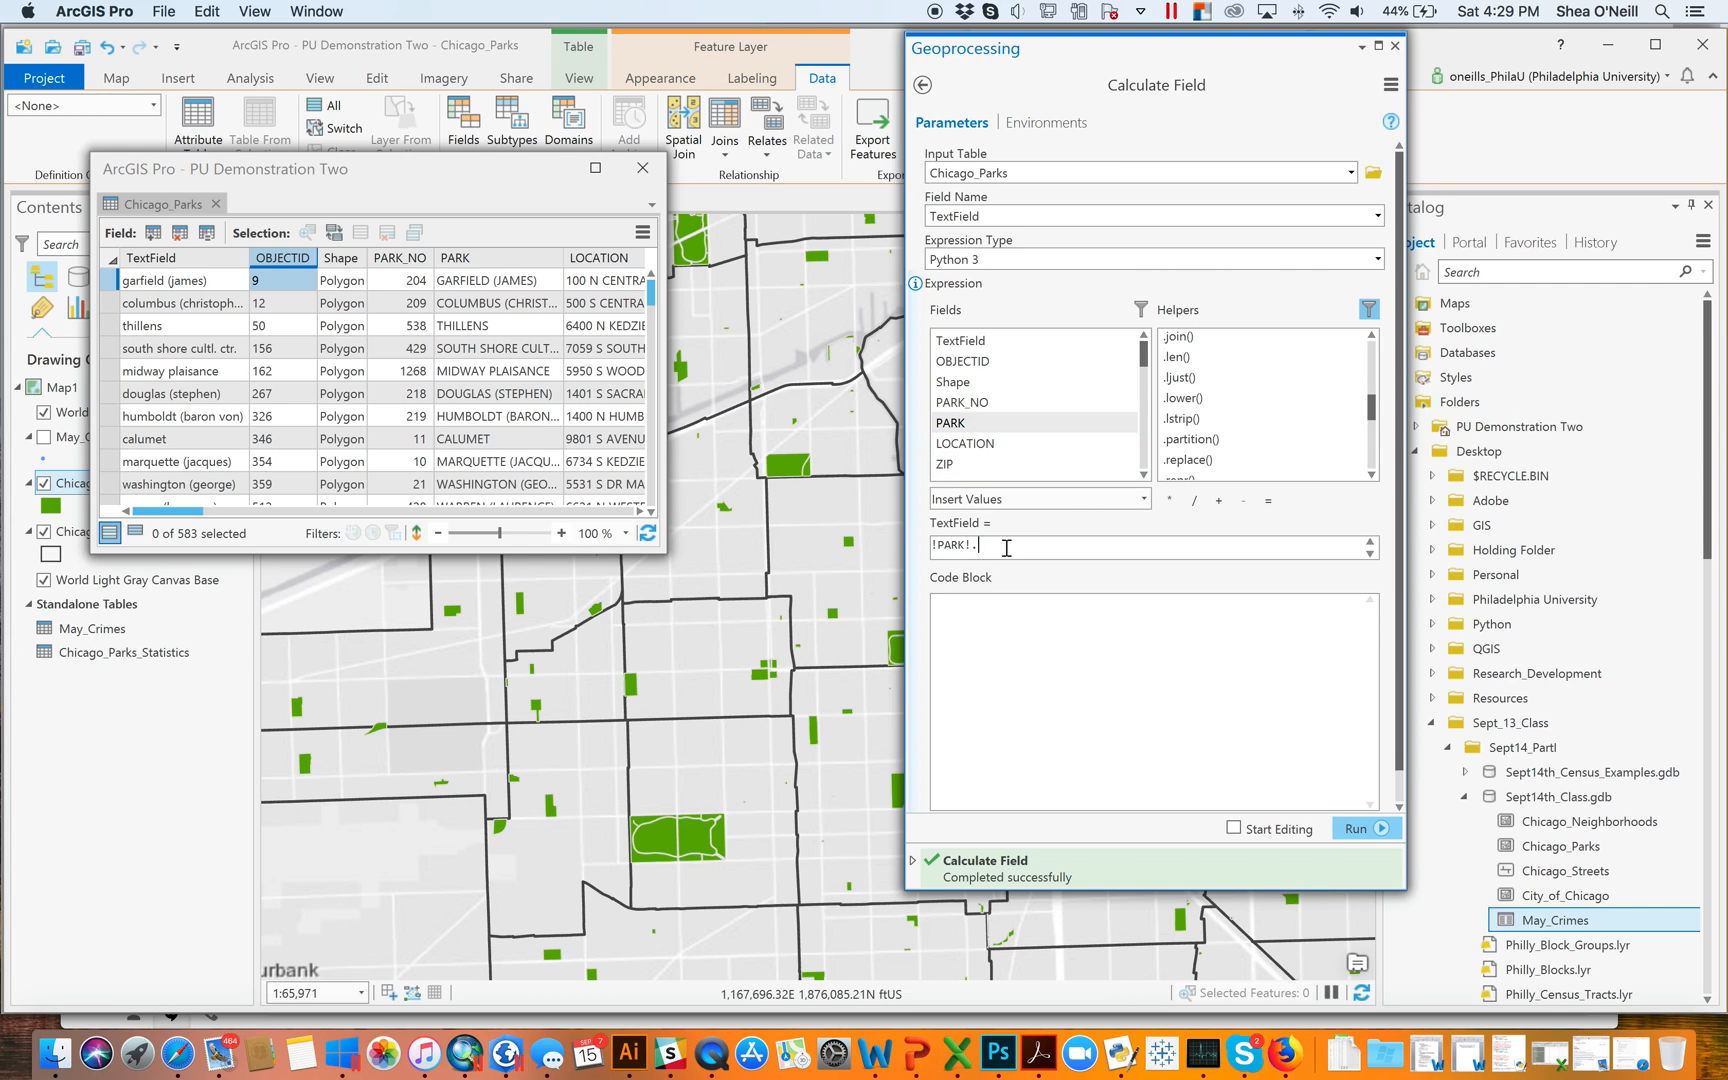
pyautogui.write('.split("')
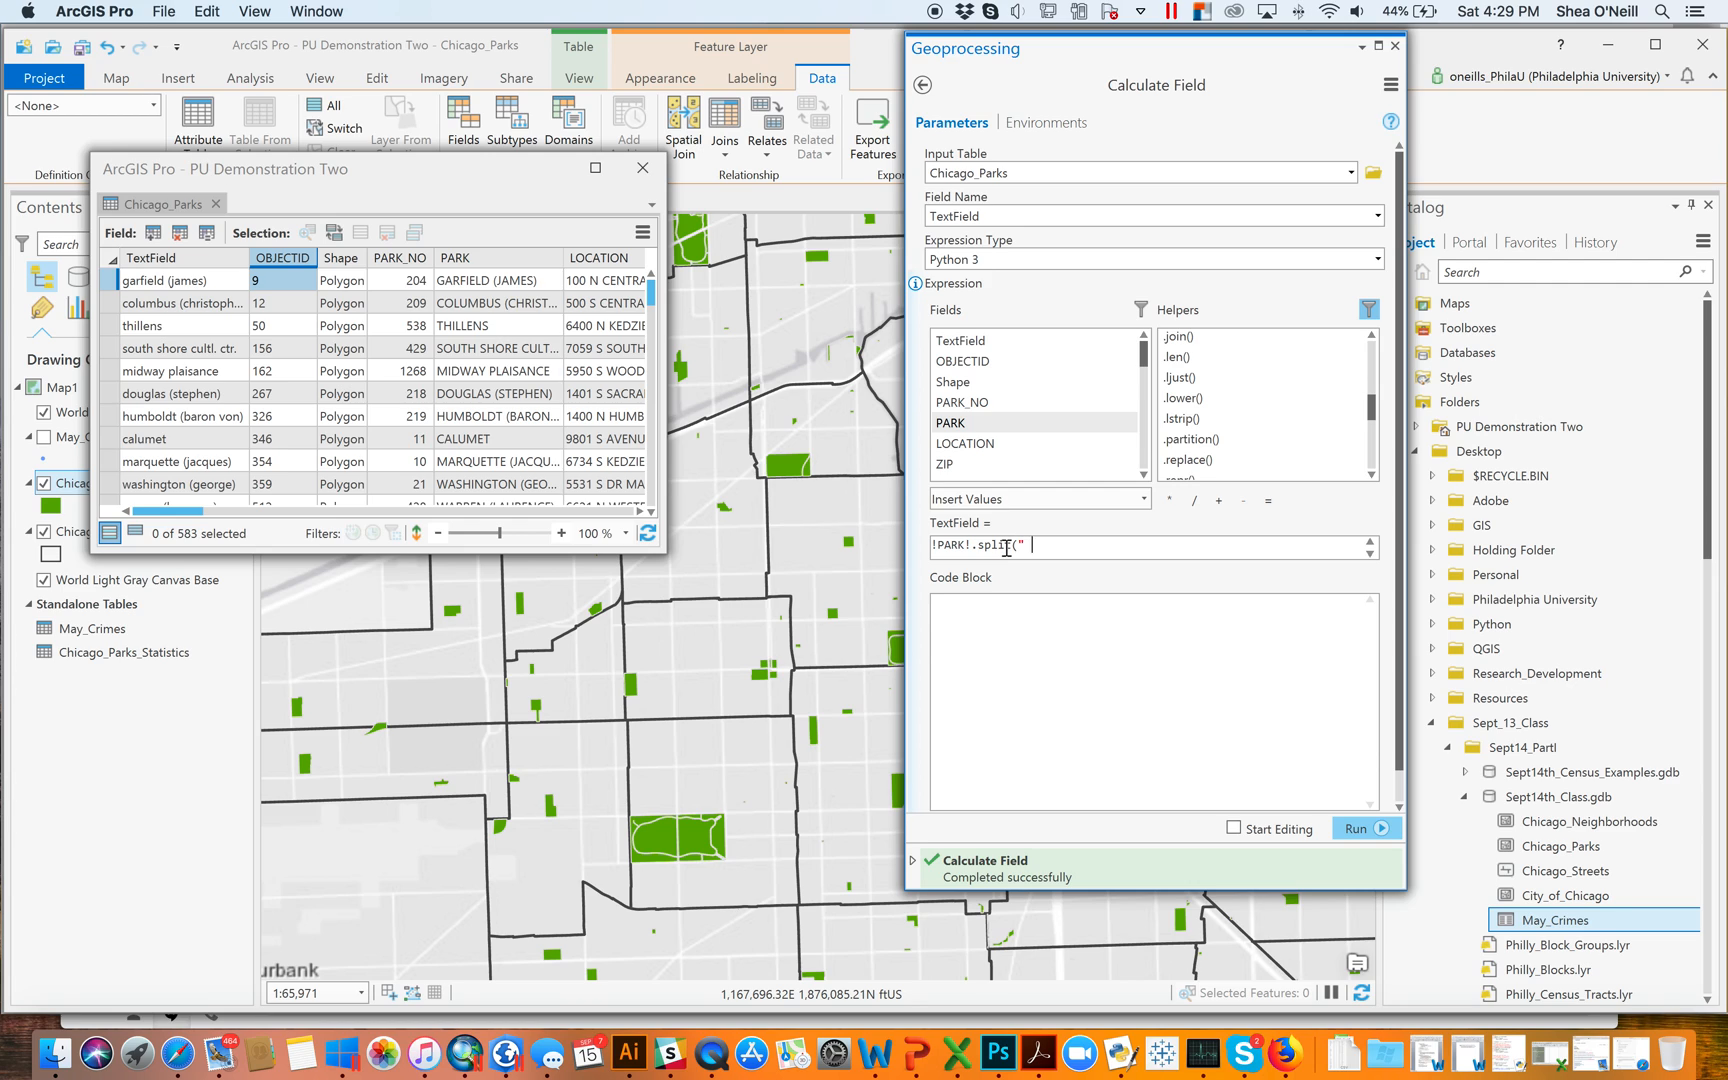
pyautogui.write('[0')
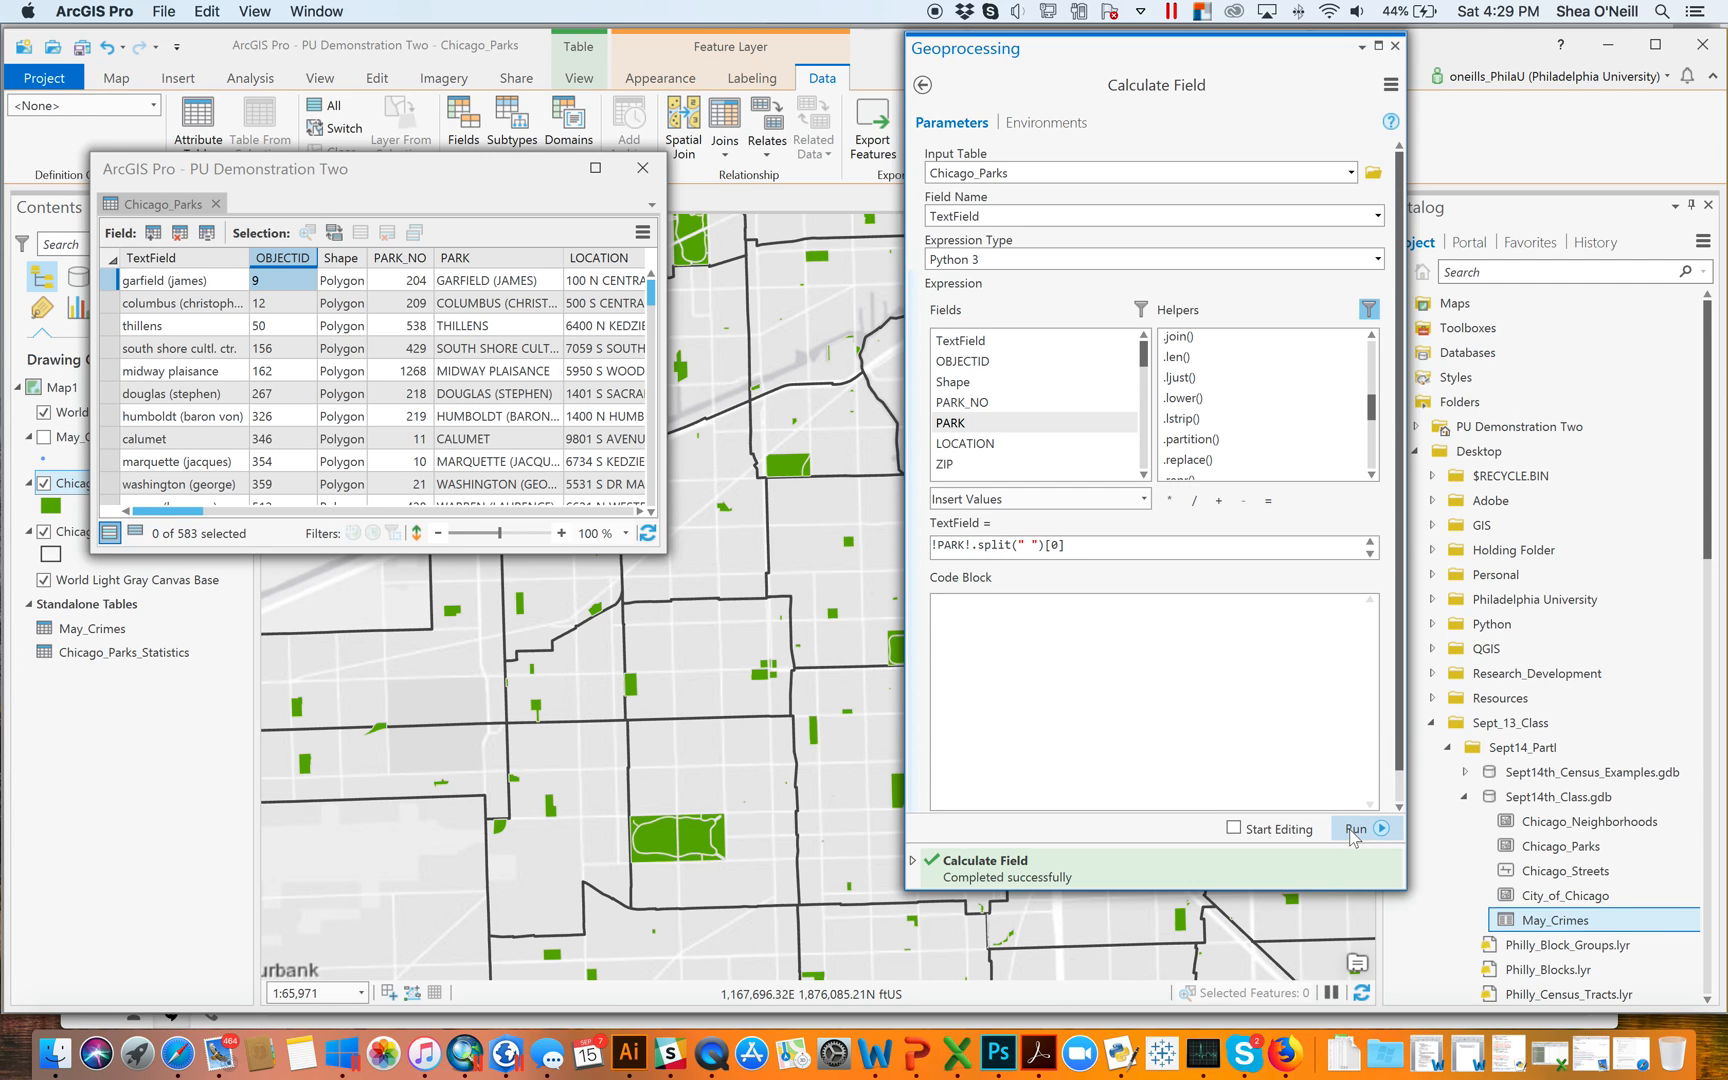
pyautogui.click(1357, 828)
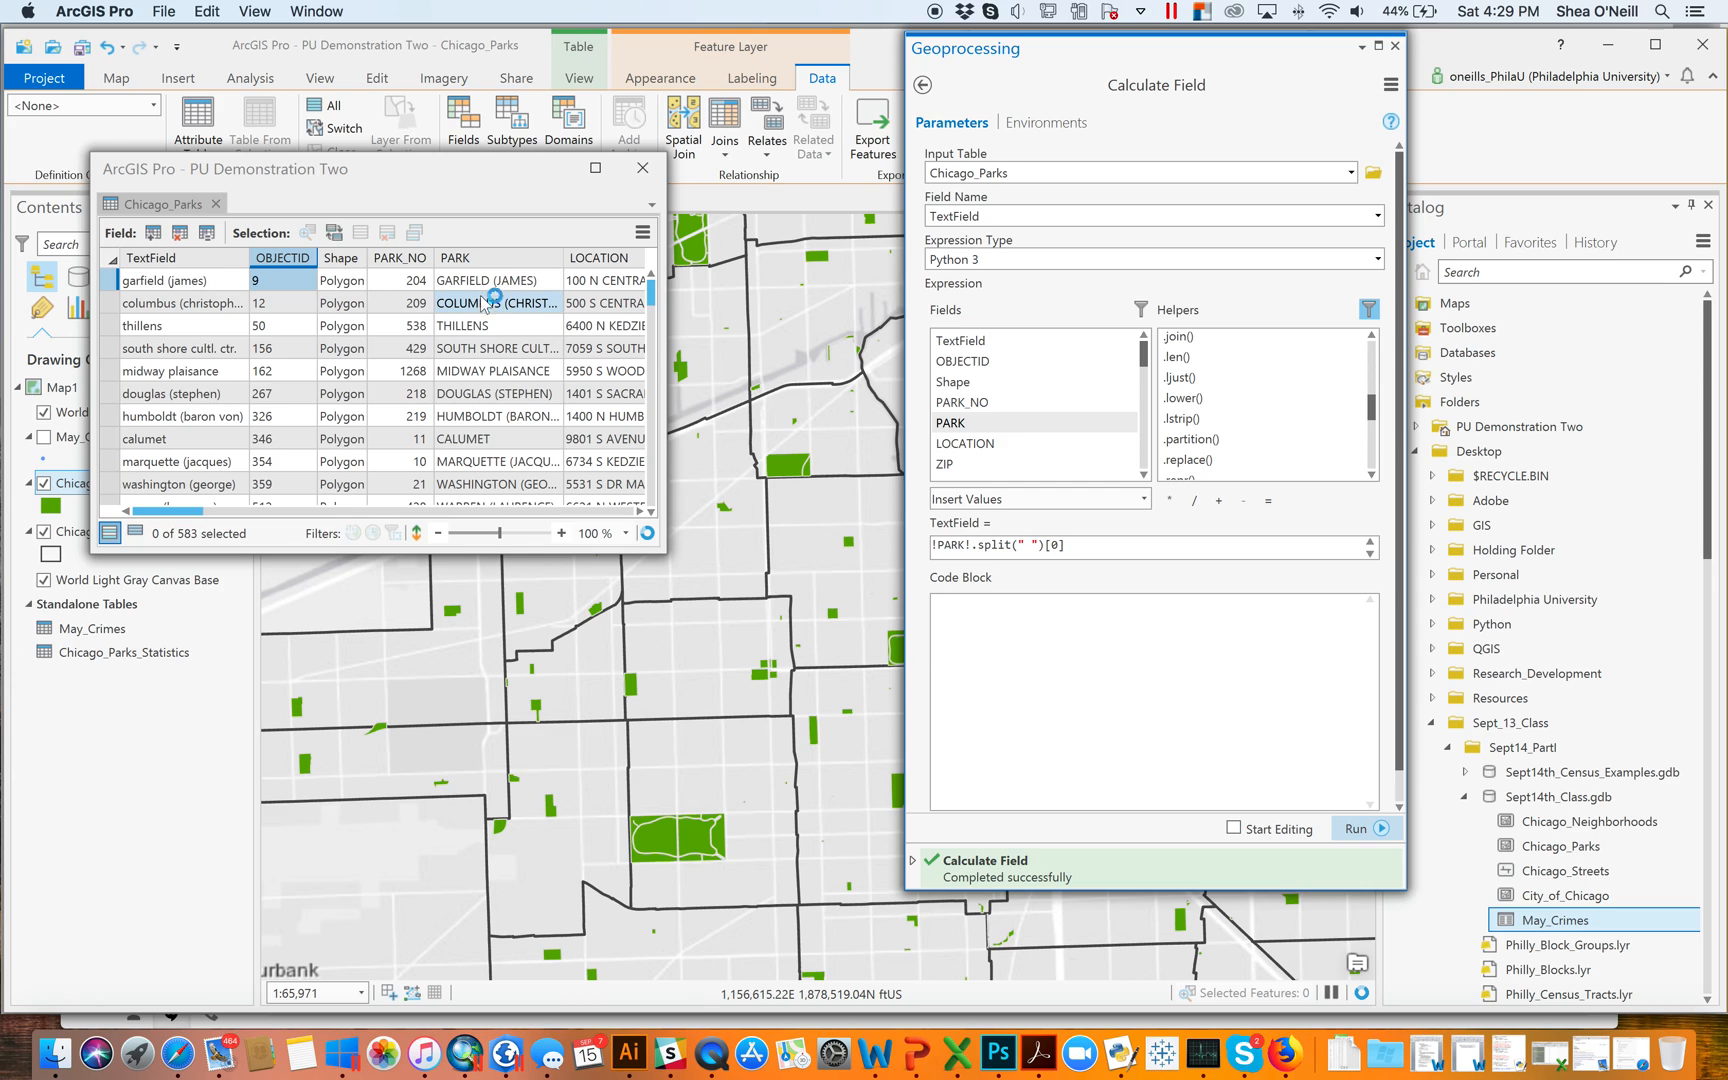
pyautogui.click(1365, 828)
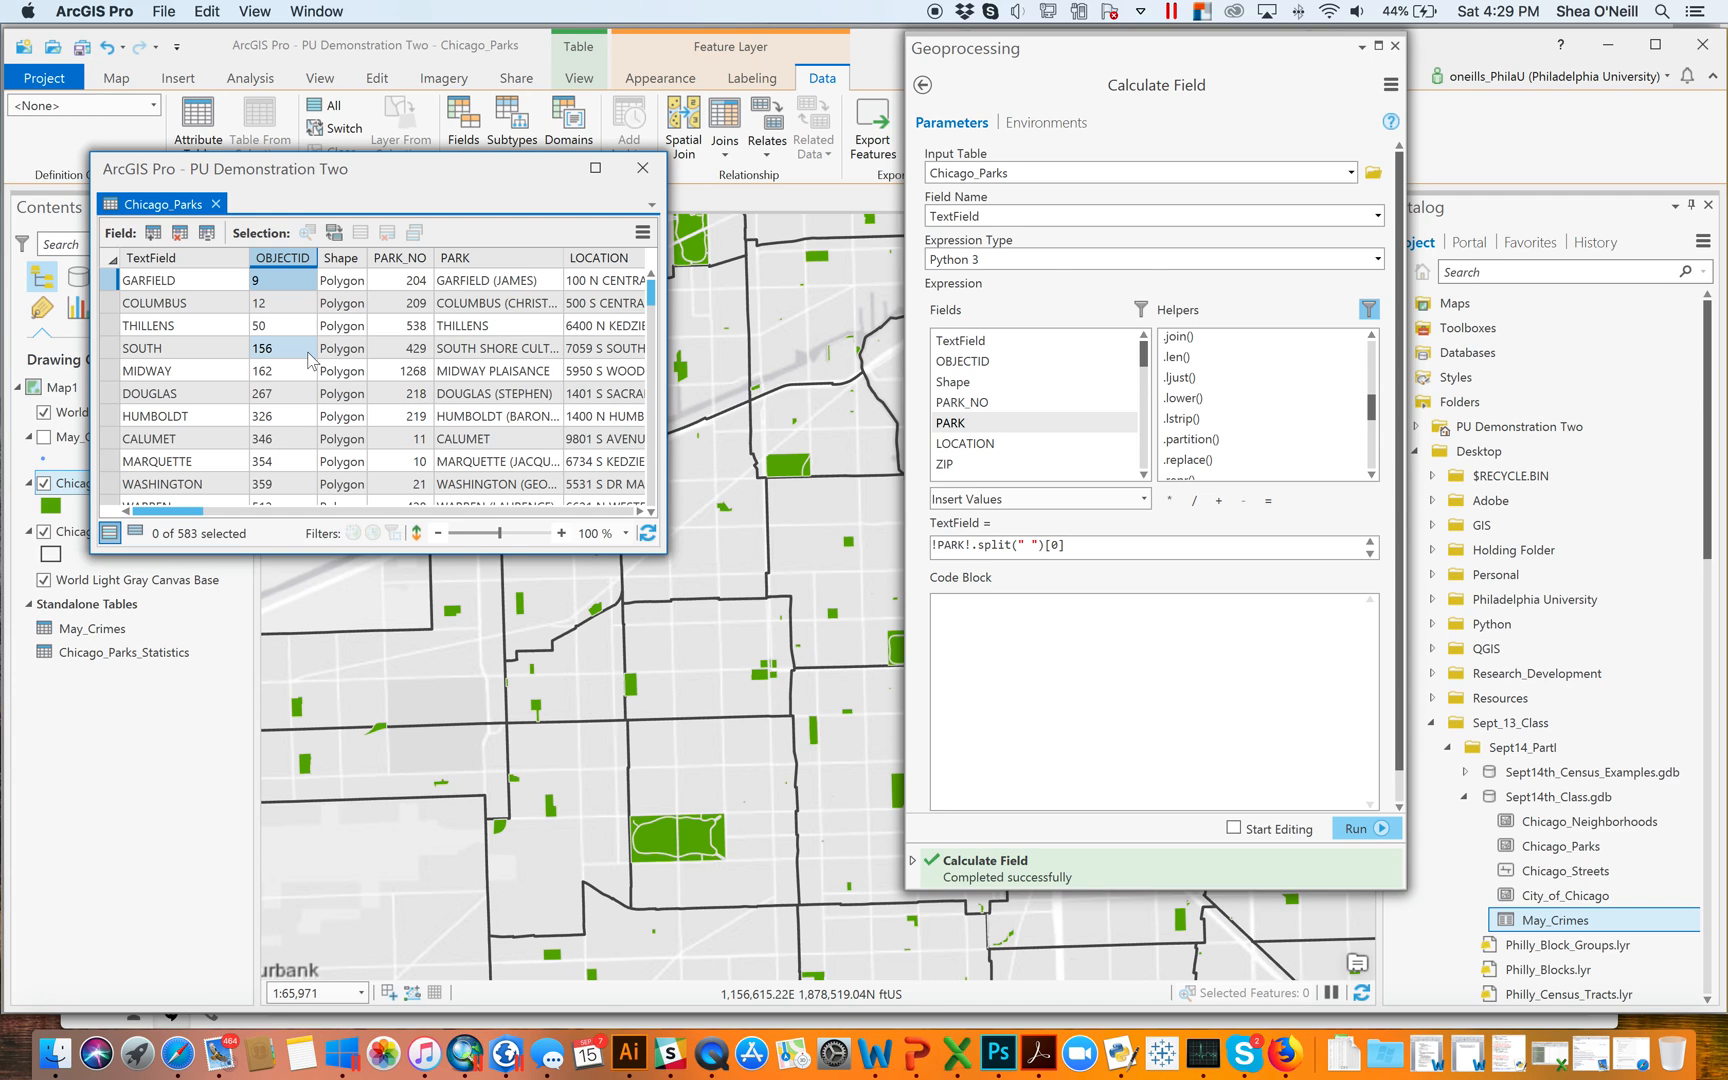
pyautogui.moveTo(488, 446)
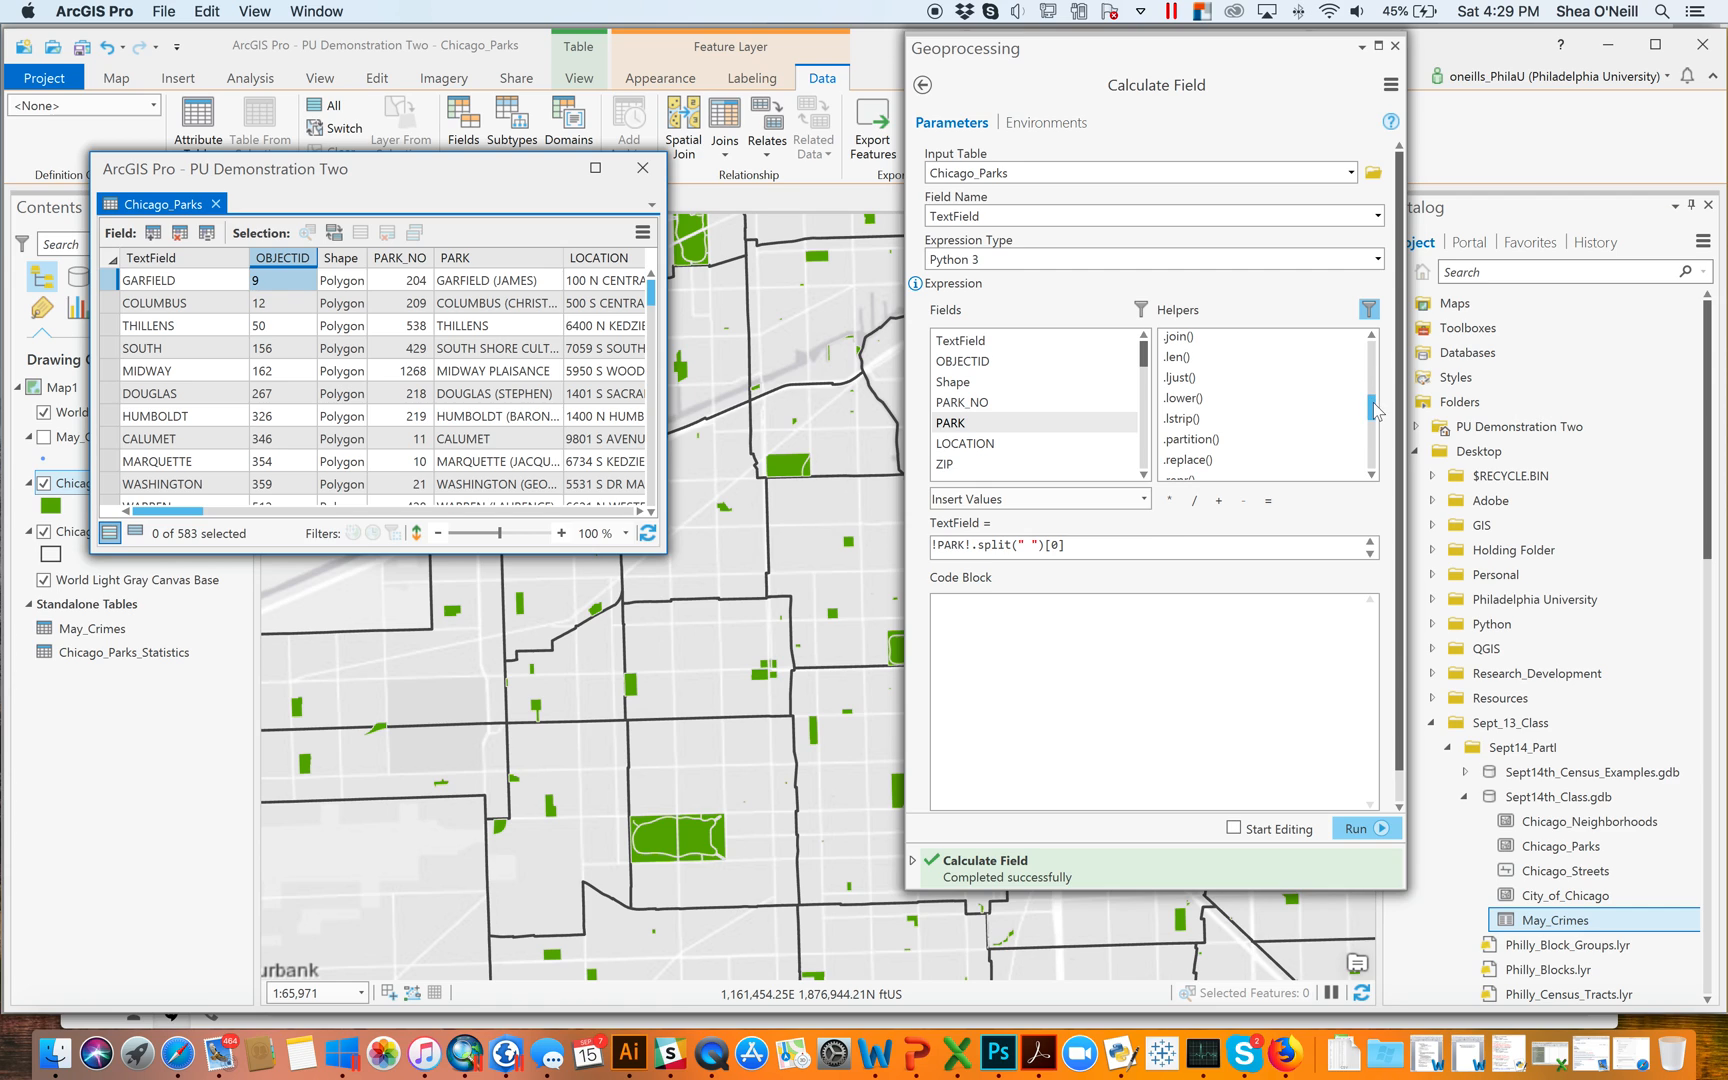
# Calculate TextField as !PARK!.replace("G","!!!") and check full names like WASHINTON (EORE) in the table
pyautogui.scroll(-3)
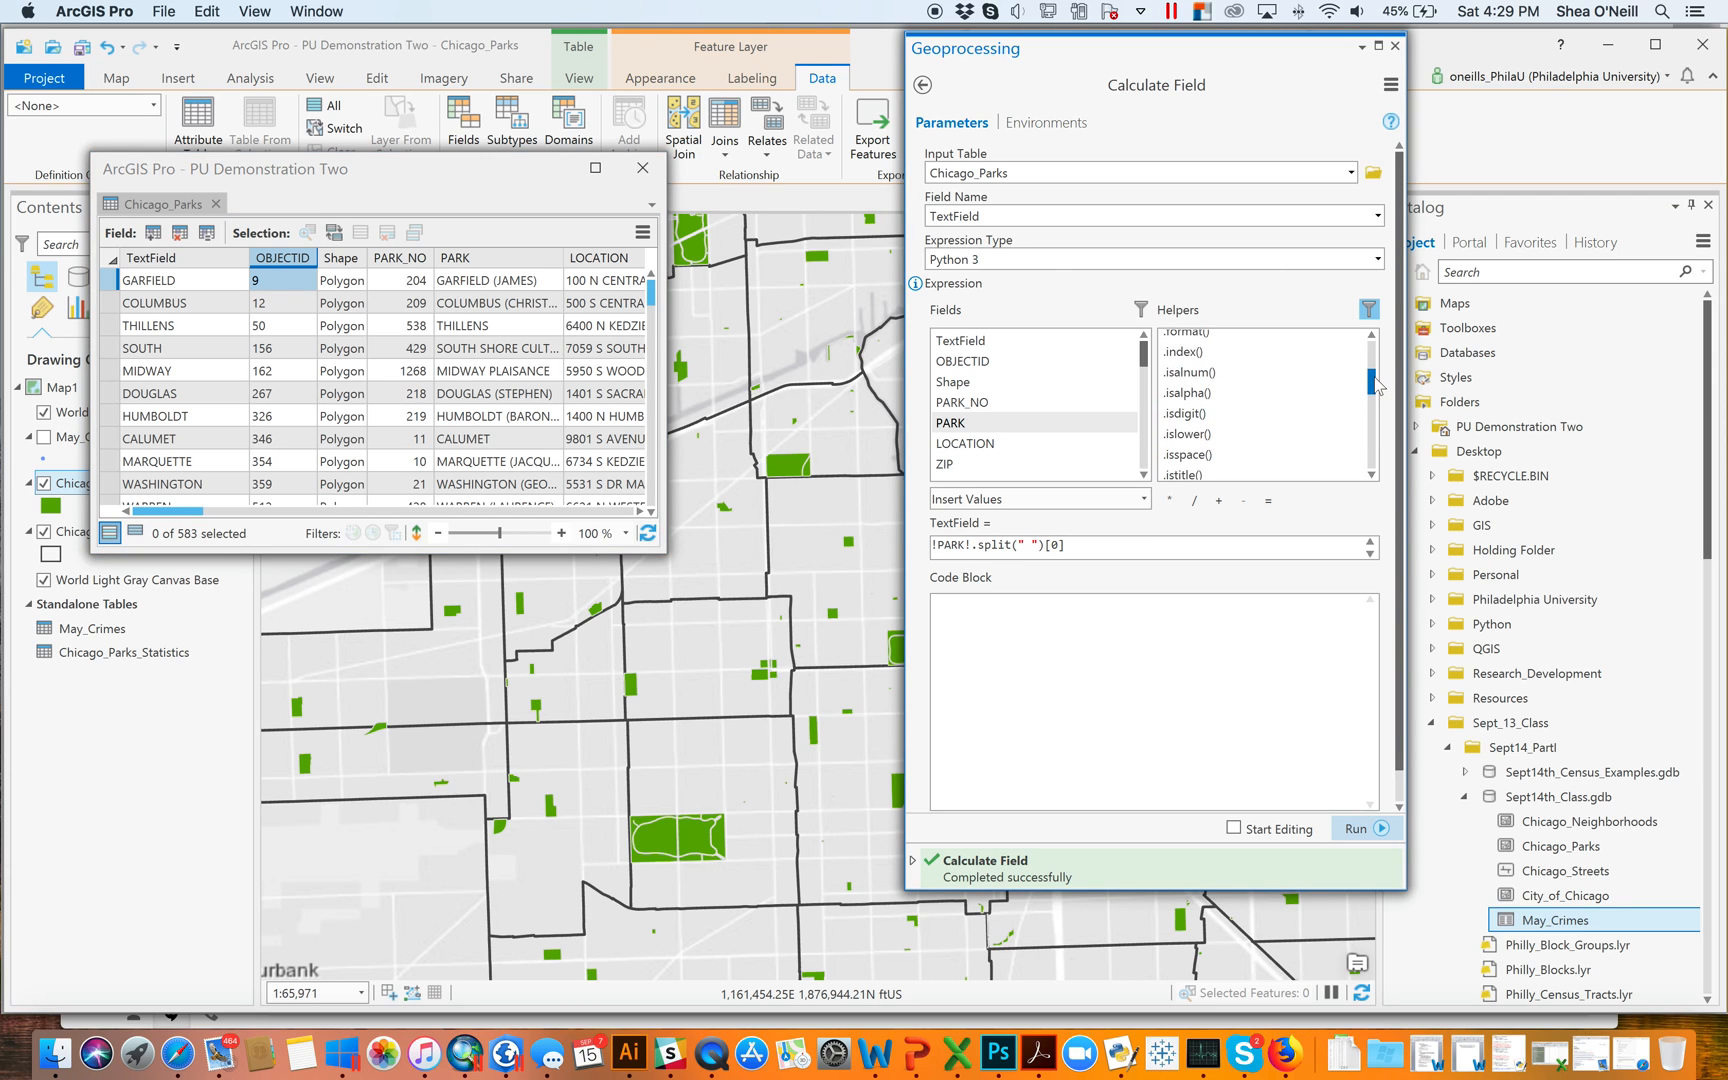
pyautogui.scroll(-3)
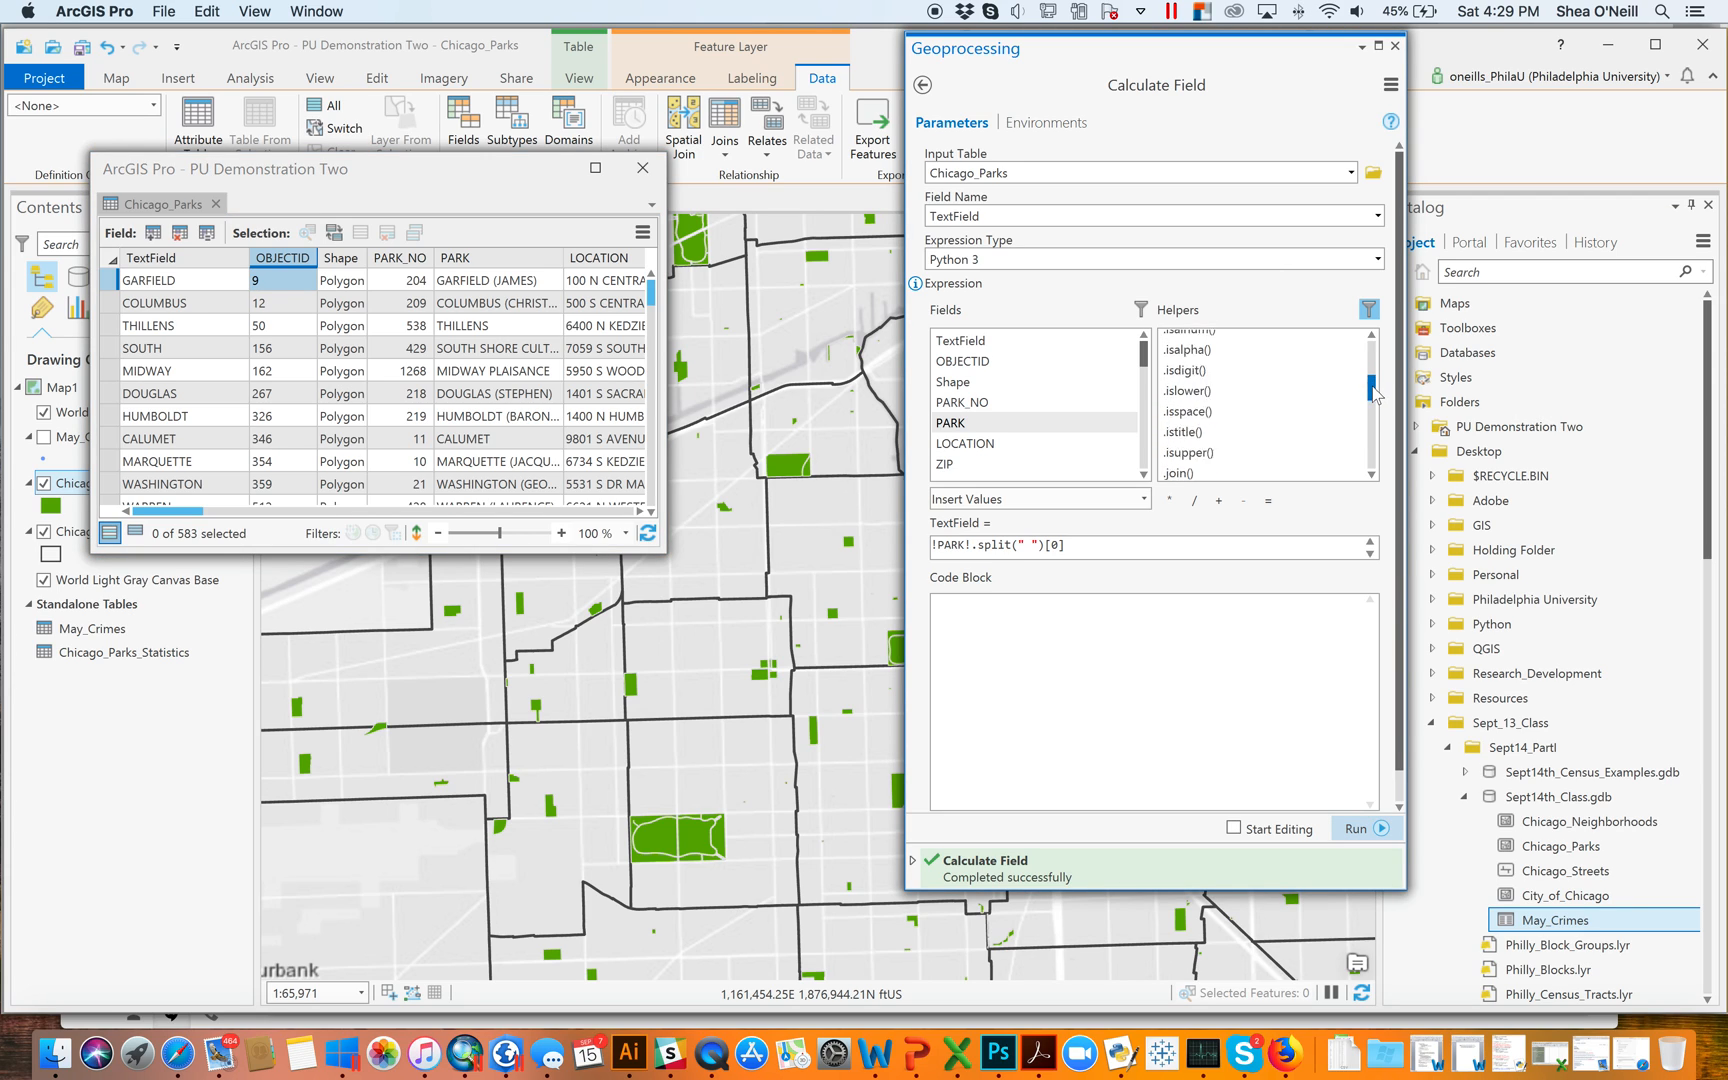
pyautogui.scroll(-3)
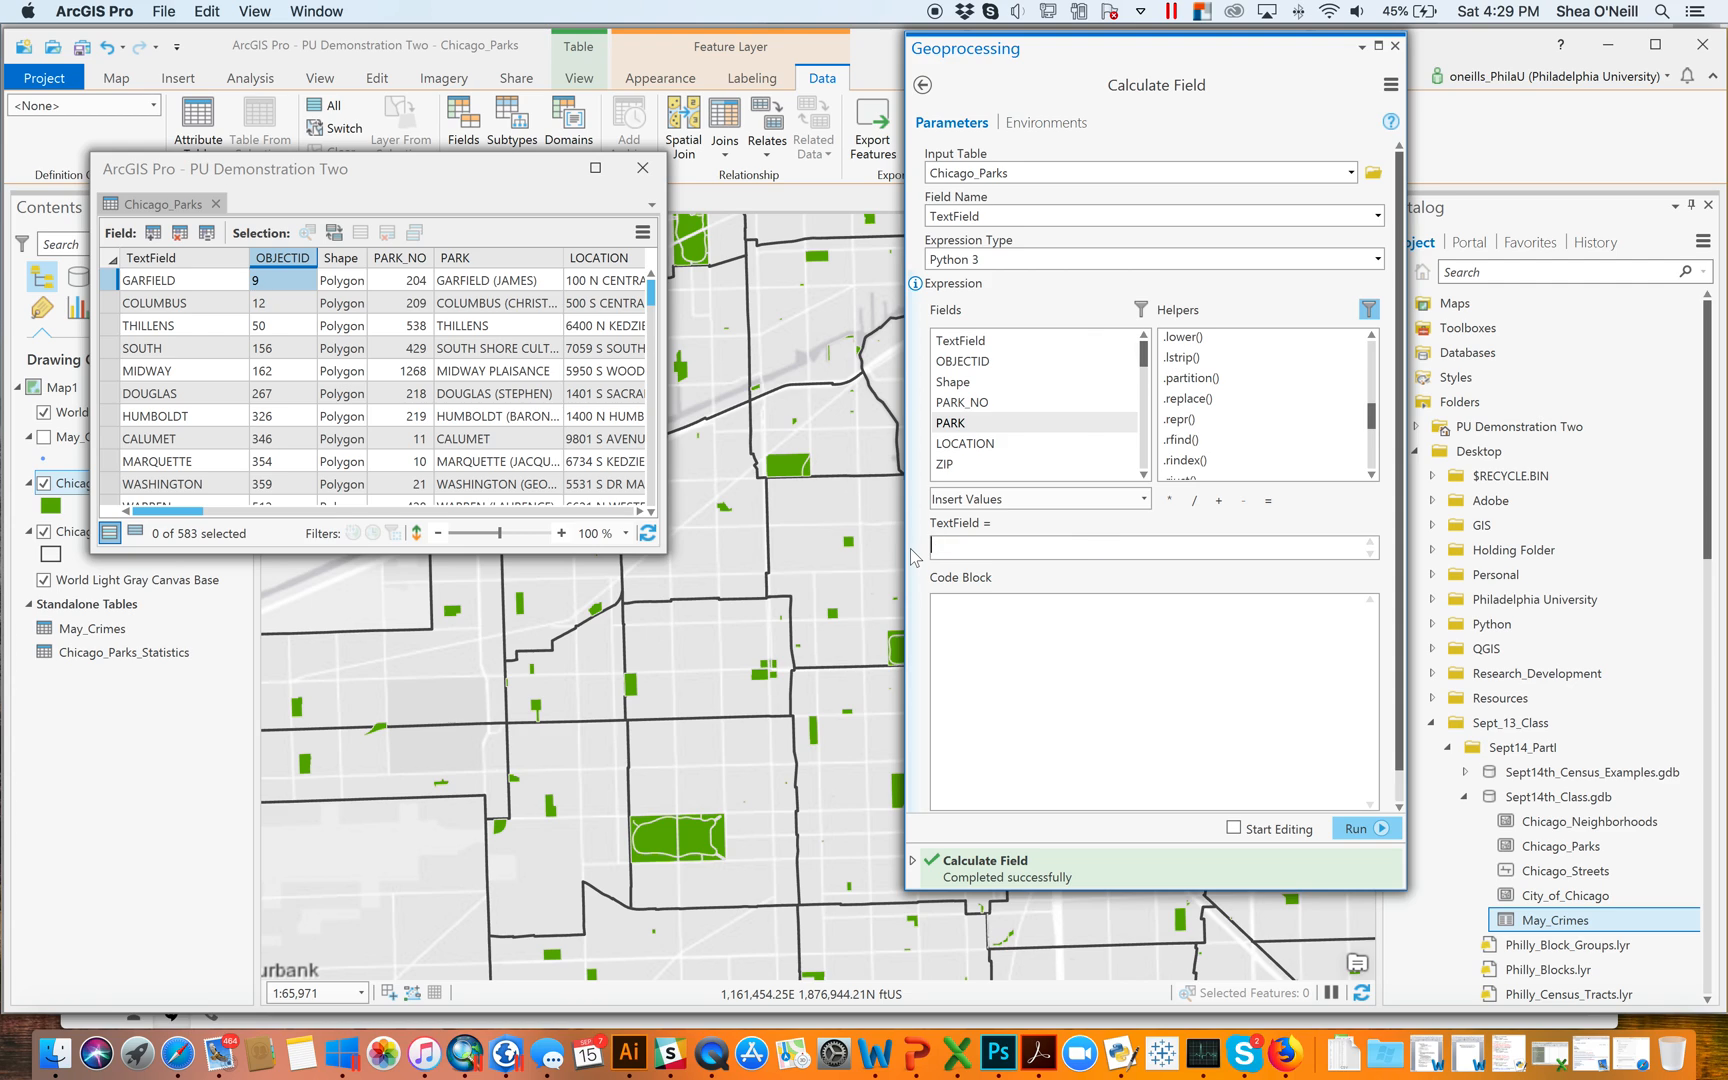
pyautogui.doubleClick(950, 422)
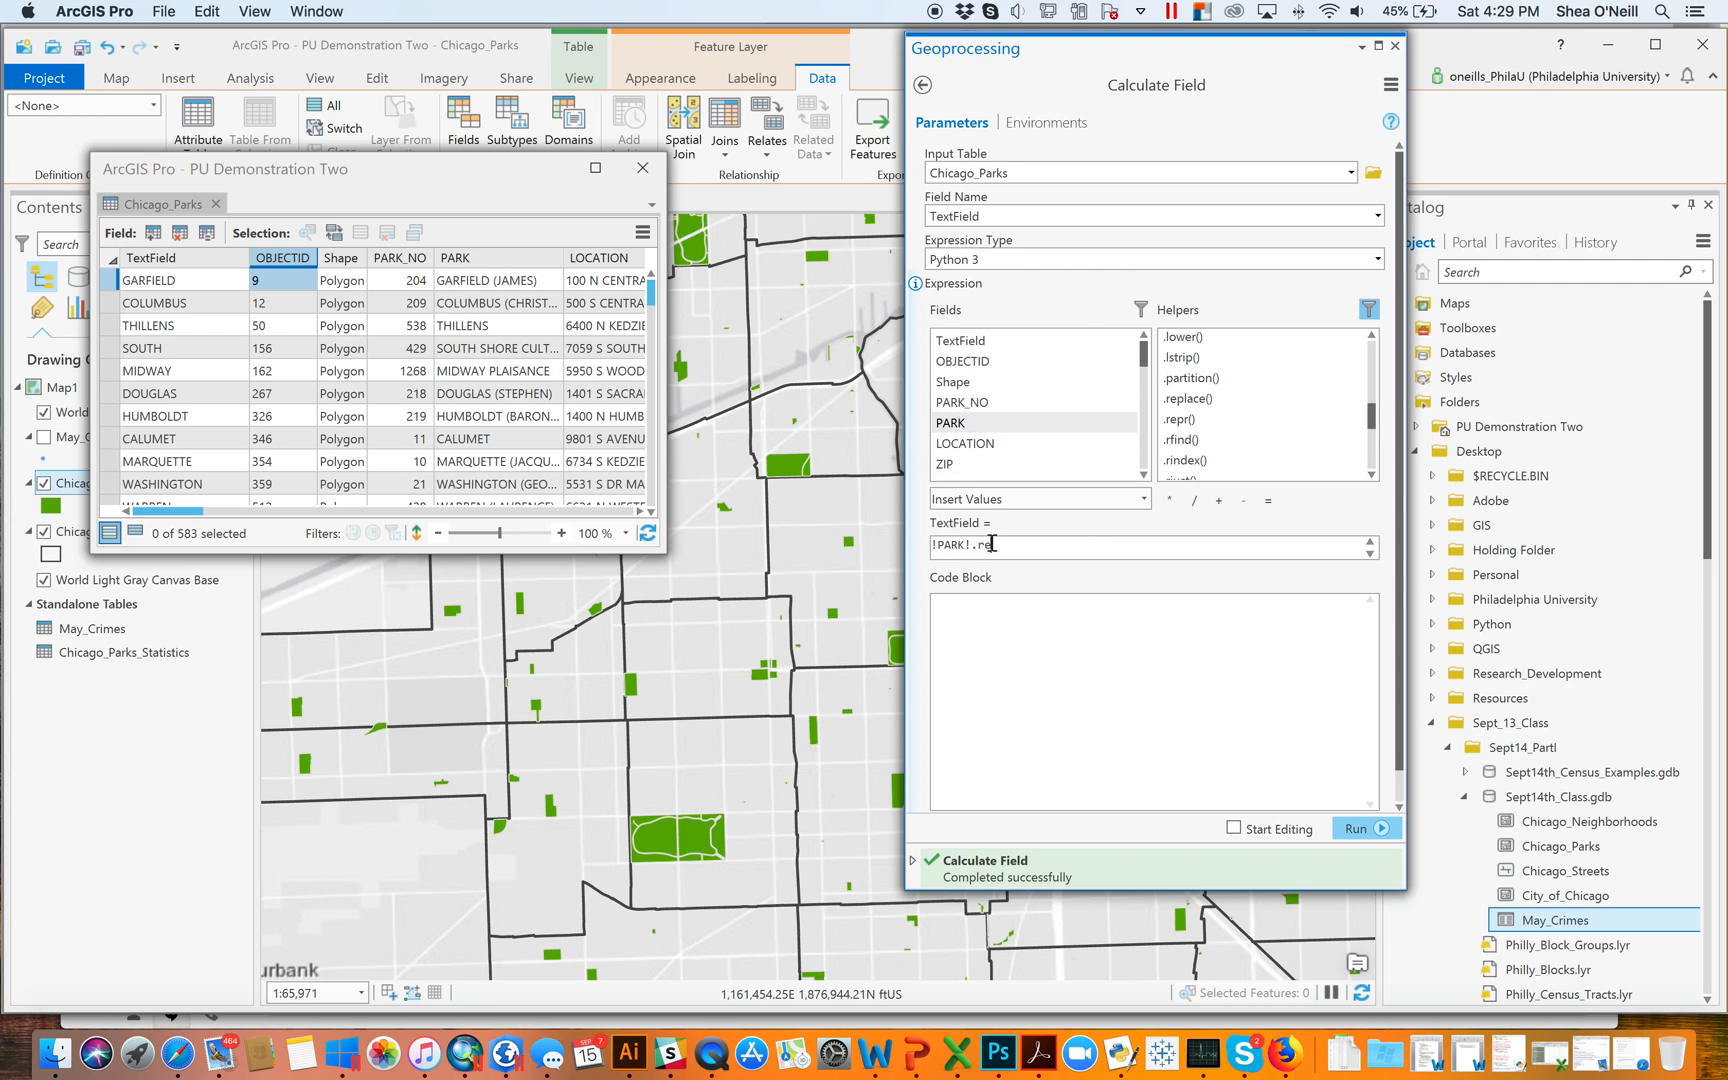
pyautogui.write('place(')
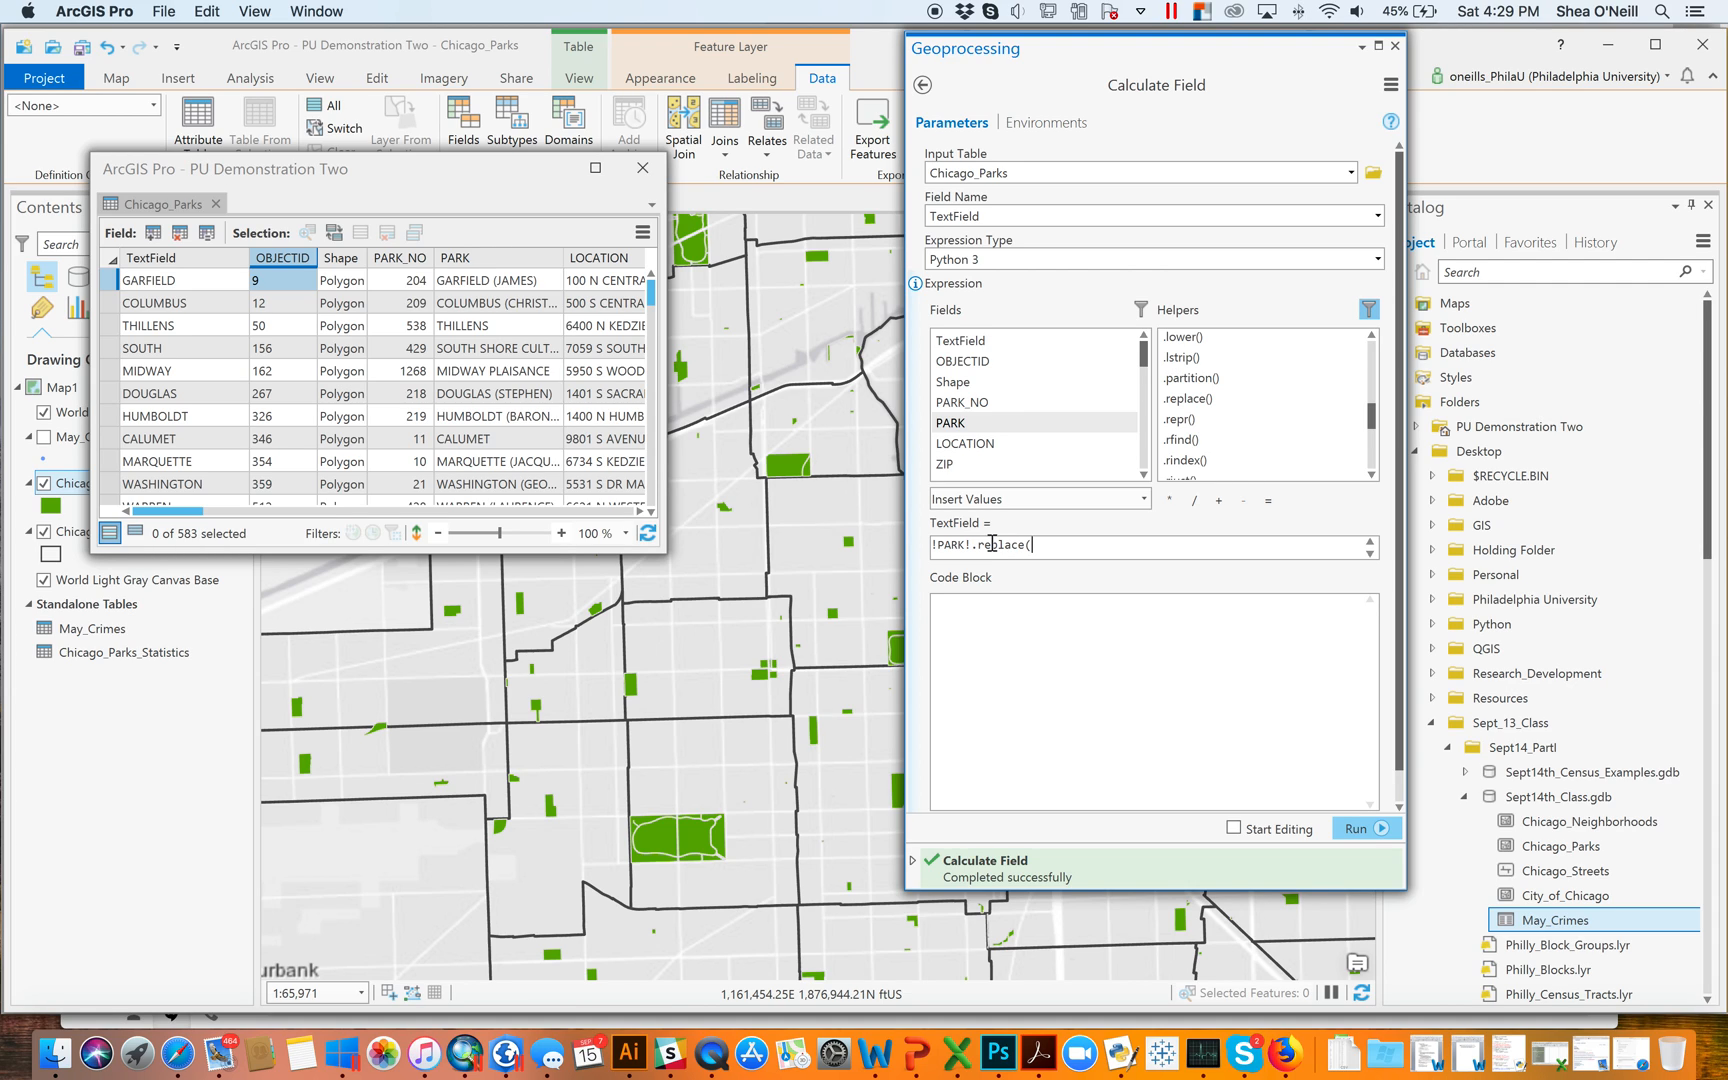
pyautogui.write('"')
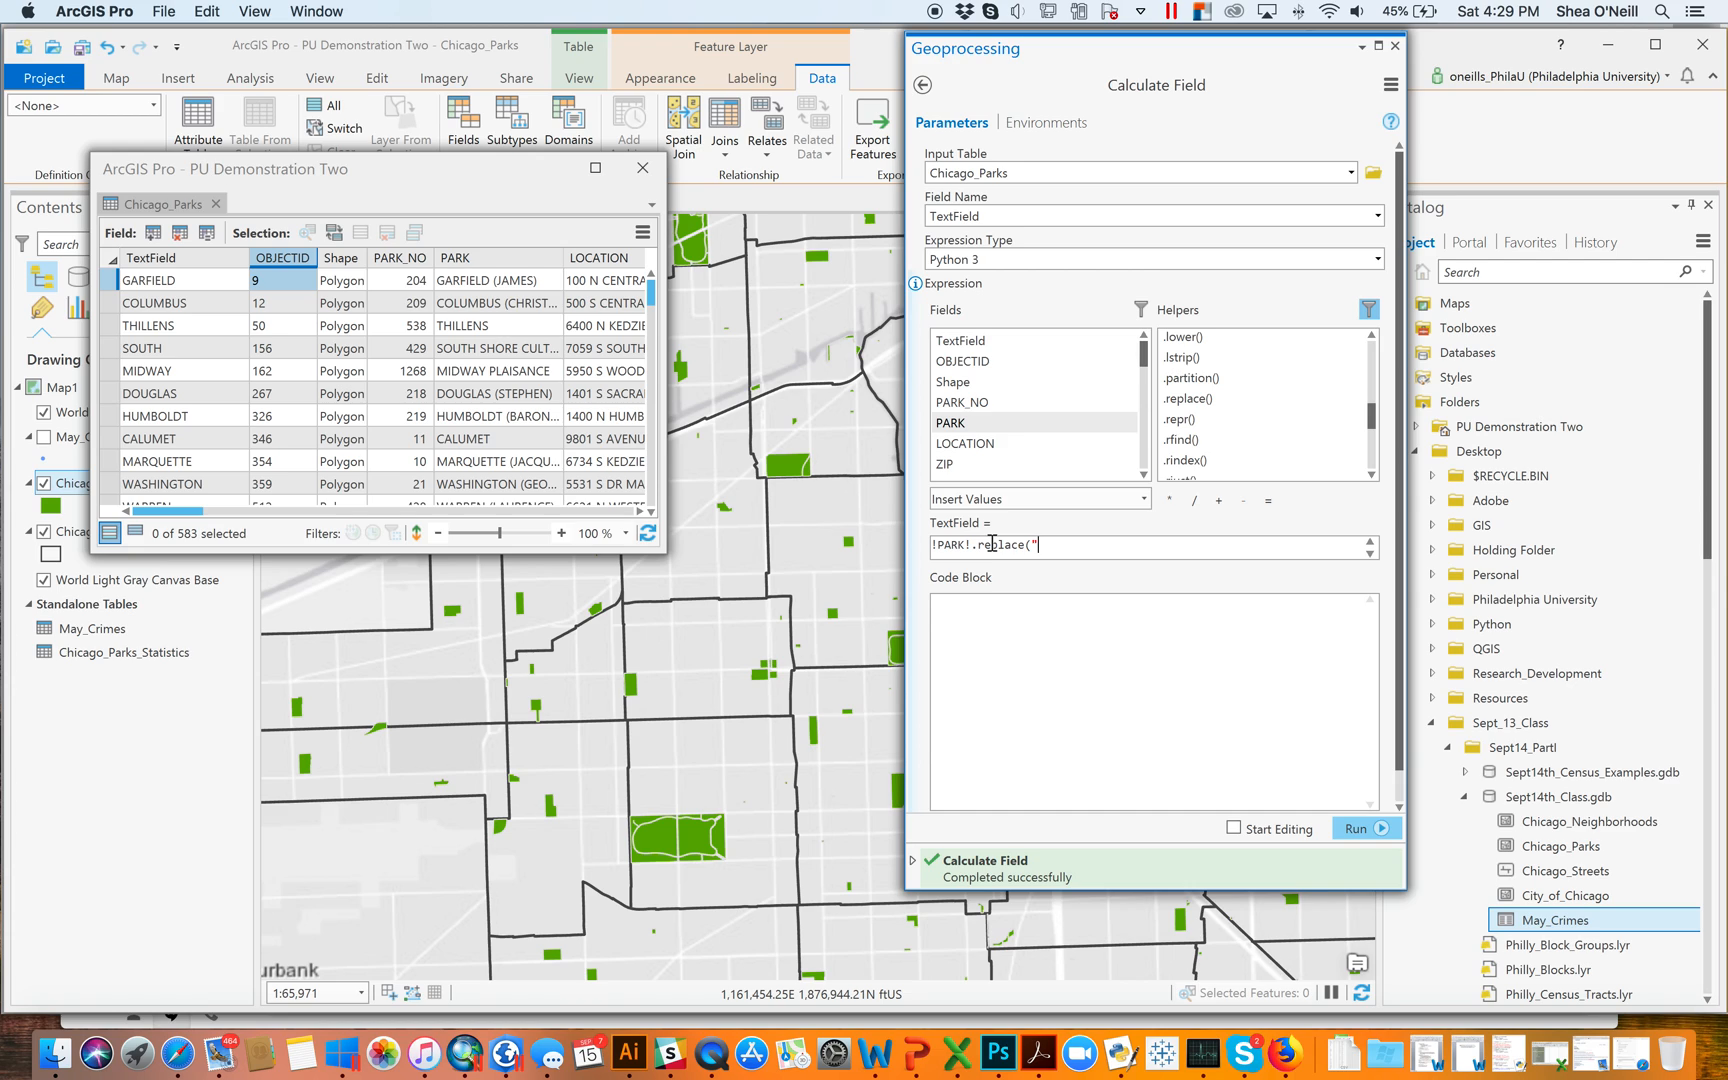
pyautogui.write('G')
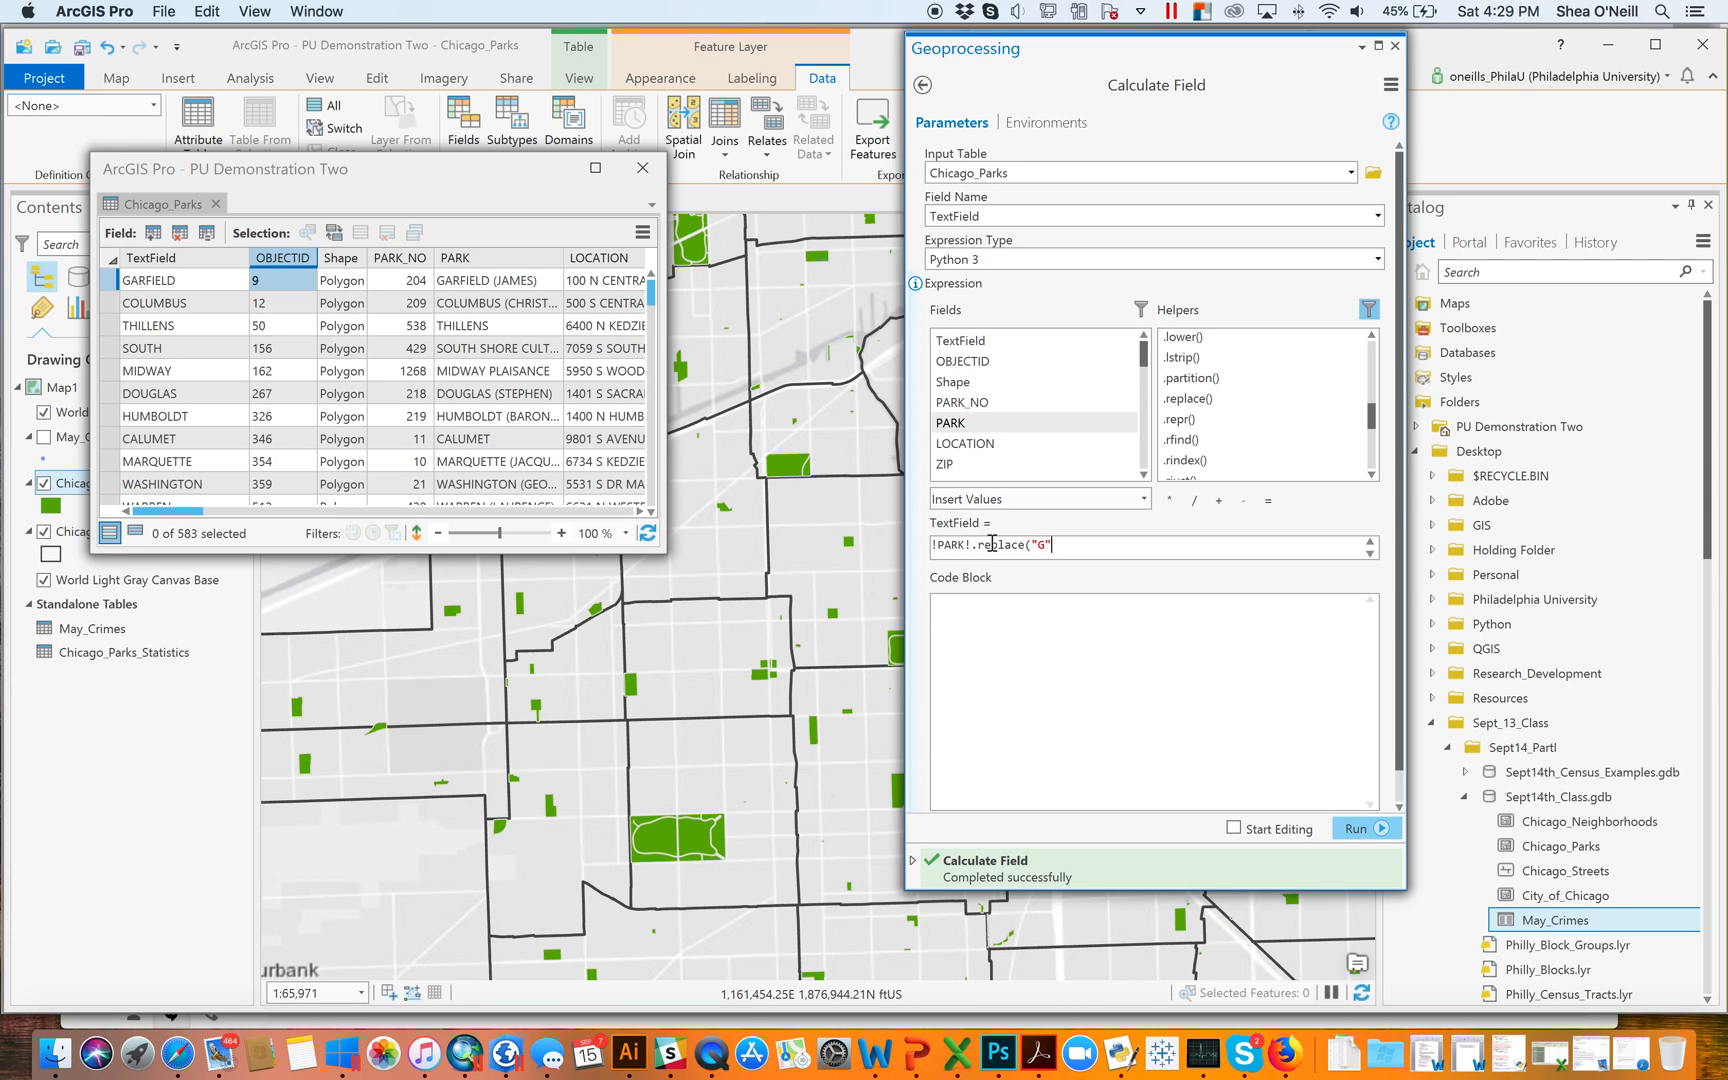
pyautogui.write(',"!')
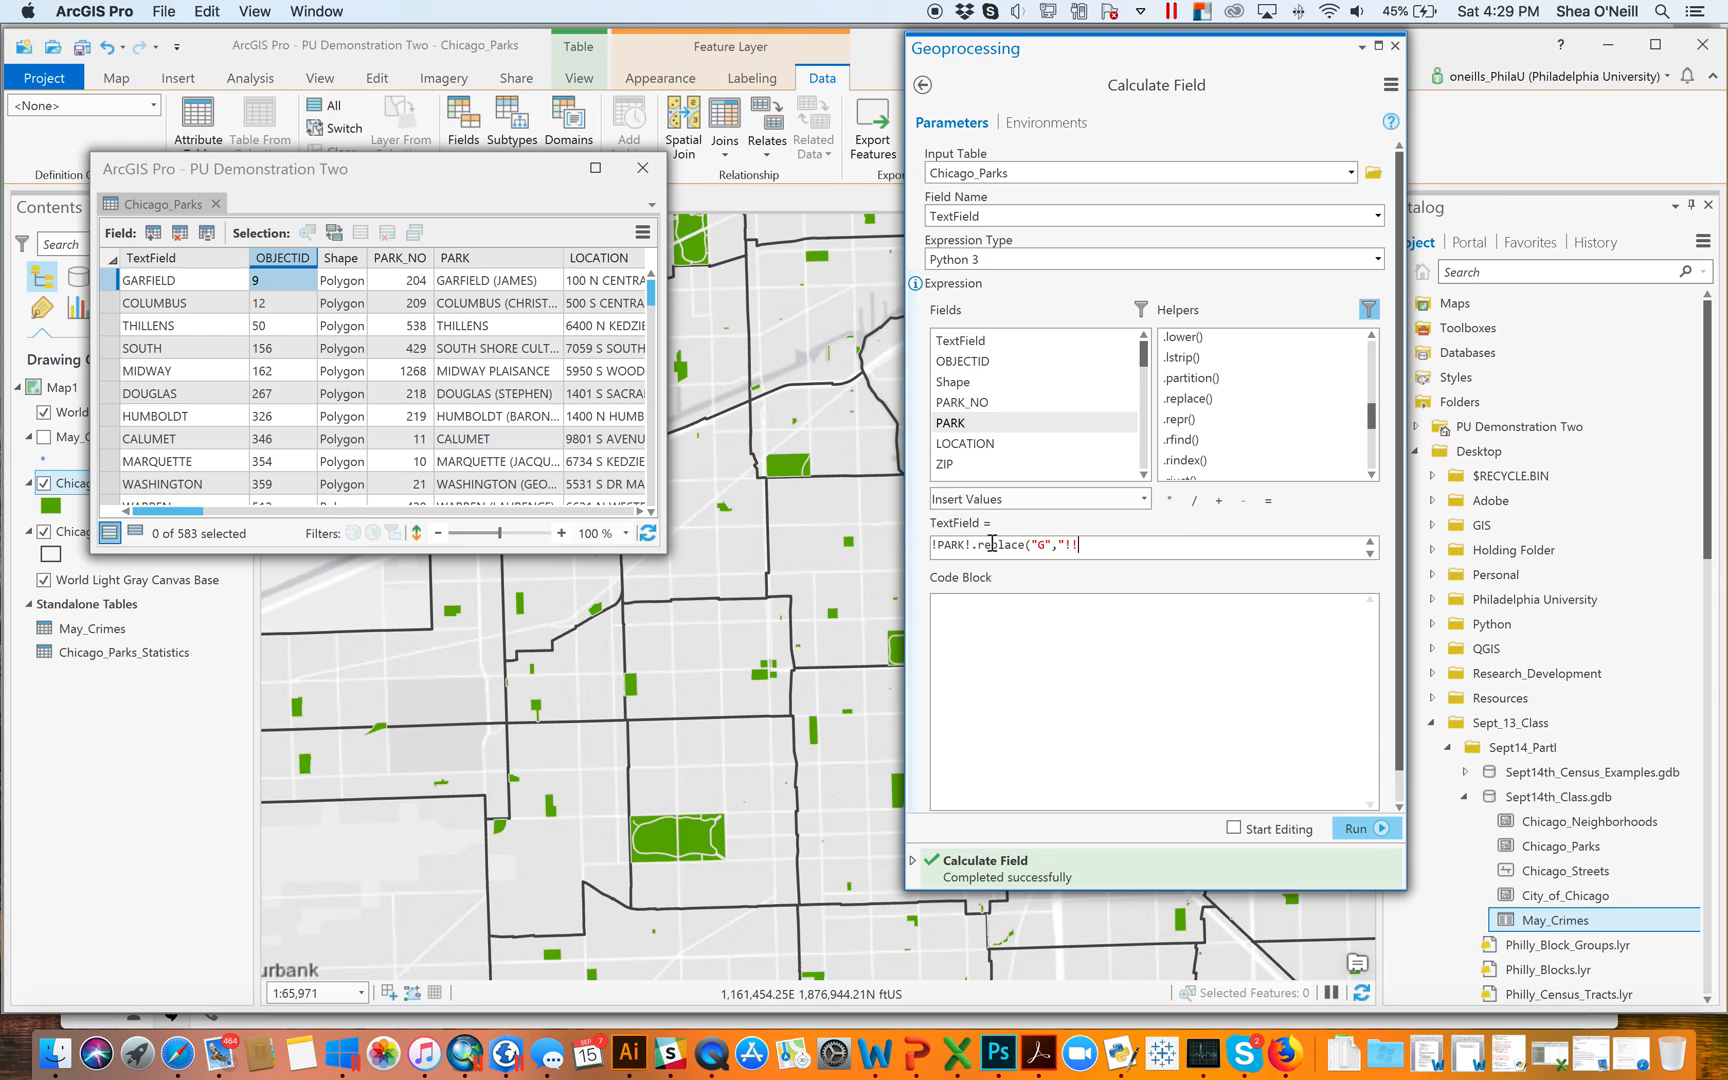
pyautogui.write('!,')
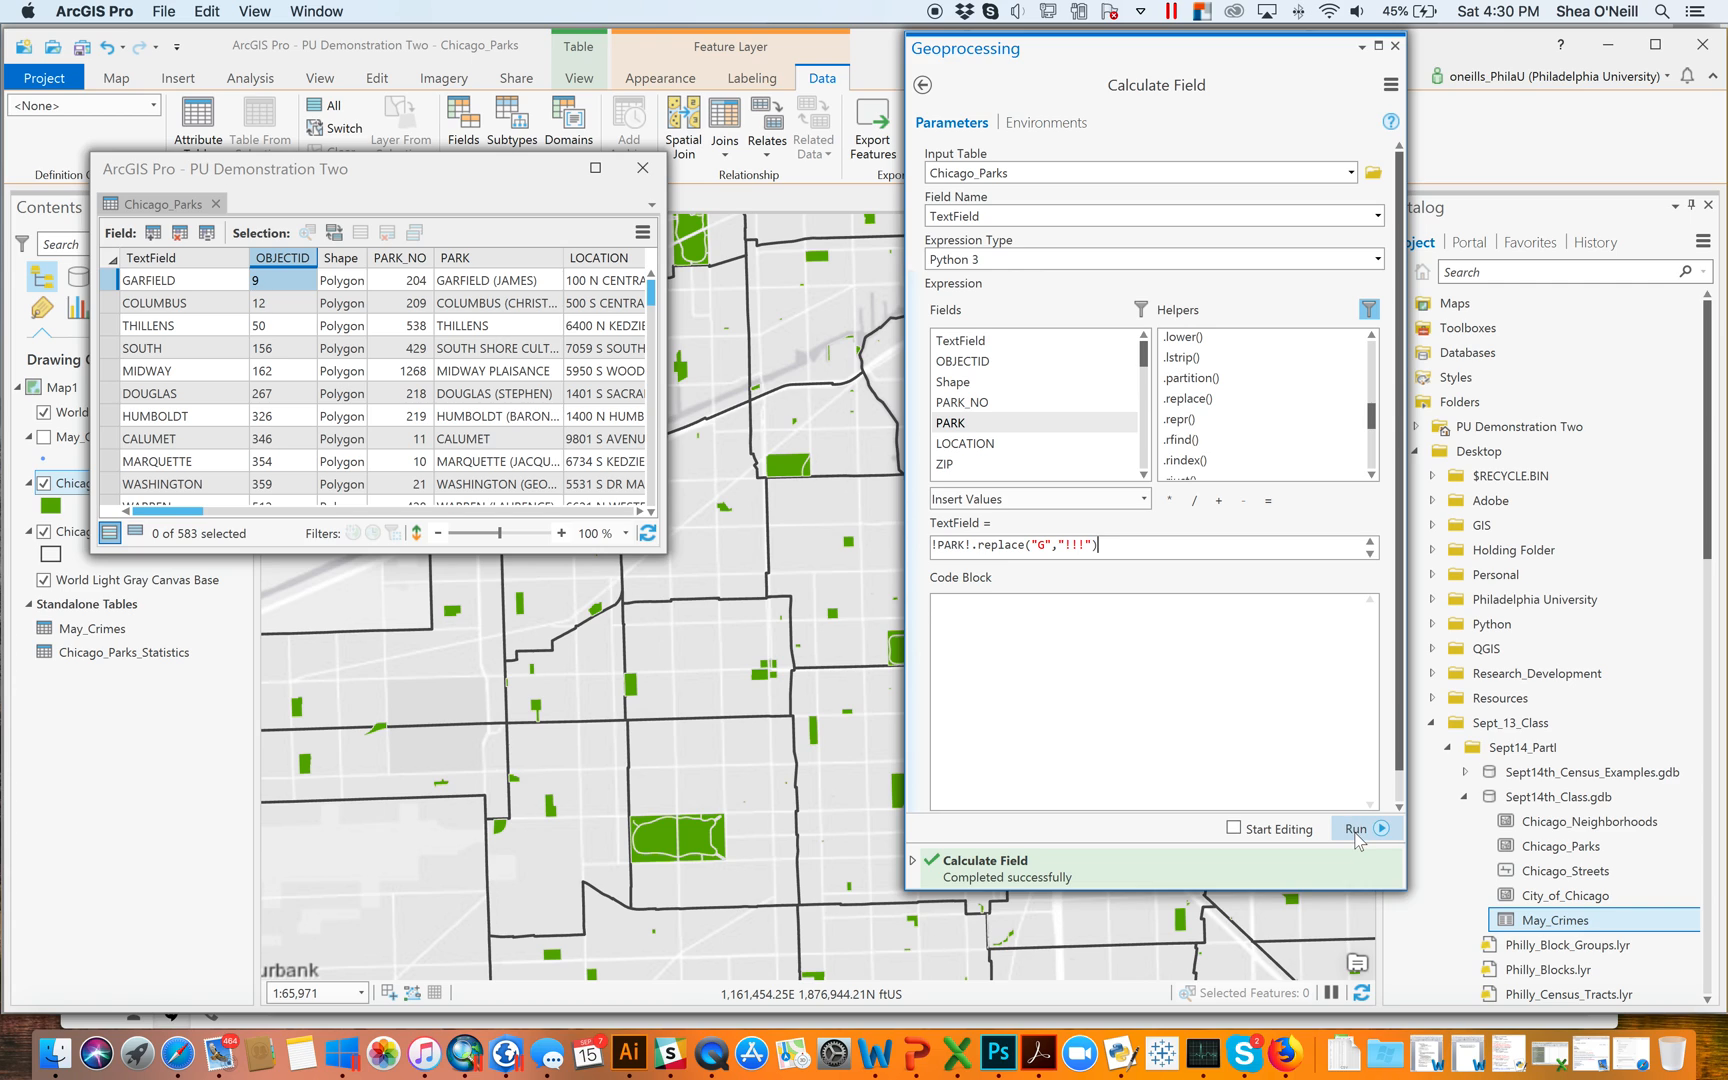
pyautogui.click(1357, 829)
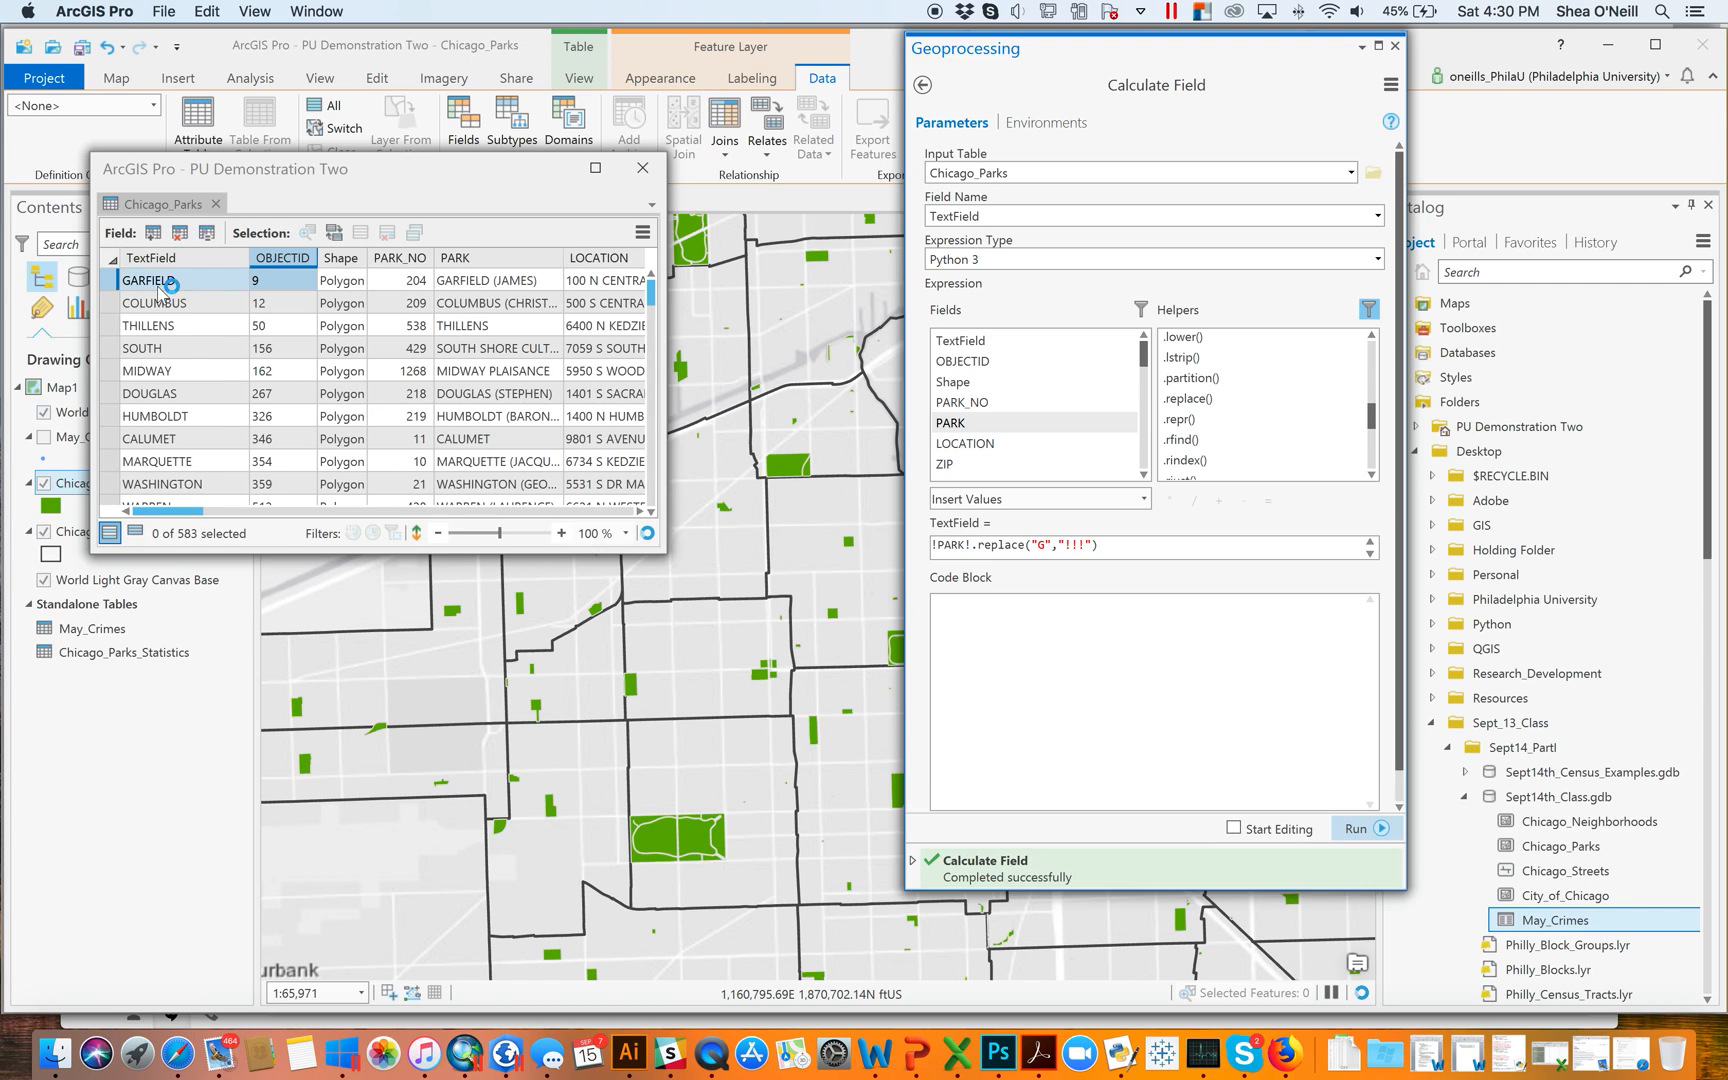
pyautogui.click(1360, 828)
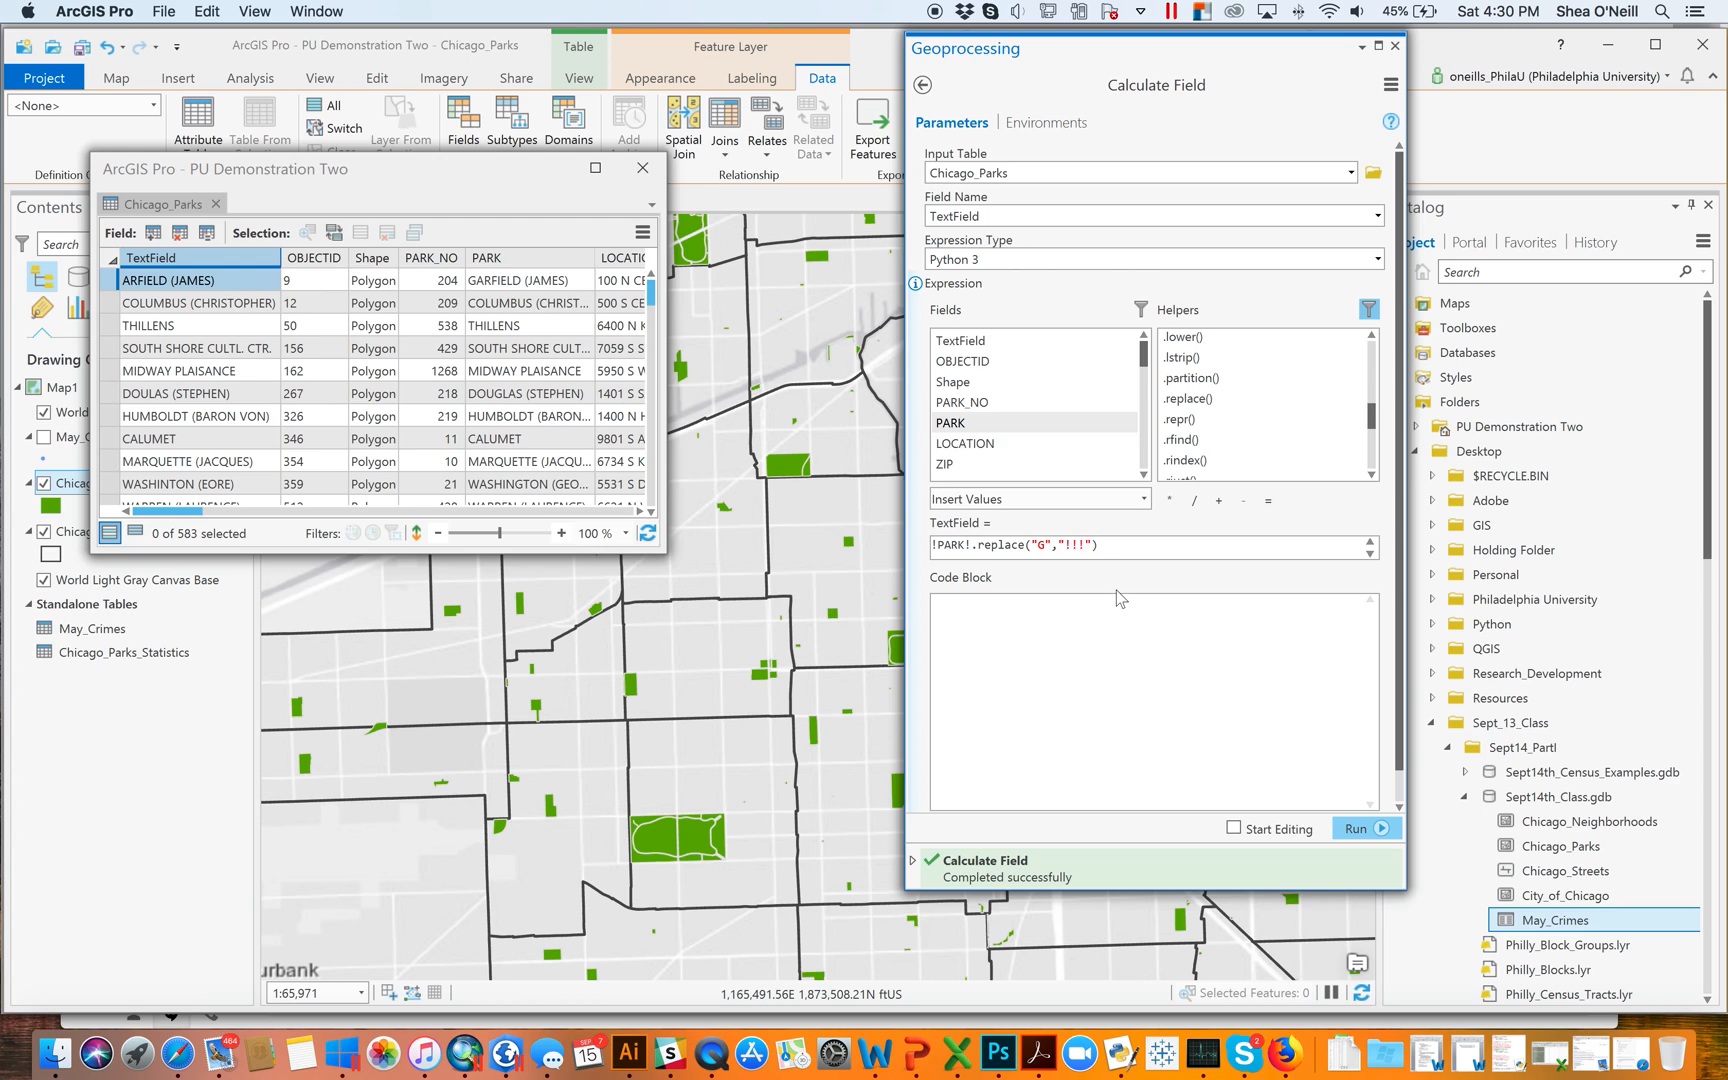
pyautogui.write('cheese')
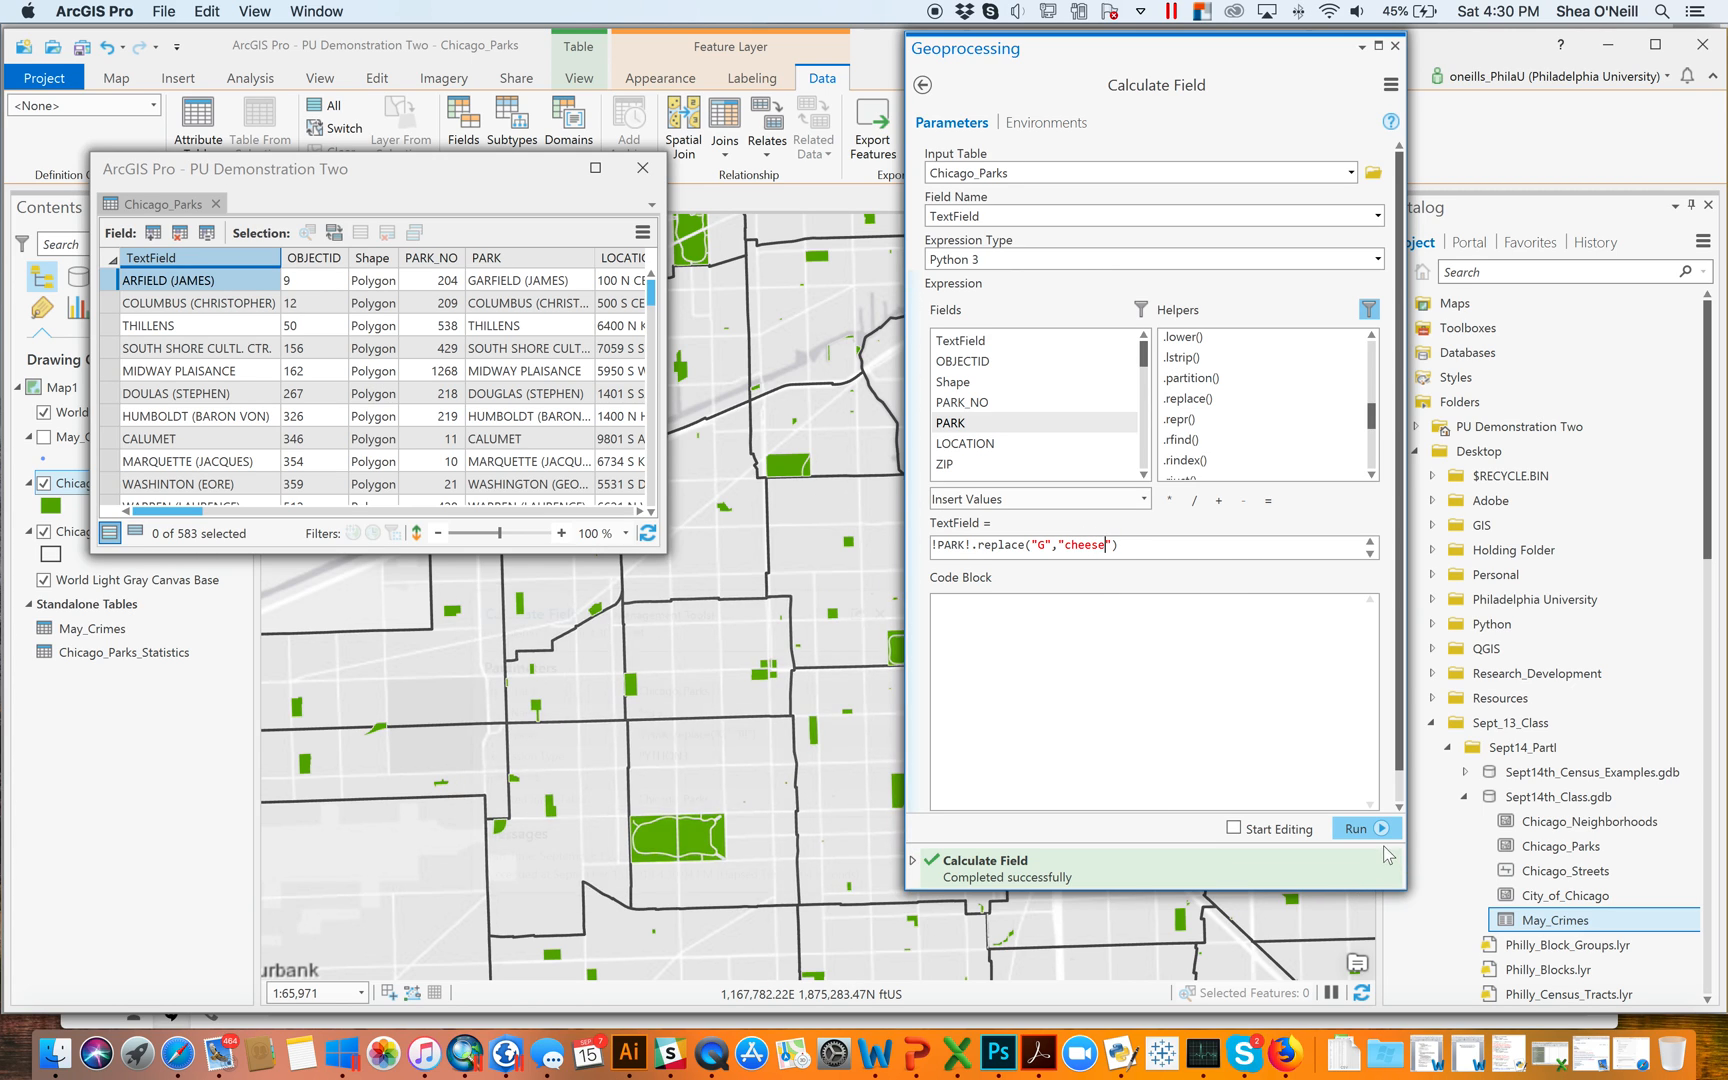
pyautogui.click(1359, 828)
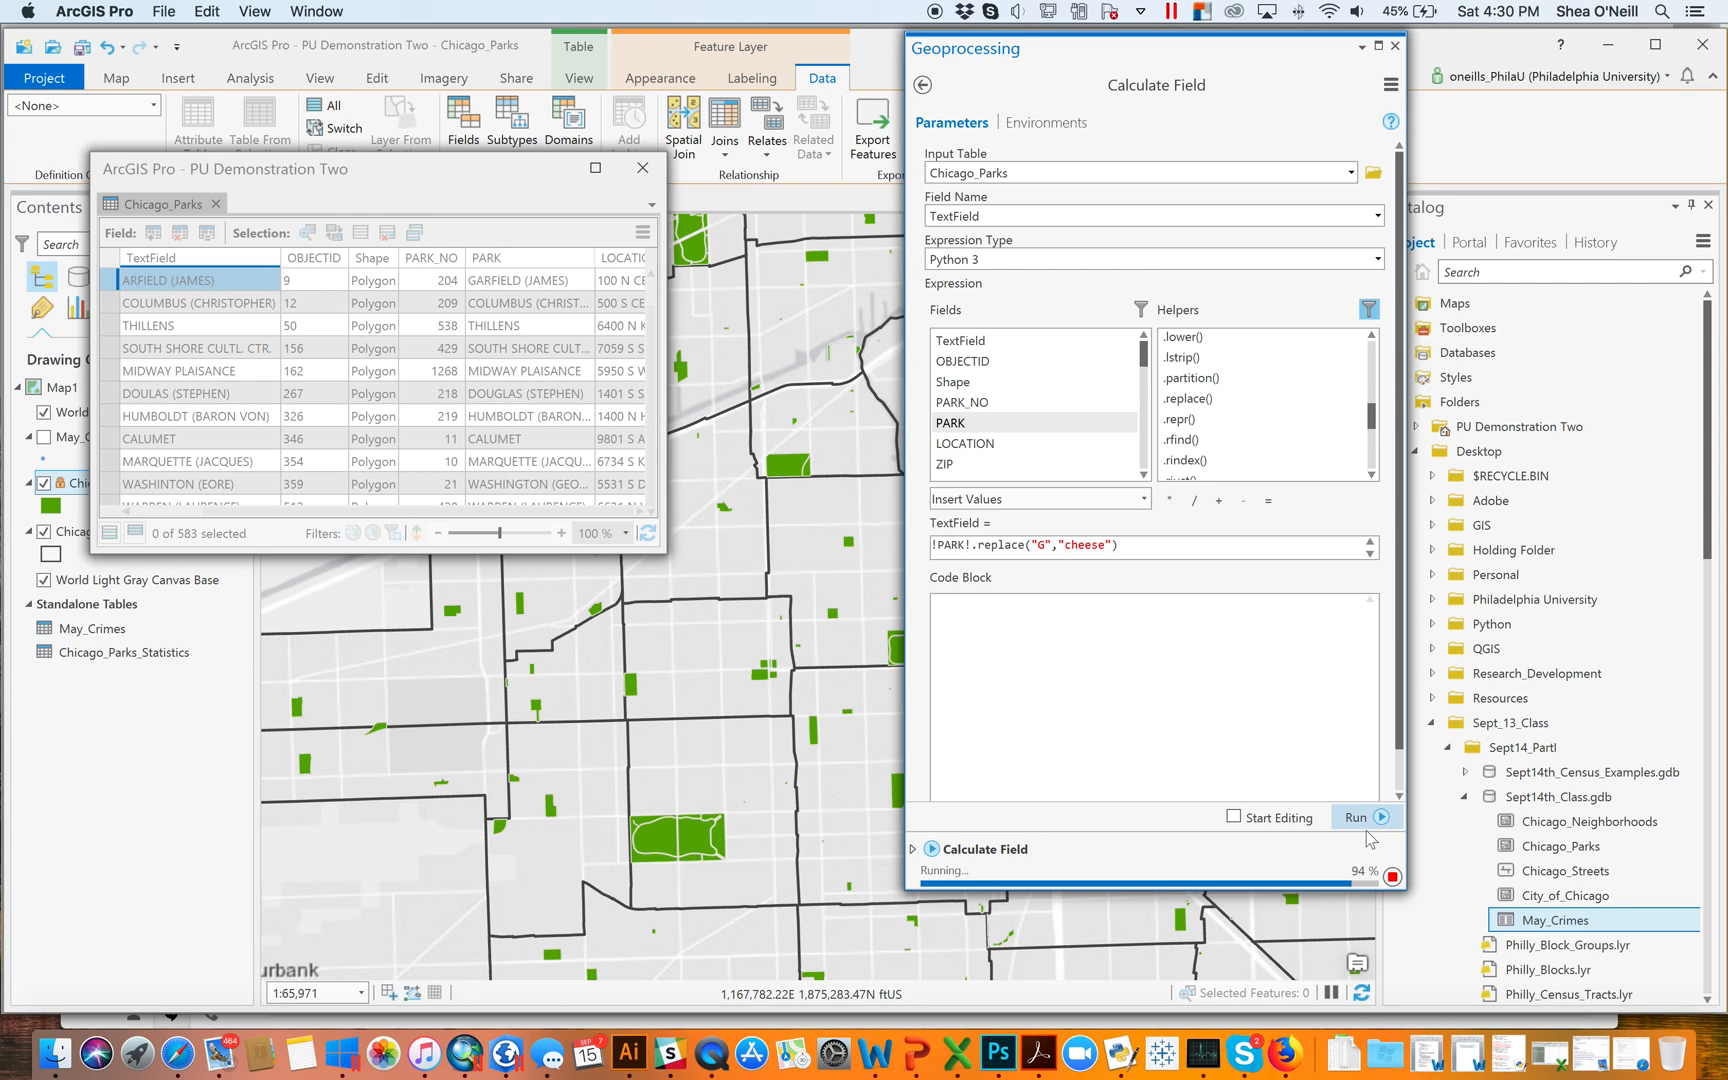
pyautogui.click(1357, 818)
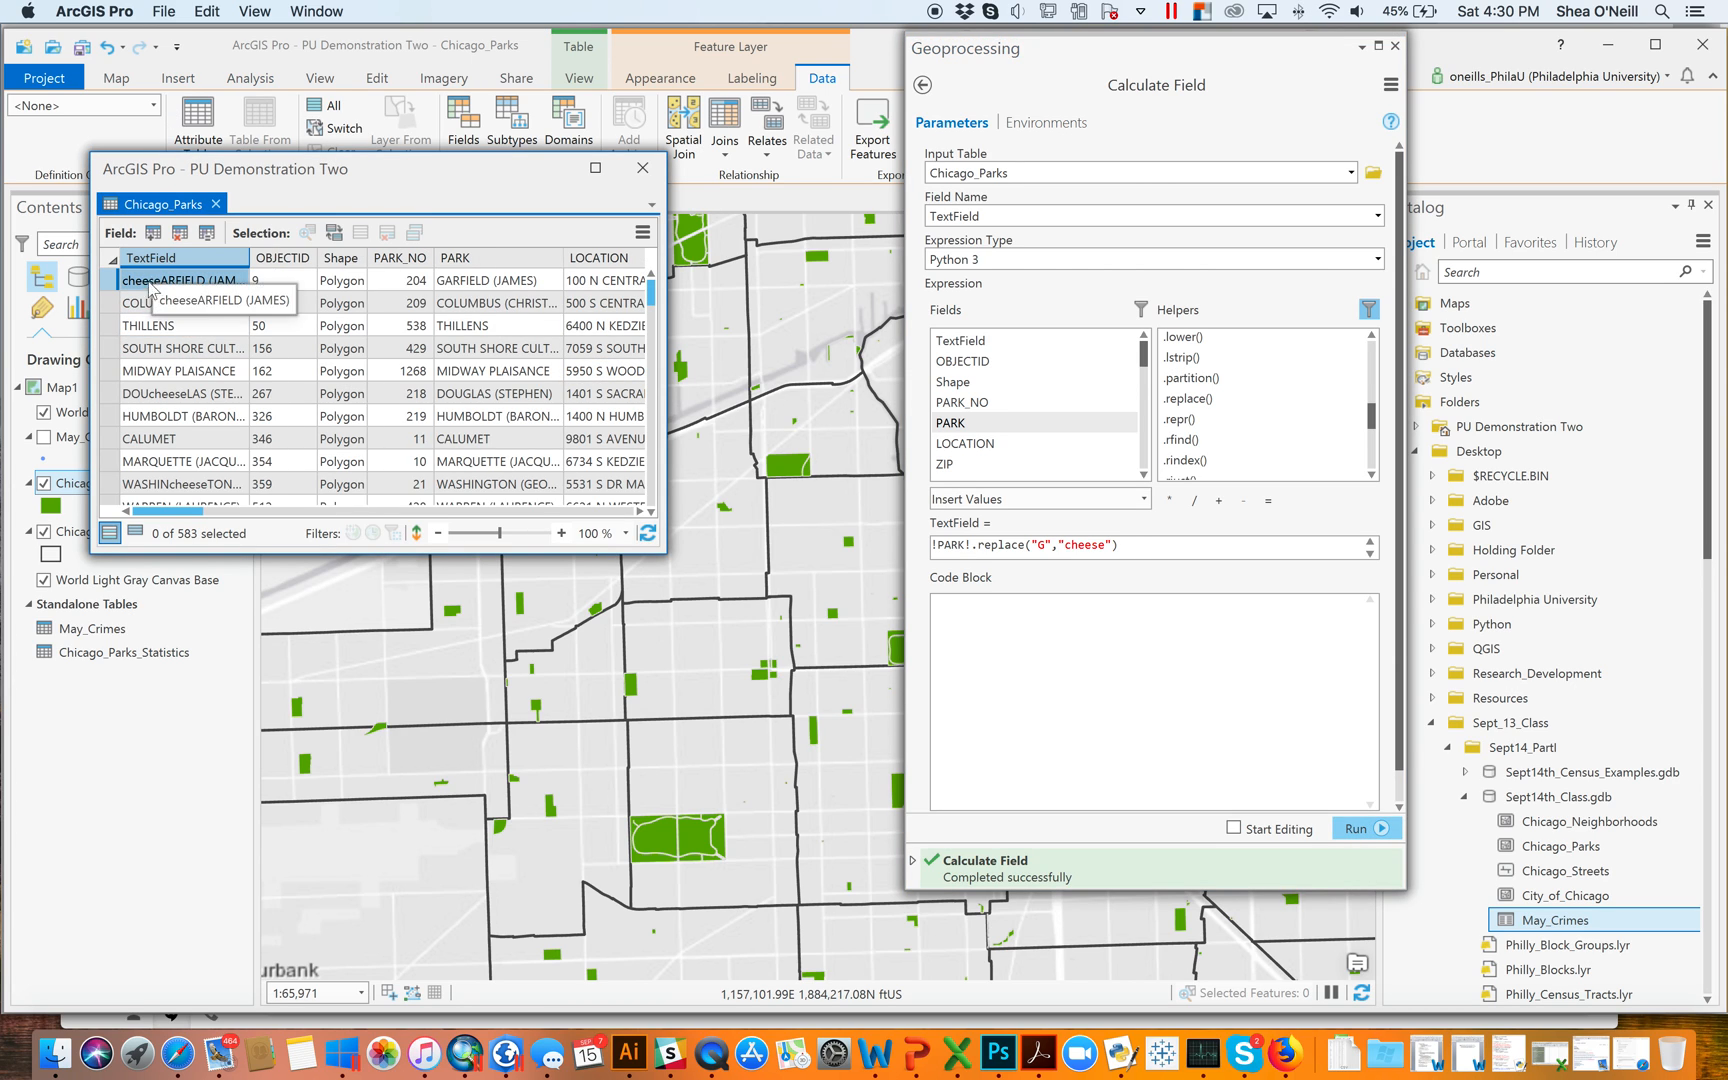
pyautogui.moveTo(182, 393)
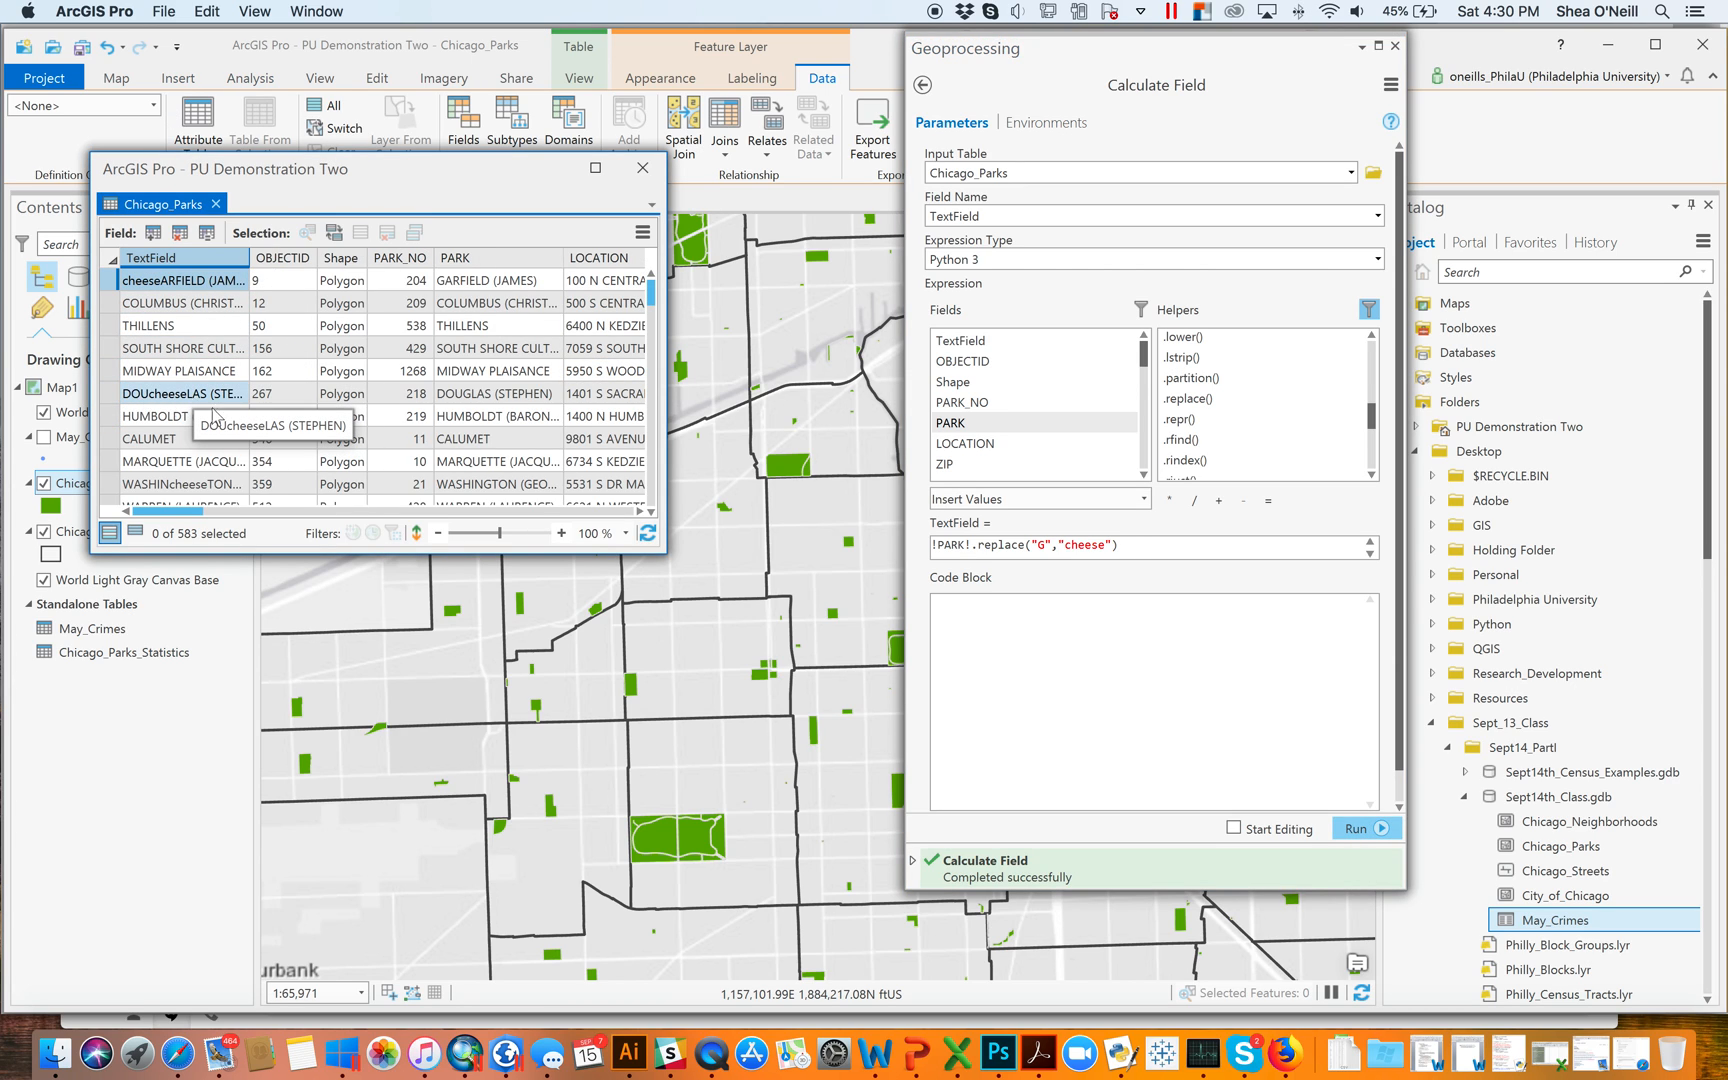
pyautogui.moveTo(180, 484)
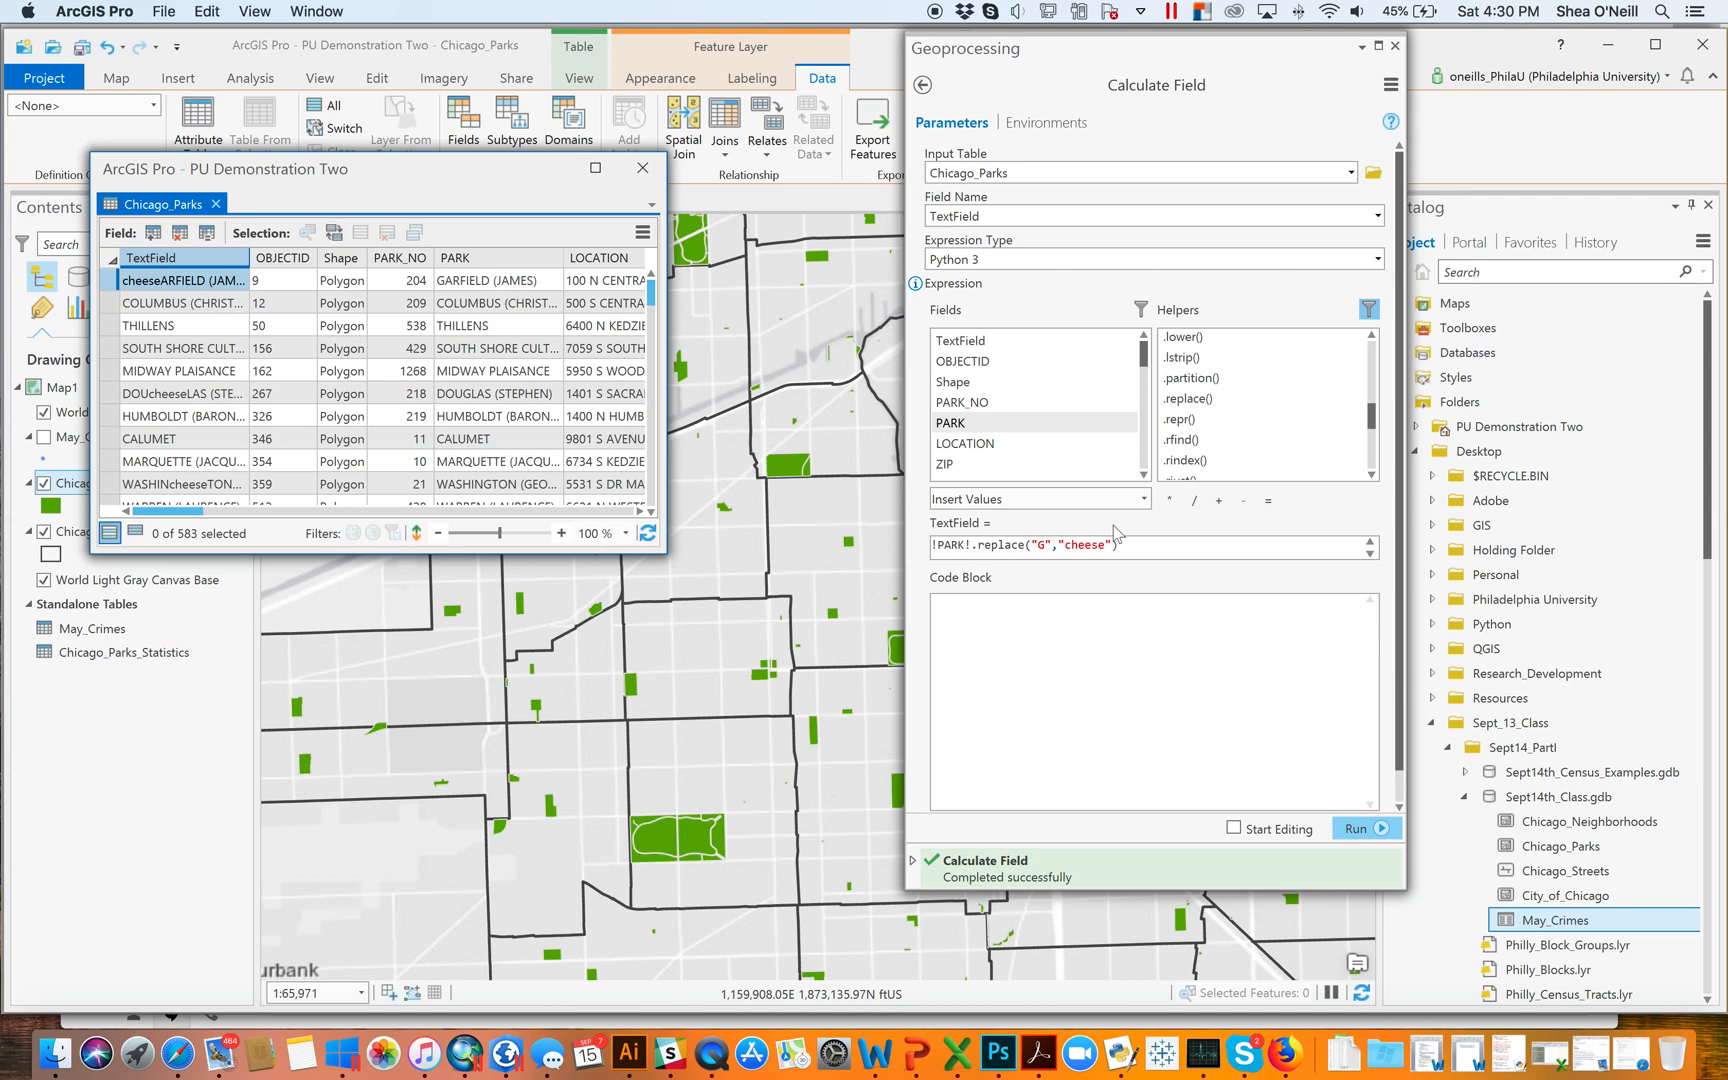
pyautogui.moveTo(1108, 257)
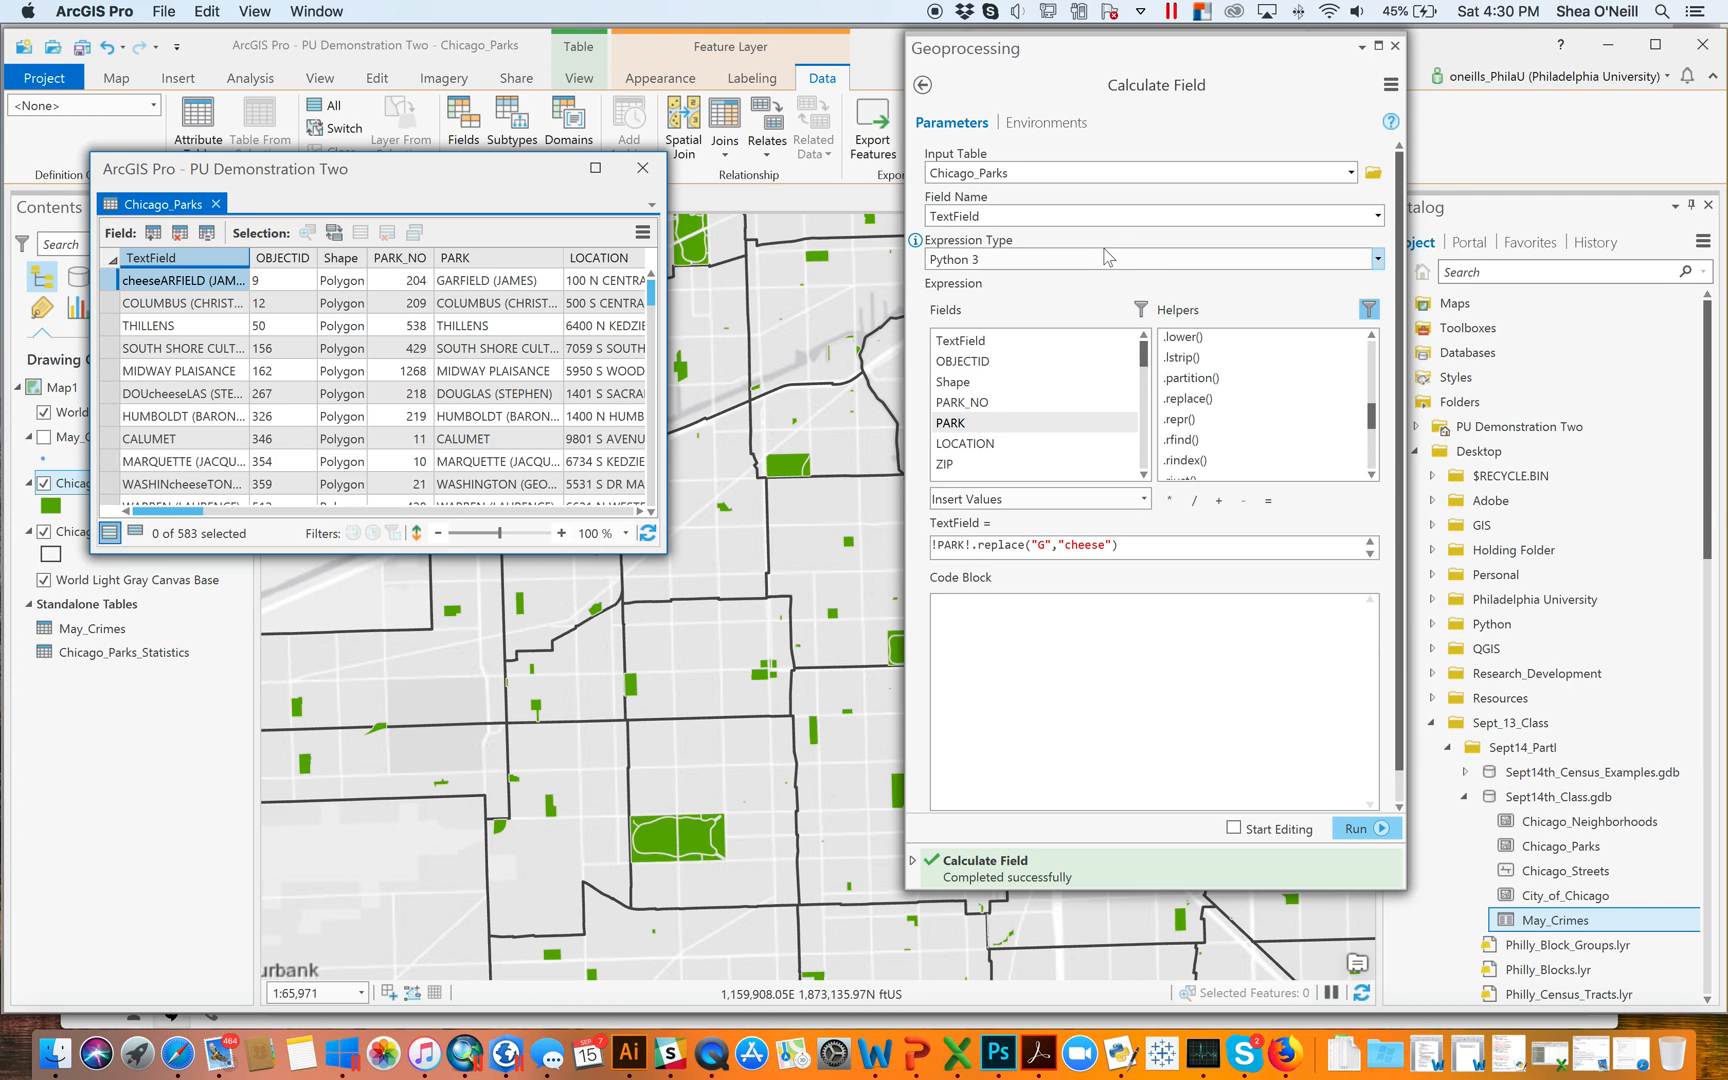
pyautogui.moveTo(1382, 273)
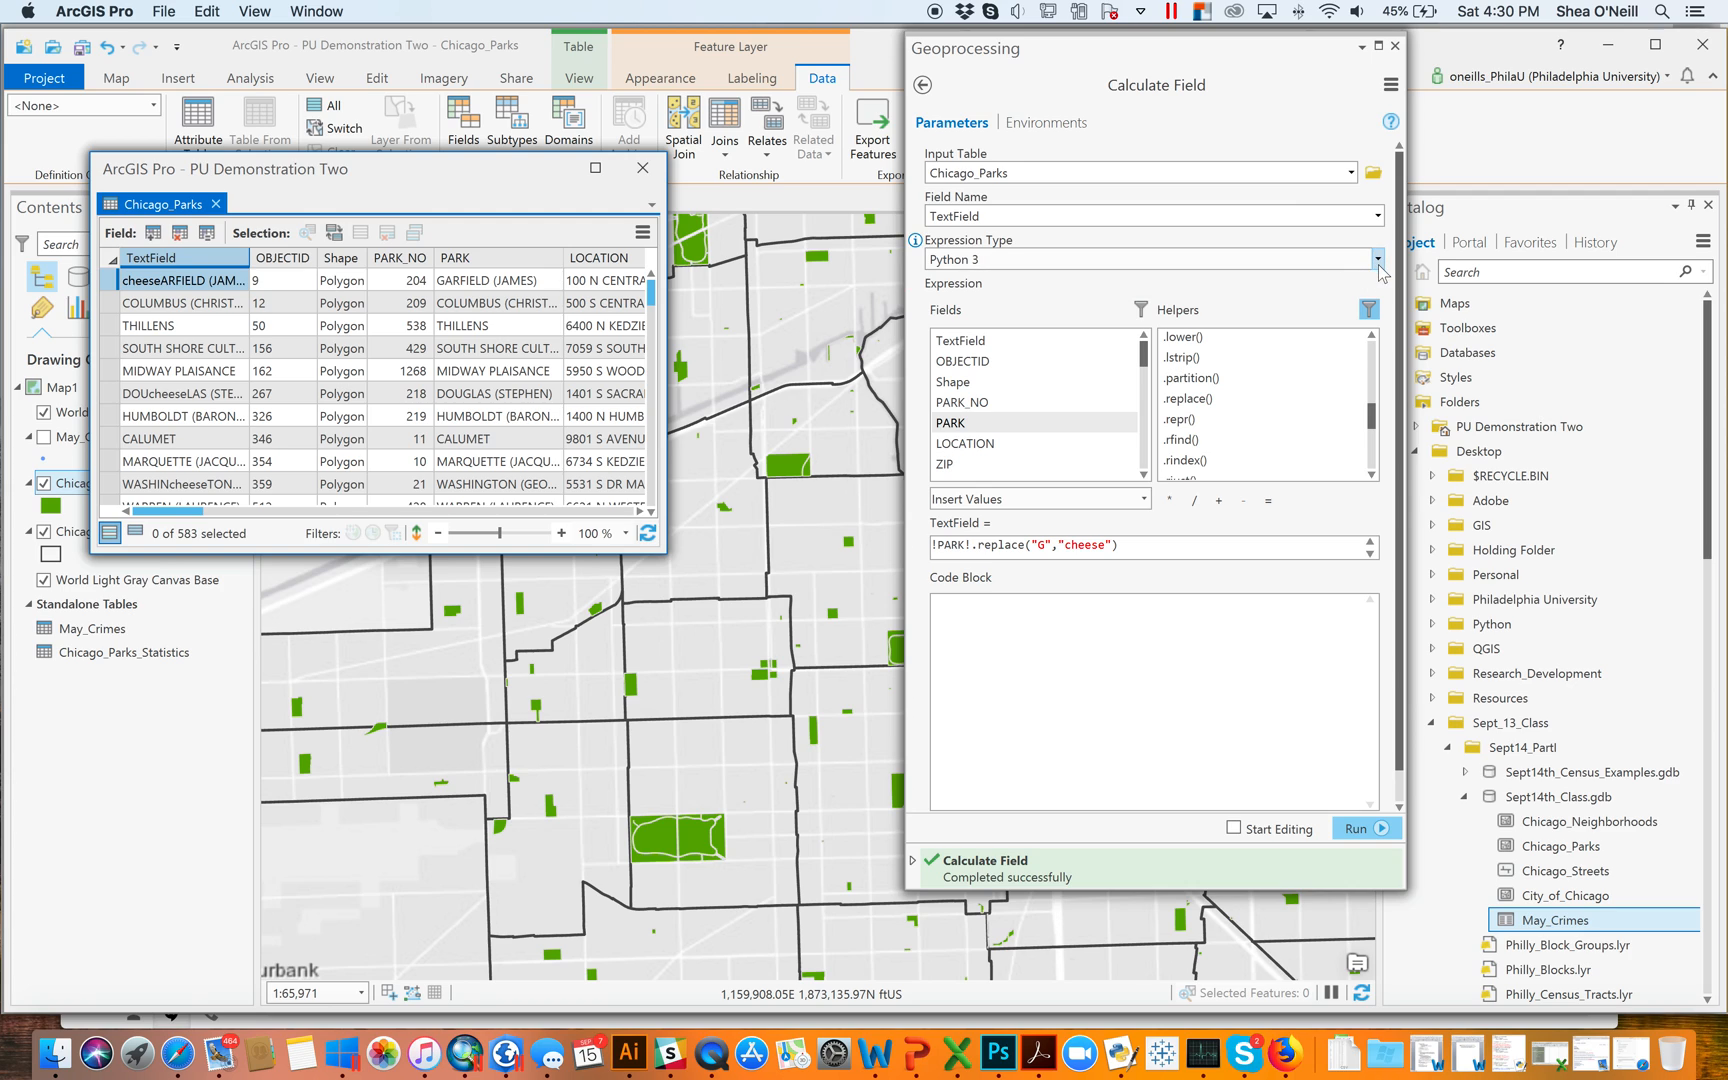
pyautogui.click(1375, 258)
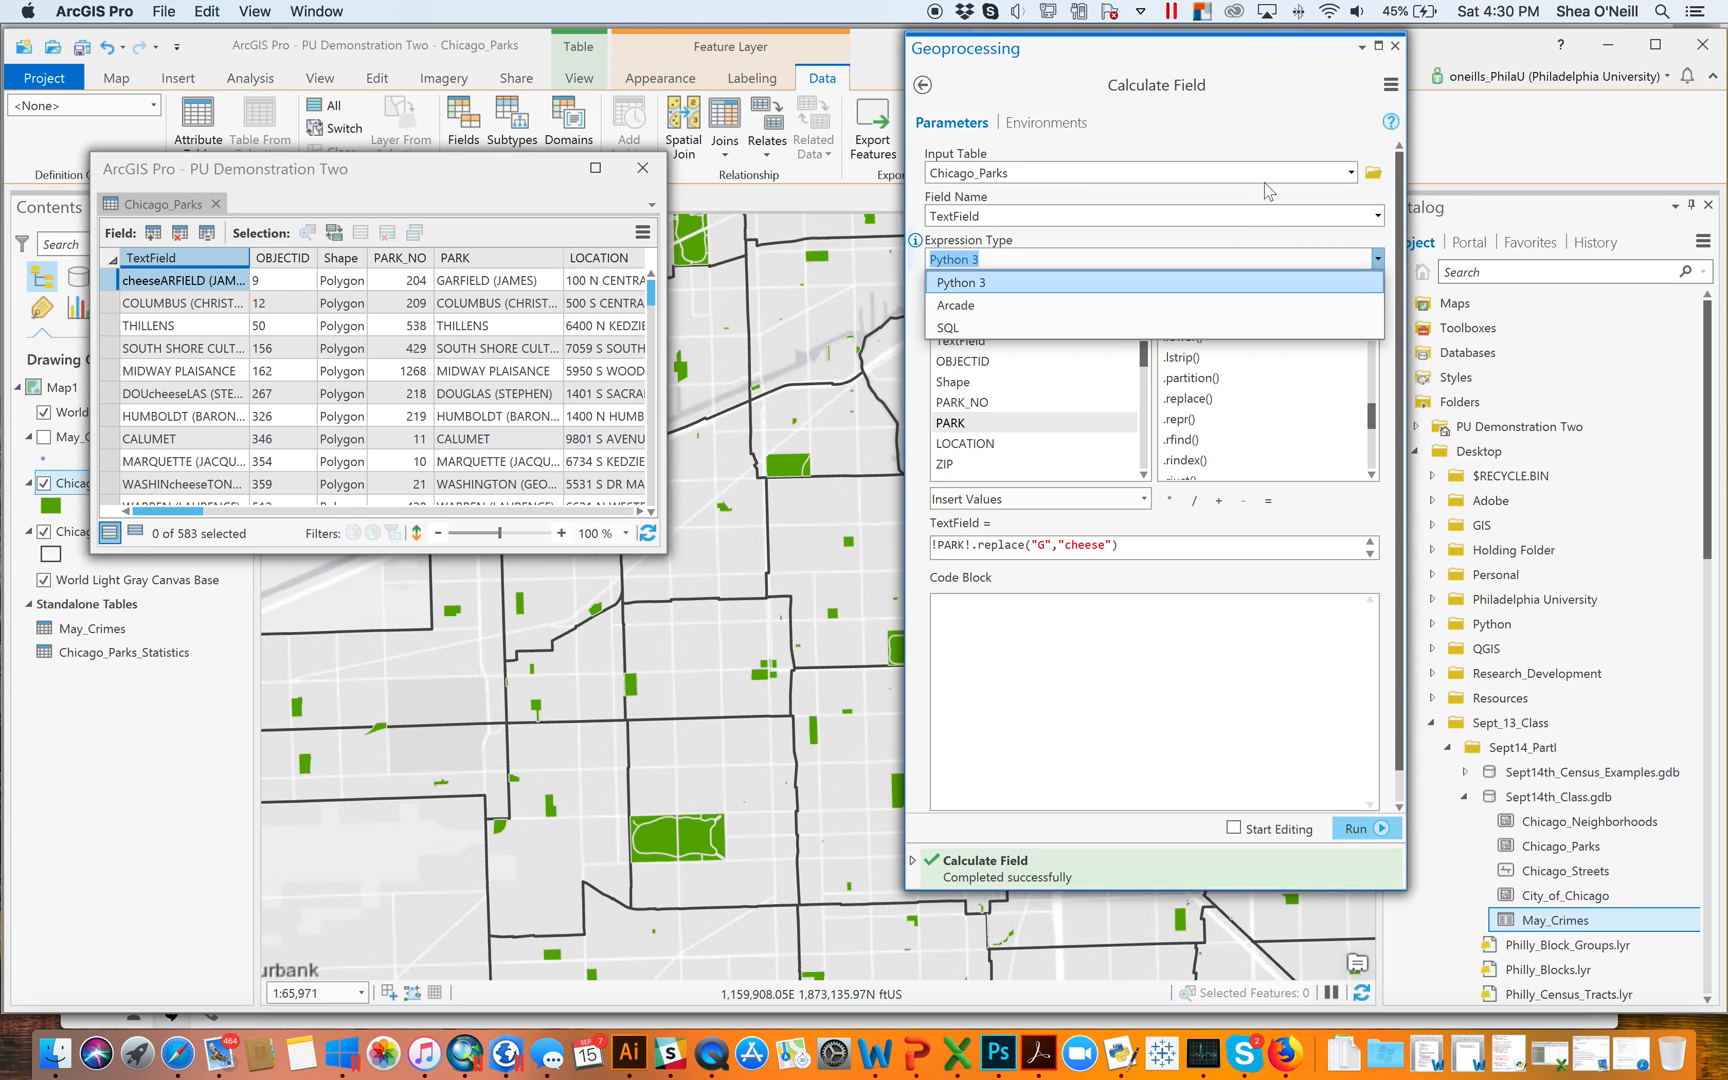
pyautogui.click(959, 282)
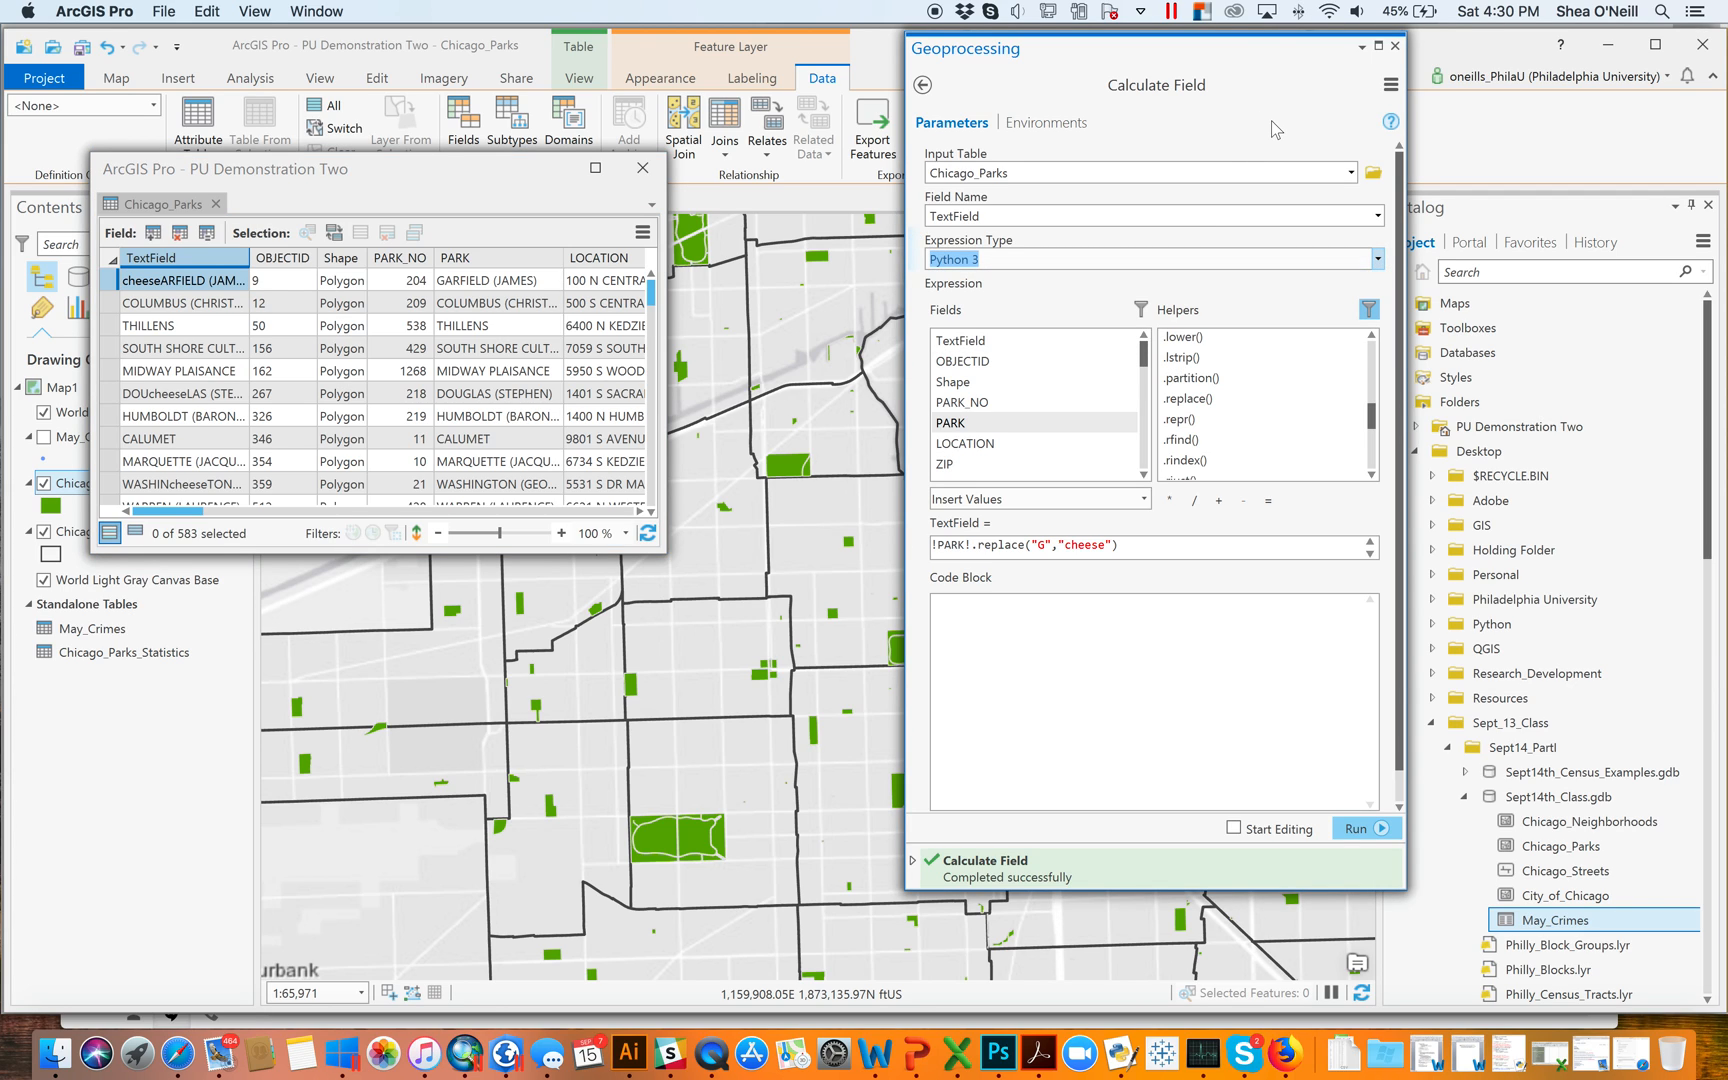